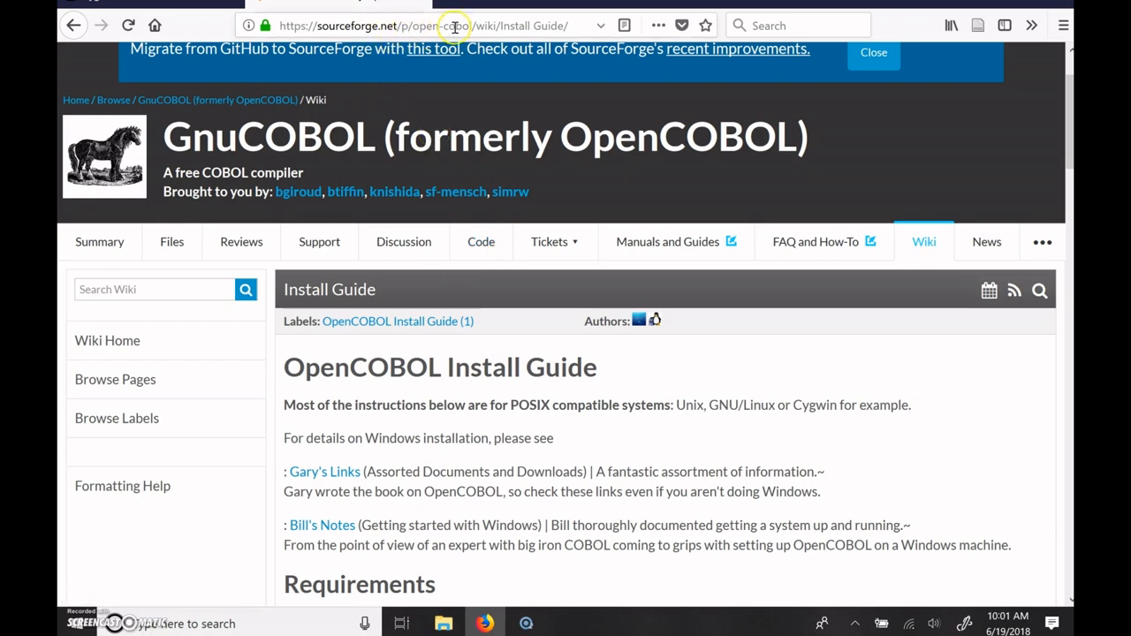
{"action": "mouse_move", "coordinate": [503, 264]}
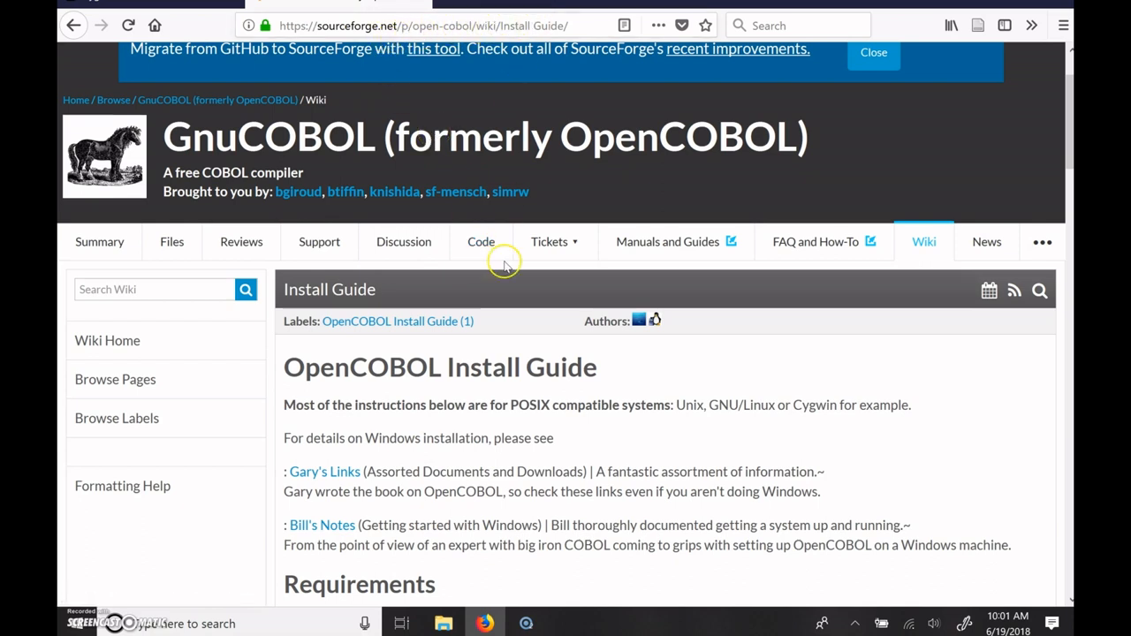
{"action": "mouse_move", "coordinate": [334, 525]}
{"action": "type", "text": "system"}
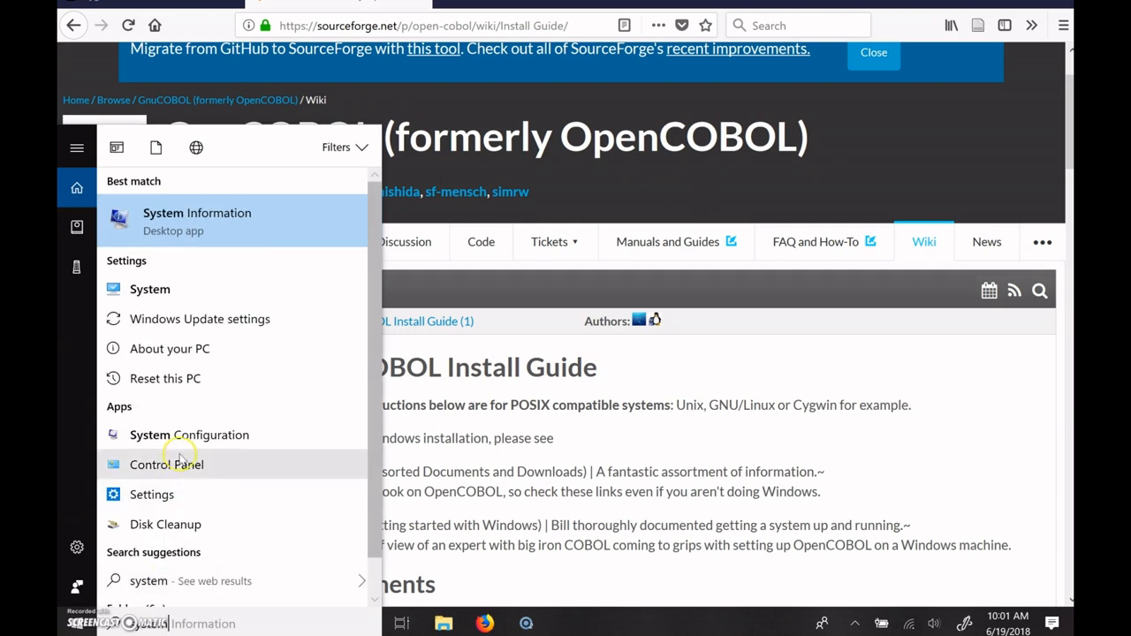
{"action": "mouse_move", "coordinate": [165, 288]}
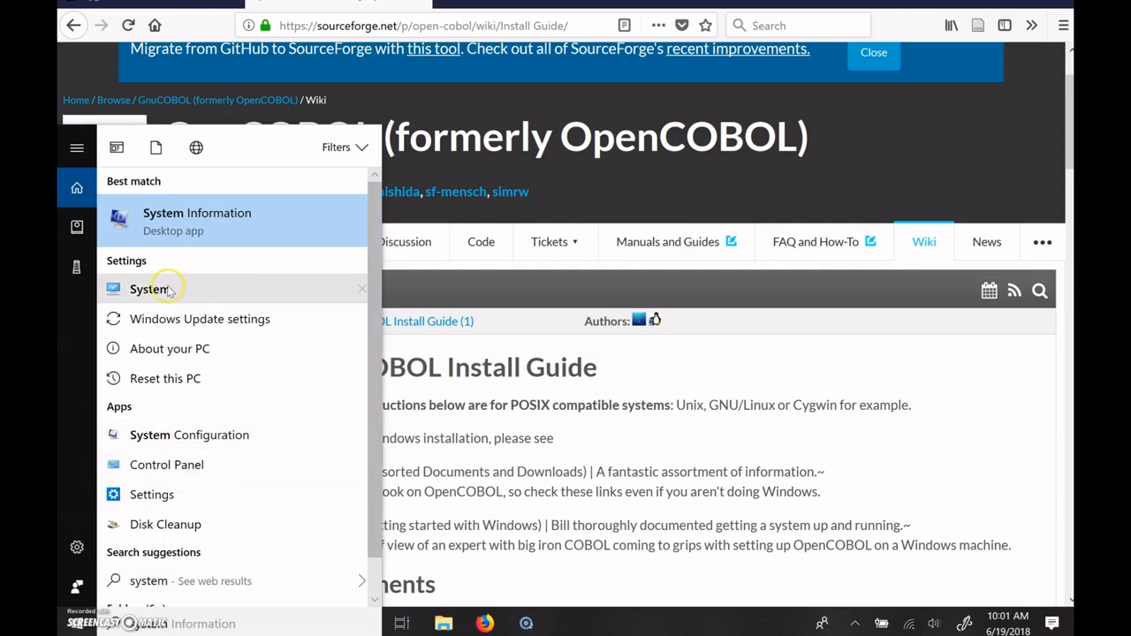
Check System information shows 64-bit Windows 10 Pro, then close it.
{"action": "left_click", "coordinate": [148, 289]}
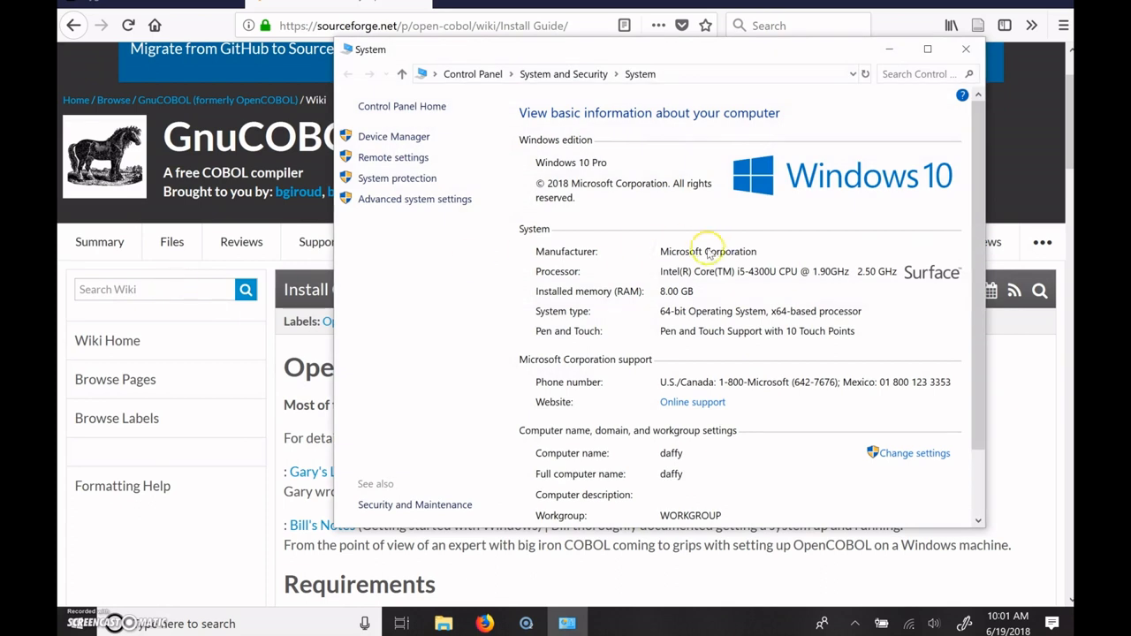
{"action": "mouse_move", "coordinate": [753, 407]}
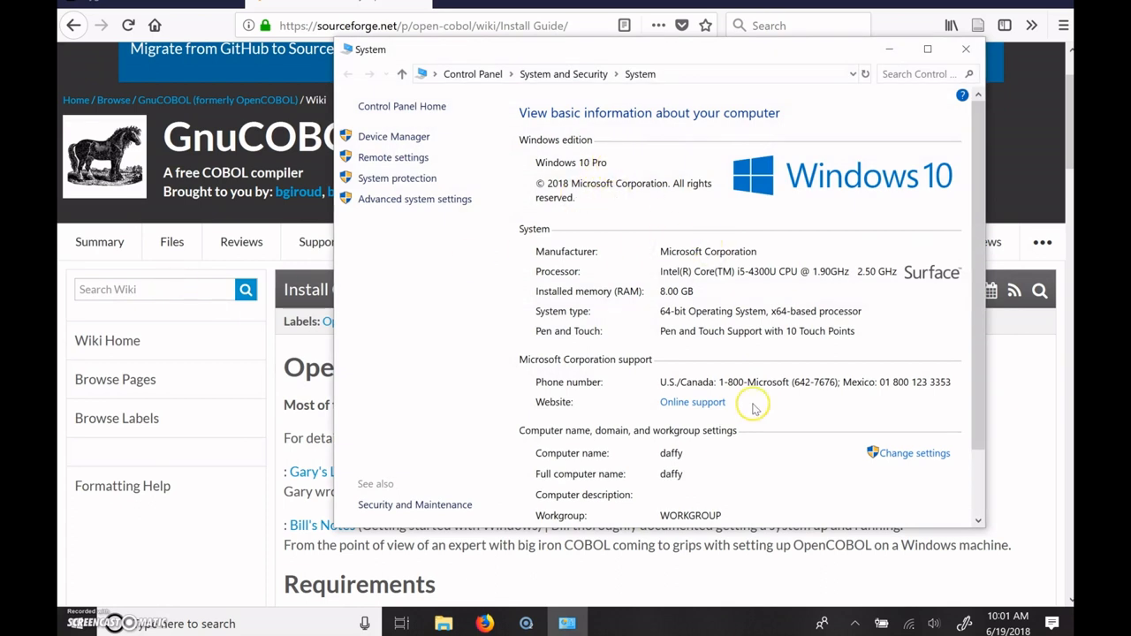
{"action": "mouse_move", "coordinate": [707, 311]}
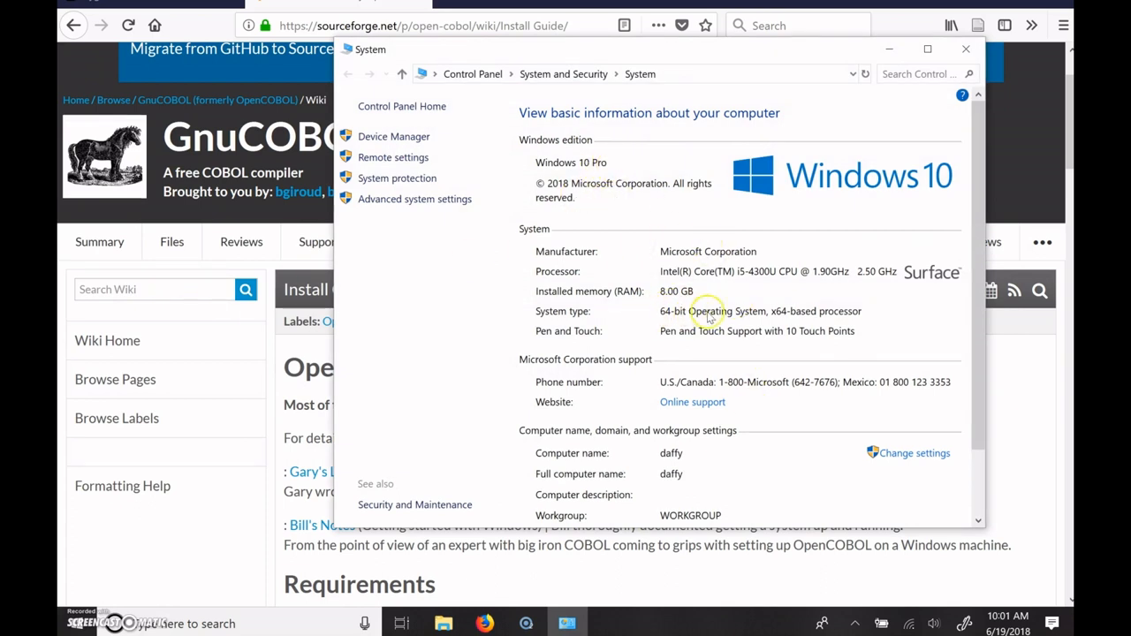
{"action": "mouse_move", "coordinate": [806, 311]}
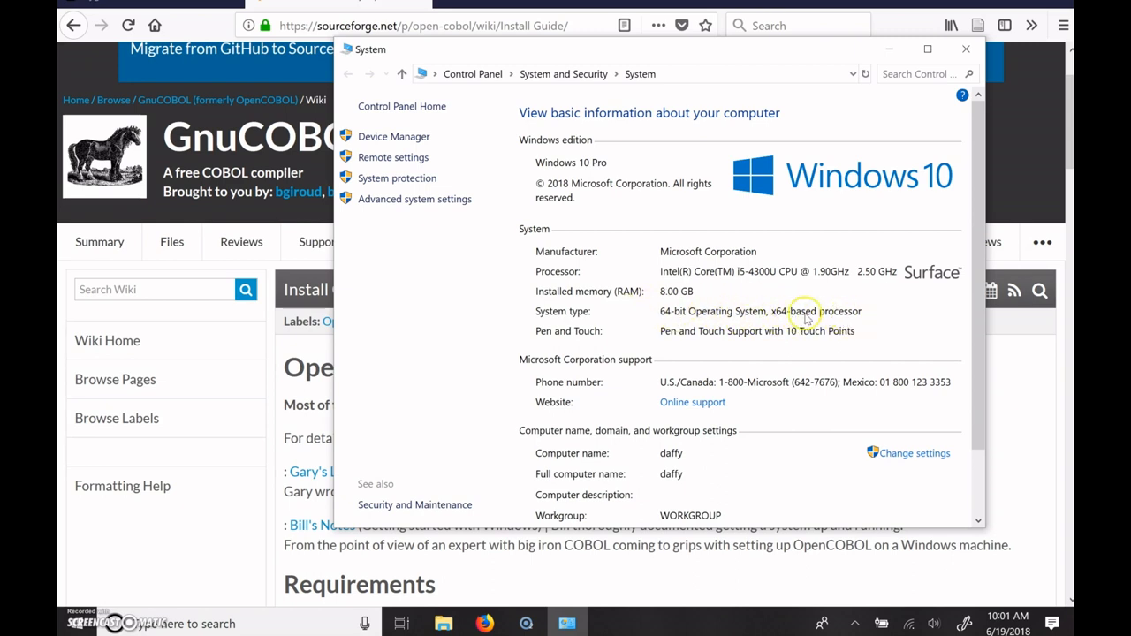
{"action": "mouse_move", "coordinate": [672, 305]}
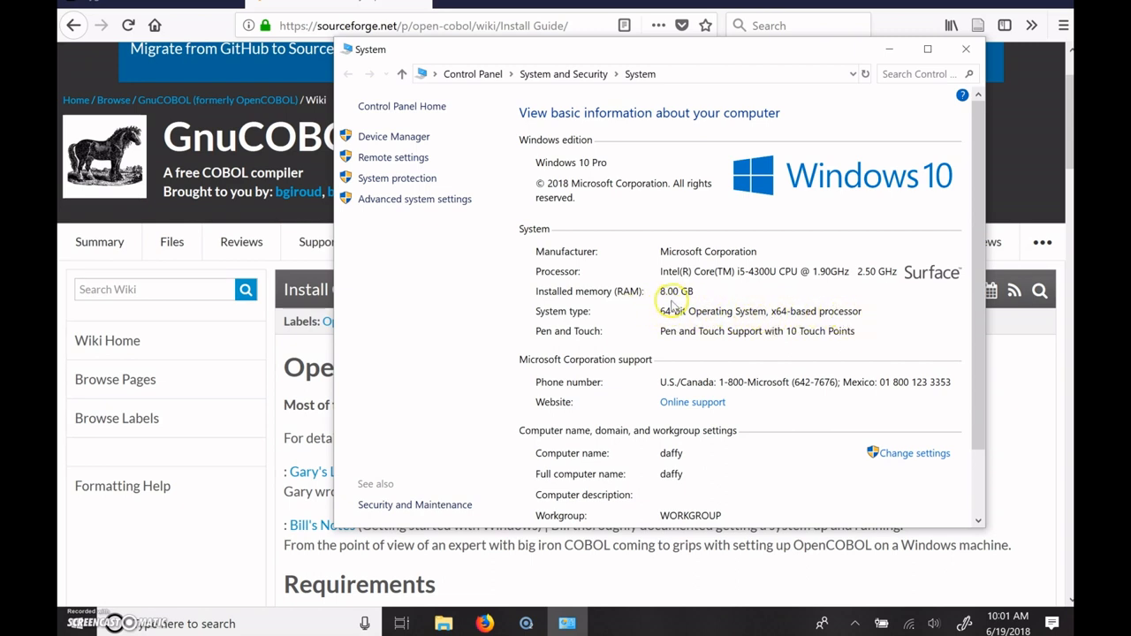
{"action": "mouse_move", "coordinate": [705, 318]}
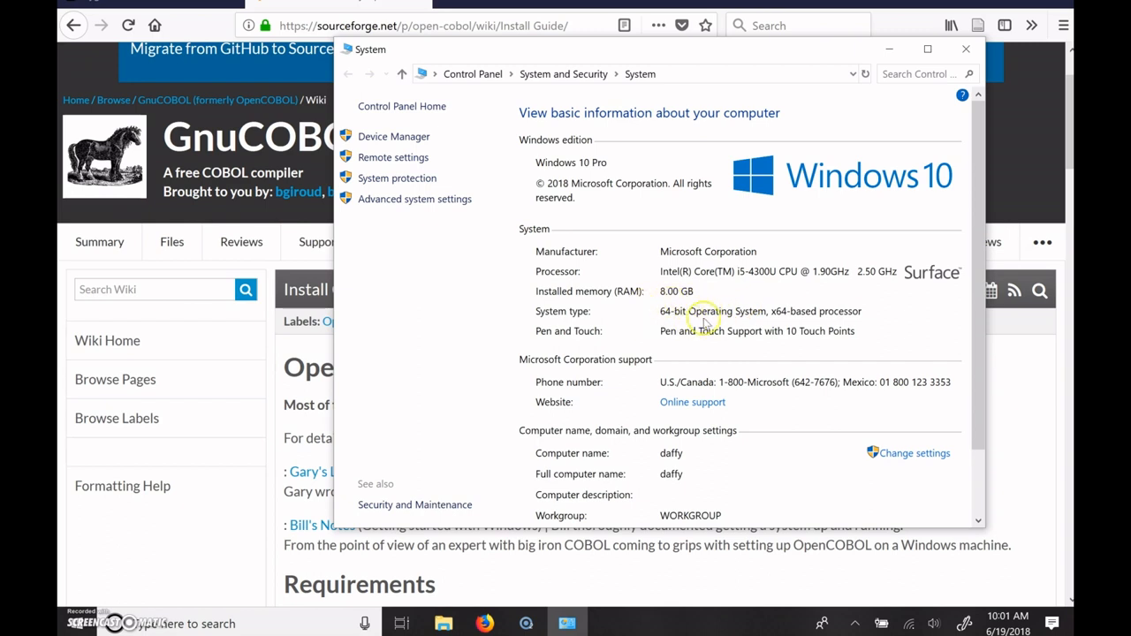
{"action": "mouse_move", "coordinate": [759, 305]}
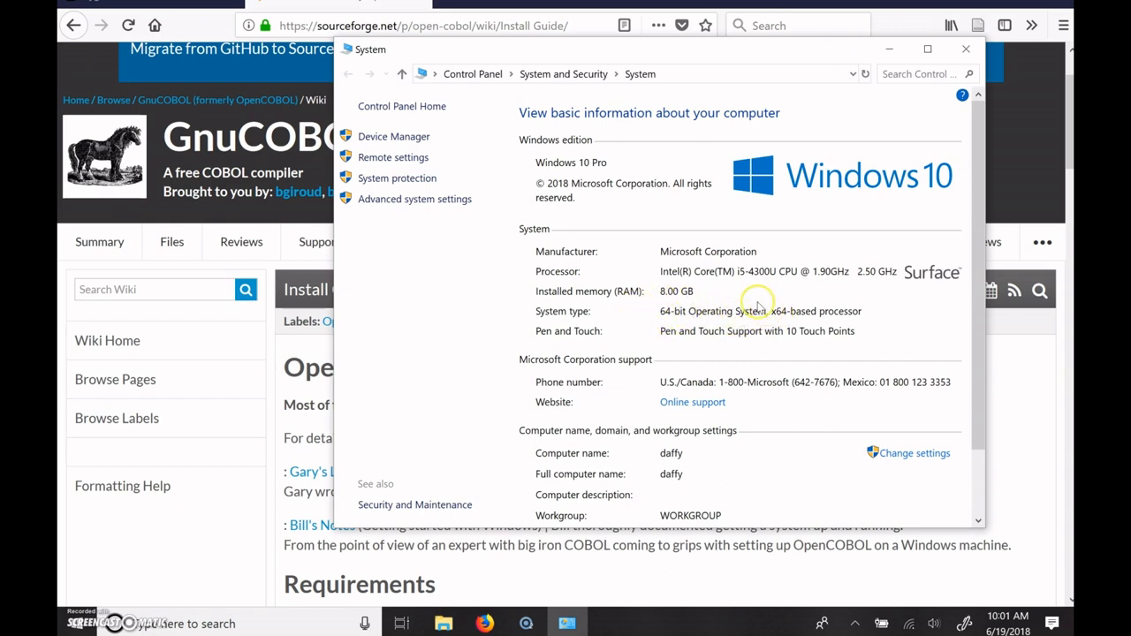
{"action": "mouse_move", "coordinate": [787, 318]}
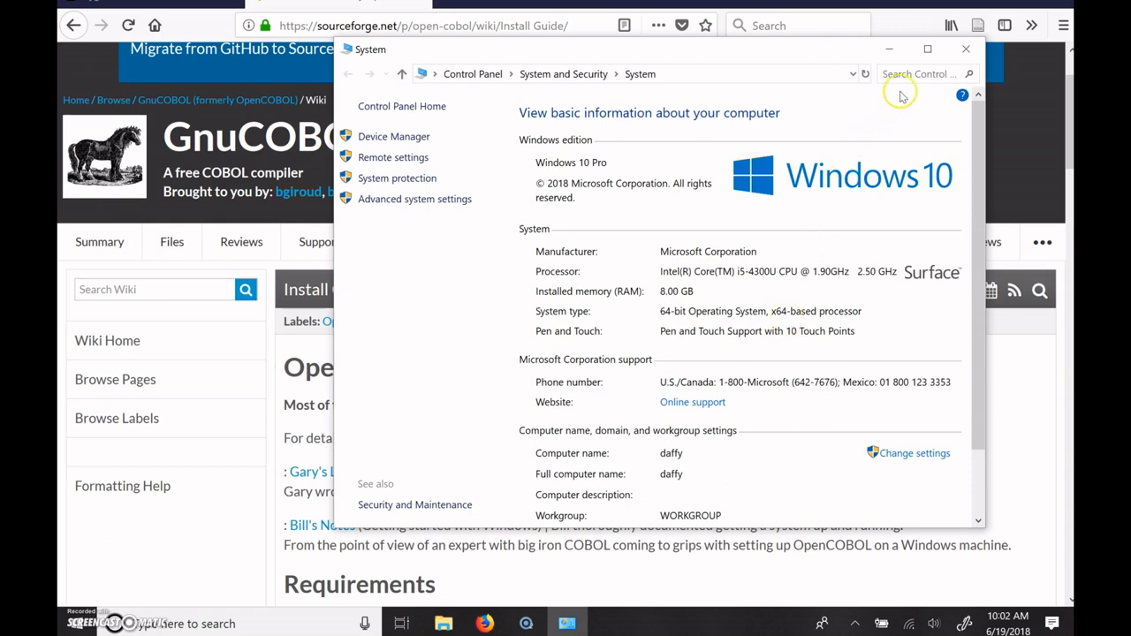
{"action": "left_click", "coordinate": [965, 49]}
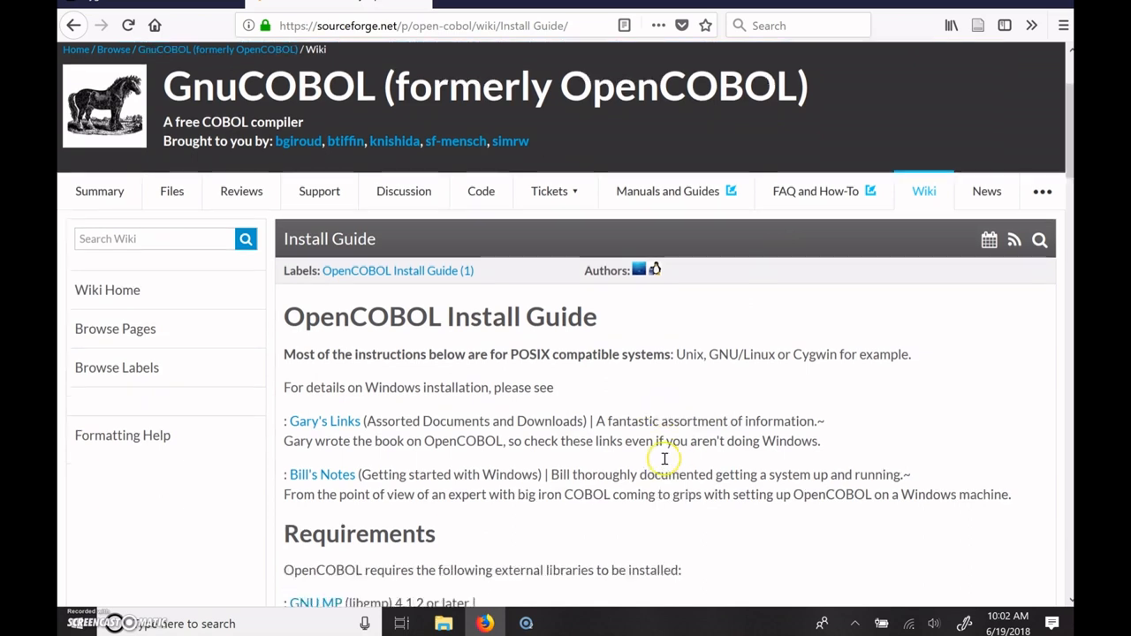
{"action": "scroll", "scroll_direction": "down", "scroll_amount": 3}
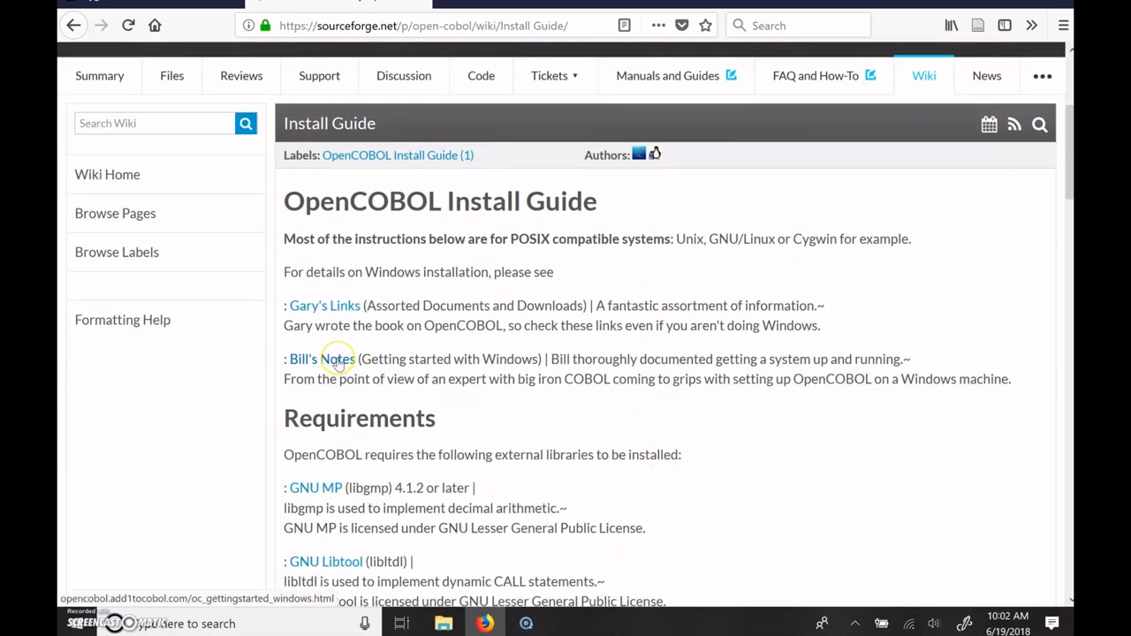
Open Bill's Notes and scroll to the 'Download and install Cygwin' section.
{"action": "left_click", "coordinate": [302, 359]}
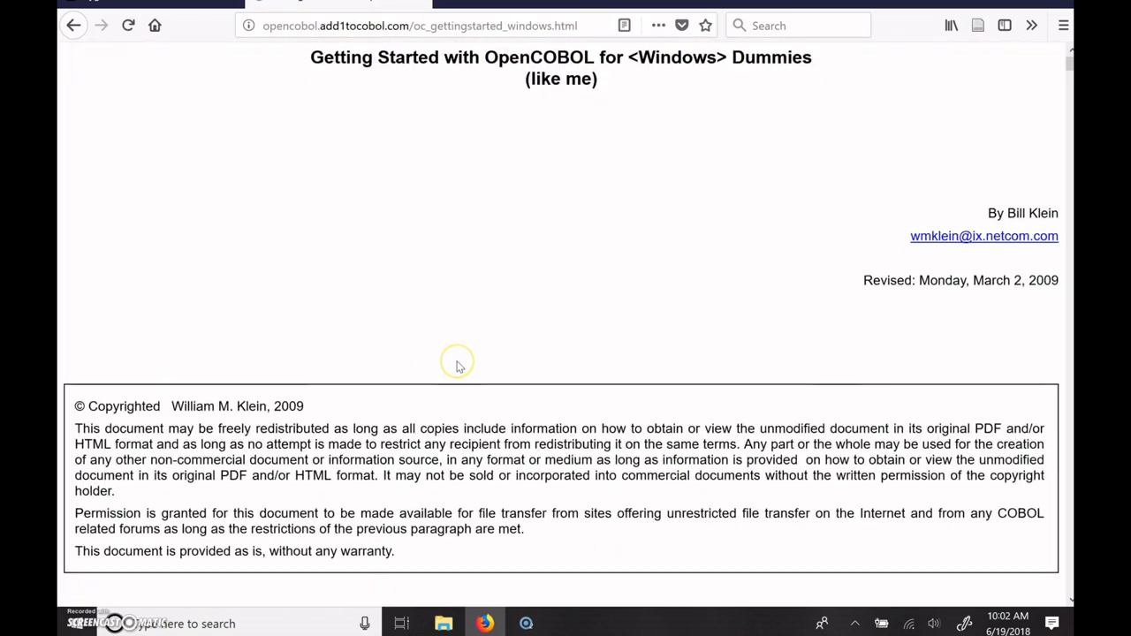
{"action": "scroll", "scroll_direction": "down", "scroll_amount": 3}
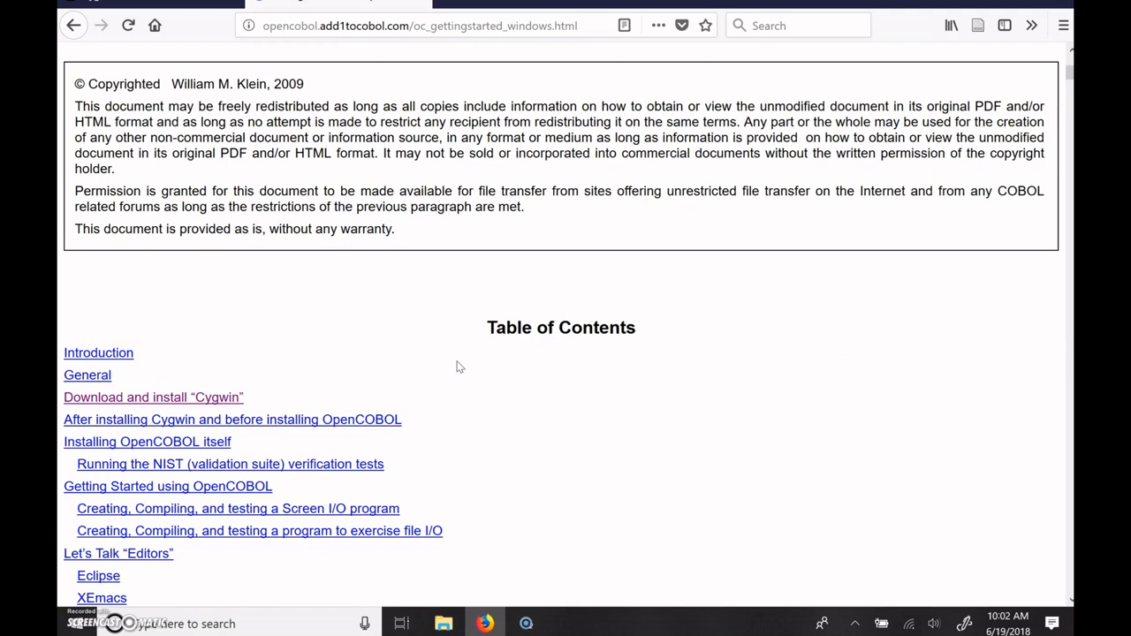
{"action": "scroll", "scroll_direction": "down", "scroll_amount": 3}
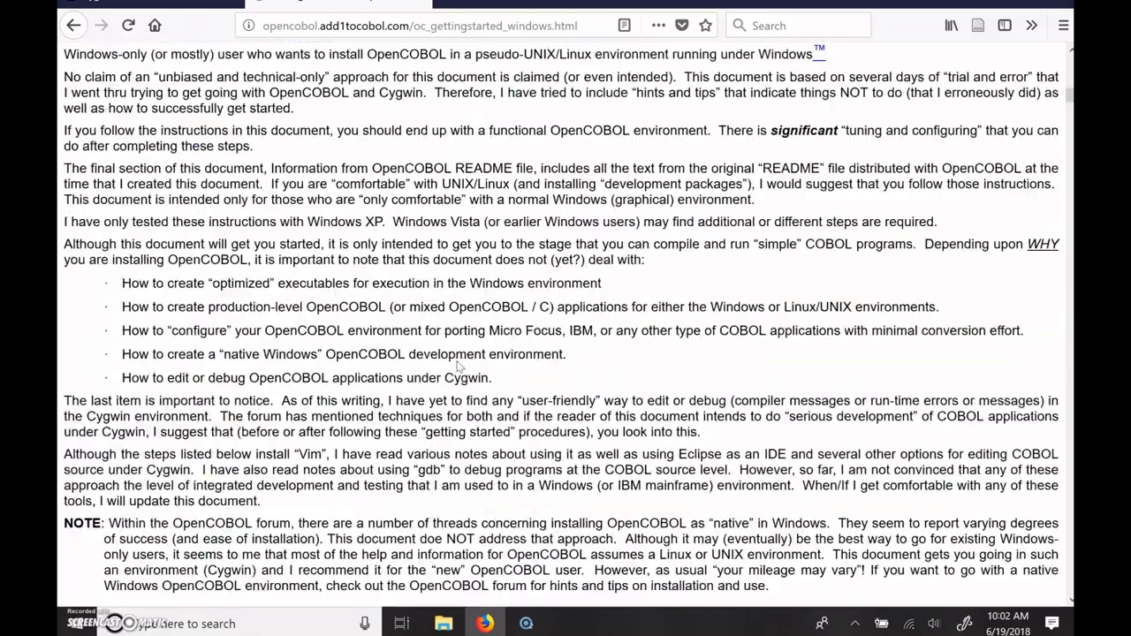
{"action": "scroll", "scroll_direction": "down", "scroll_amount": 3}
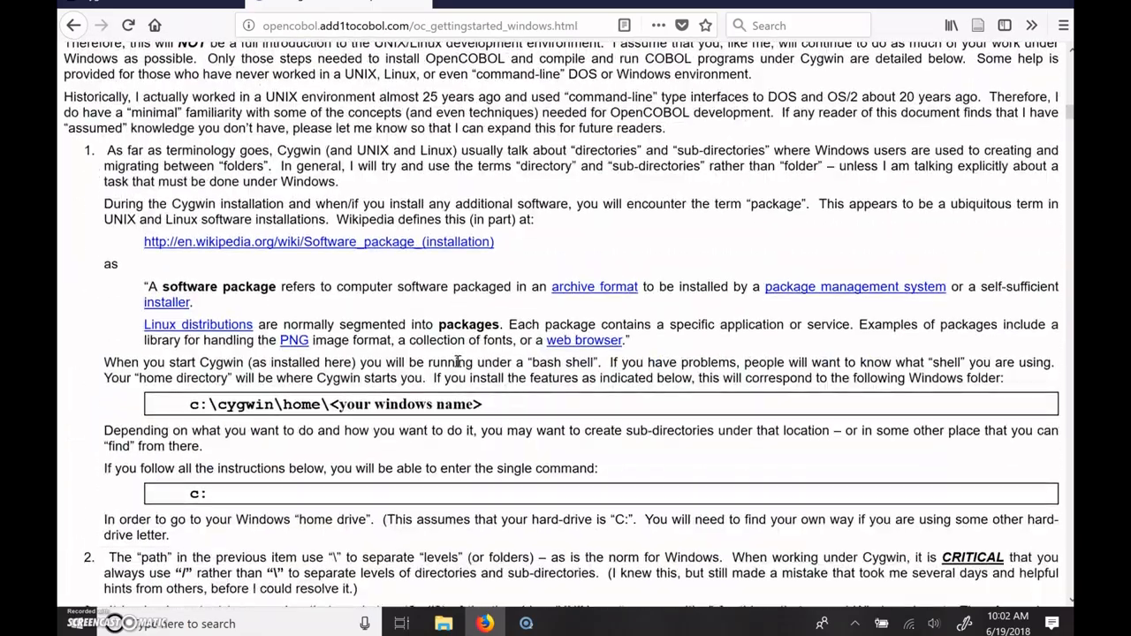
{"action": "scroll", "scroll_direction": "down", "scroll_amount": 3}
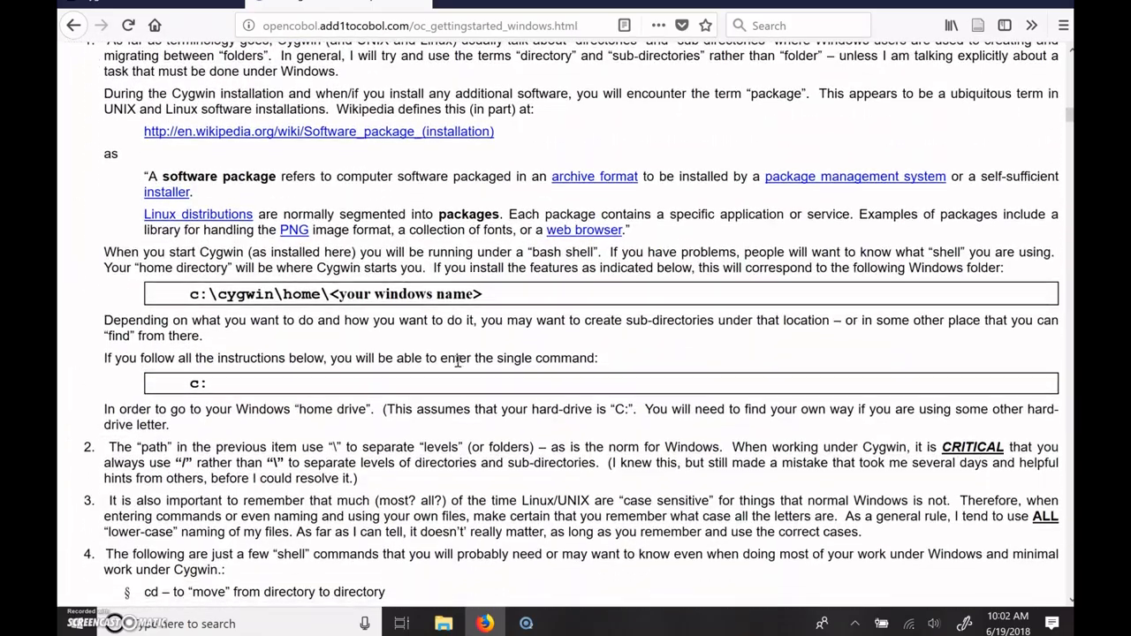
{"action": "scroll", "scroll_direction": "down", "scroll_amount": 3}
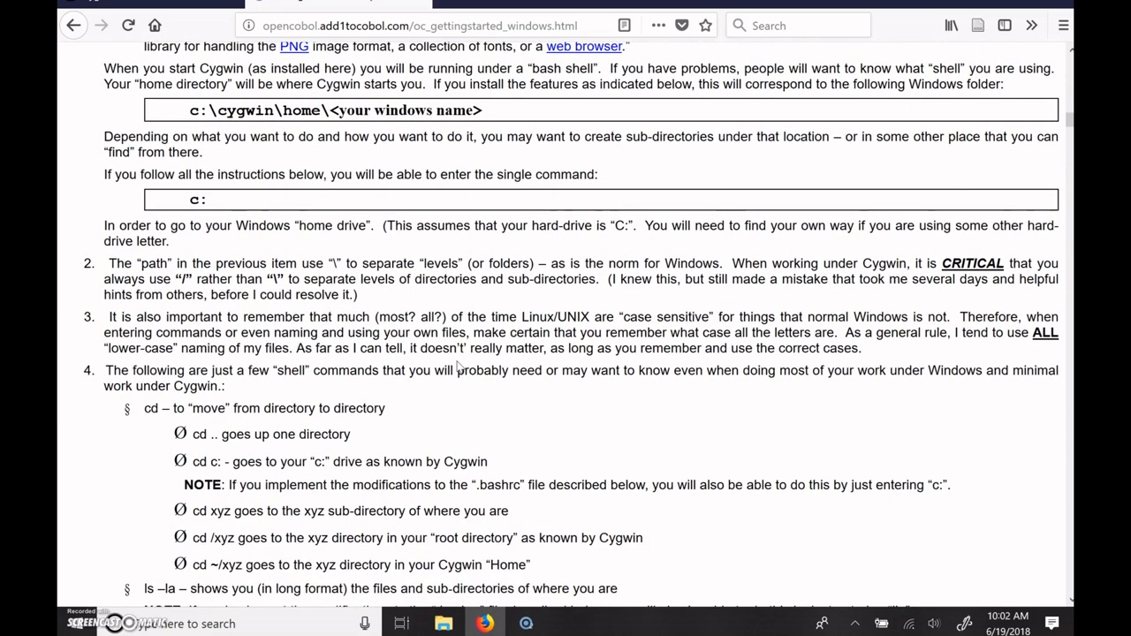
{"action": "scroll", "scroll_direction": "down", "scroll_amount": 3}
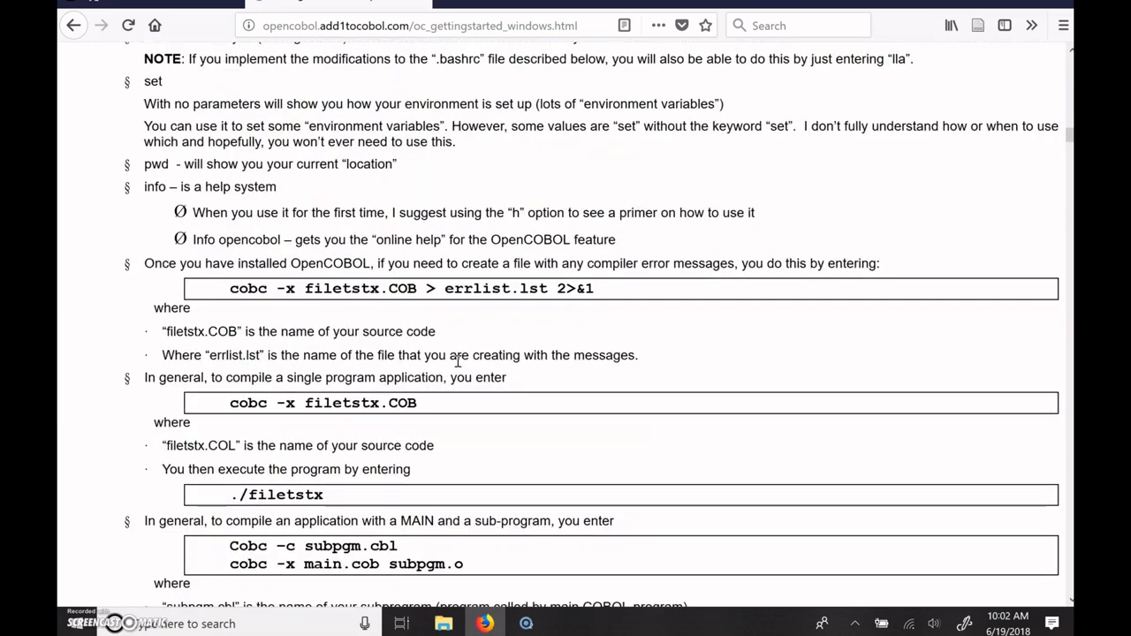
{"action": "scroll", "scroll_direction": "down", "scroll_amount": 3}
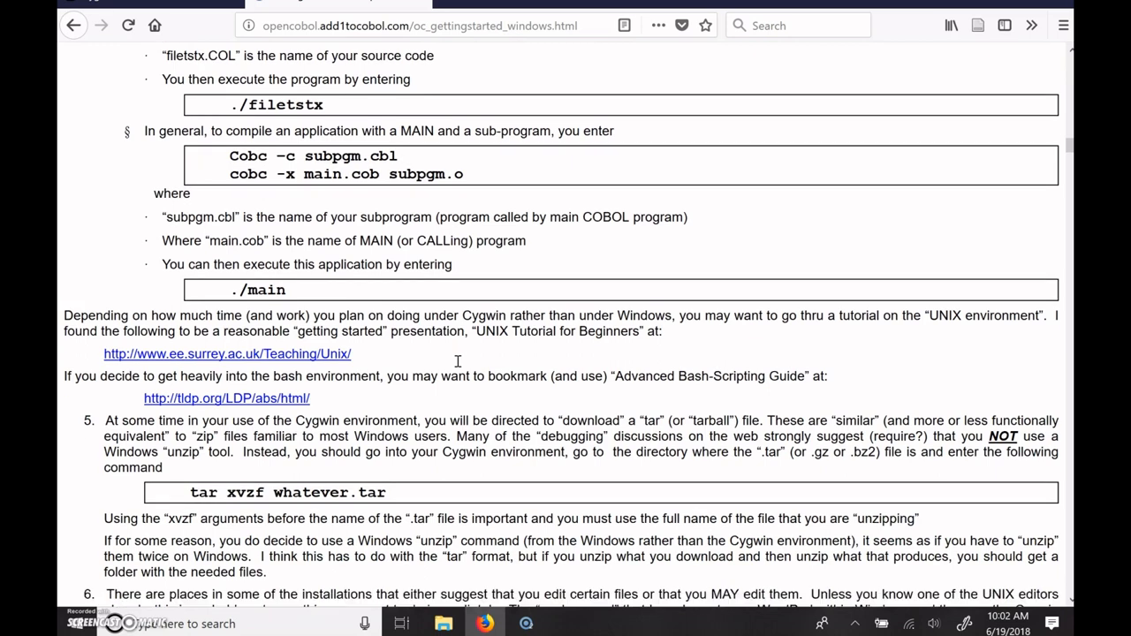
{"action": "scroll", "scroll_direction": "down", "scroll_amount": 3}
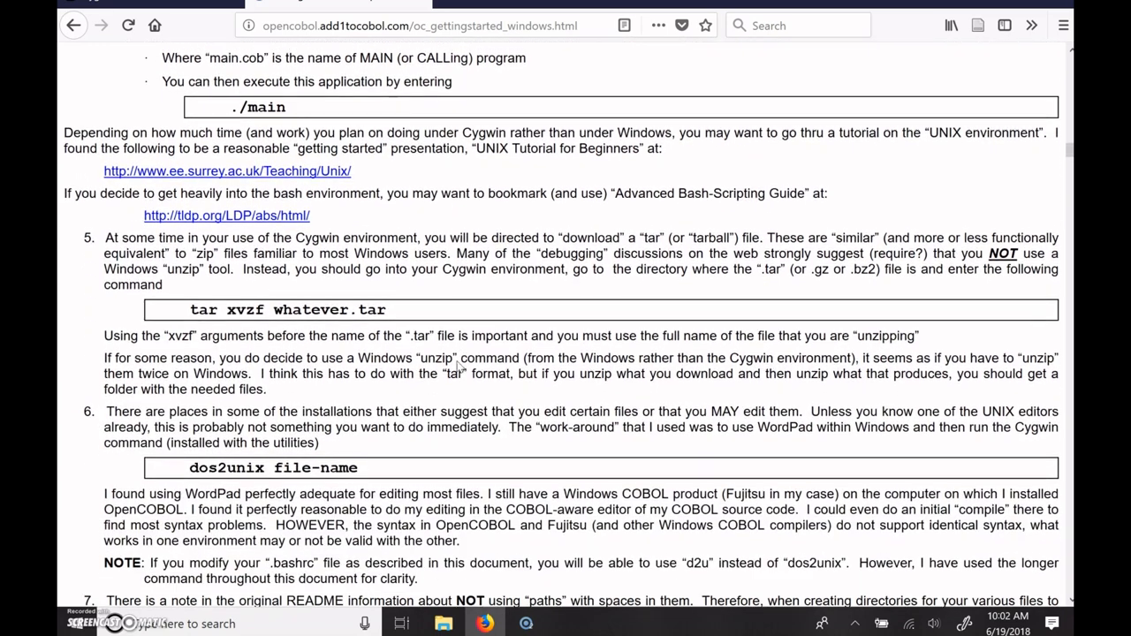
{"action": "scroll", "scroll_direction": "down", "scroll_amount": 3}
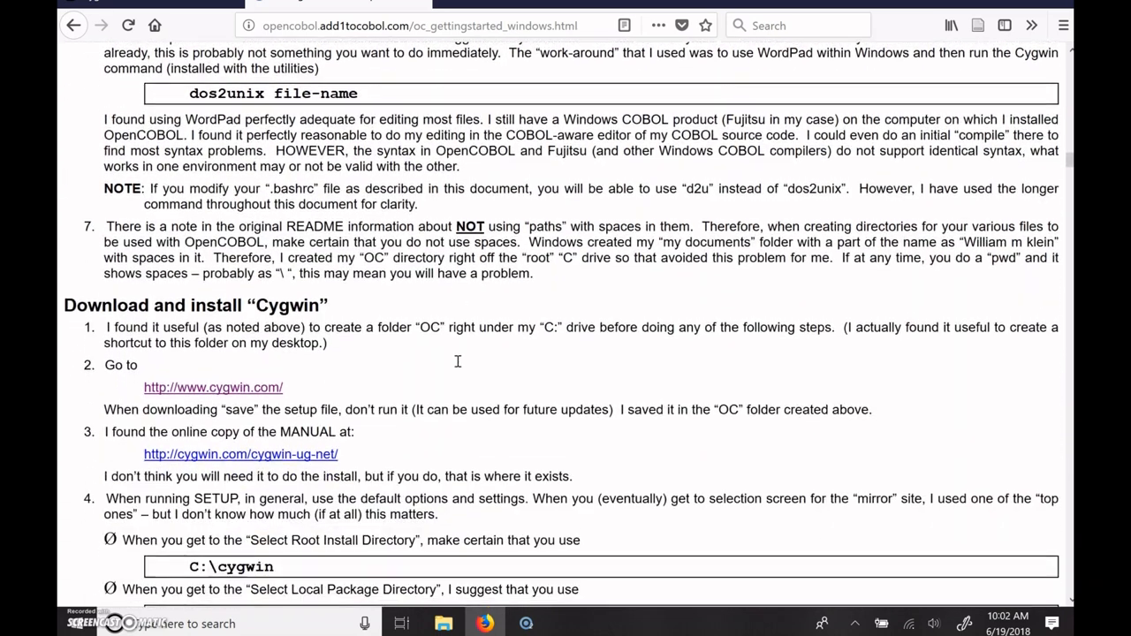
{"action": "scroll", "scroll_direction": "down", "scroll_amount": 3}
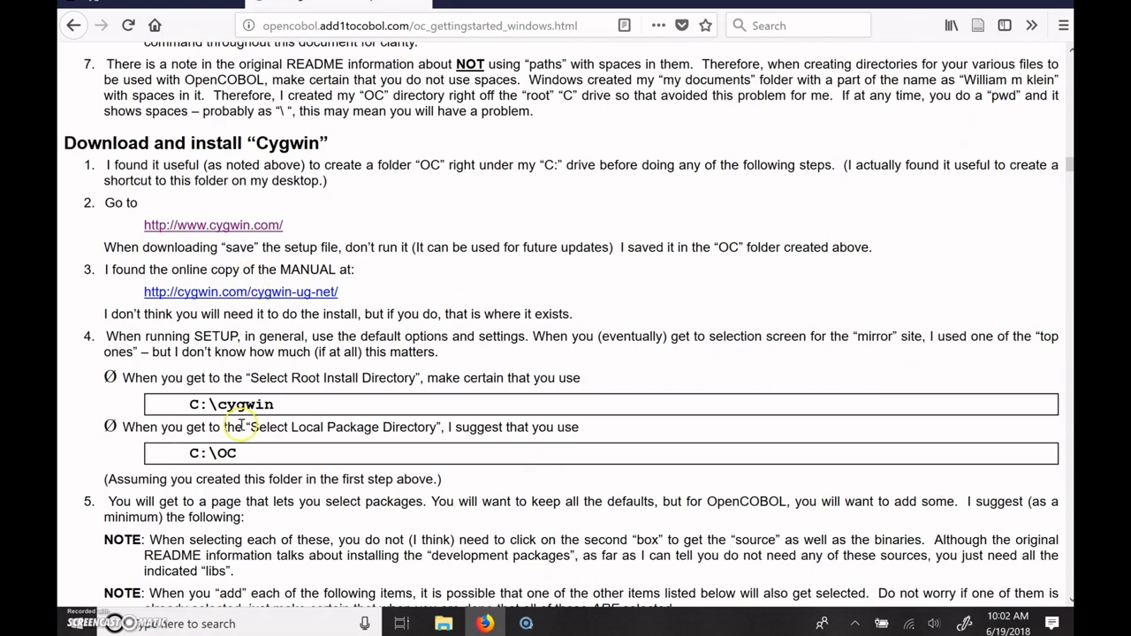
{"action": "mouse_move", "coordinate": [240, 456]}
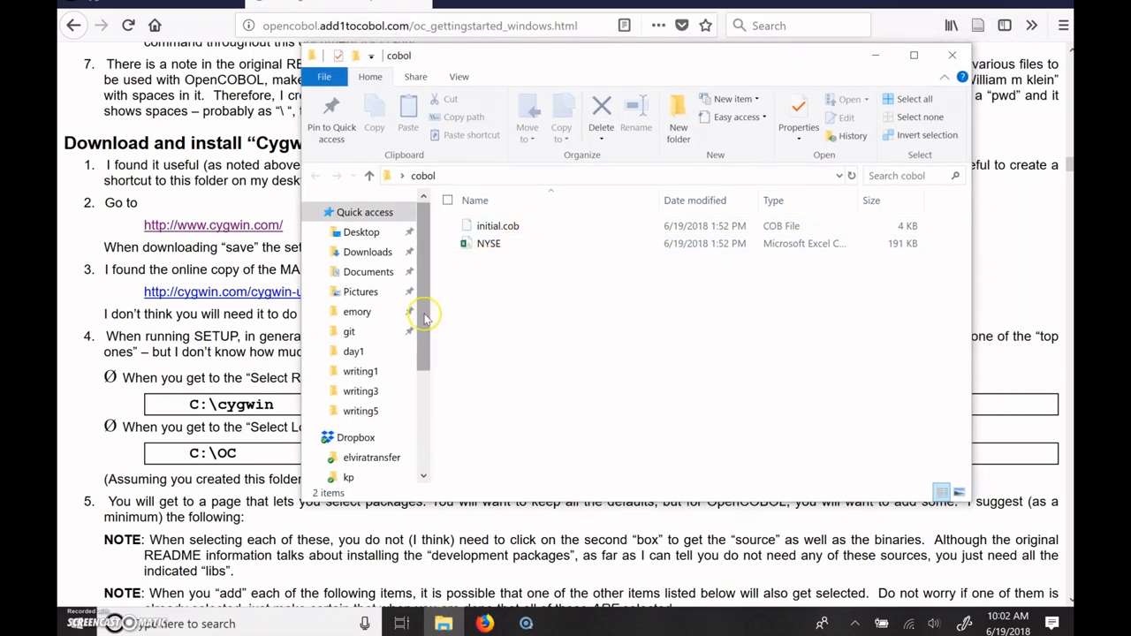
Browse to the Windows (C:) drive and add a folder named OC.
{"action": "scroll", "scroll_direction": "down", "scroll_amount": 3}
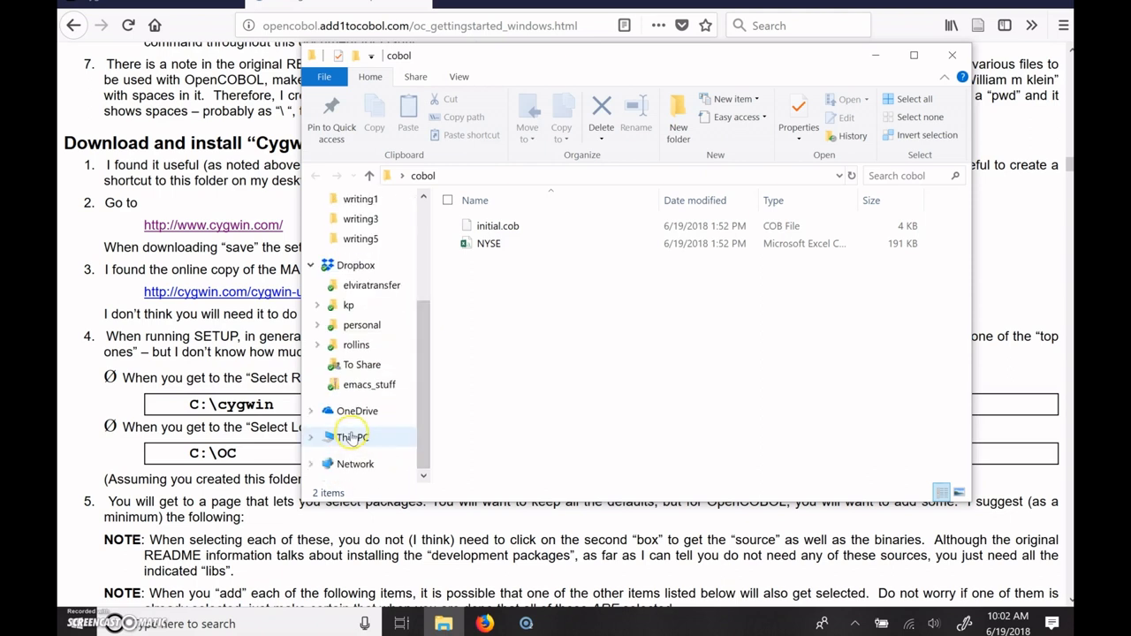
{"action": "left_click", "coordinate": [352, 437]}
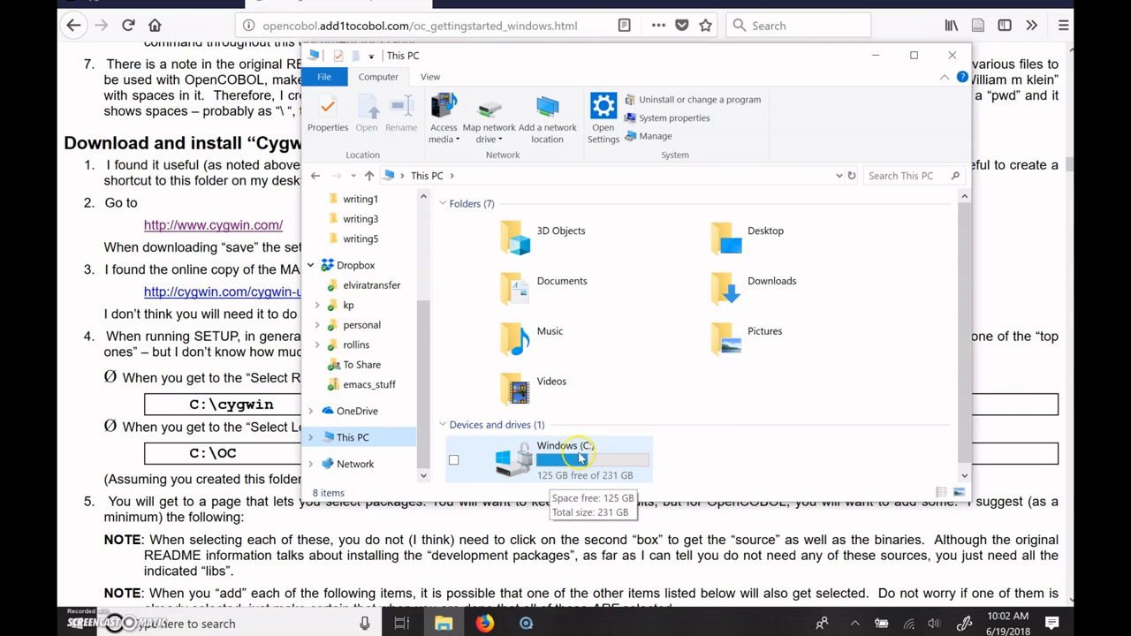
{"action": "left_click", "coordinate": [583, 457]}
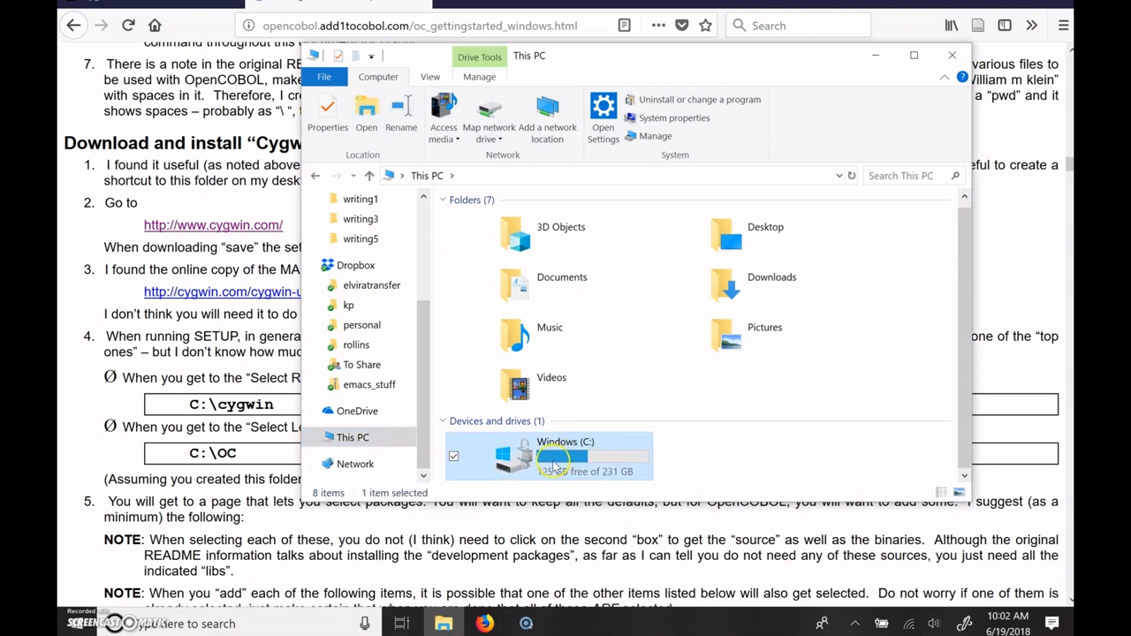
{"action": "mouse_move", "coordinate": [521, 464]}
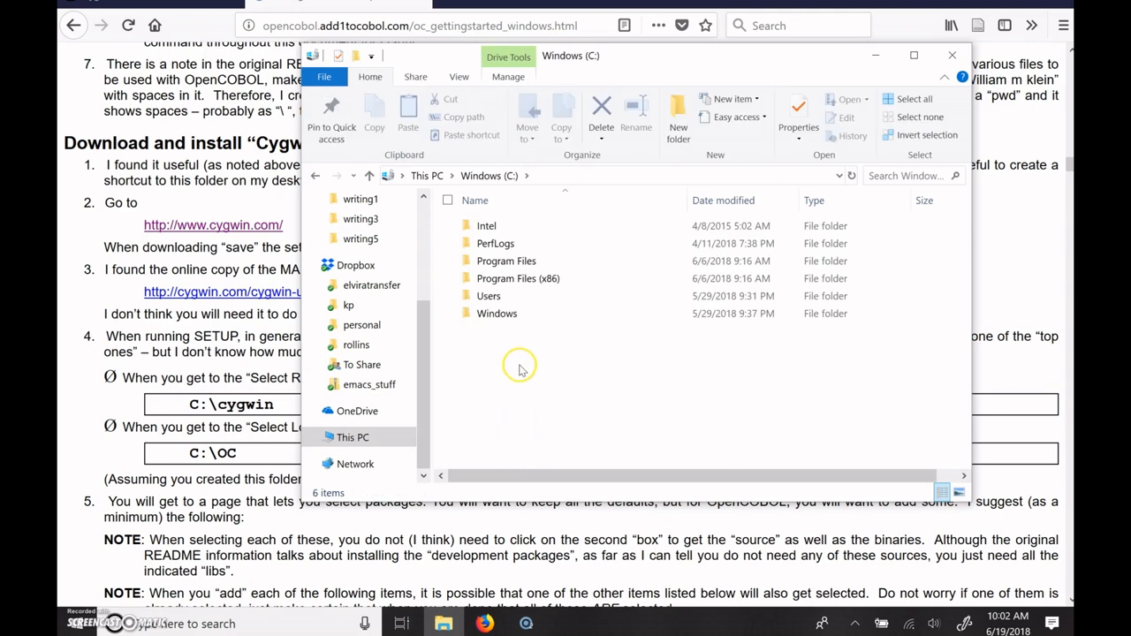
{"action": "mouse_move", "coordinate": [489, 175]}
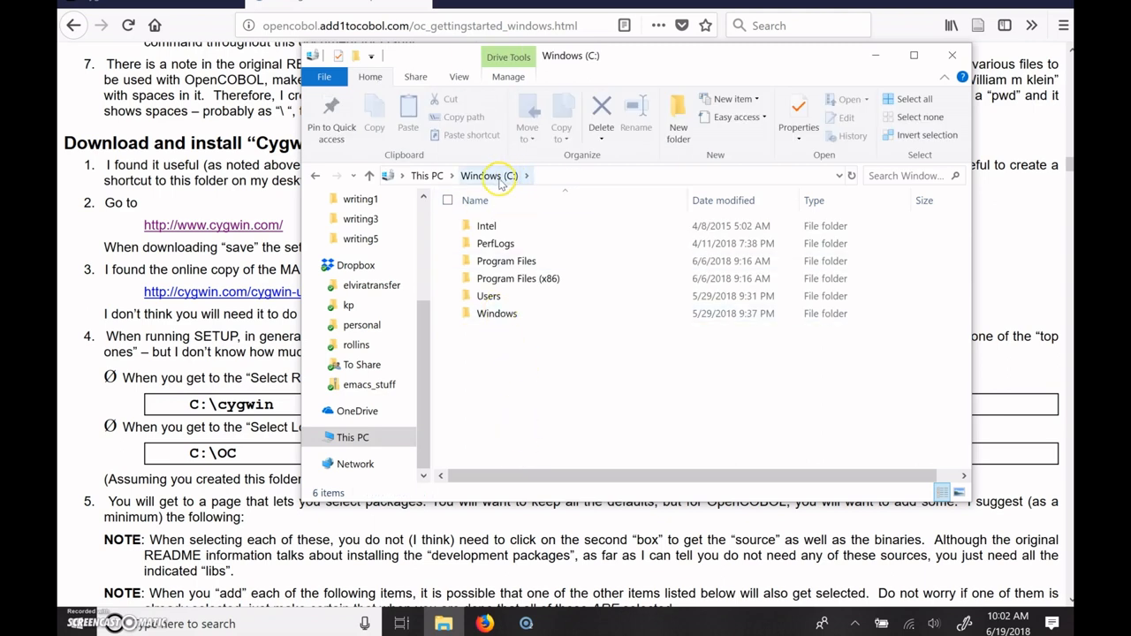
{"action": "mouse_move", "coordinate": [677, 115]}
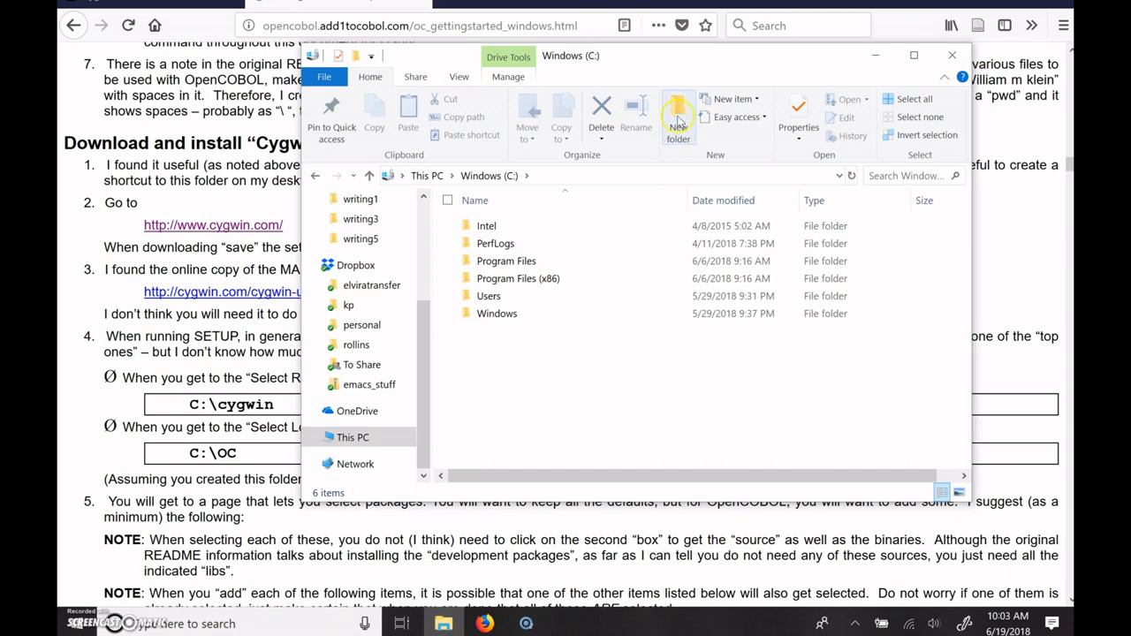
{"action": "left_click", "coordinate": [678, 115]}
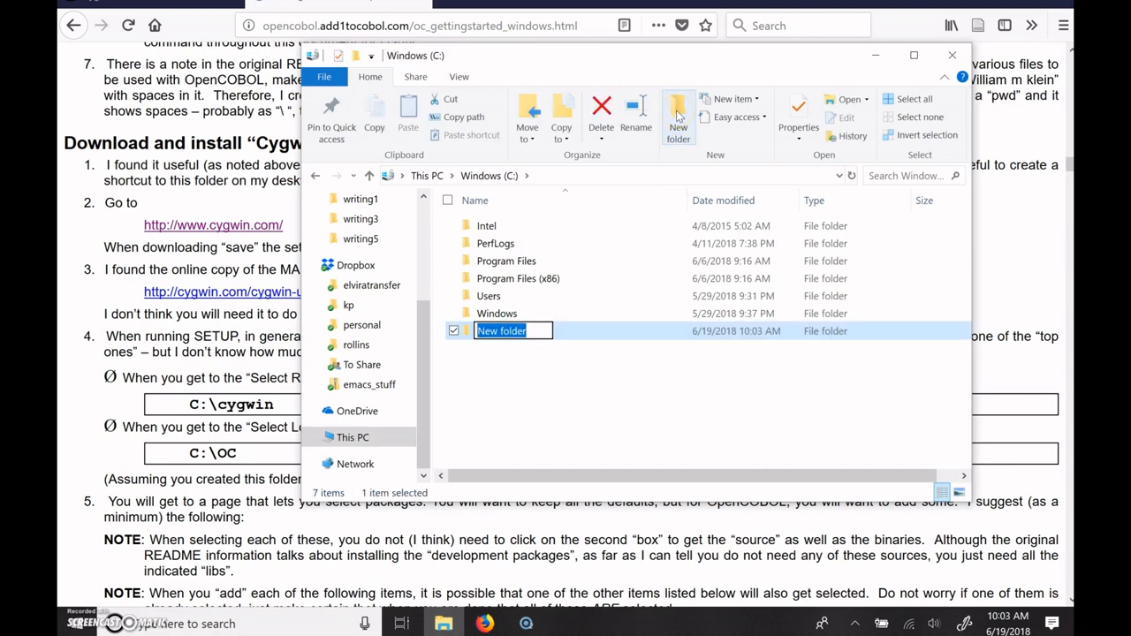
{"action": "type", "text": "OC"}
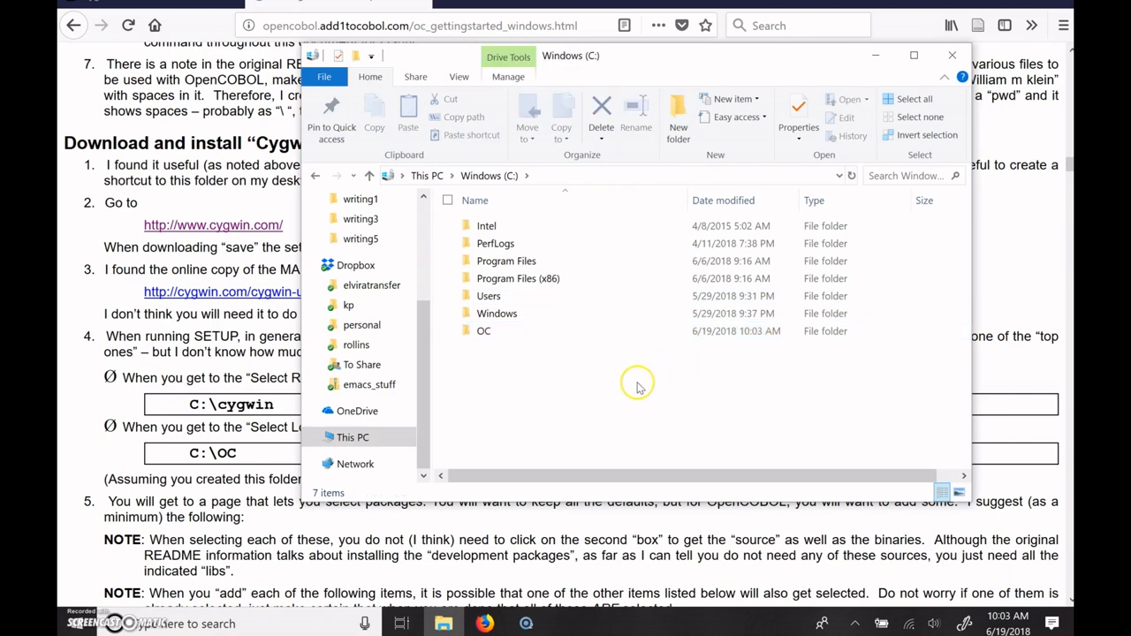
Bring the Firefox OpenCOBOL guide back in front of File Explorer.
{"action": "left_click", "coordinate": [951, 55]}
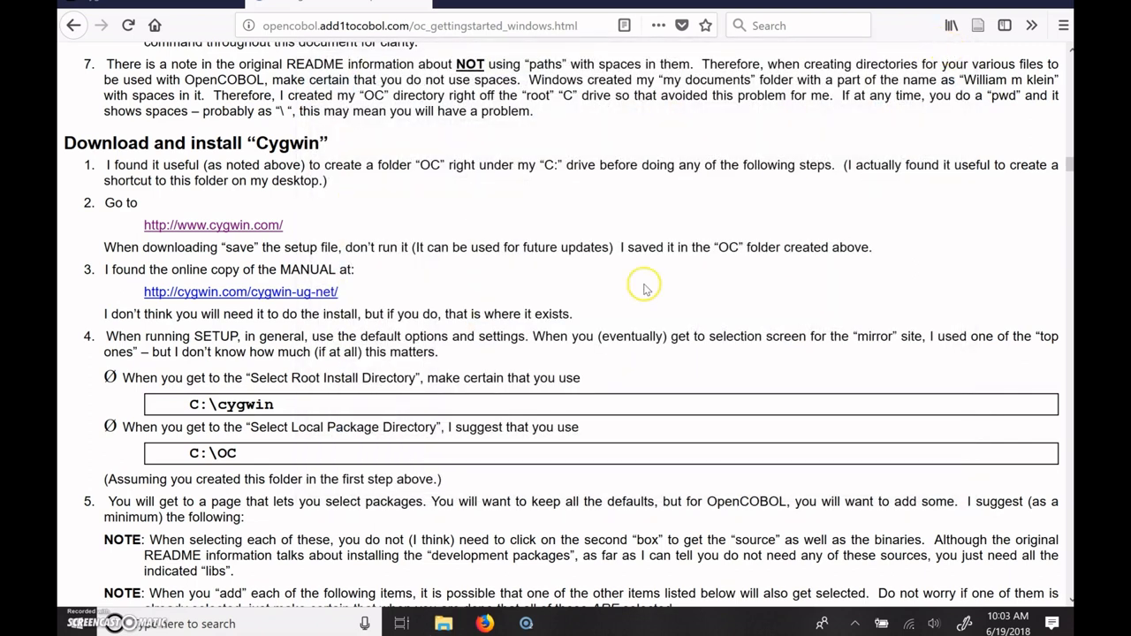
{"action": "mouse_move", "coordinate": [280, 225]}
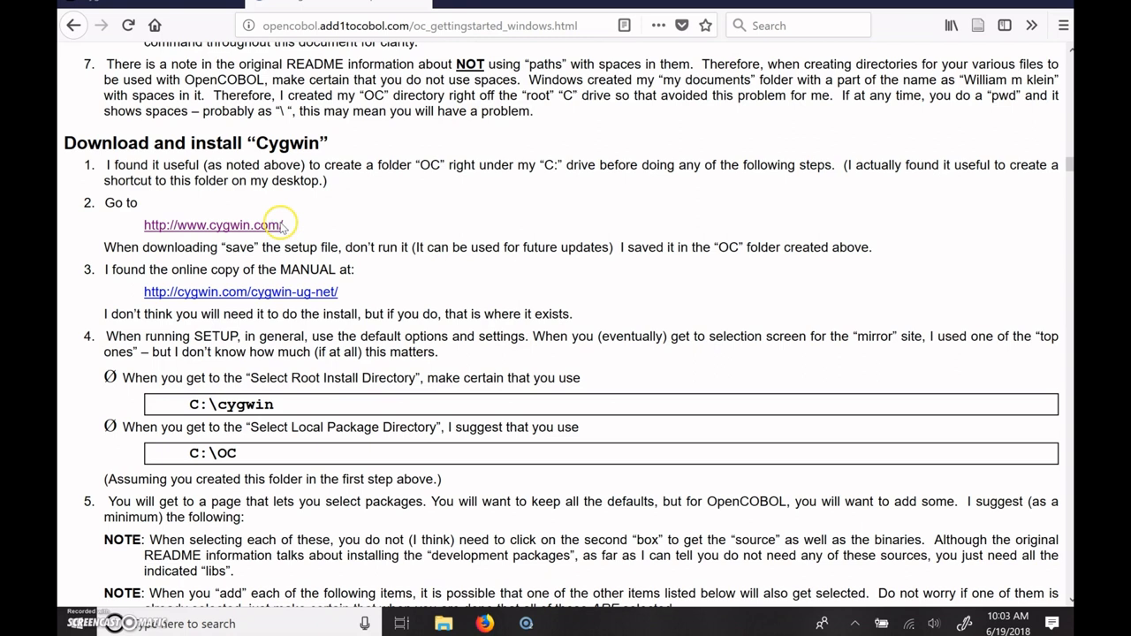
{"action": "mouse_move", "coordinate": [232, 224]}
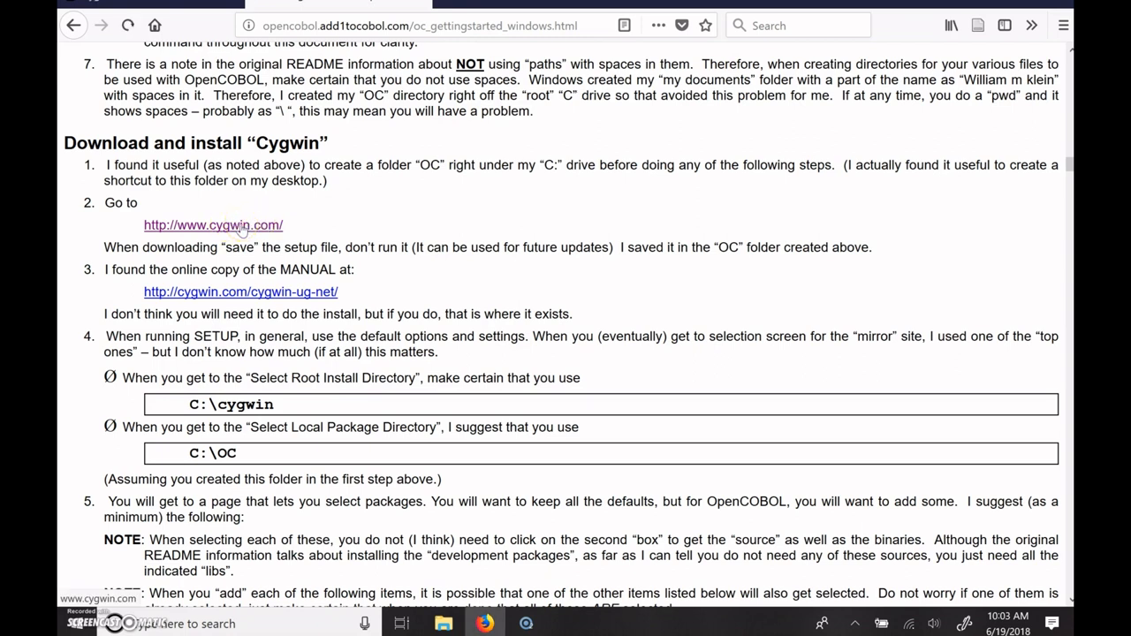
Go to cygwin.com from the guide and download setup-x86_64.exe.
{"action": "left_click", "coordinate": [212, 224]}
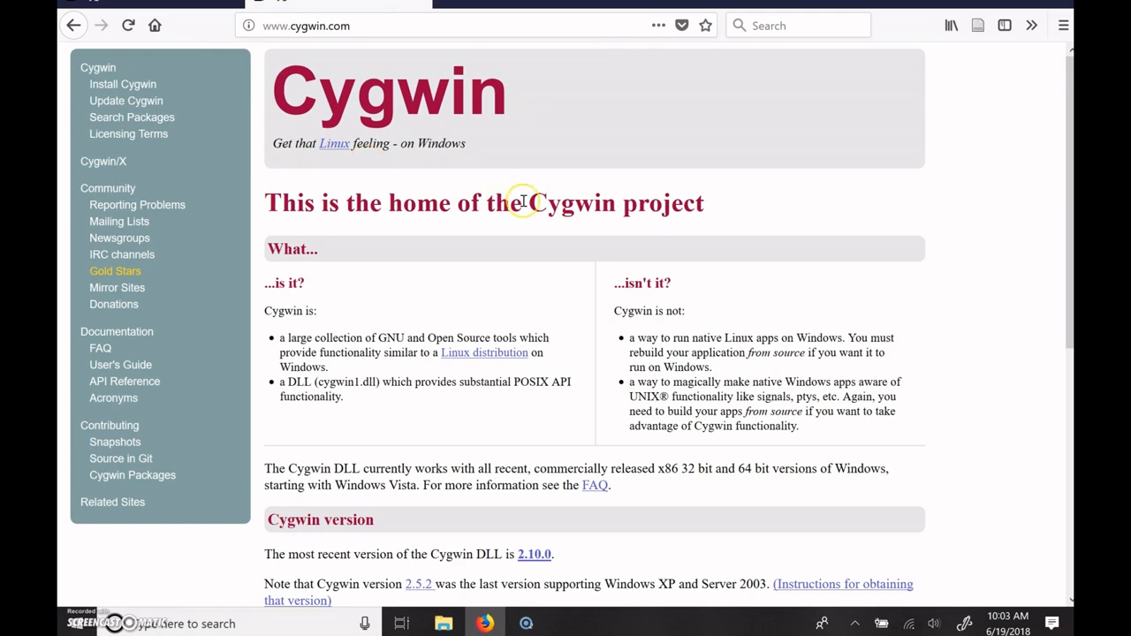
{"action": "scroll", "scroll_direction": "down", "scroll_amount": 3}
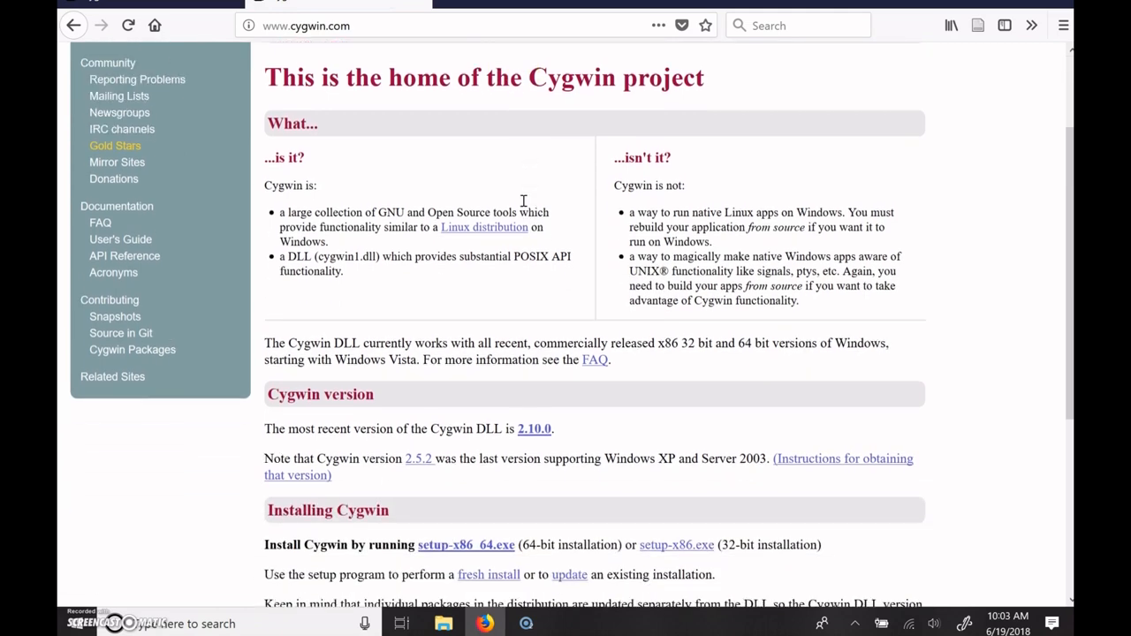
{"action": "scroll", "scroll_direction": "down", "scroll_amount": 3}
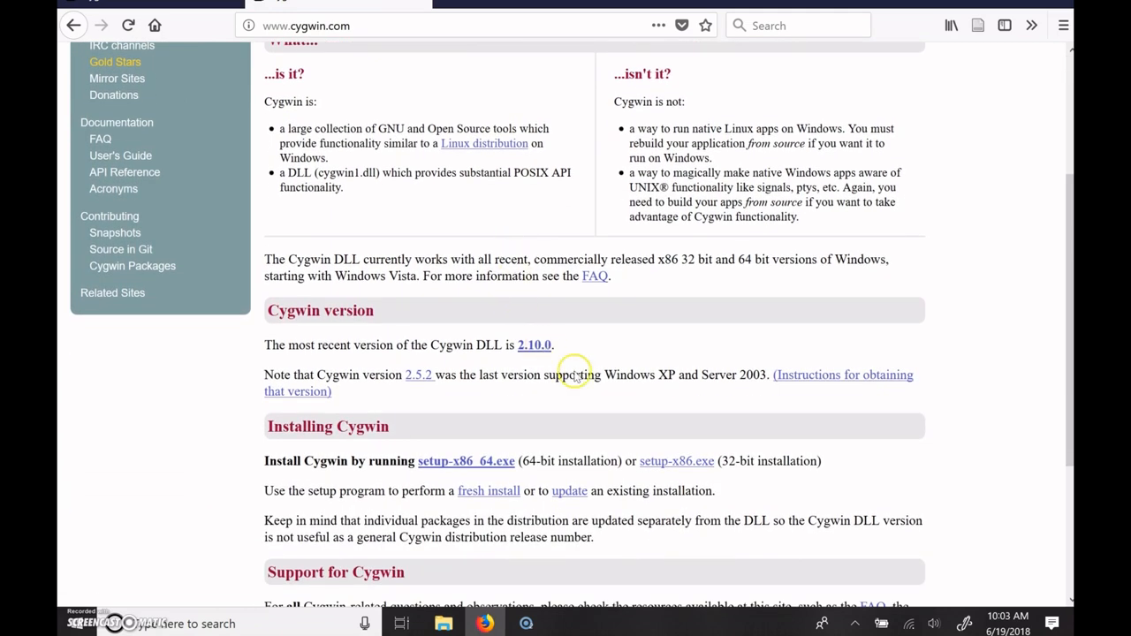
{"action": "mouse_move", "coordinate": [554, 371]}
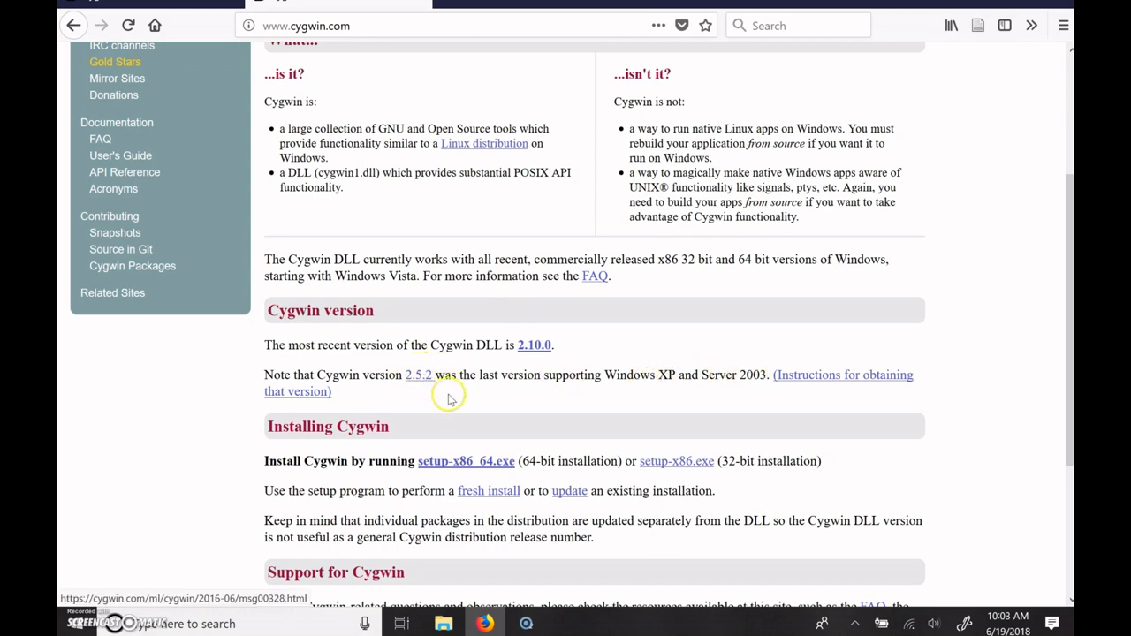
{"action": "scroll", "scroll_direction": "down", "scroll_amount": 3}
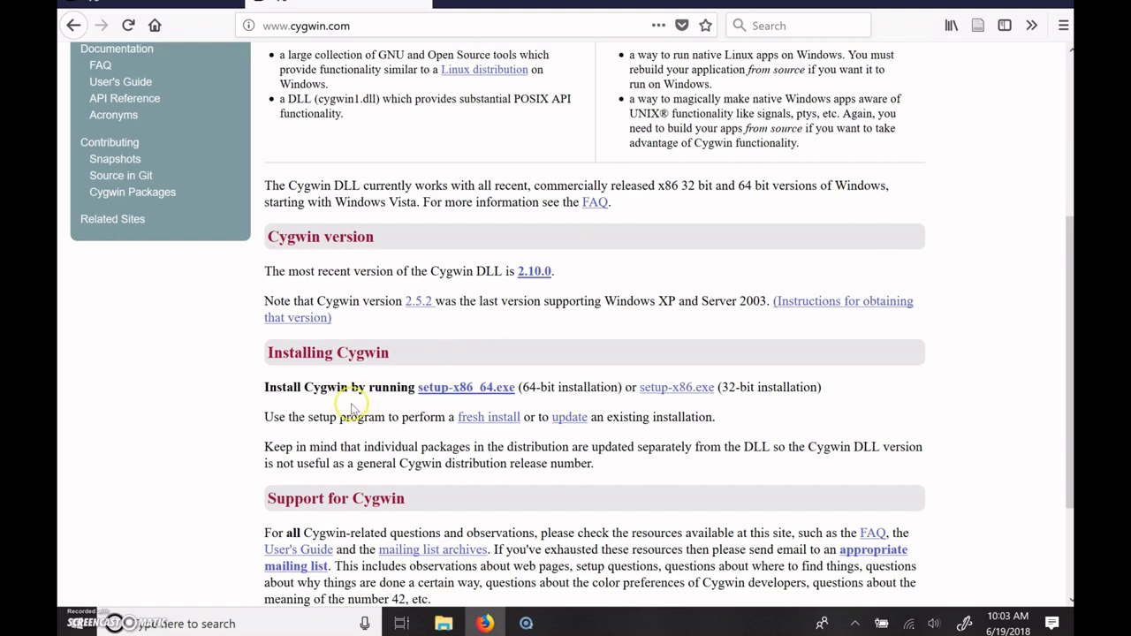
{"action": "mouse_move", "coordinate": [428, 378]}
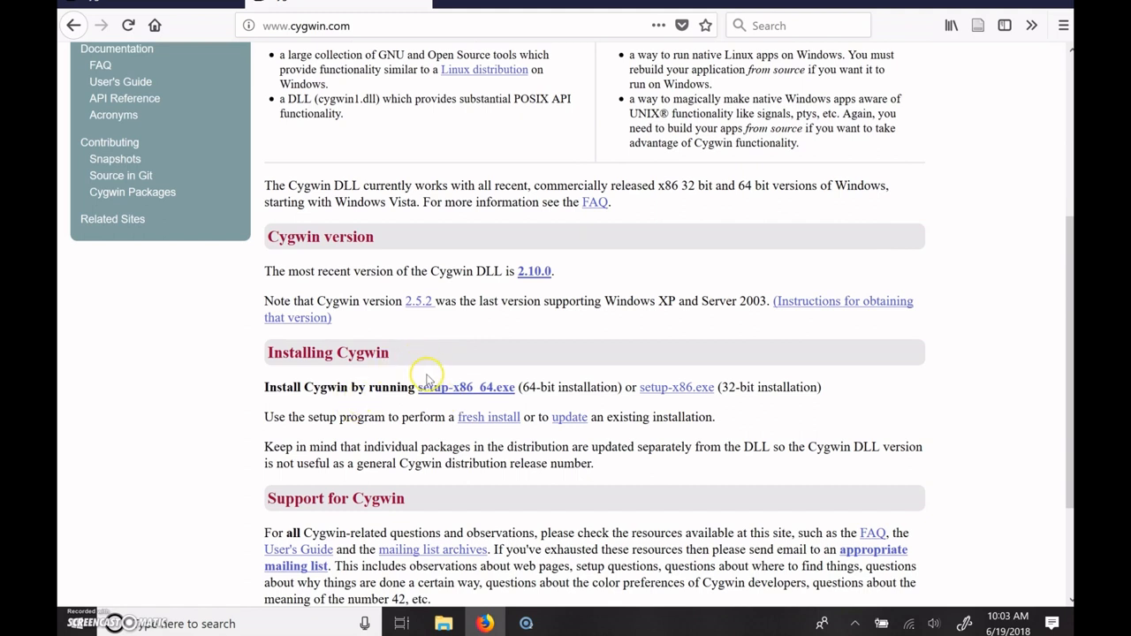
{"action": "mouse_move", "coordinate": [501, 392]}
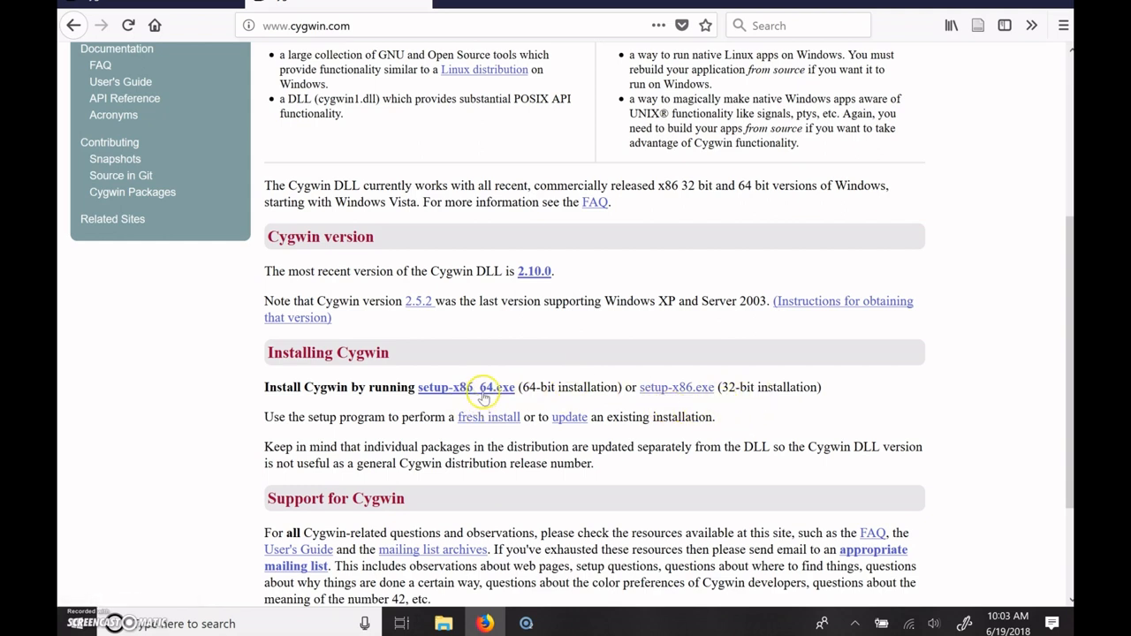
{"action": "mouse_move", "coordinate": [476, 394]}
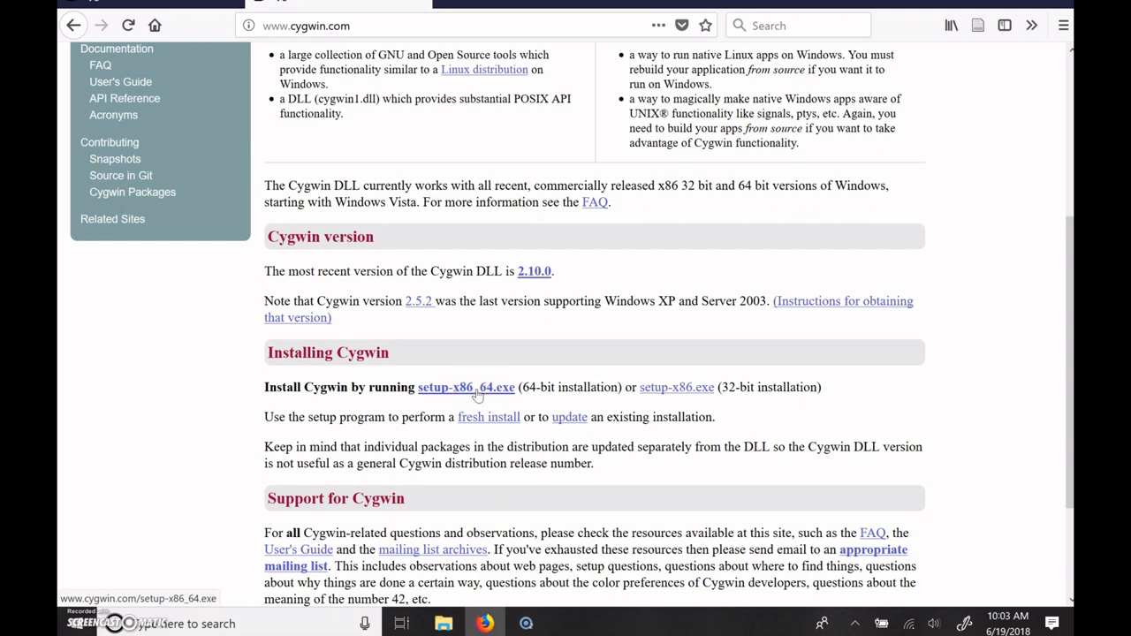
{"action": "left_click", "coordinate": [465, 387]}
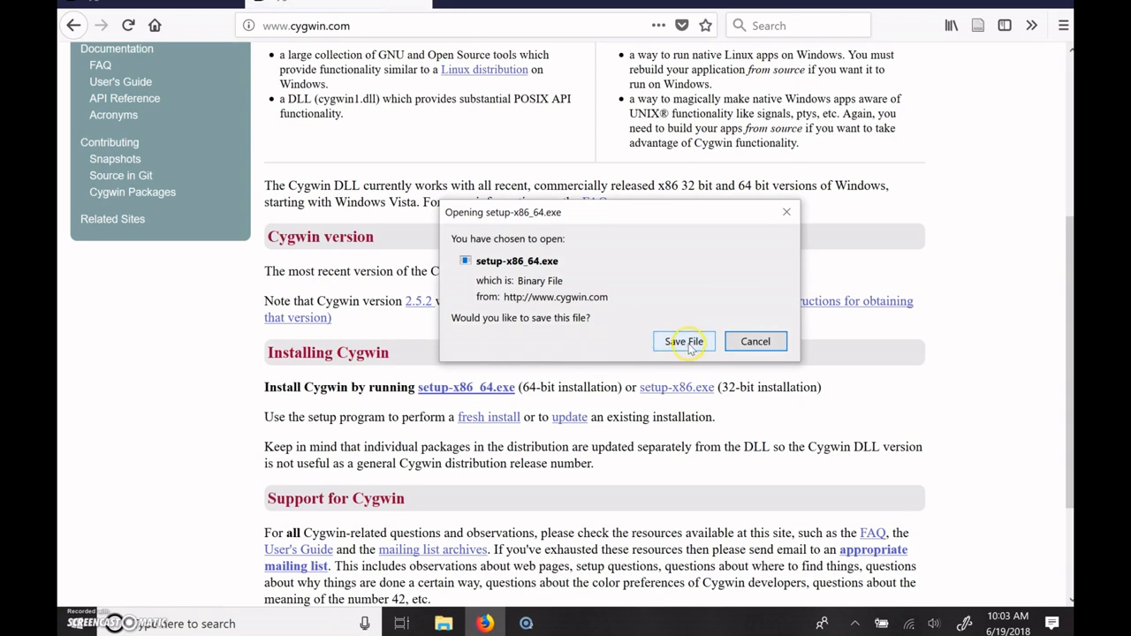
Save the setup-x86_64.exe installer to disk.
{"action": "left_click", "coordinate": [682, 341]}
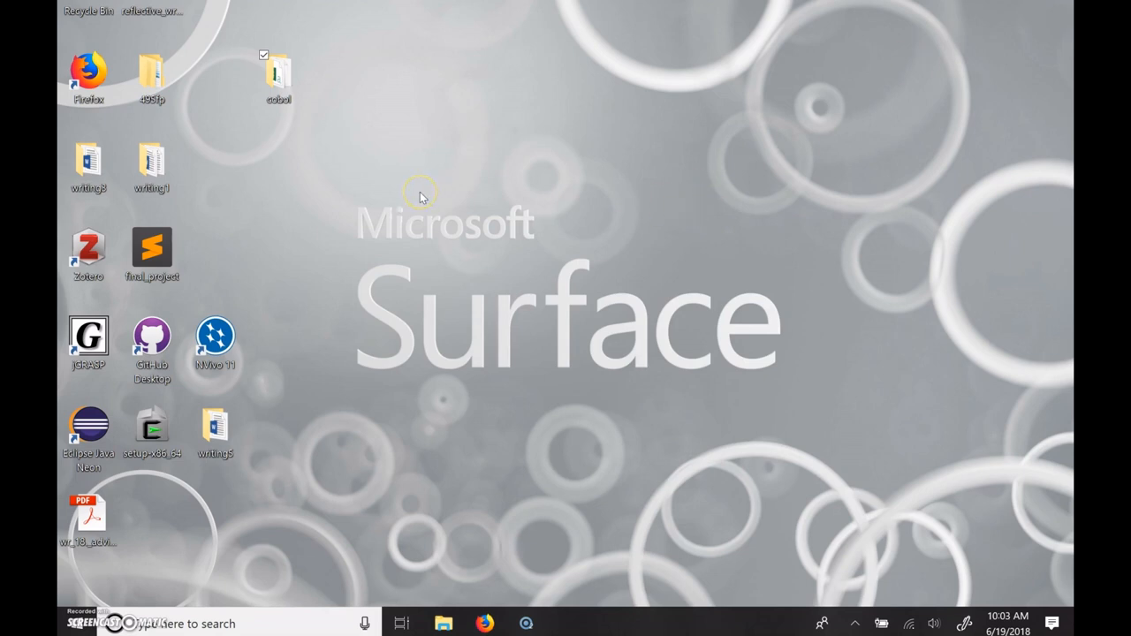
{"action": "mouse_move", "coordinate": [155, 393]}
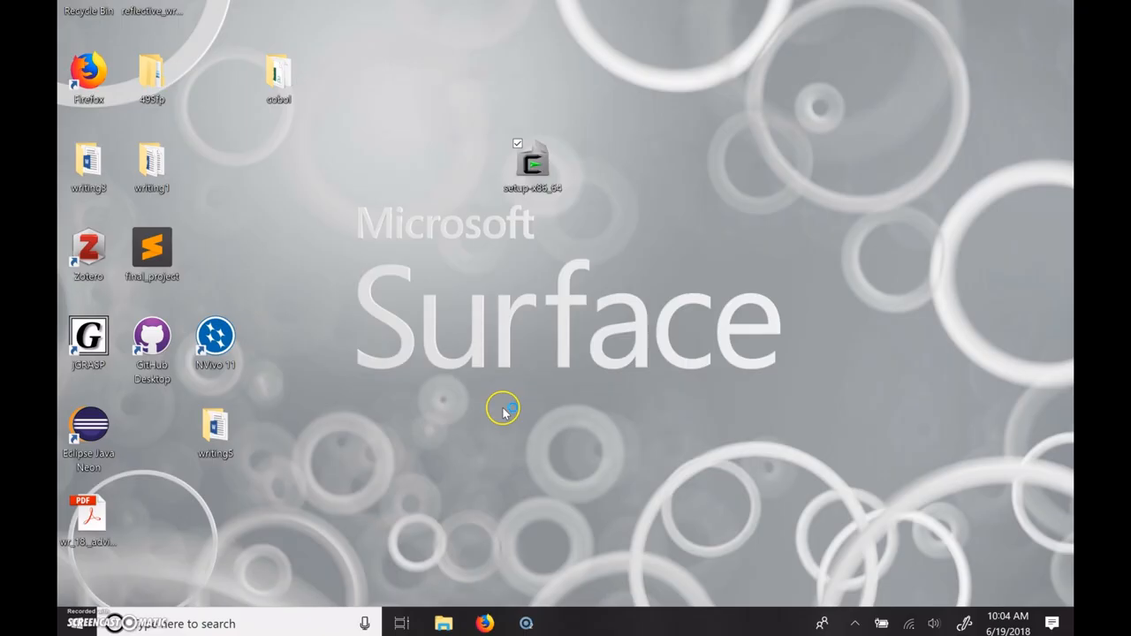
Run the setup-x86_64 installer from the desktop.
{"action": "double_click", "coordinate": [532, 163]}
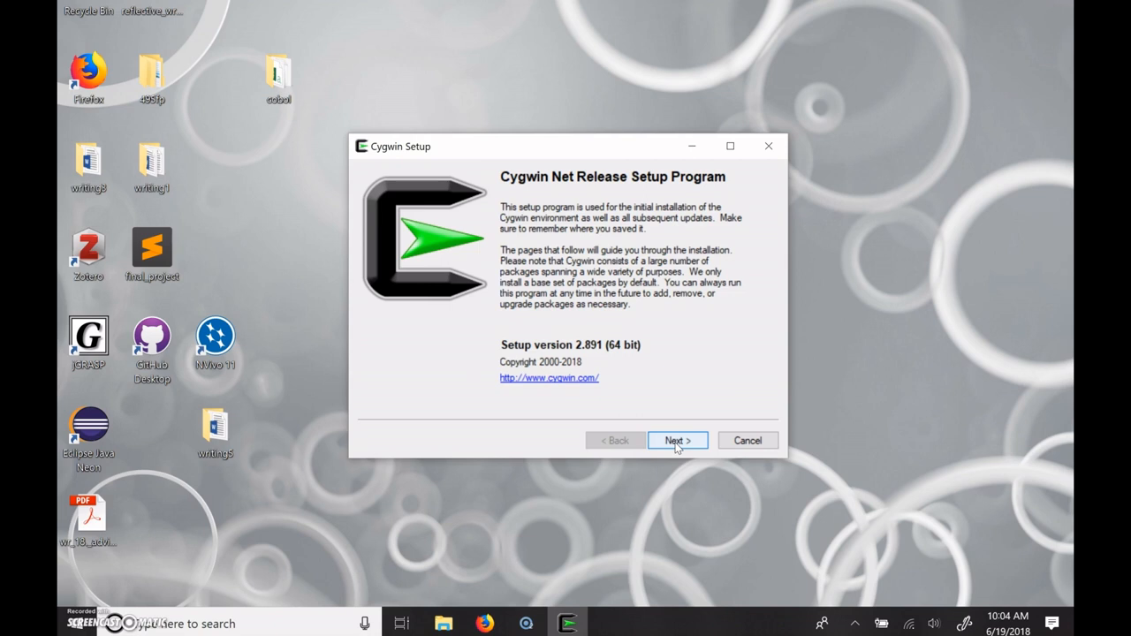
Choose Install from Internet and set the root directory to C:\cygwin.
{"action": "left_click", "coordinate": [677, 440]}
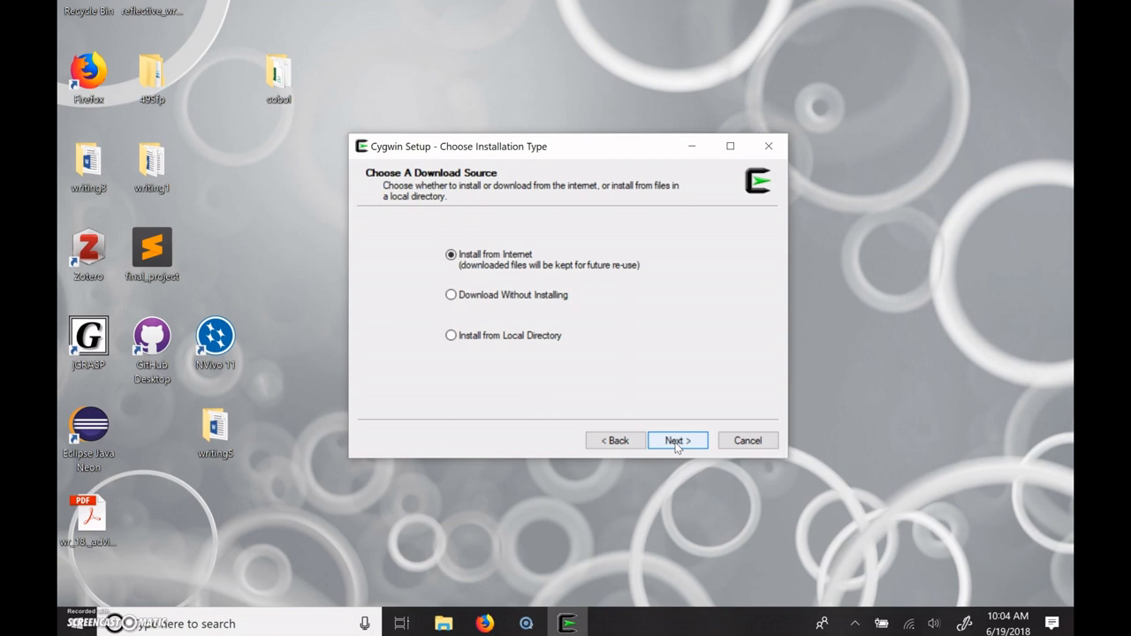
{"action": "left_click", "coordinate": [677, 439]}
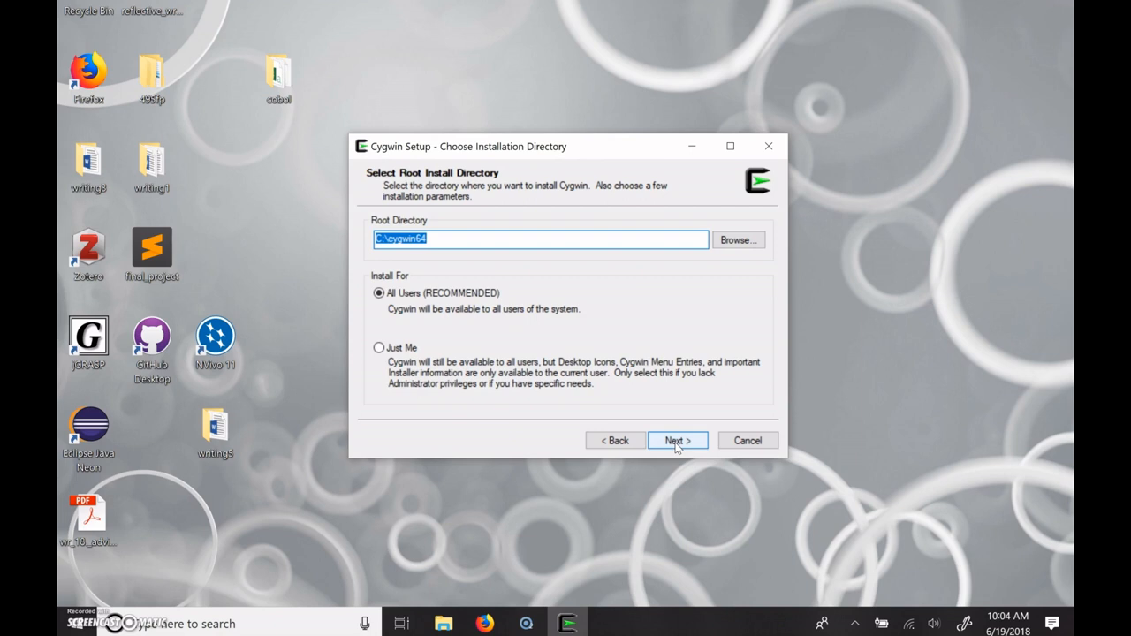
{"action": "mouse_move", "coordinate": [551, 316]}
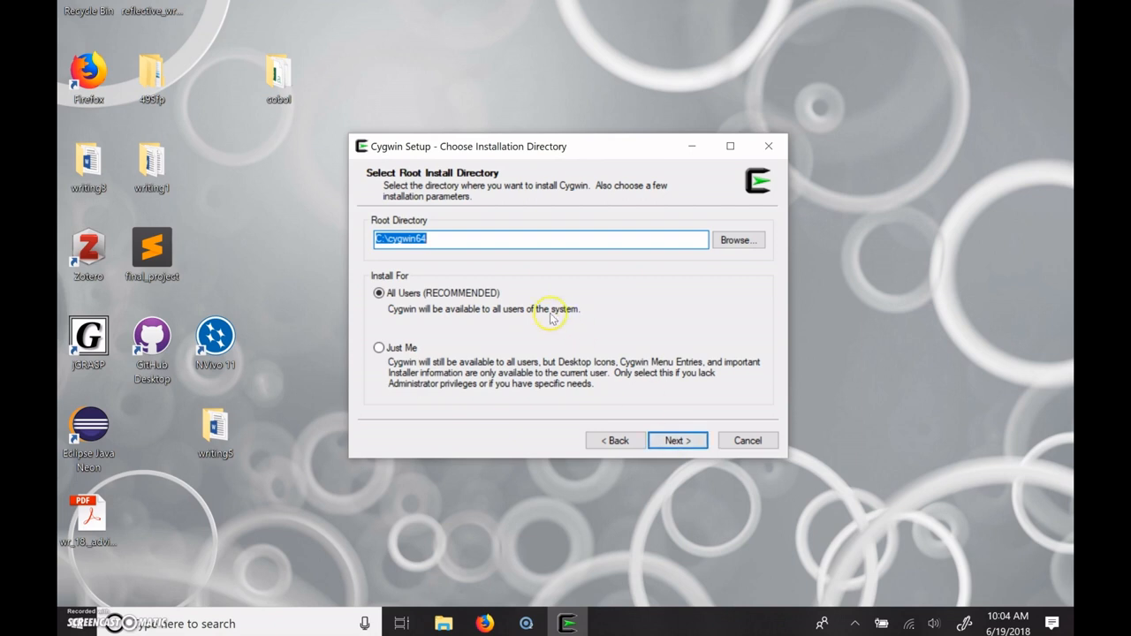
{"action": "mouse_move", "coordinate": [452, 239]}
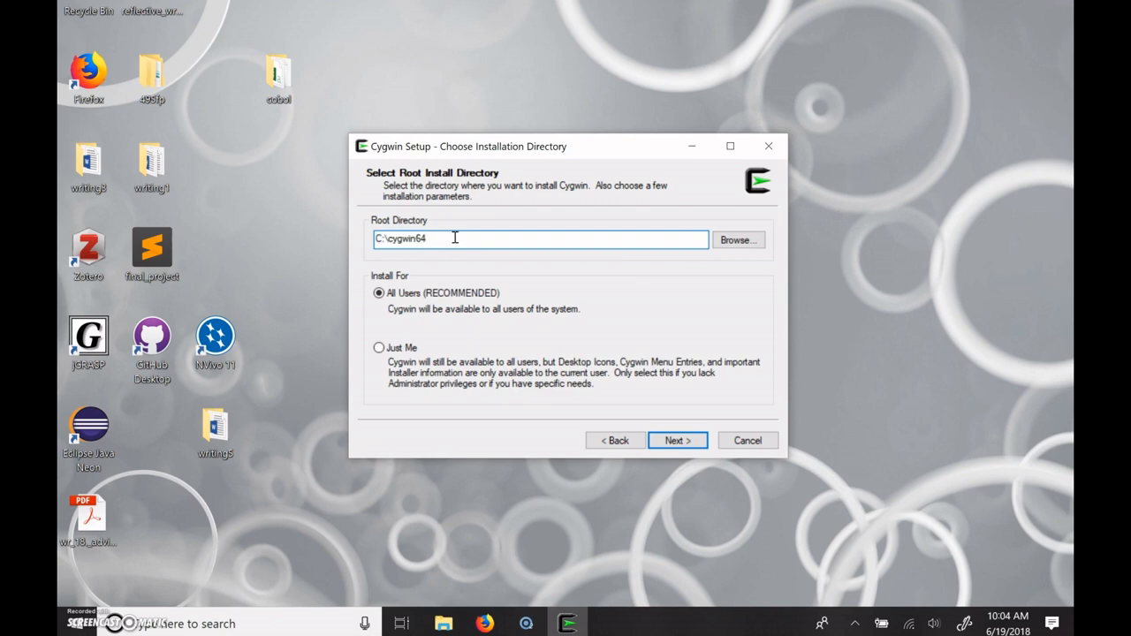
{"action": "key", "text": "BackSpace"}
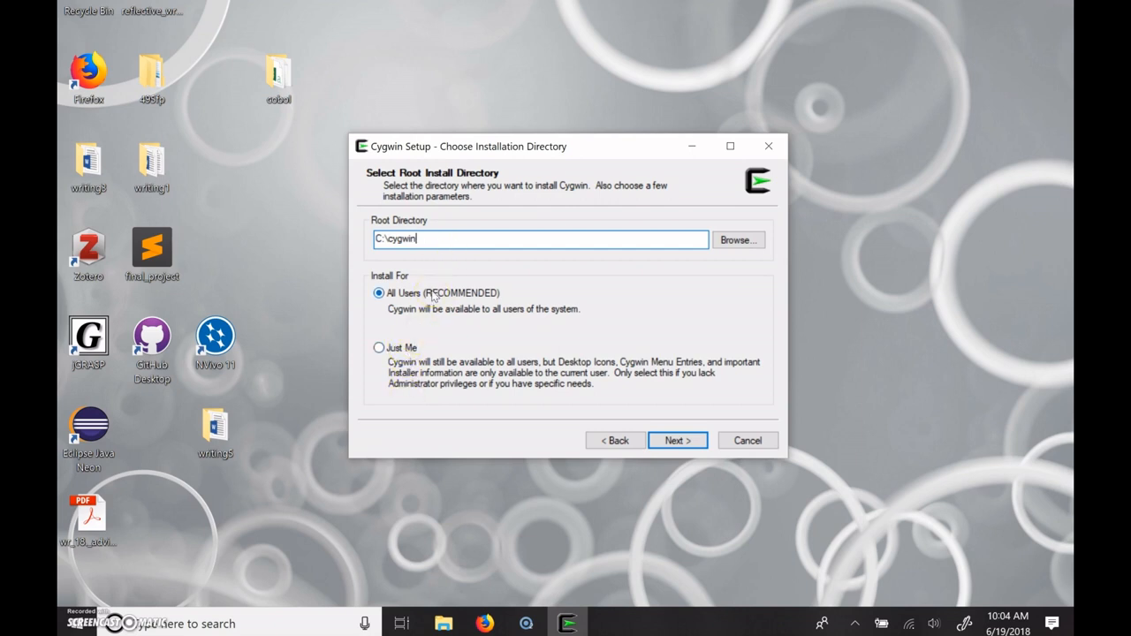
{"action": "left_click", "coordinate": [677, 440]}
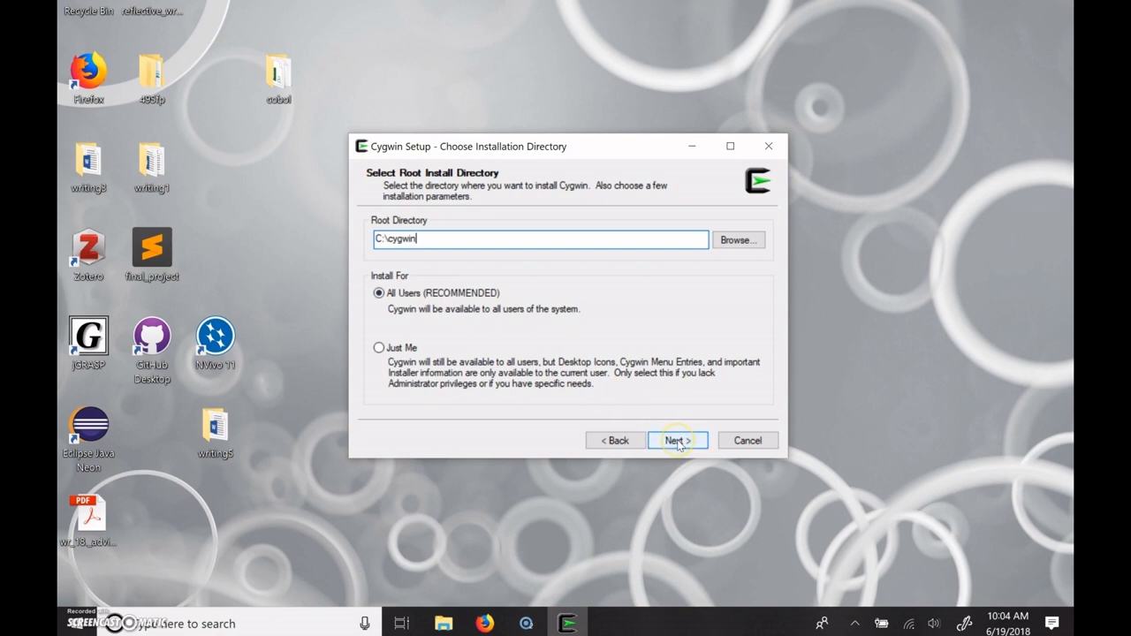
{"action": "left_click", "coordinate": [677, 440]}
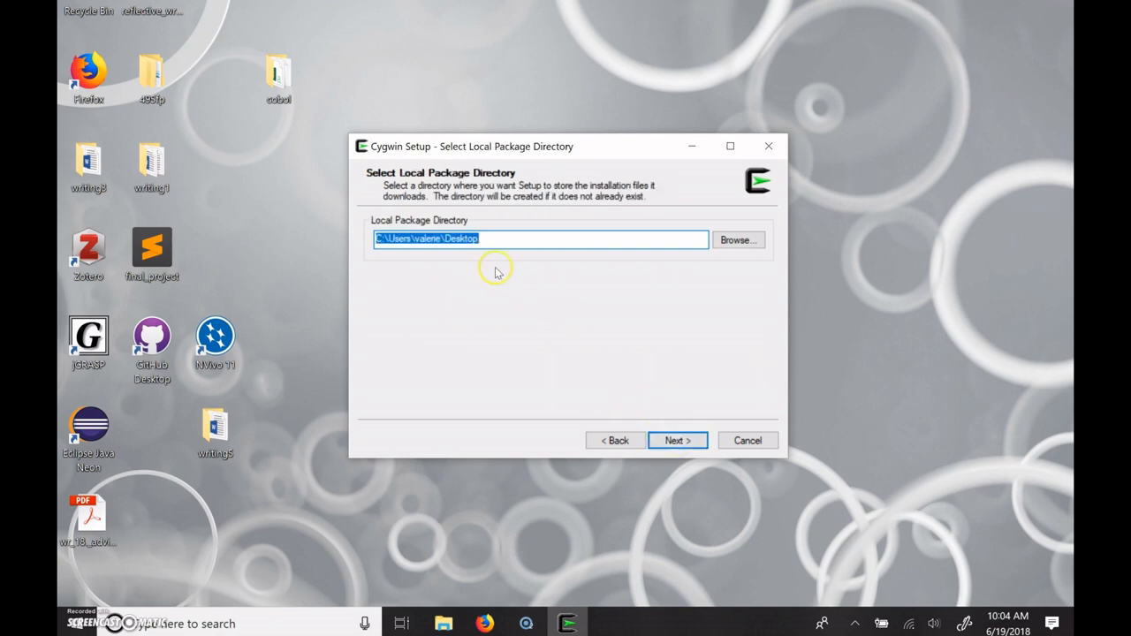
{"action": "mouse_move", "coordinate": [464, 225]}
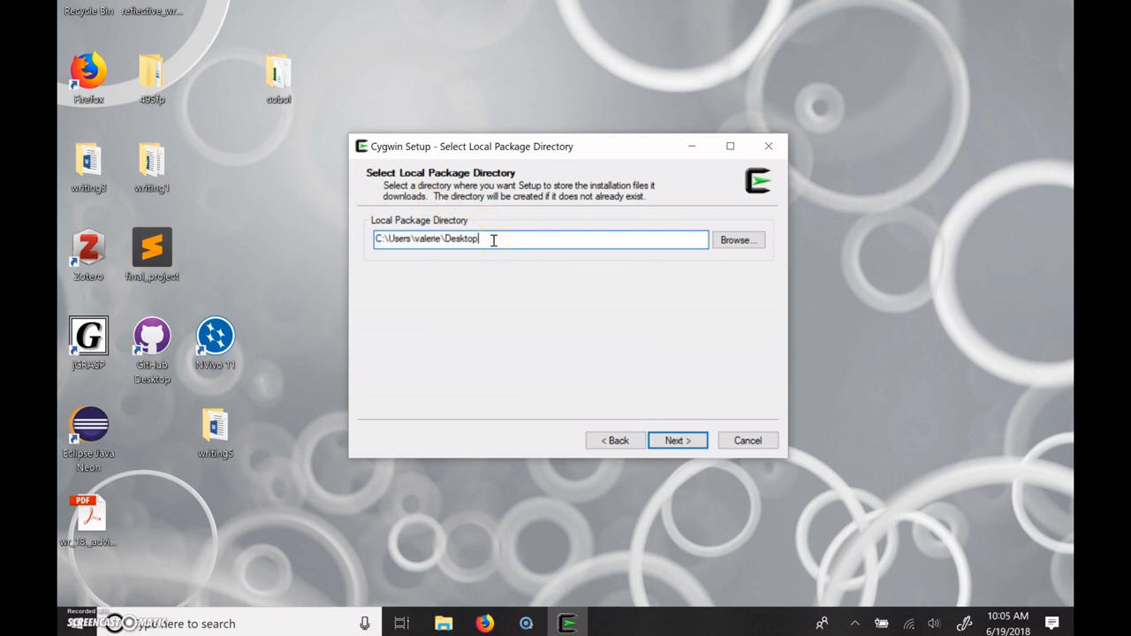
Set the local package directory to C:\OC.
{"action": "double_click", "coordinate": [429, 239]}
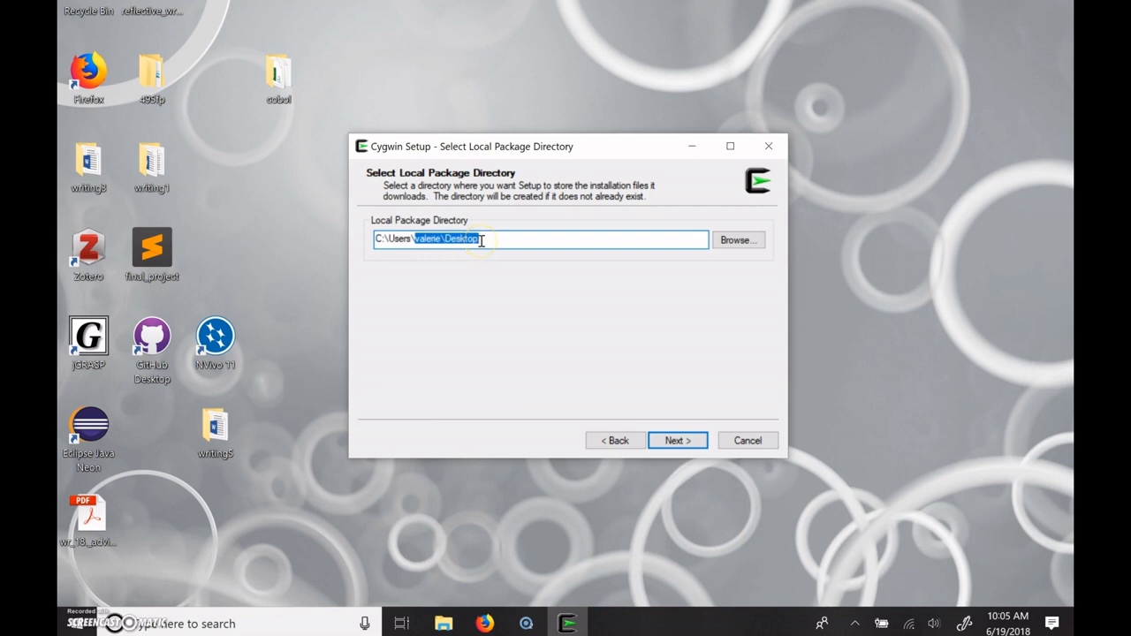
{"action": "type", "text": "C:\\OC"}
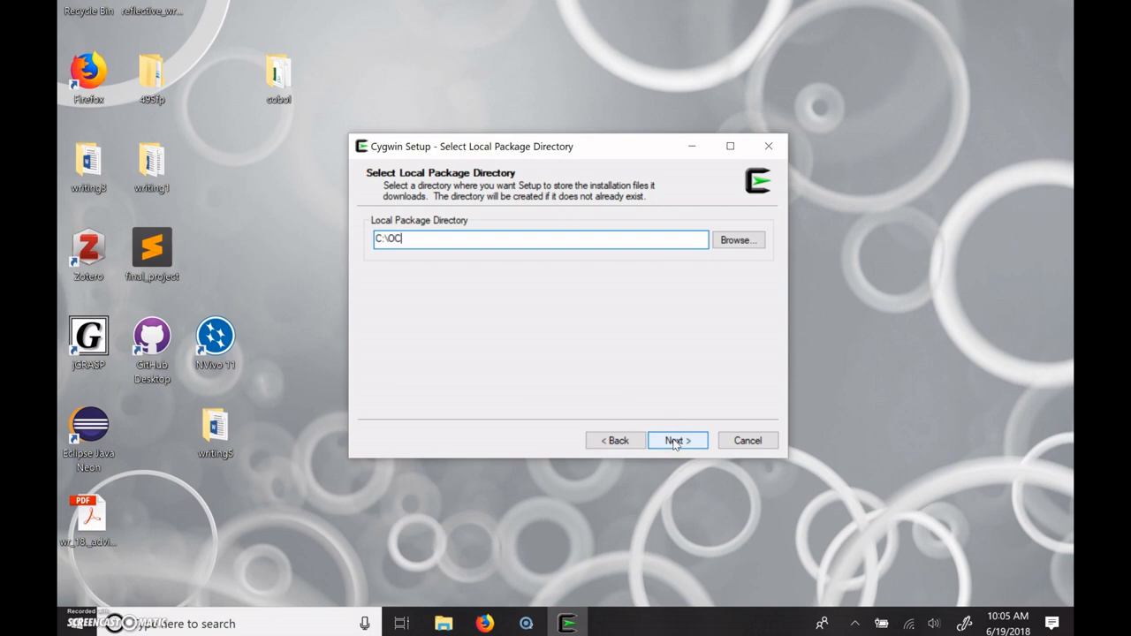
{"action": "left_click", "coordinate": [677, 440]}
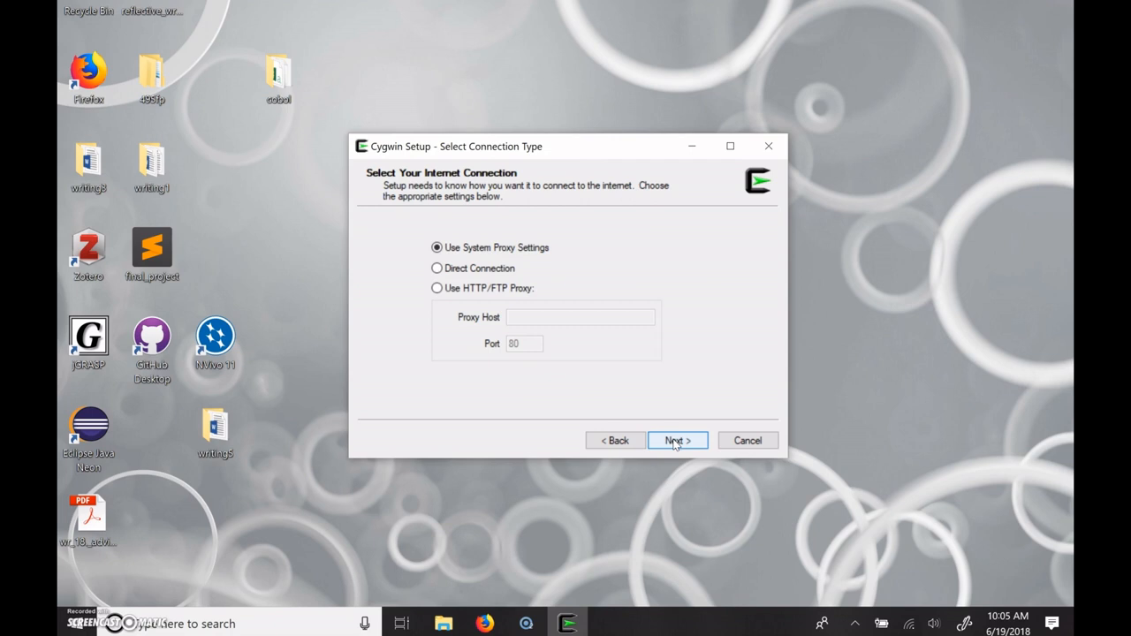
Keep system proxy settings and download from cygwin.mirror.constant.com.
{"action": "left_click", "coordinate": [676, 440]}
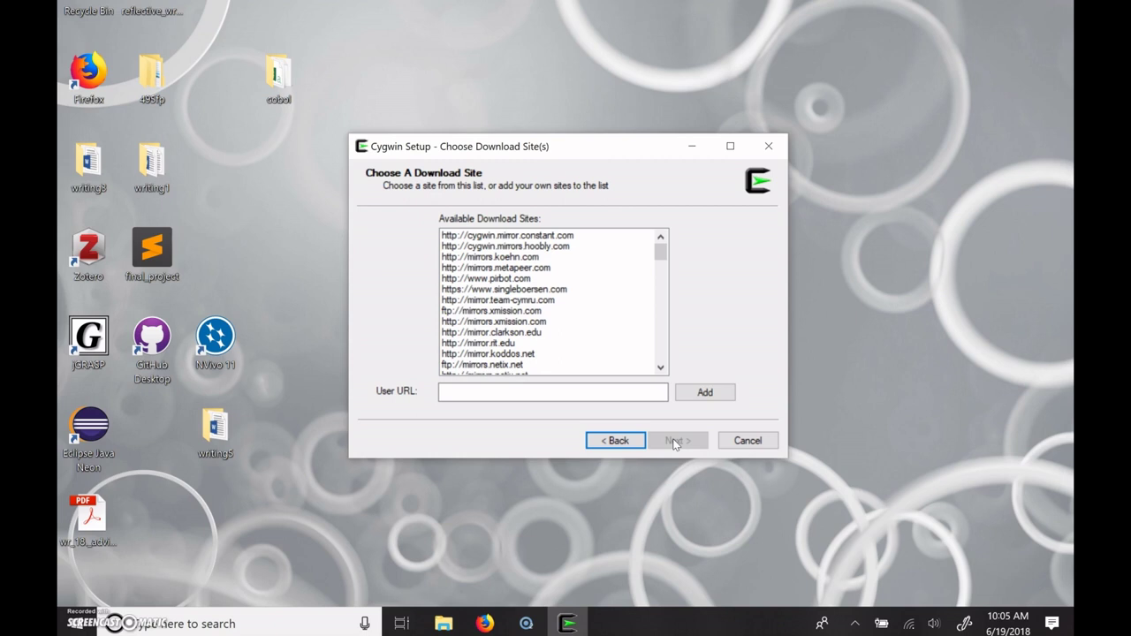
{"action": "left_click", "coordinate": [506, 234]}
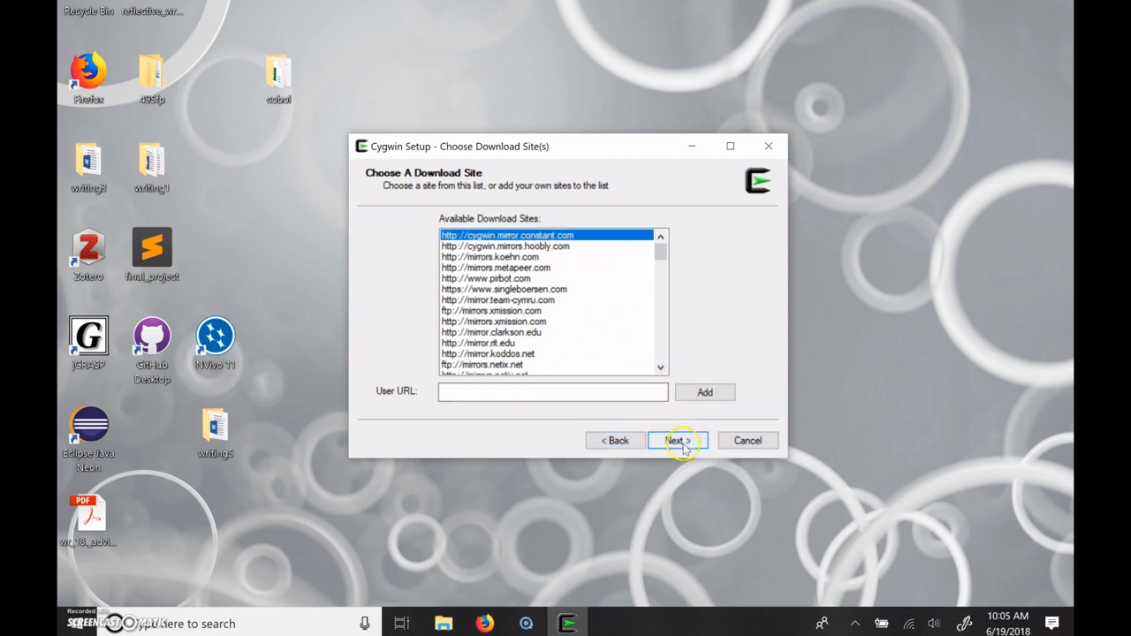
{"action": "left_click", "coordinate": [676, 440]}
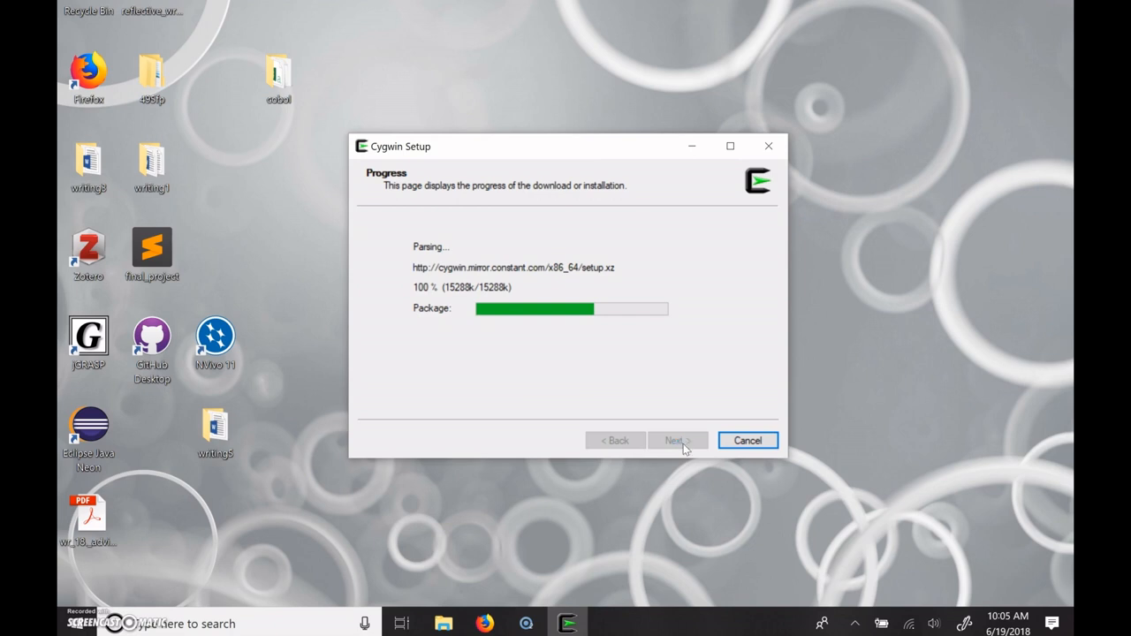
{"action": "left_click", "coordinate": [677, 440]}
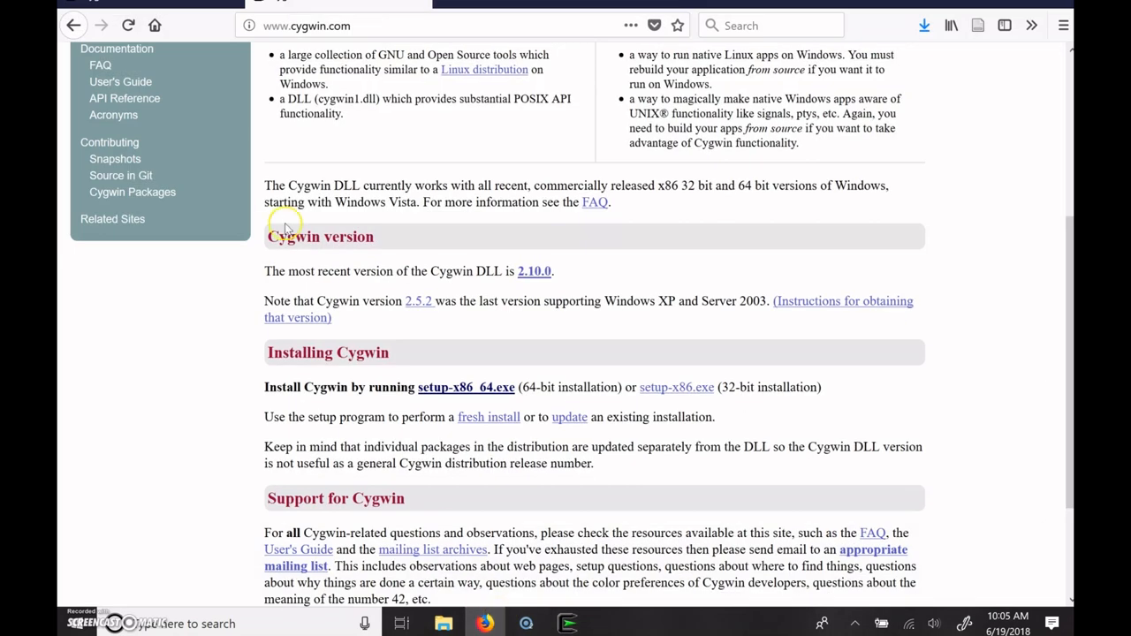
Switch to the add1tocobol OpenCOBOL guide tab and scroll through its 'Packages to explicitly request' list.
{"action": "left_click", "coordinate": [64, 24]}
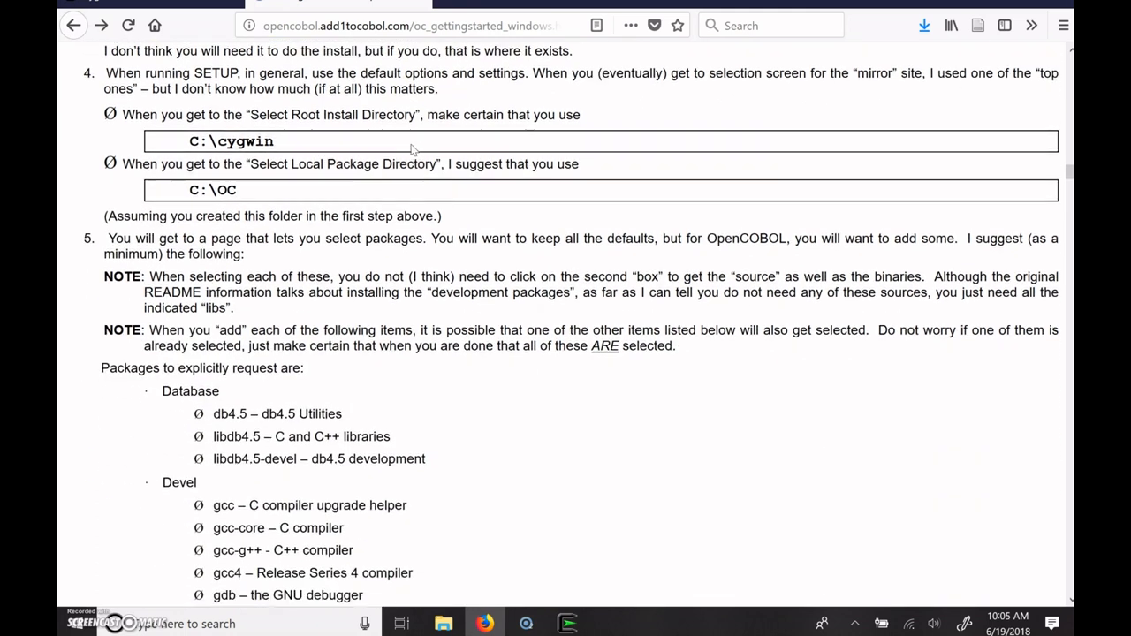
{"action": "scroll", "scroll_direction": "down", "scroll_amount": 3}
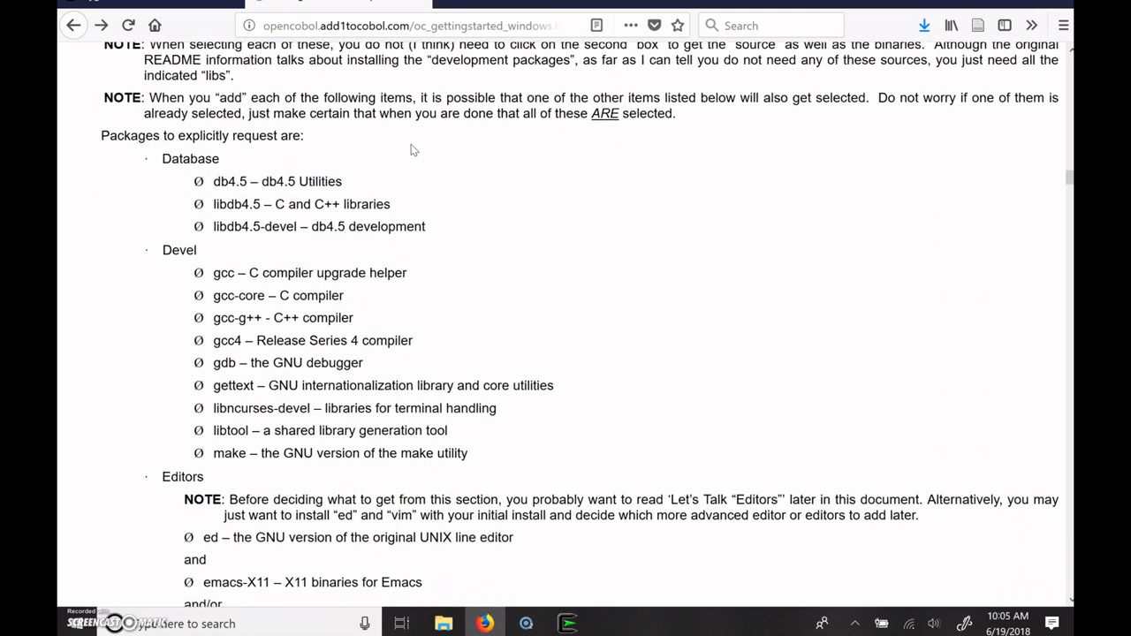
{"action": "scroll", "scroll_direction": "down", "scroll_amount": 3}
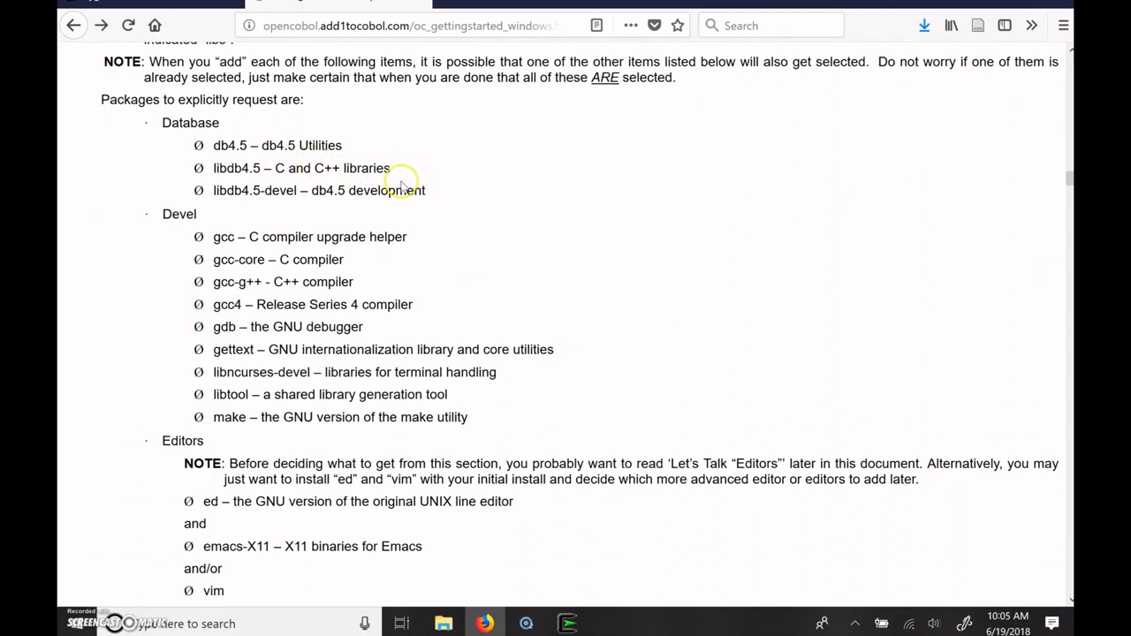
{"action": "mouse_move", "coordinate": [374, 237]}
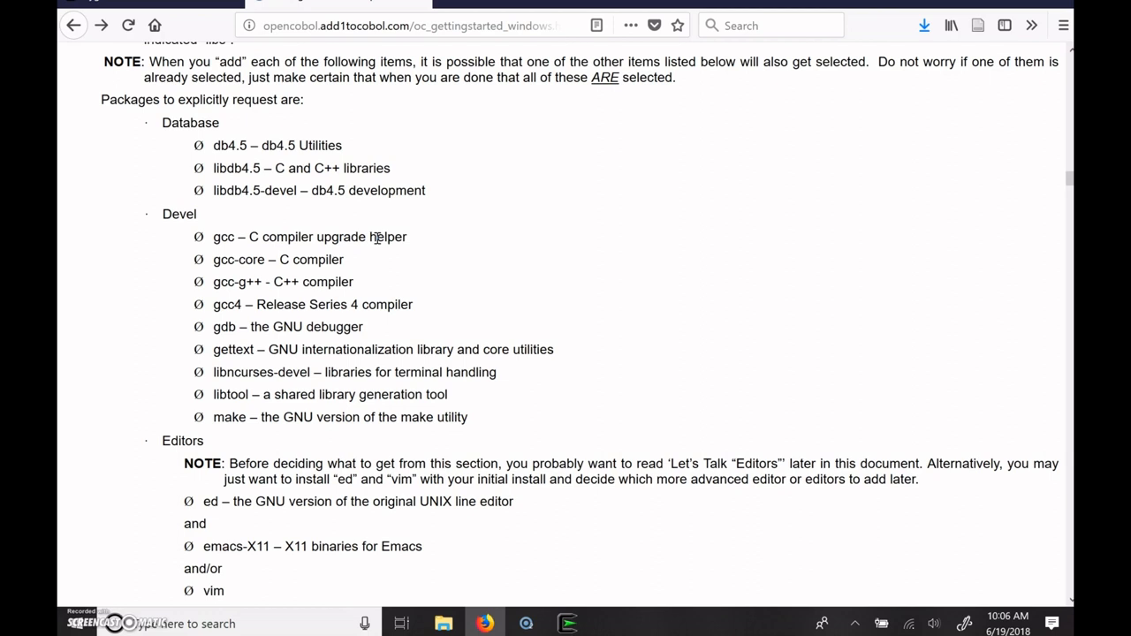
{"action": "scroll", "scroll_direction": "down", "scroll_amount": 3}
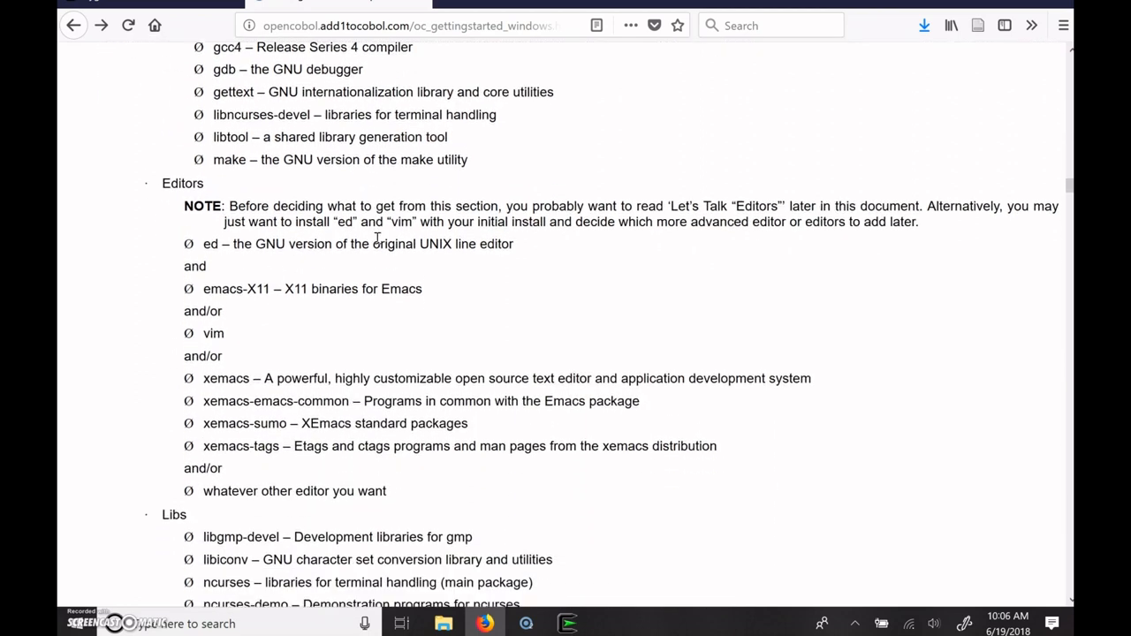
{"action": "scroll", "scroll_direction": "down", "scroll_amount": 3}
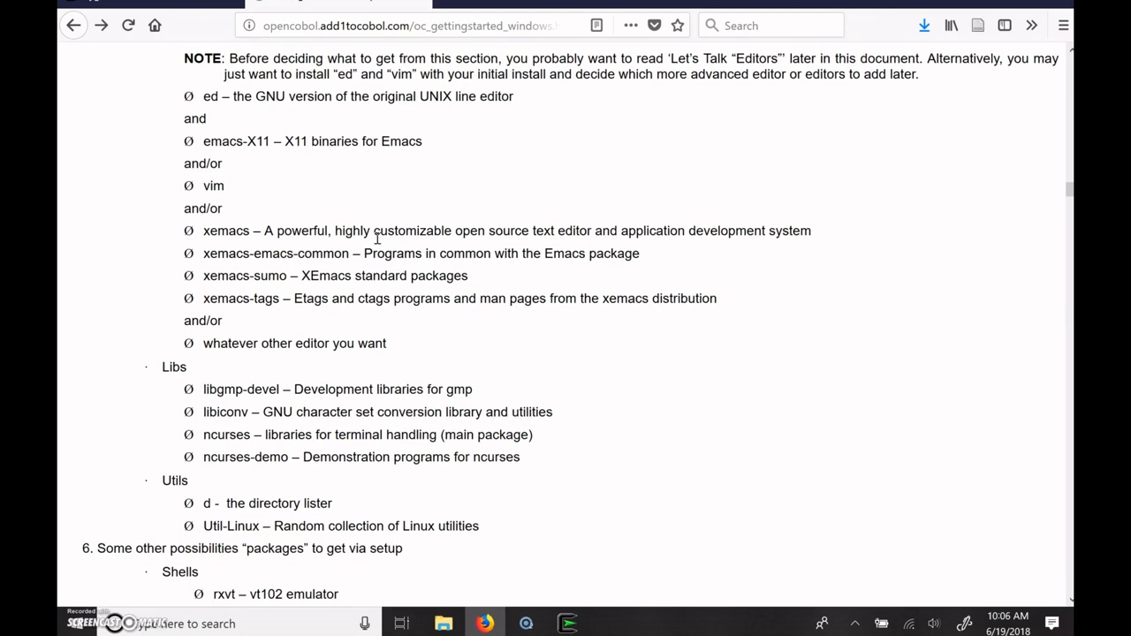
{"action": "scroll", "scroll_direction": "down", "scroll_amount": 3}
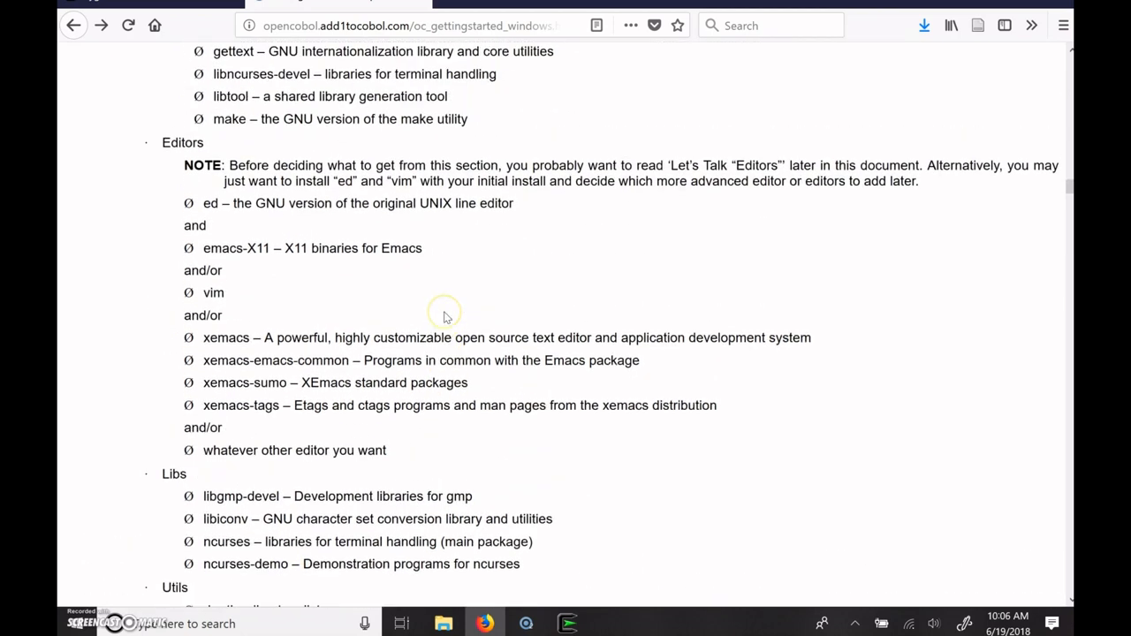
{"action": "scroll", "scroll_direction": "up", "scroll_amount": 3}
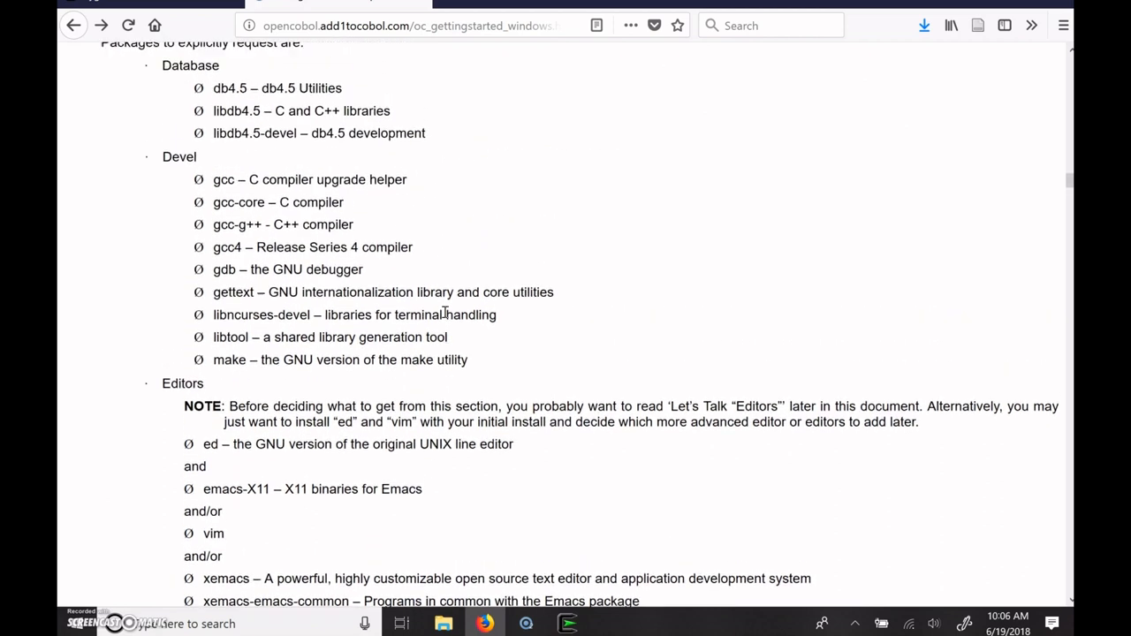
{"action": "scroll", "scroll_direction": "up", "scroll_amount": 3}
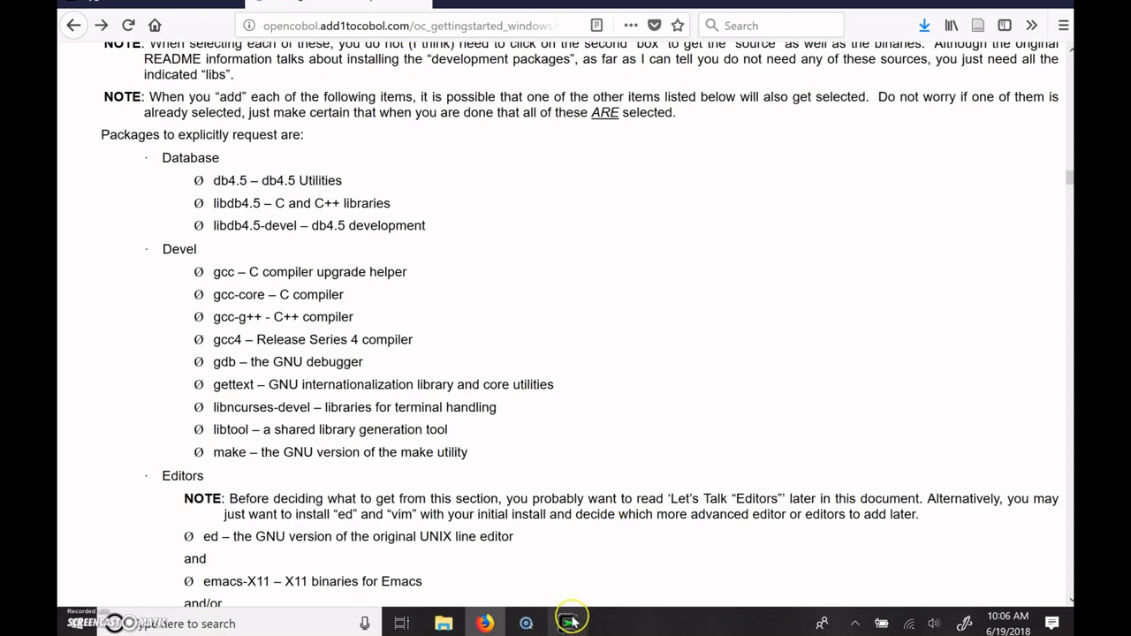
Return to Cygwin Setup and enter 'db4.5' in the Select Packages search box.
{"action": "left_click", "coordinate": [569, 620]}
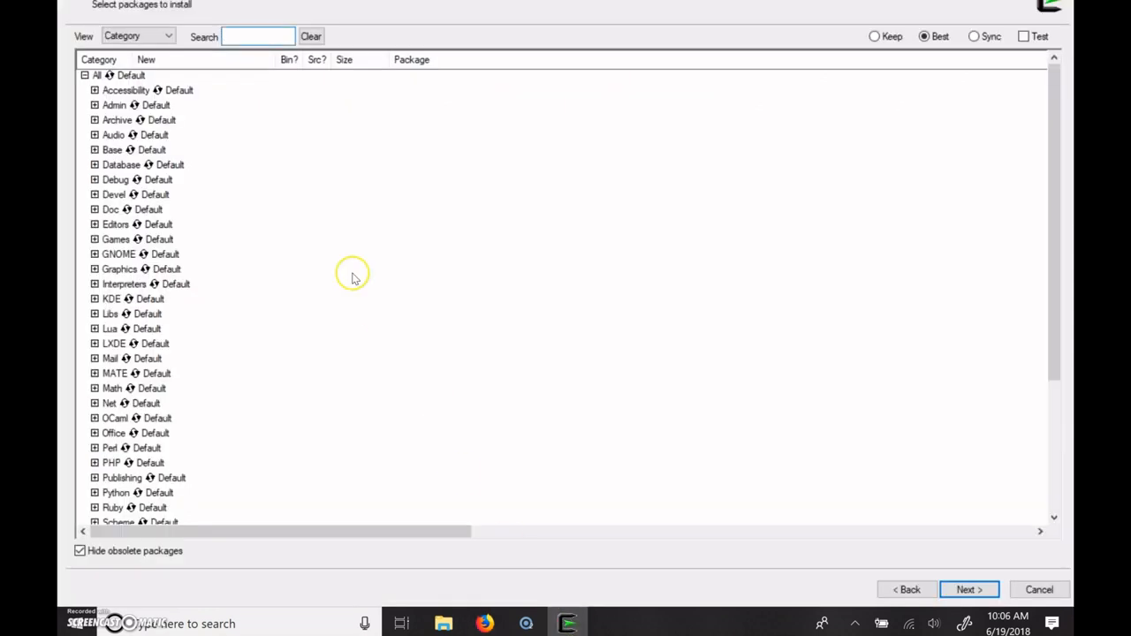
{"action": "scroll", "scroll_direction": "down", "scroll_amount": 3}
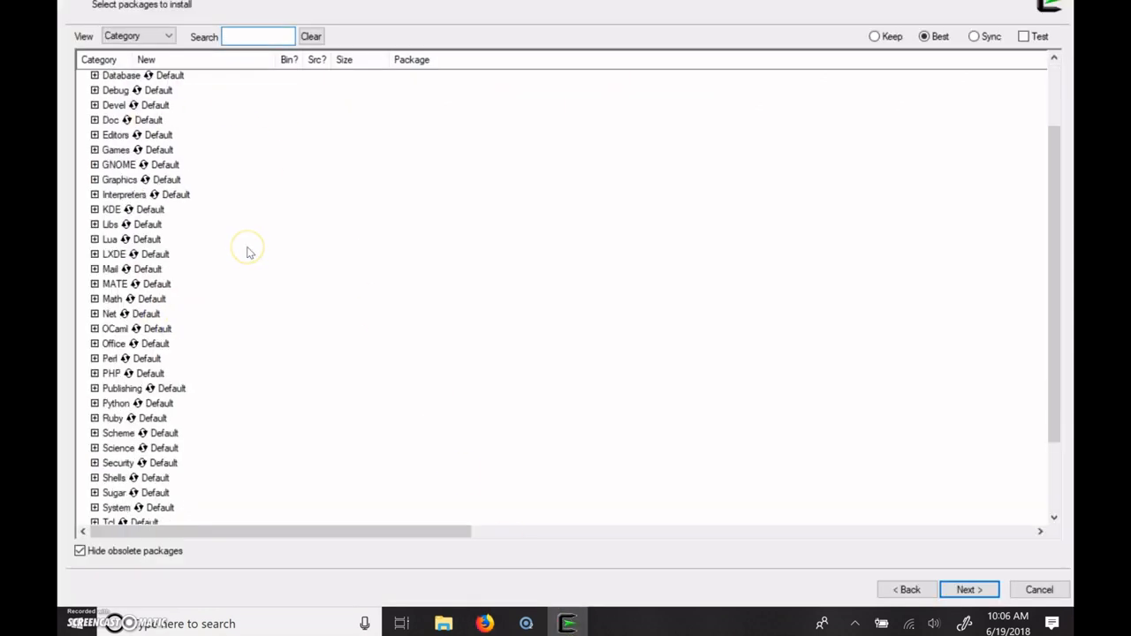
{"action": "scroll", "scroll_direction": "down", "scroll_amount": 3}
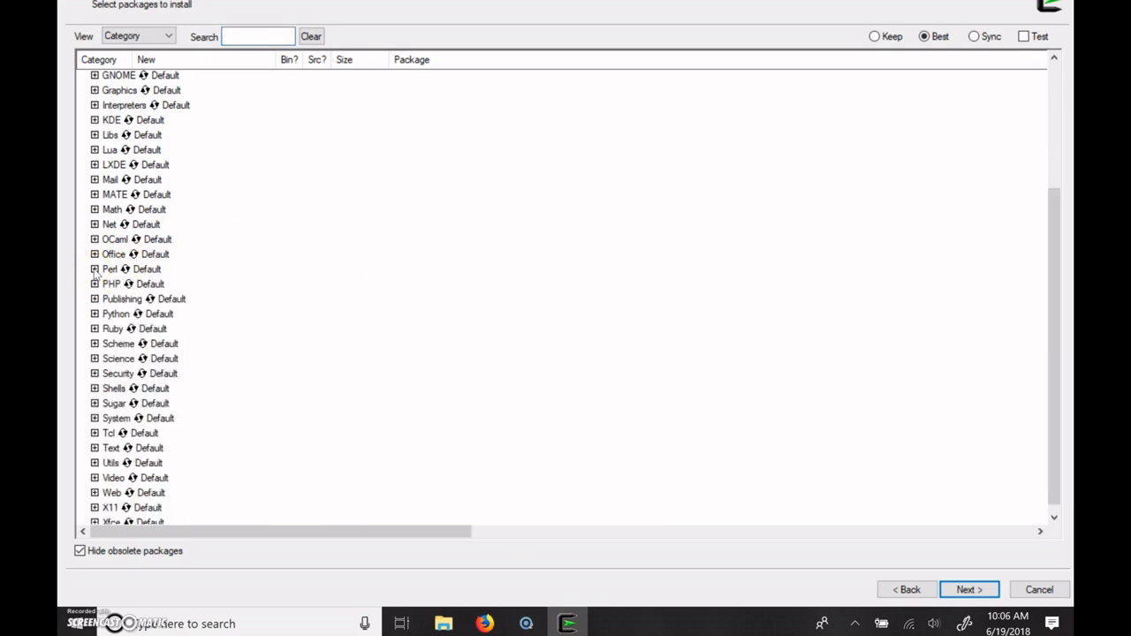
{"action": "left_click", "coordinate": [256, 36]}
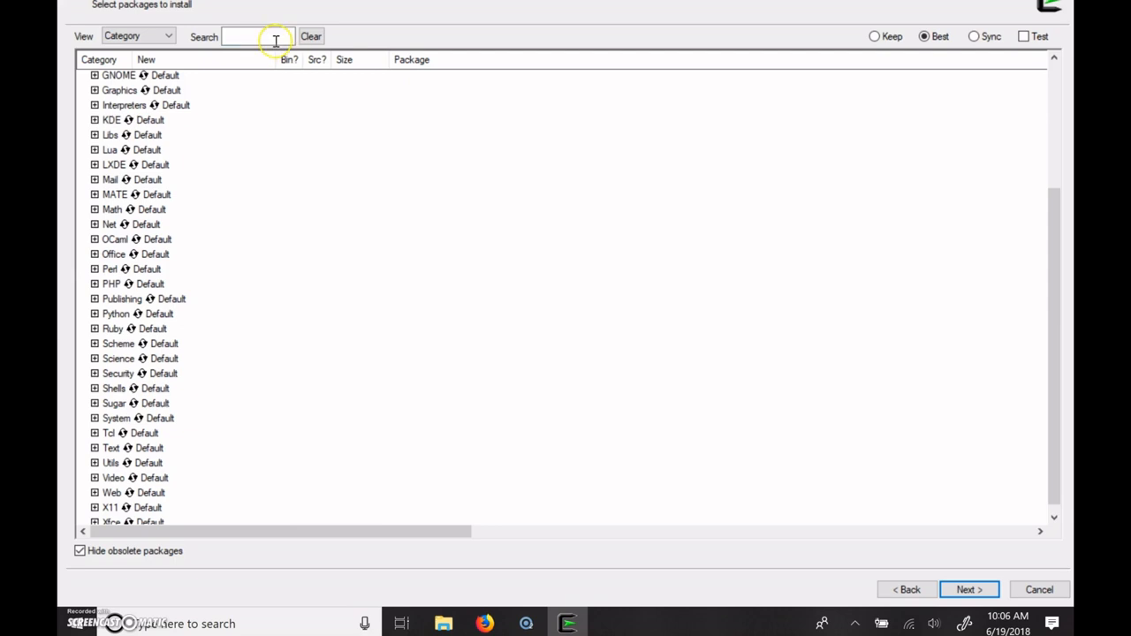
{"action": "left_click", "coordinate": [256, 36]}
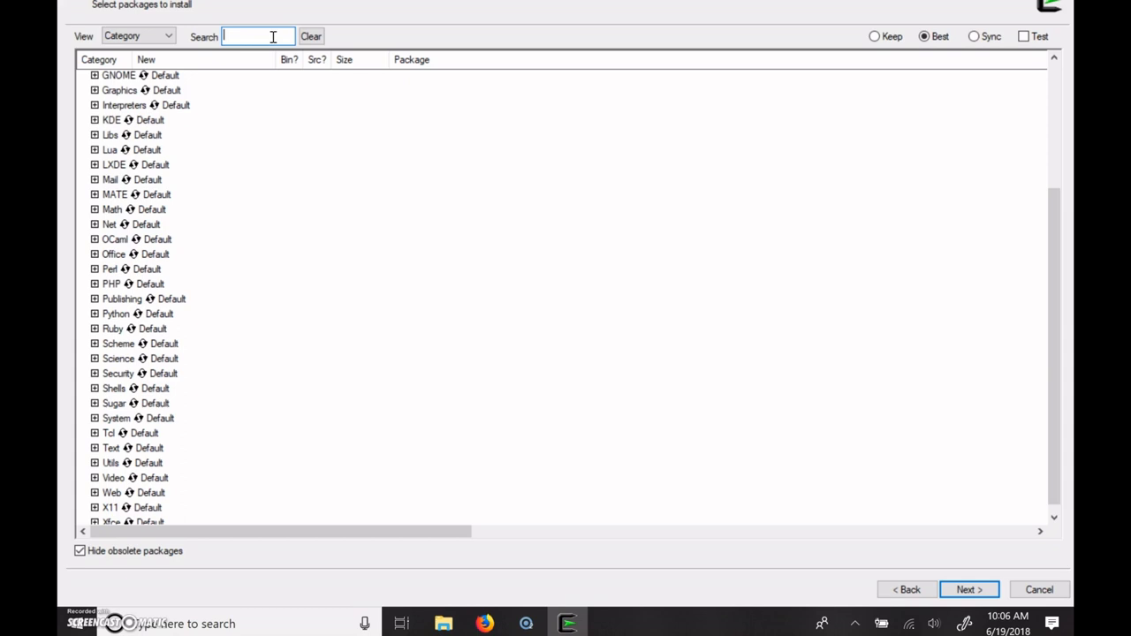
{"action": "type", "text": "db4.5"}
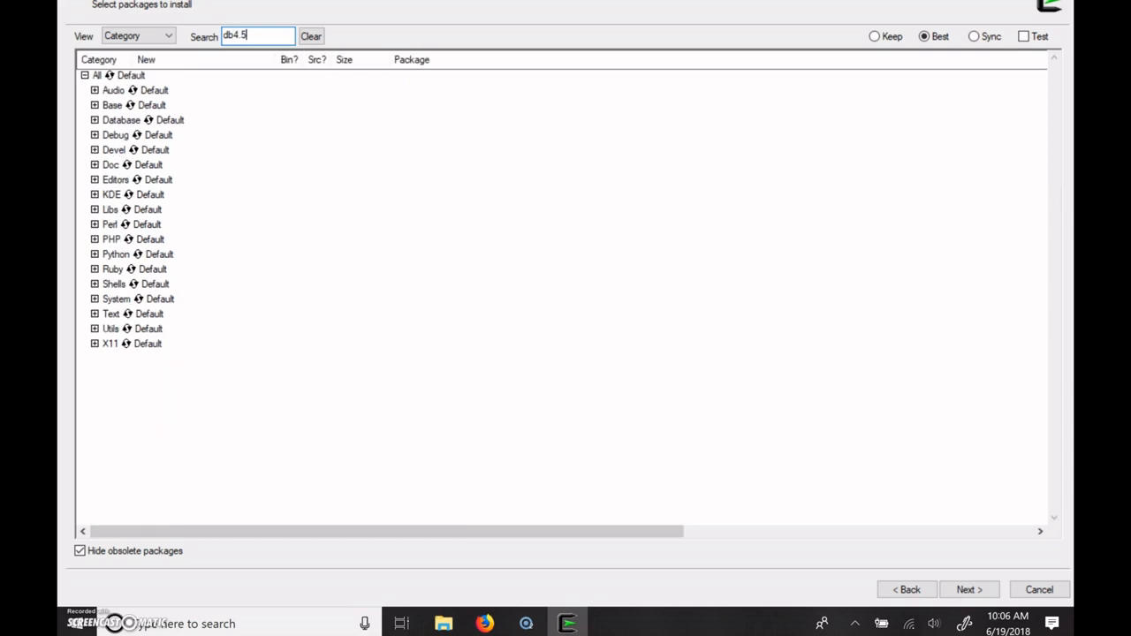
Set the All package tree to Install, trim the search to 'db', and expand Database.
{"action": "left_click", "coordinate": [81, 75]}
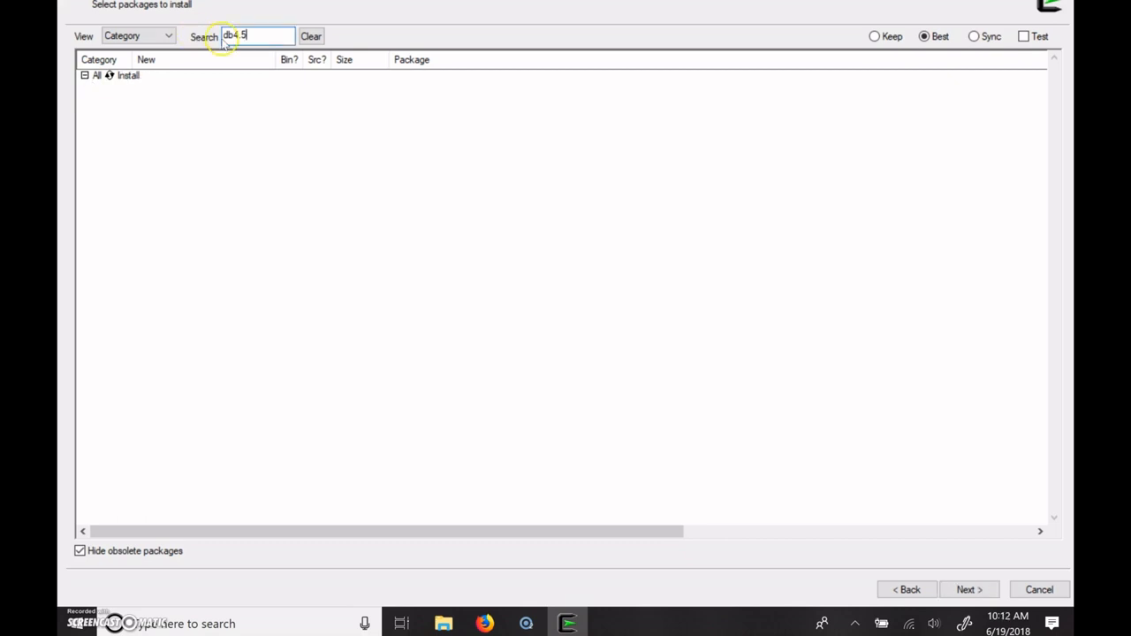
{"action": "mouse_move", "coordinate": [256, 40]}
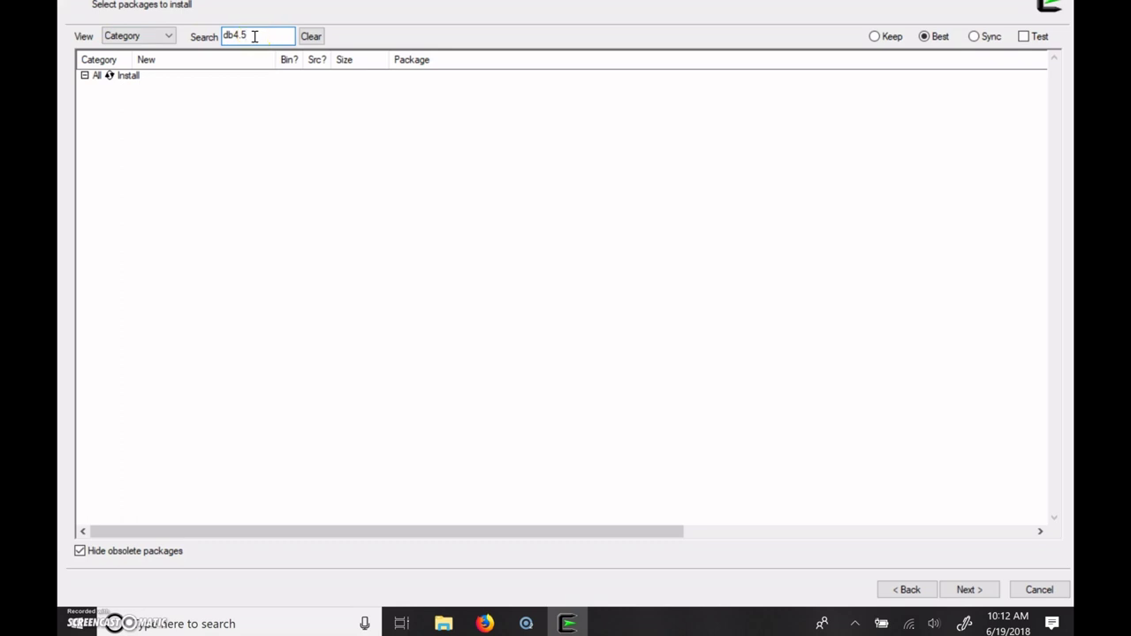
{"action": "key", "text": "Backspace"}
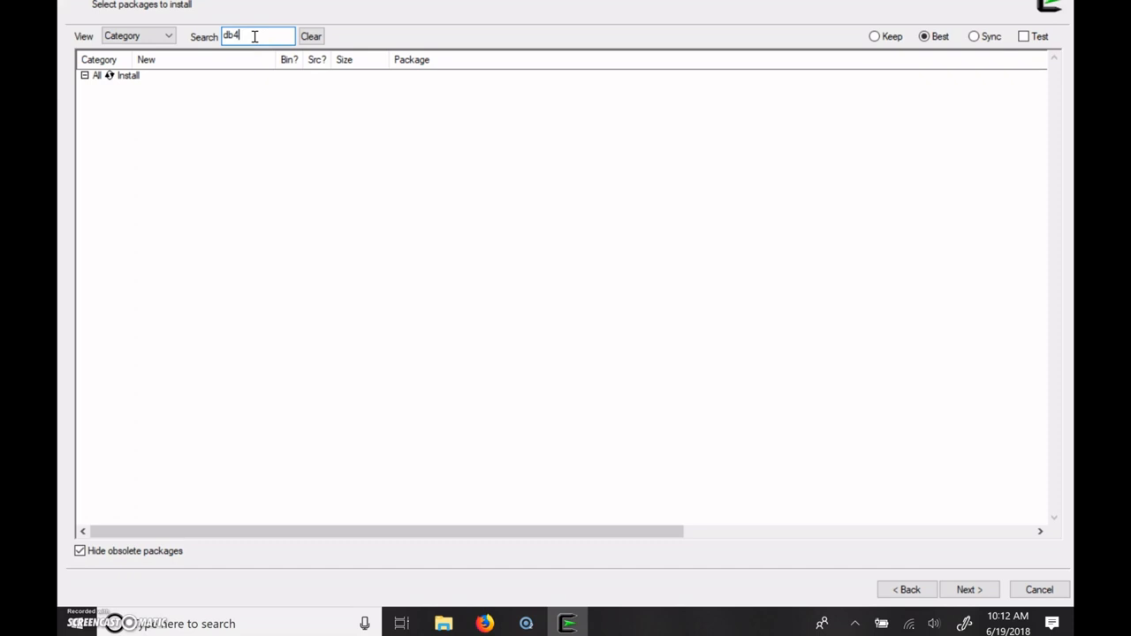
{"action": "key", "text": "Backspace"}
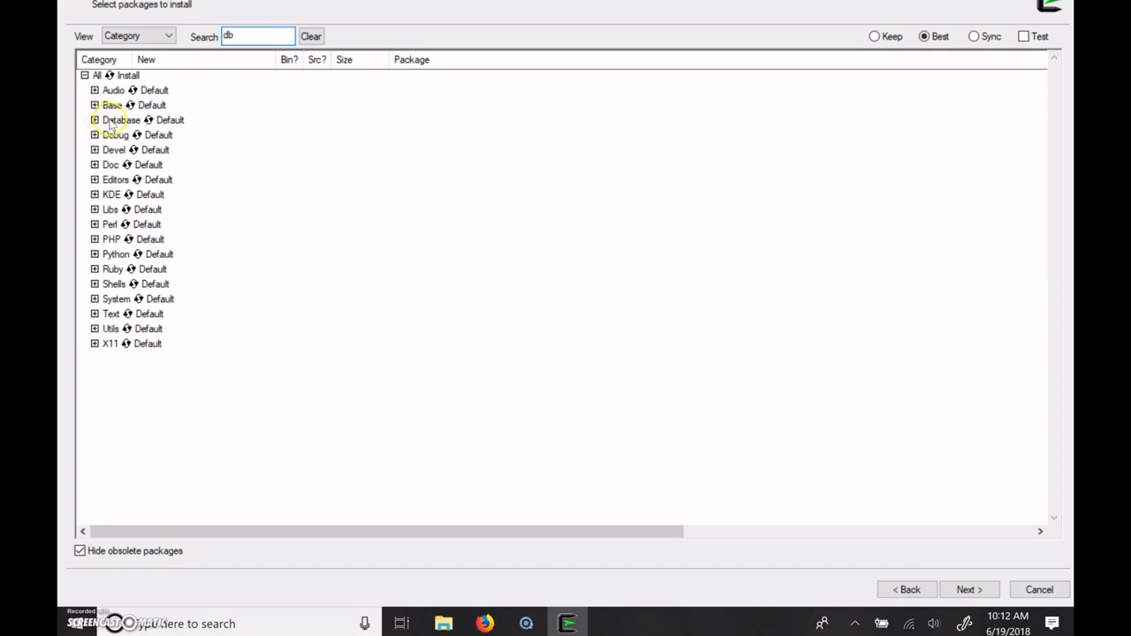
{"action": "left_click", "coordinate": [89, 119]}
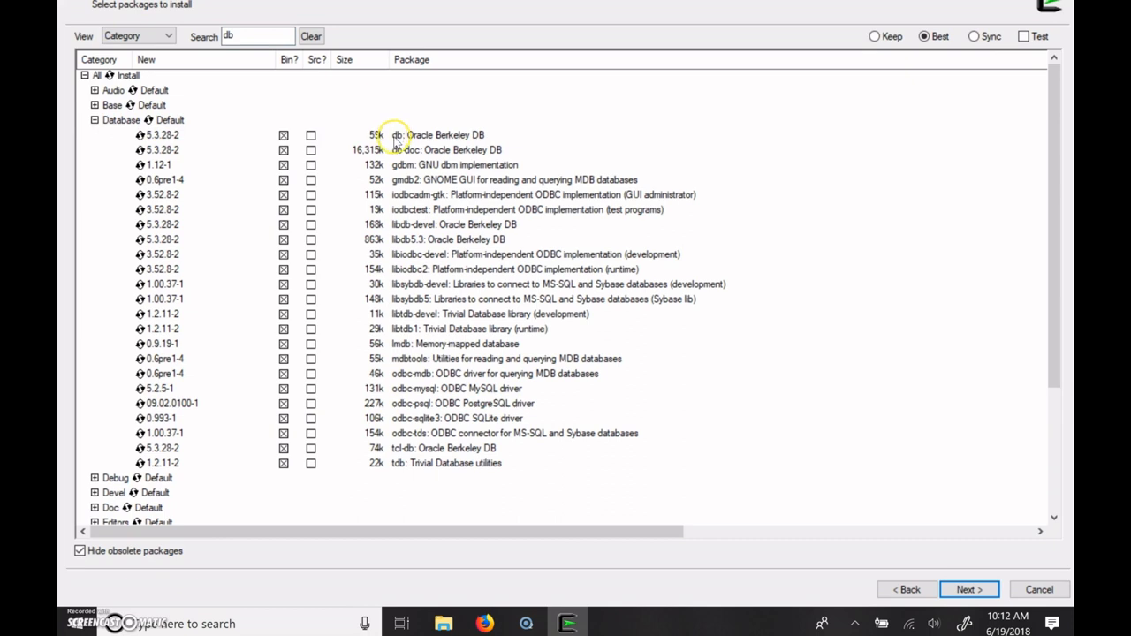
{"action": "mouse_move", "coordinate": [493, 136]}
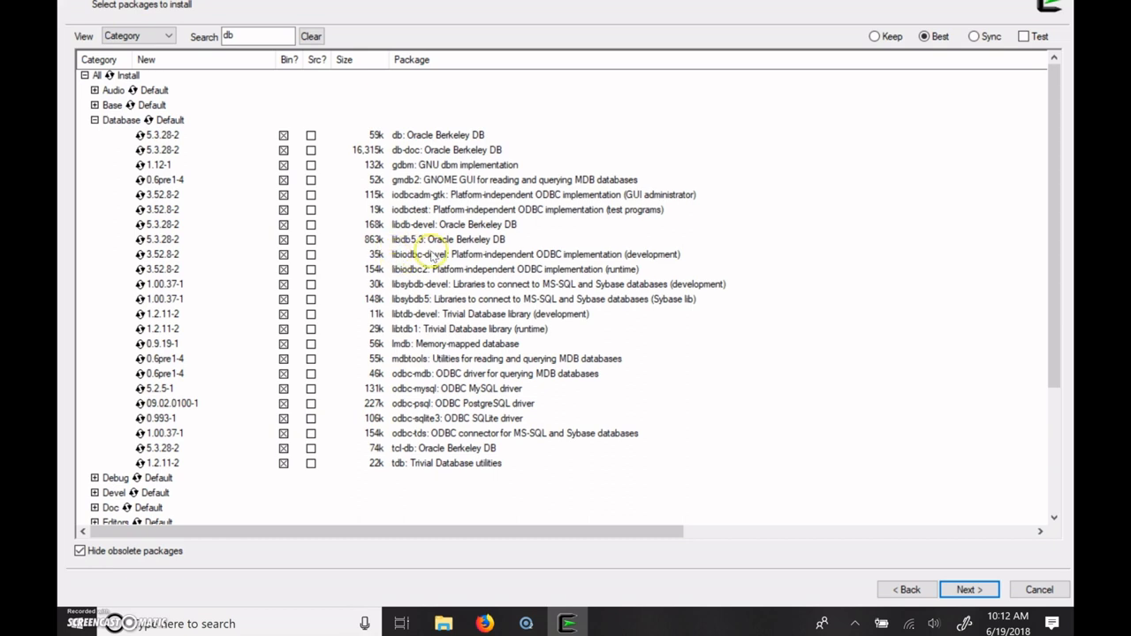
{"action": "mouse_move", "coordinate": [406, 224]}
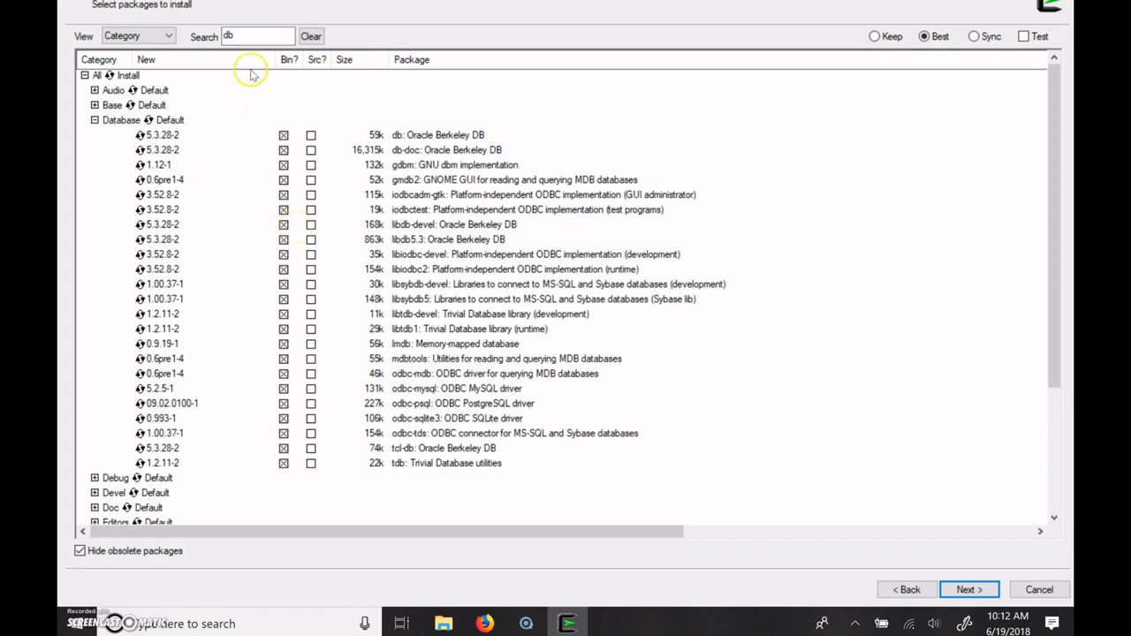
{"action": "type", "text": "g"}
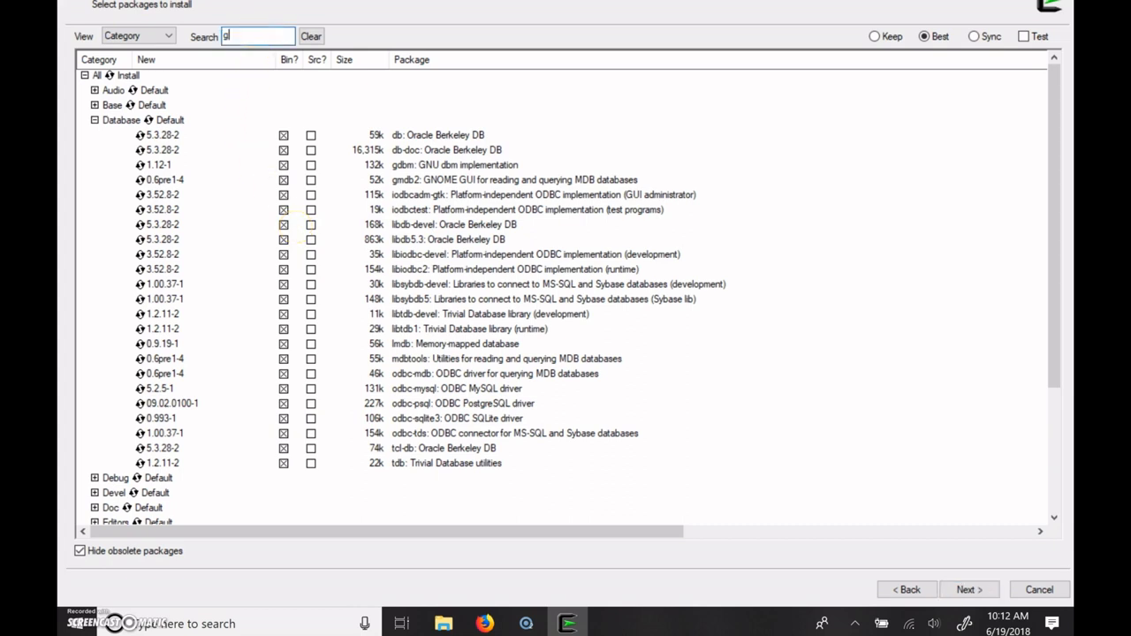
Search 'gcc' and mark gcc-core and gcc-g++ 6.4.0-5 for installation.
{"action": "type", "text": "cc"}
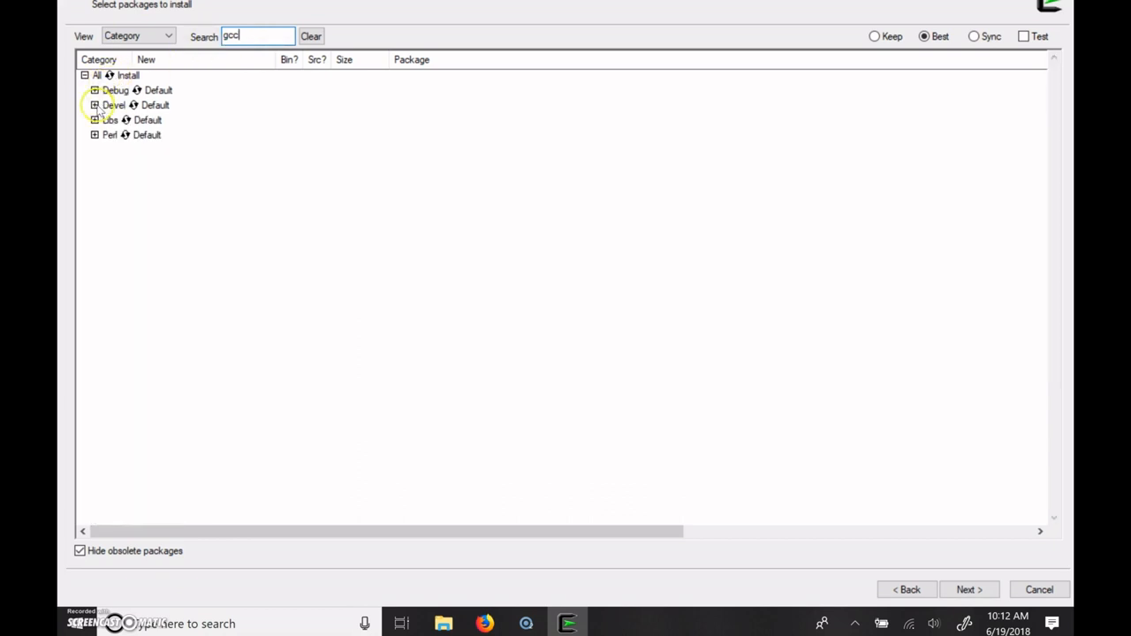
{"action": "left_click", "coordinate": [93, 104]}
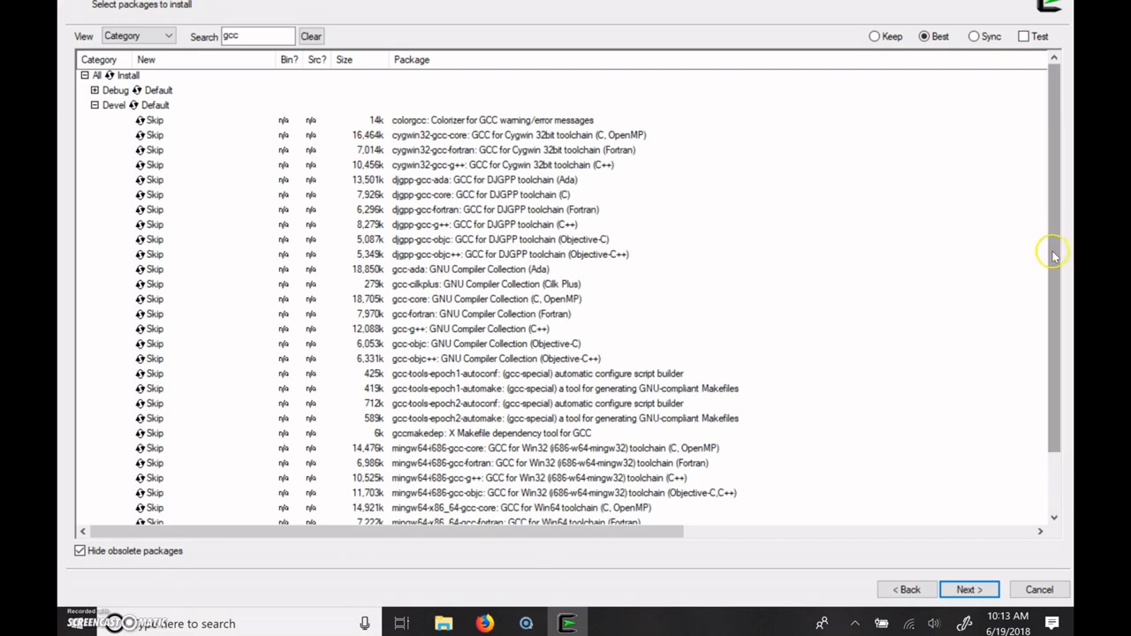
{"action": "scroll", "scroll_direction": "down", "scroll_amount": 3}
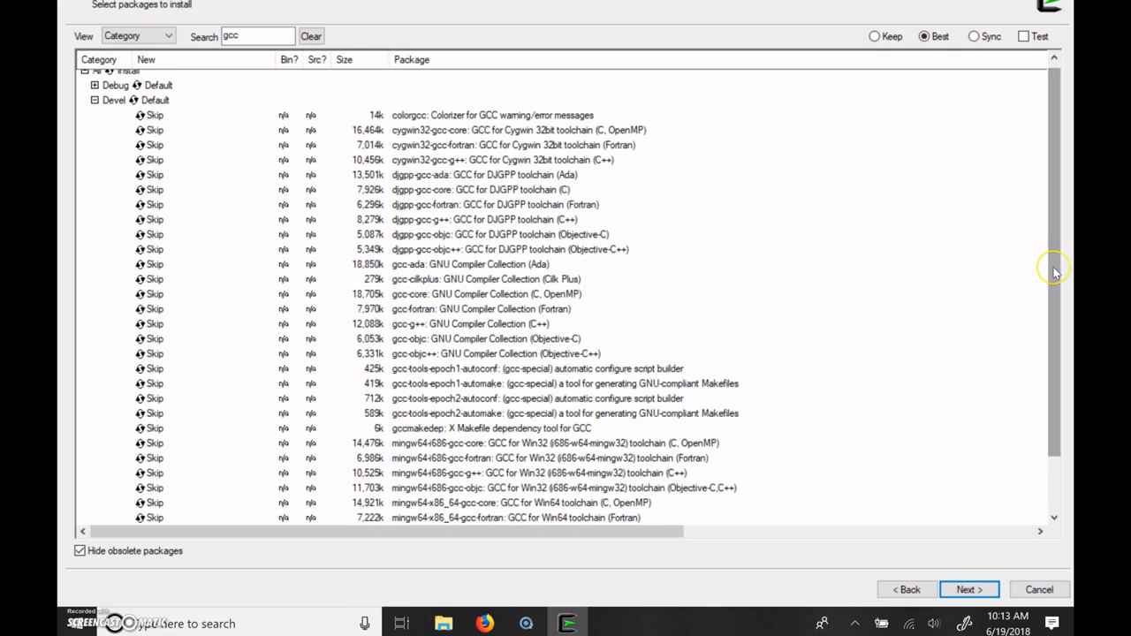
{"action": "mouse_move", "coordinate": [701, 248]}
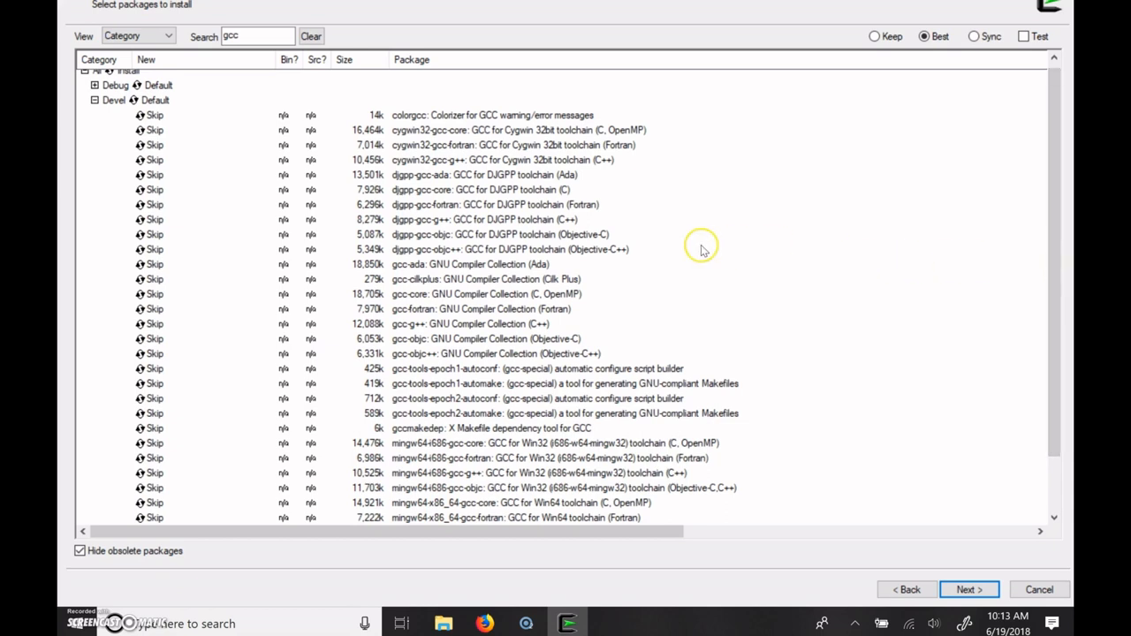
{"action": "mouse_move", "coordinate": [552, 234]}
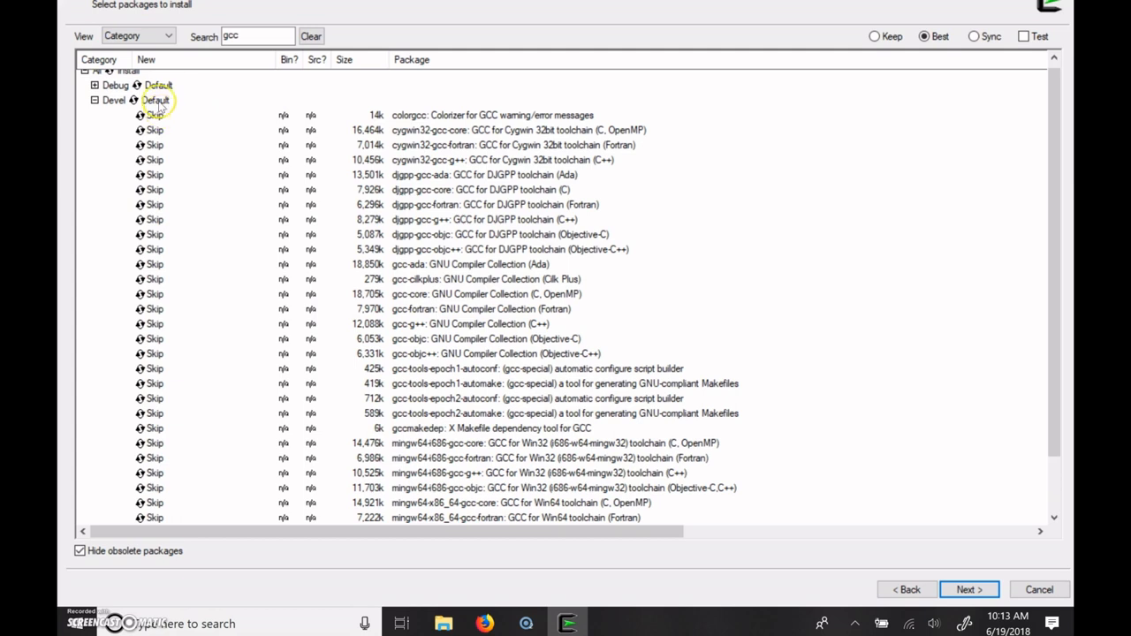
{"action": "scroll", "scroll_direction": "down", "scroll_amount": 3}
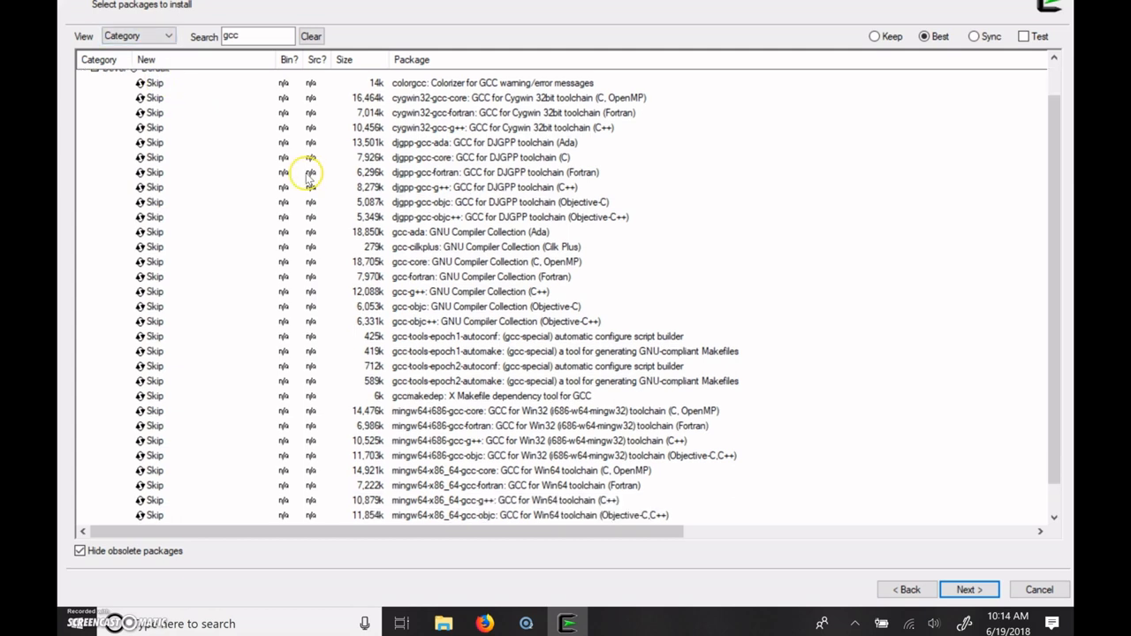
{"action": "mouse_move", "coordinate": [391, 299]}
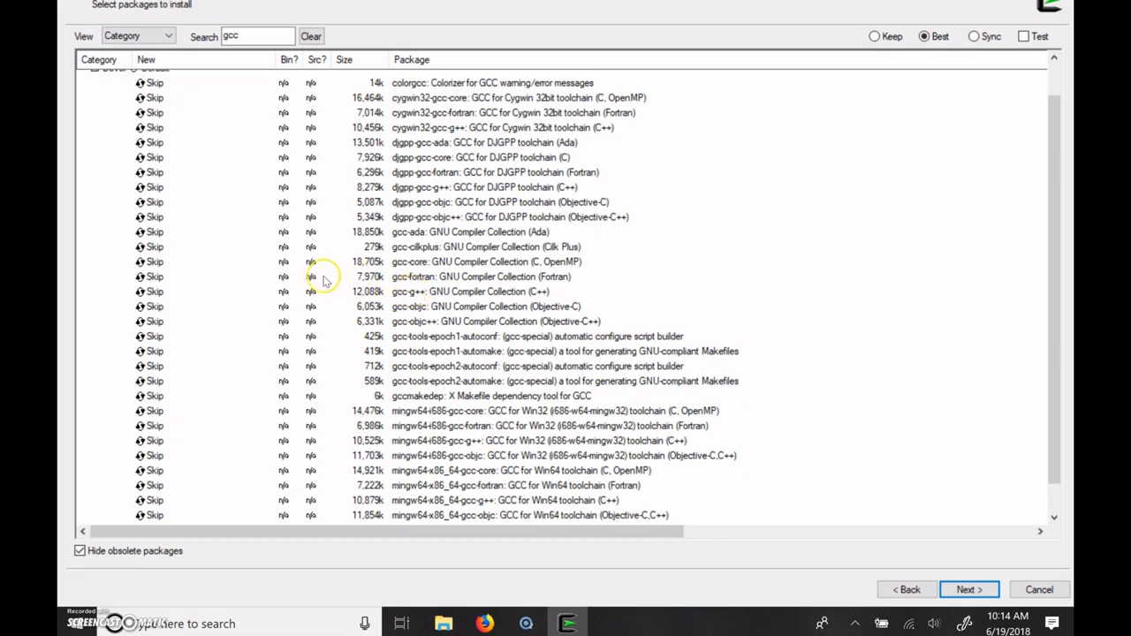
{"action": "left_click", "coordinate": [155, 291]}
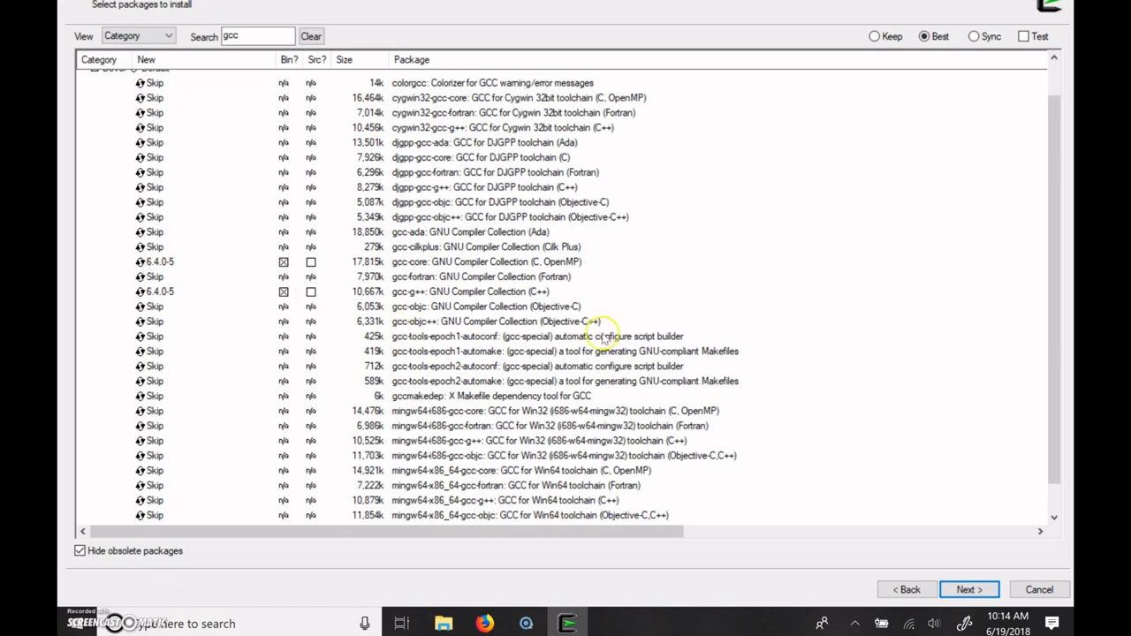
{"action": "mouse_move", "coordinate": [1049, 368]}
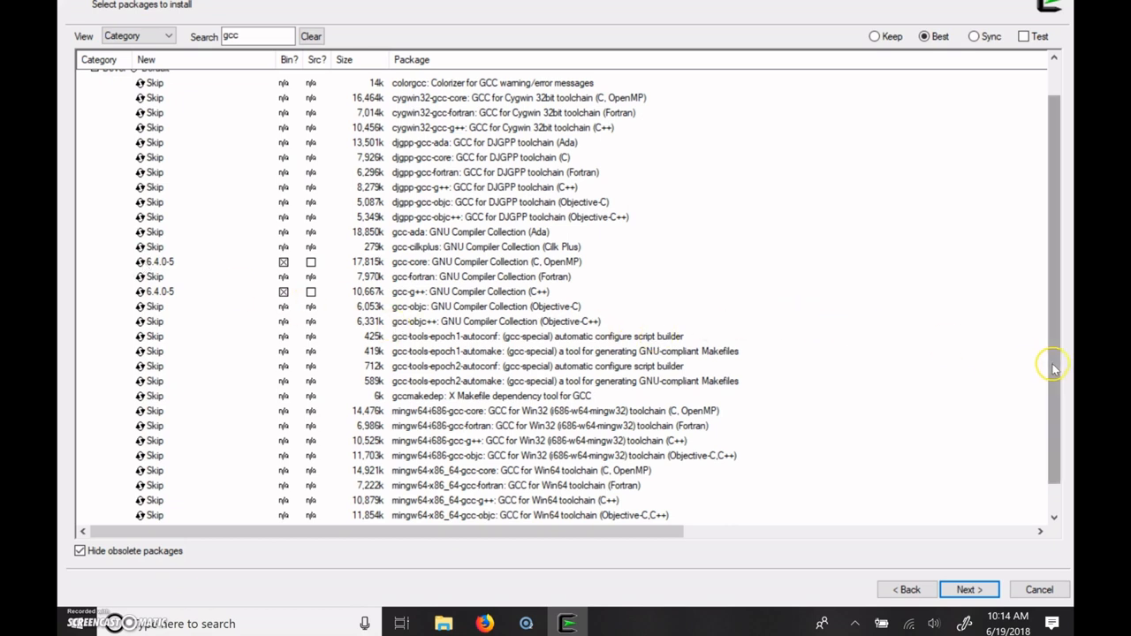
{"action": "scroll", "scroll_direction": "down", "scroll_amount": 3}
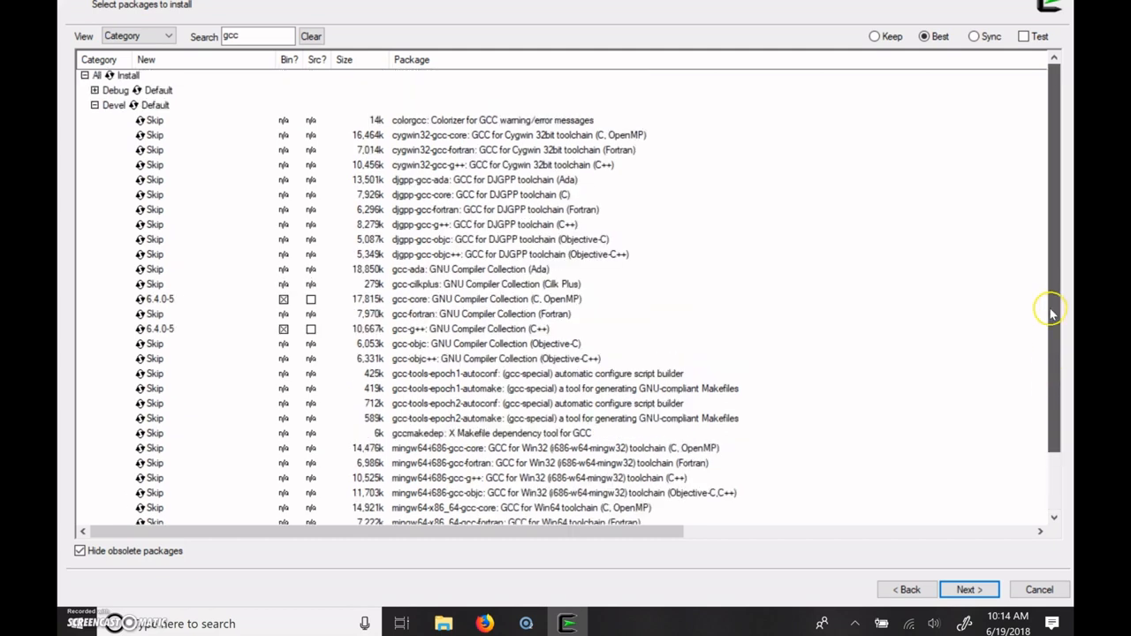
{"action": "left_click", "coordinate": [93, 92]}
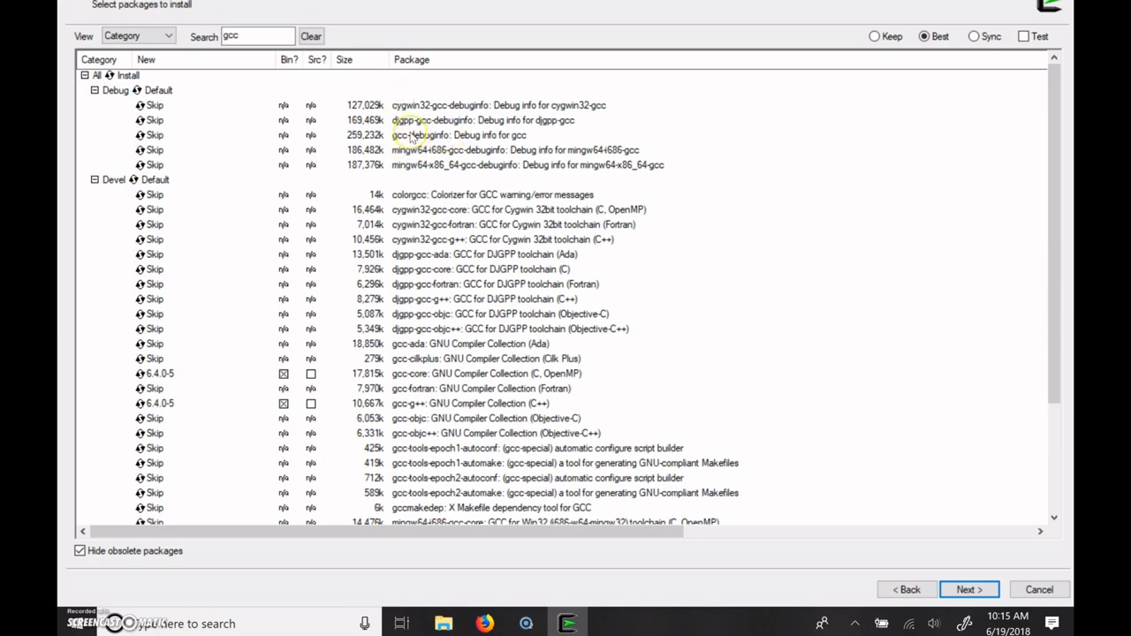
{"action": "mouse_move", "coordinate": [412, 180]}
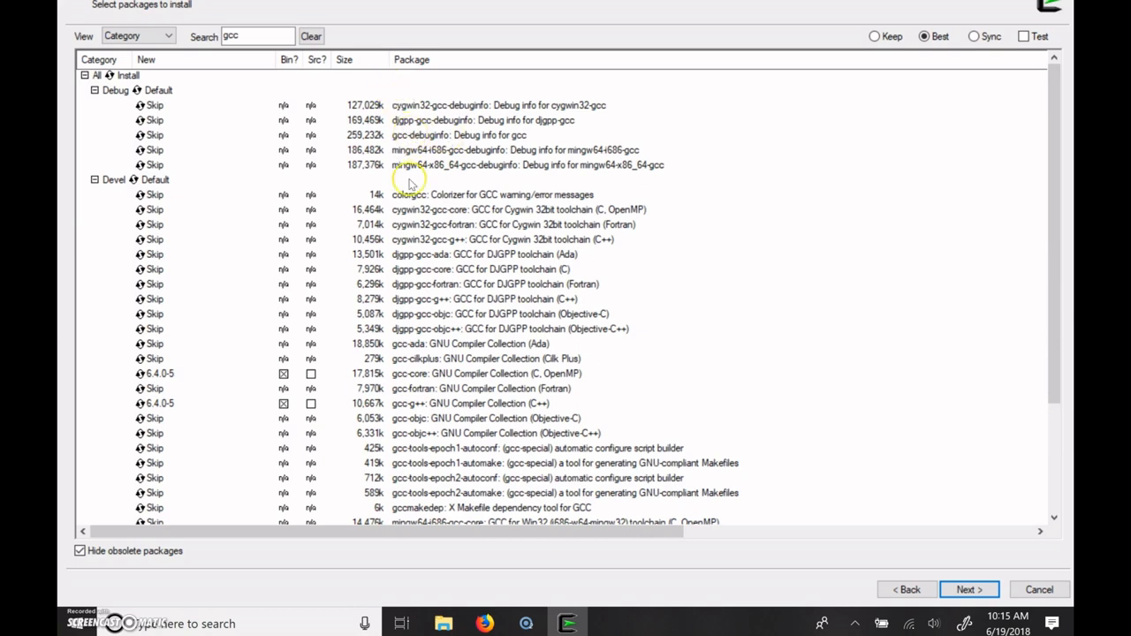
{"action": "left_click", "coordinate": [252, 37]}
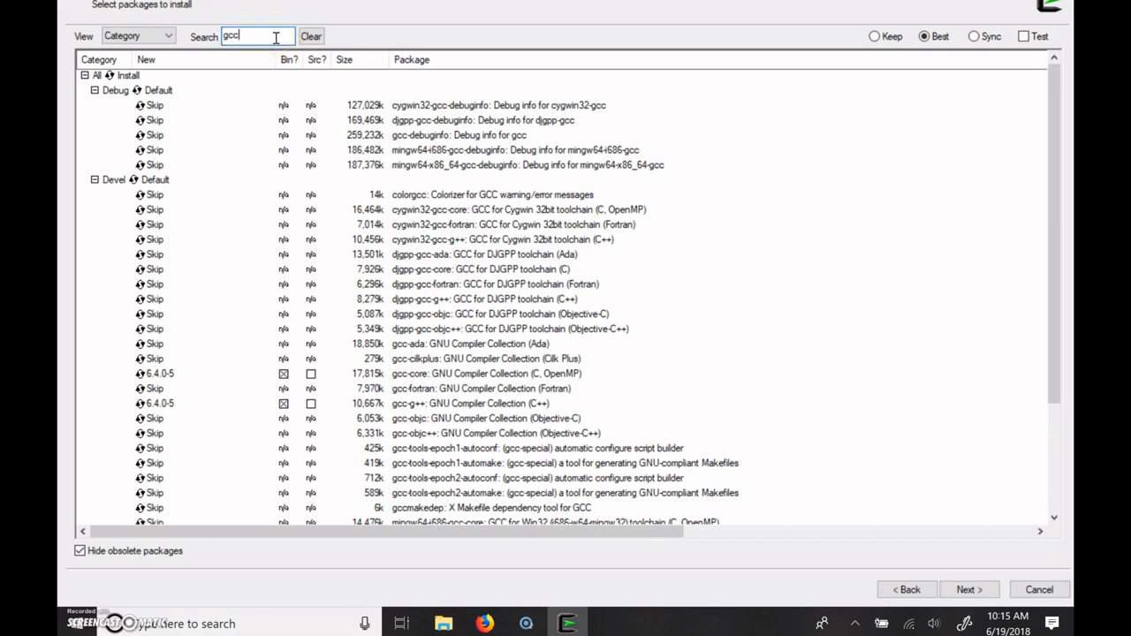
Search 'gdb' and confirm gdb 7.12.1-2, cgdb and their debug-info packages are set to install.
{"action": "left_click", "coordinate": [310, 36]}
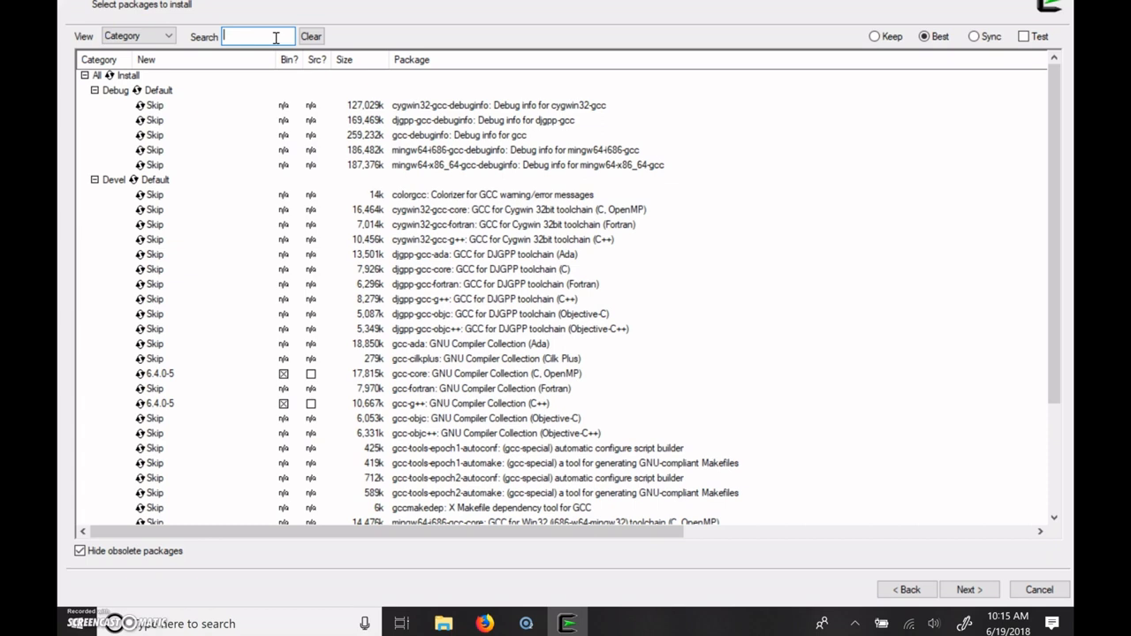
{"action": "type", "text": "gdg"}
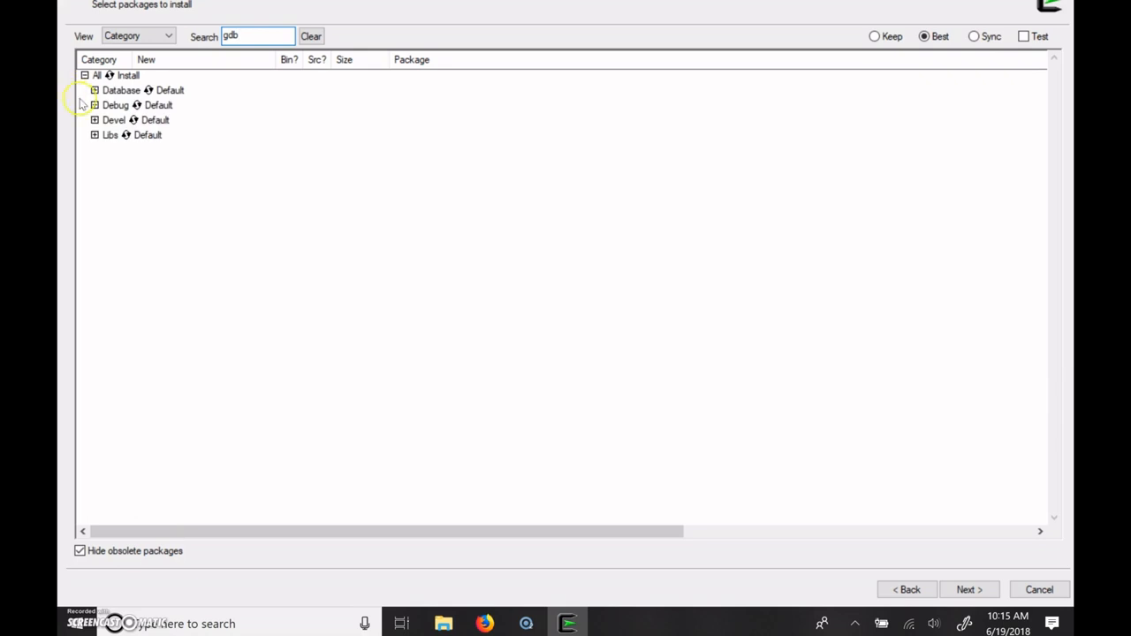
{"action": "left_click", "coordinate": [91, 105]}
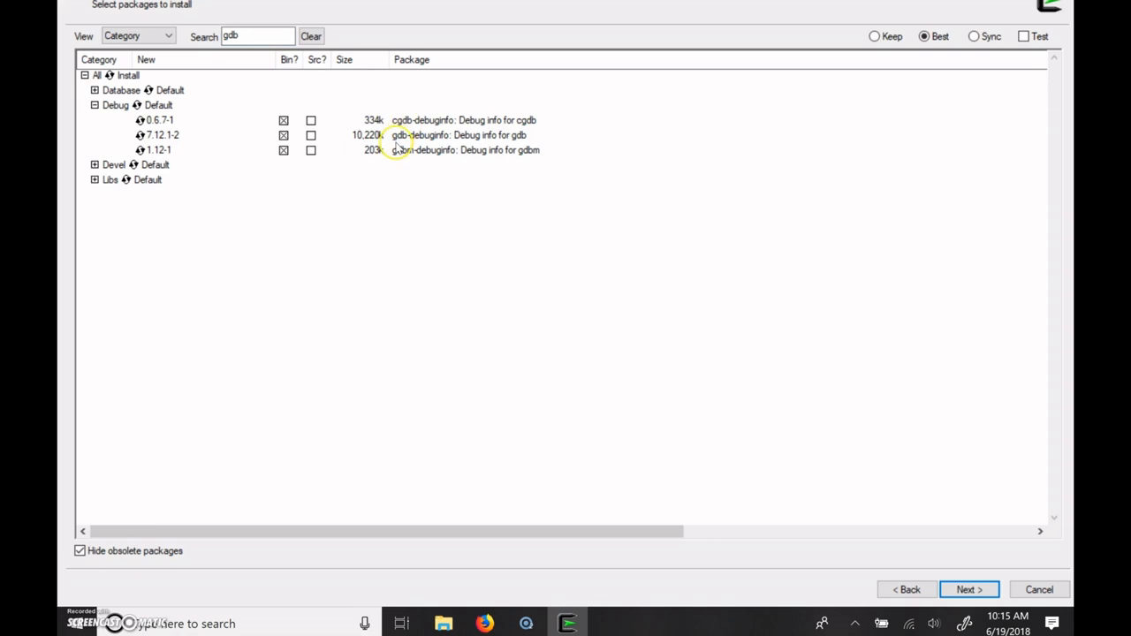
{"action": "mouse_move", "coordinate": [412, 139]}
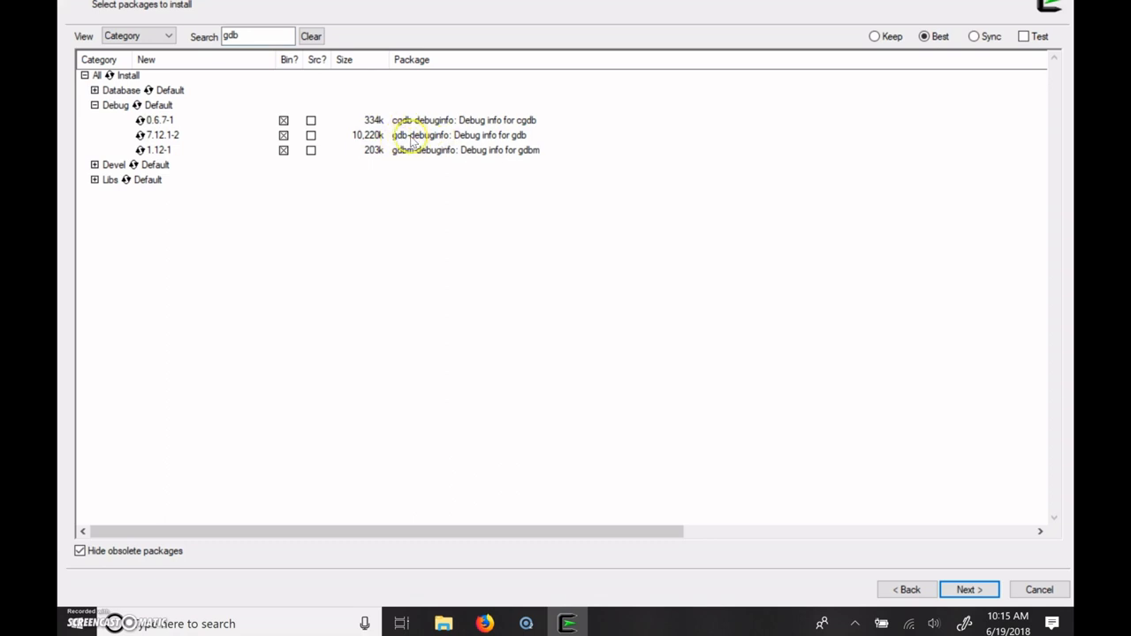
{"action": "left_click", "coordinate": [94, 164]}
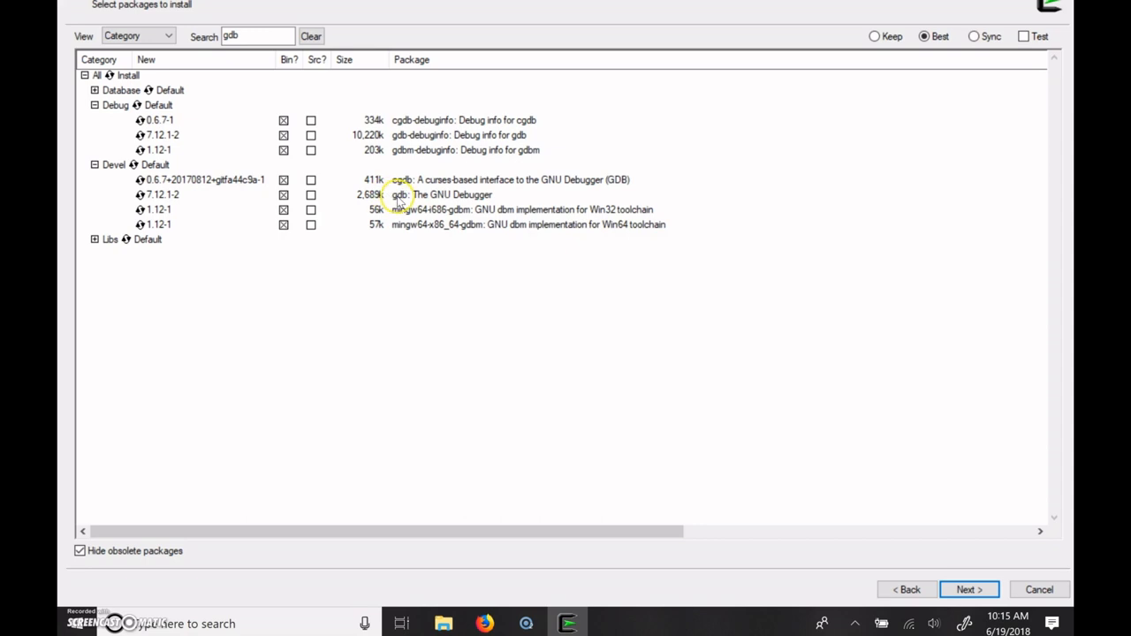
{"action": "left_click", "coordinate": [256, 36]}
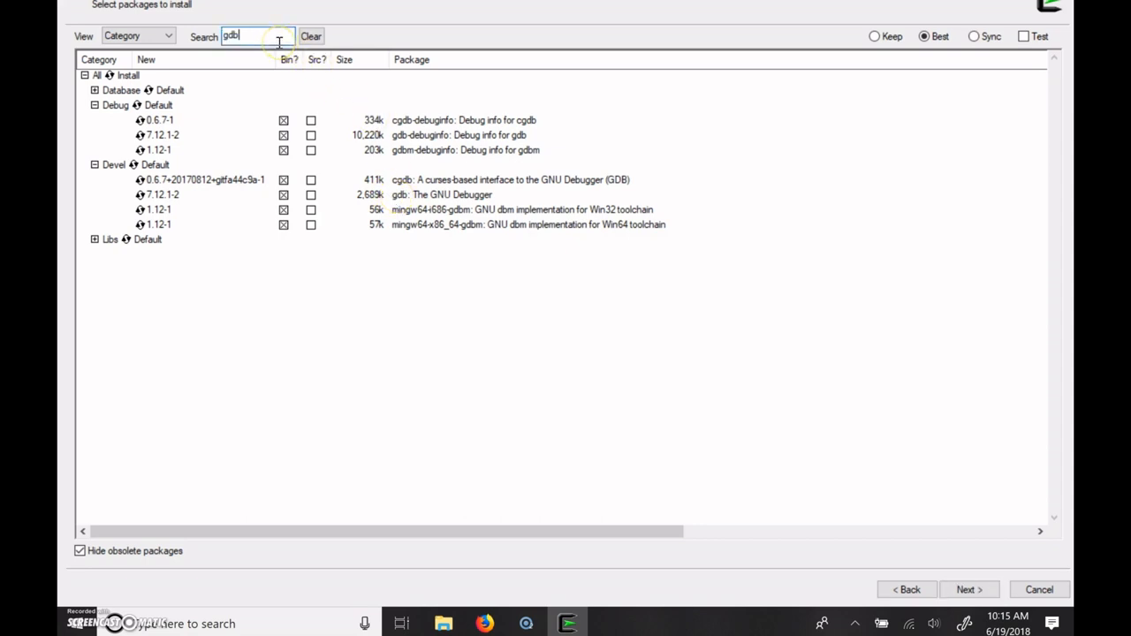
{"action": "left_click", "coordinate": [311, 36]}
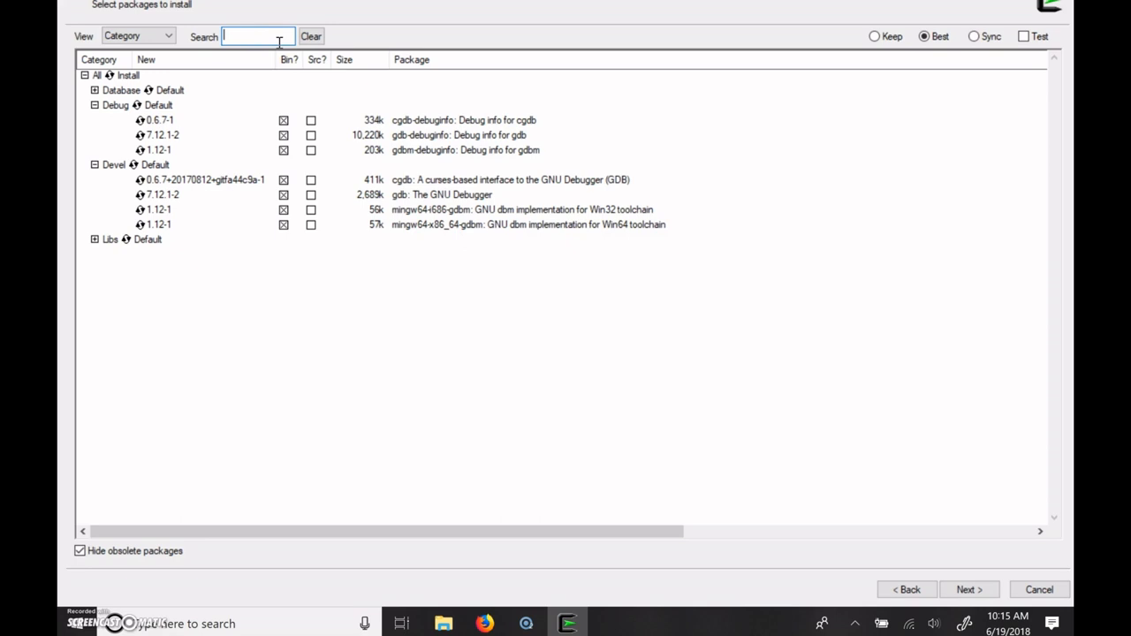
{"action": "type", "text": "gcc4"}
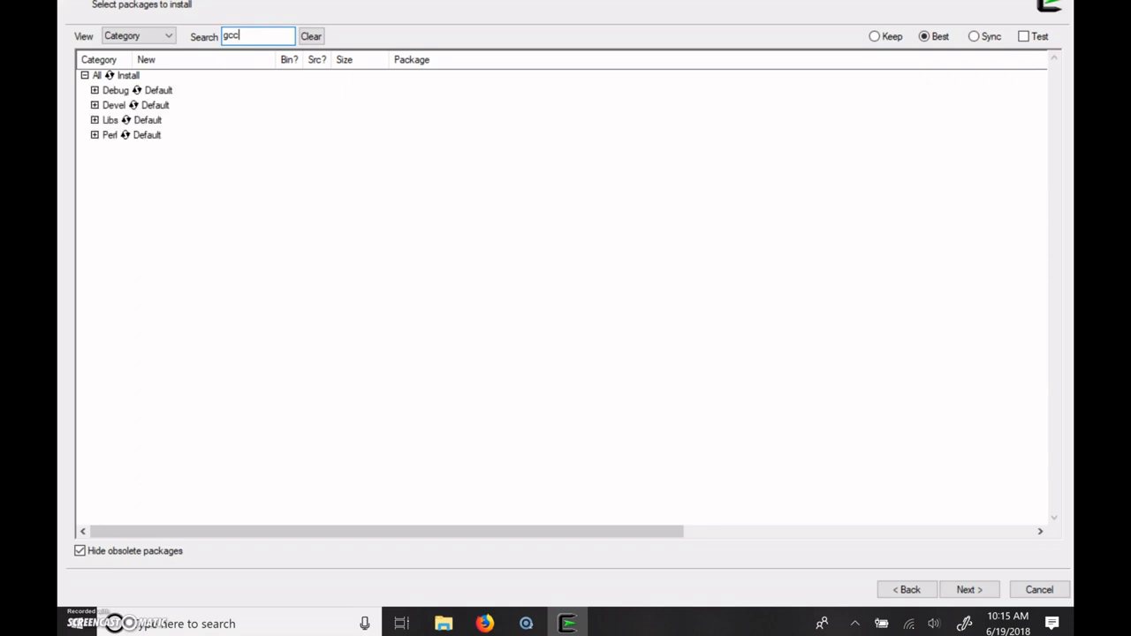
Search 'gettext' and mark gettext-devel 0.19.8.1-2 for installation under Devel.
{"action": "key", "text": "Backspace"}
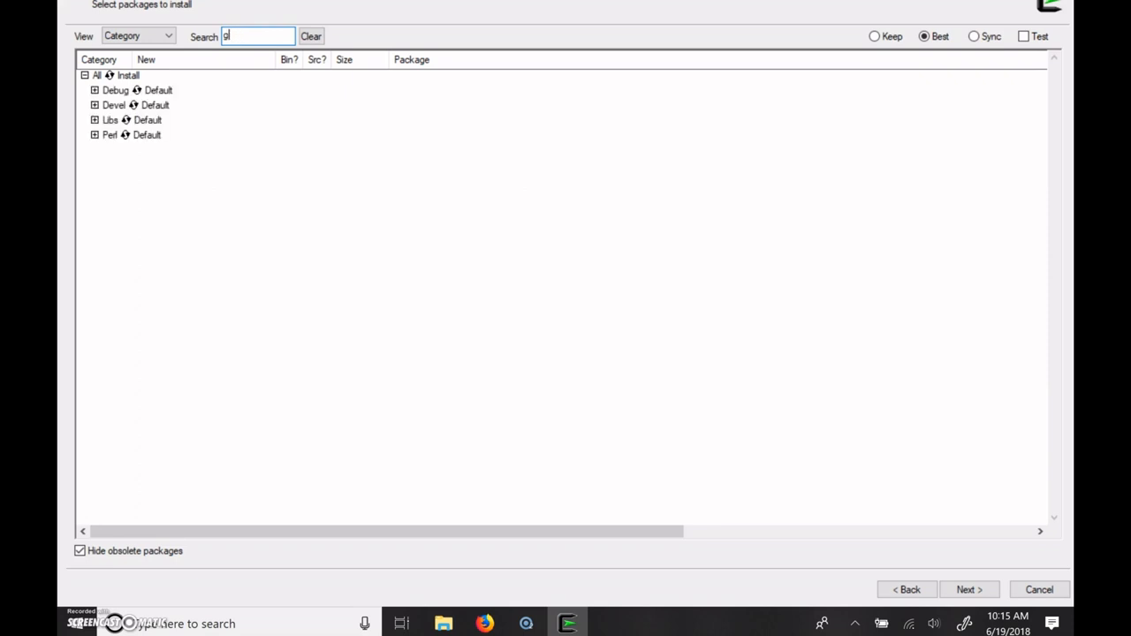
{"action": "type", "text": "ettext"}
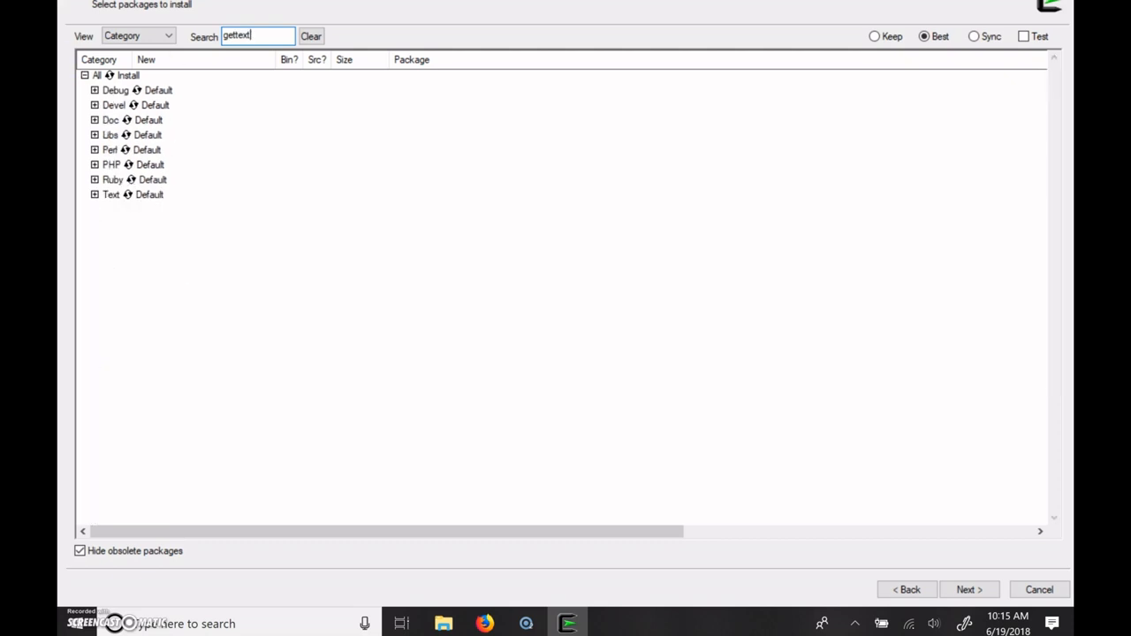
{"action": "left_click", "coordinate": [92, 105]}
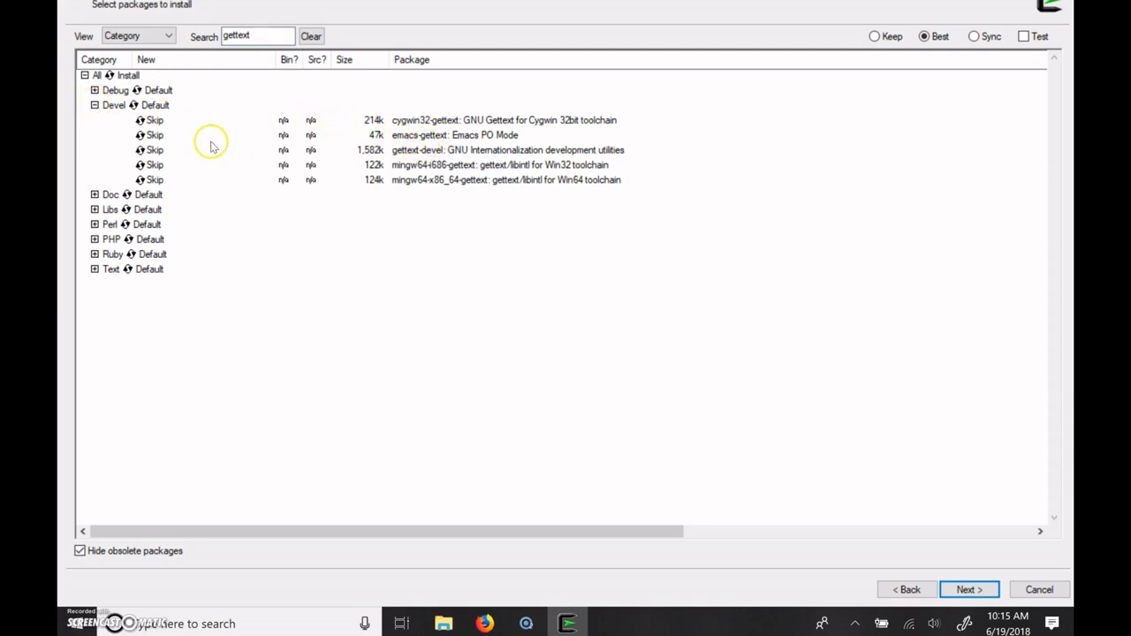
{"action": "left_click", "coordinate": [154, 150]}
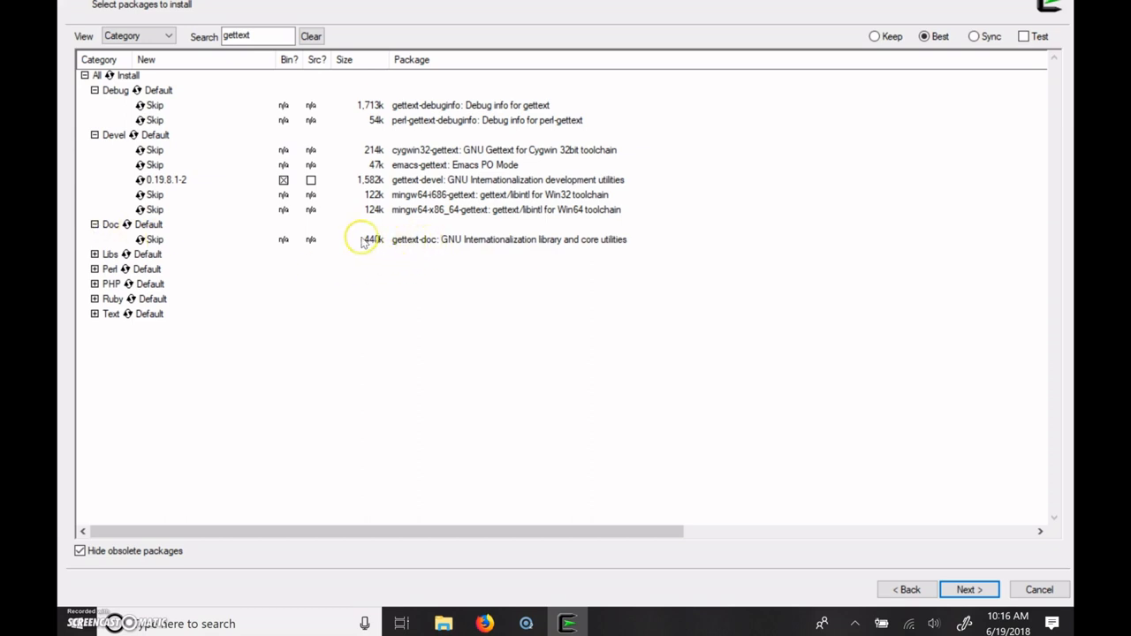
{"action": "left_click", "coordinate": [94, 254]}
{"action": "type", "text": "libncur"}
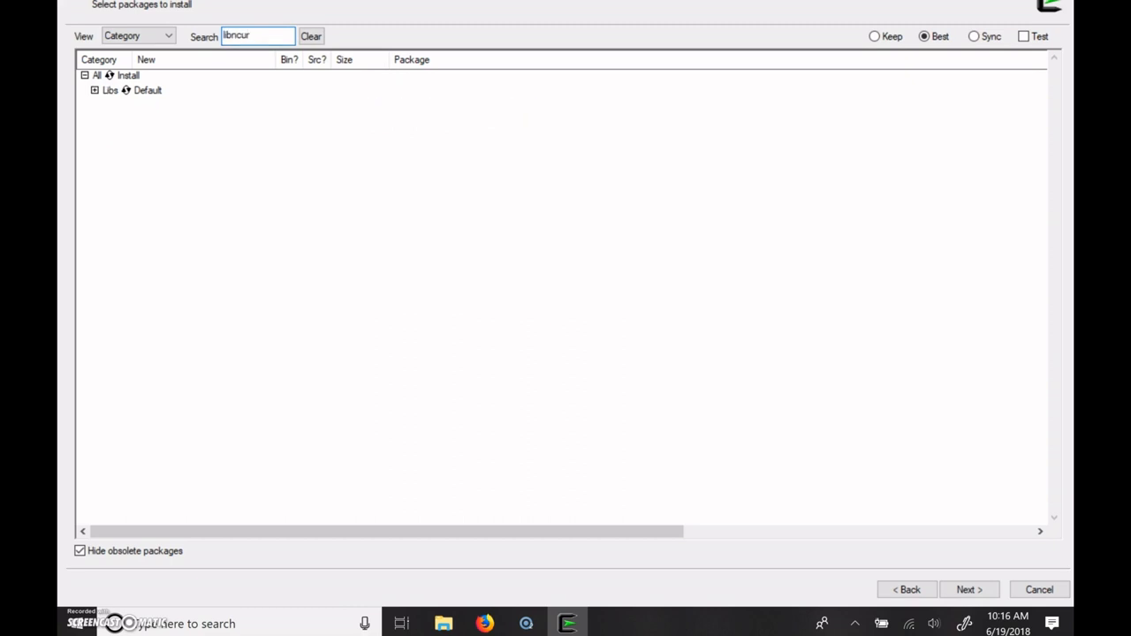
Expand the Libs results for 'libncur' to confirm libncursesw10 6.0-12 is already selected.
{"action": "left_click", "coordinate": [96, 90]}
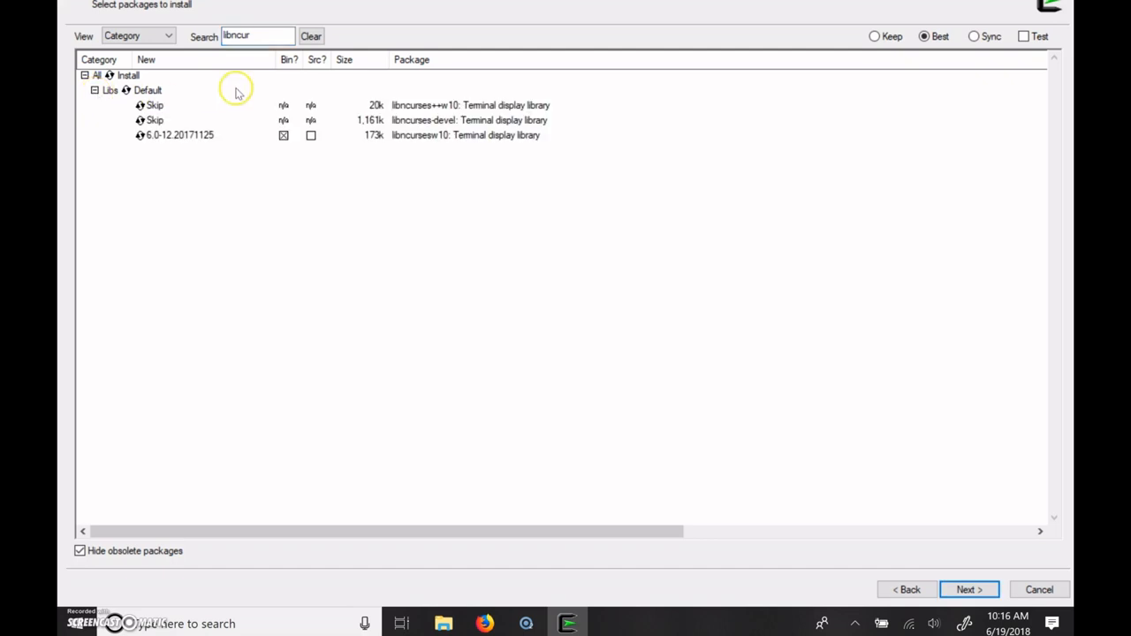
{"action": "mouse_move", "coordinate": [422, 146]}
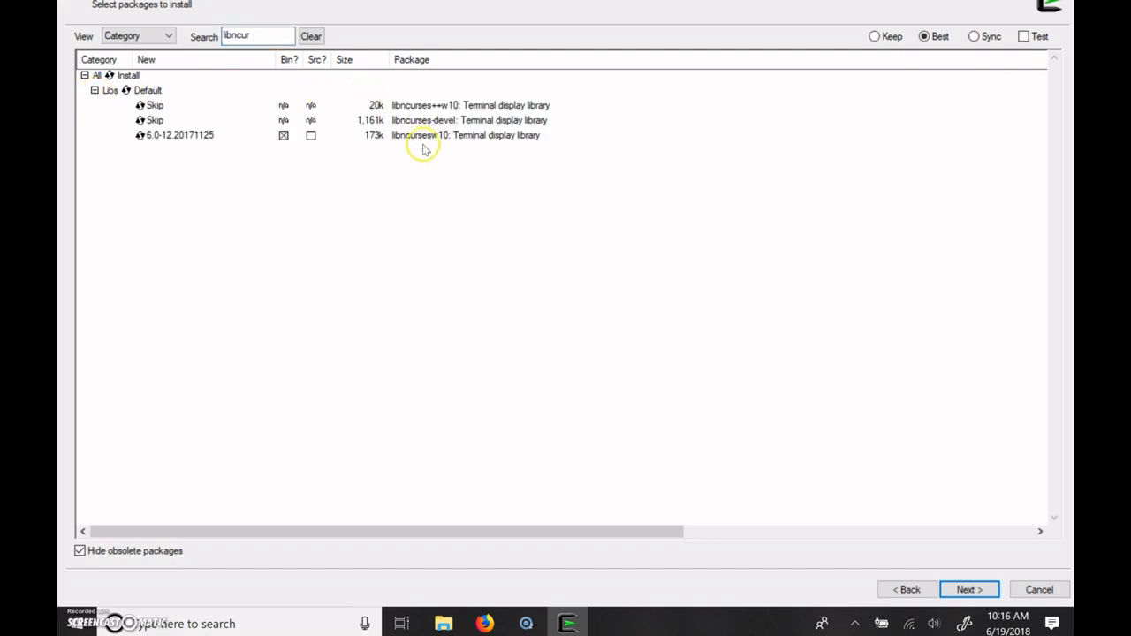
{"action": "mouse_move", "coordinate": [442, 139]}
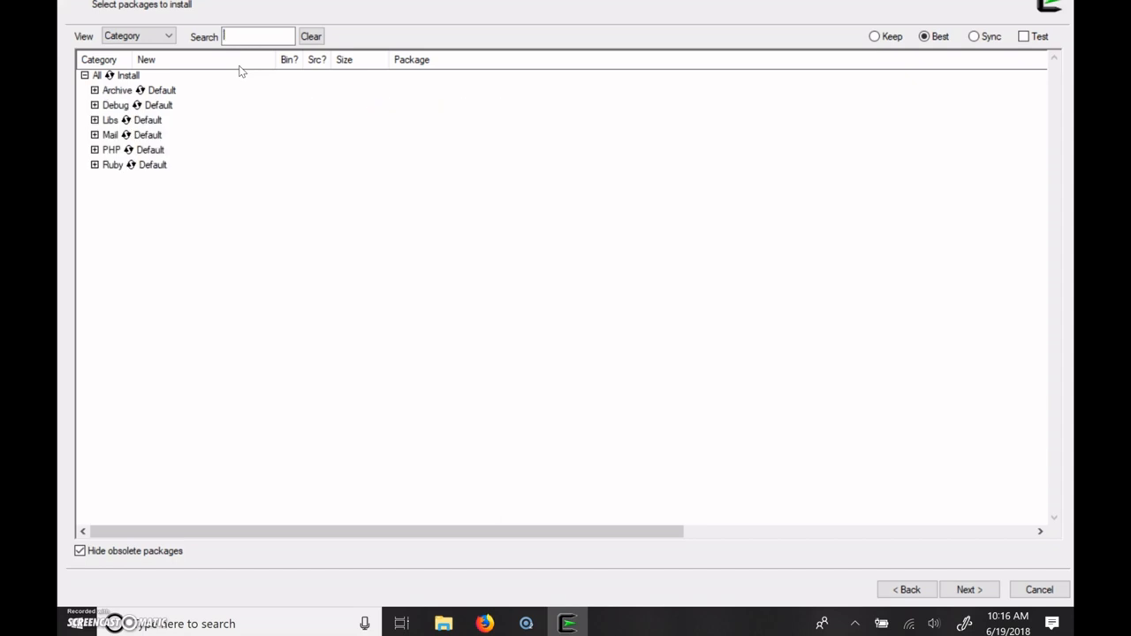
Search 'libtool' and mark libtool 2.4.6-6 and libtool-debuginfo 2.4.6-4 for installation.
{"action": "type", "text": "libtool"}
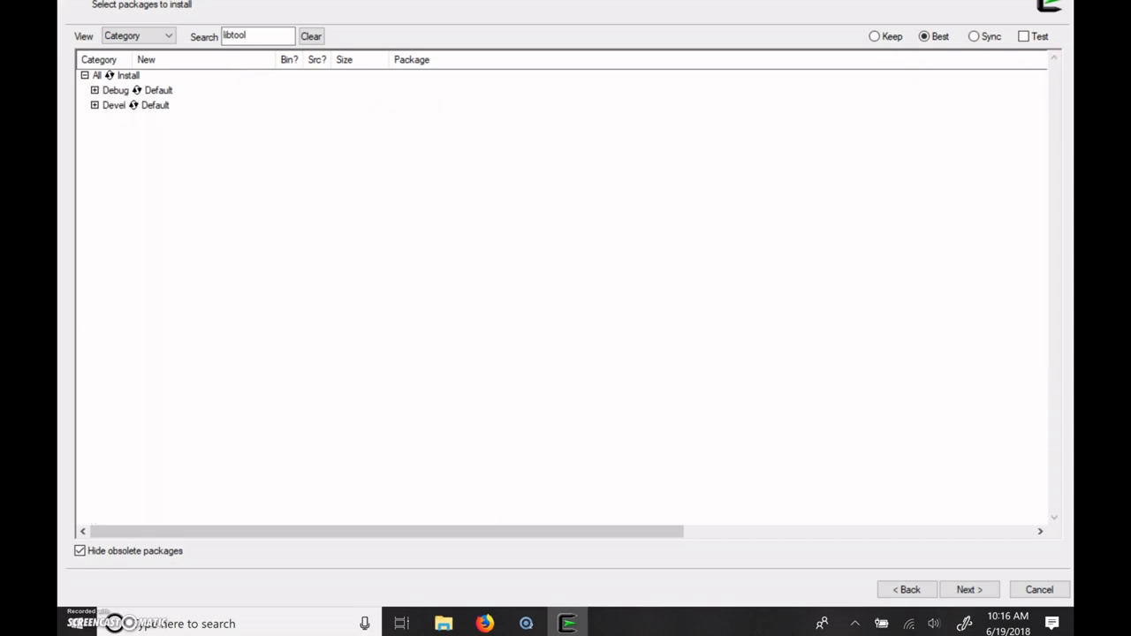
{"action": "left_click", "coordinate": [91, 89]}
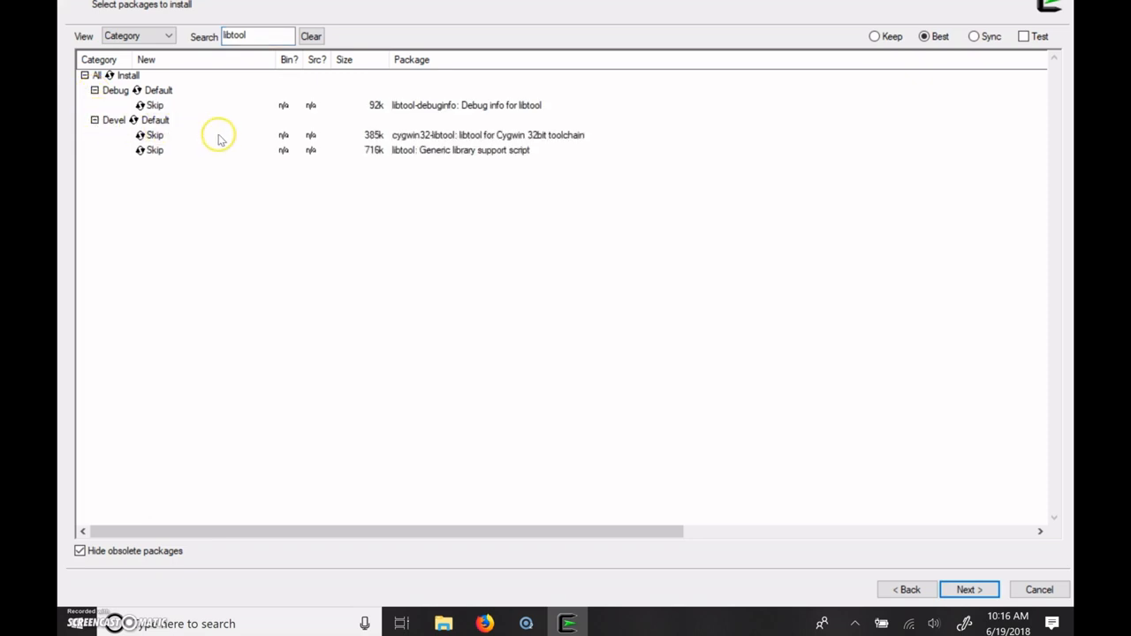
{"action": "left_click", "coordinate": [153, 149]}
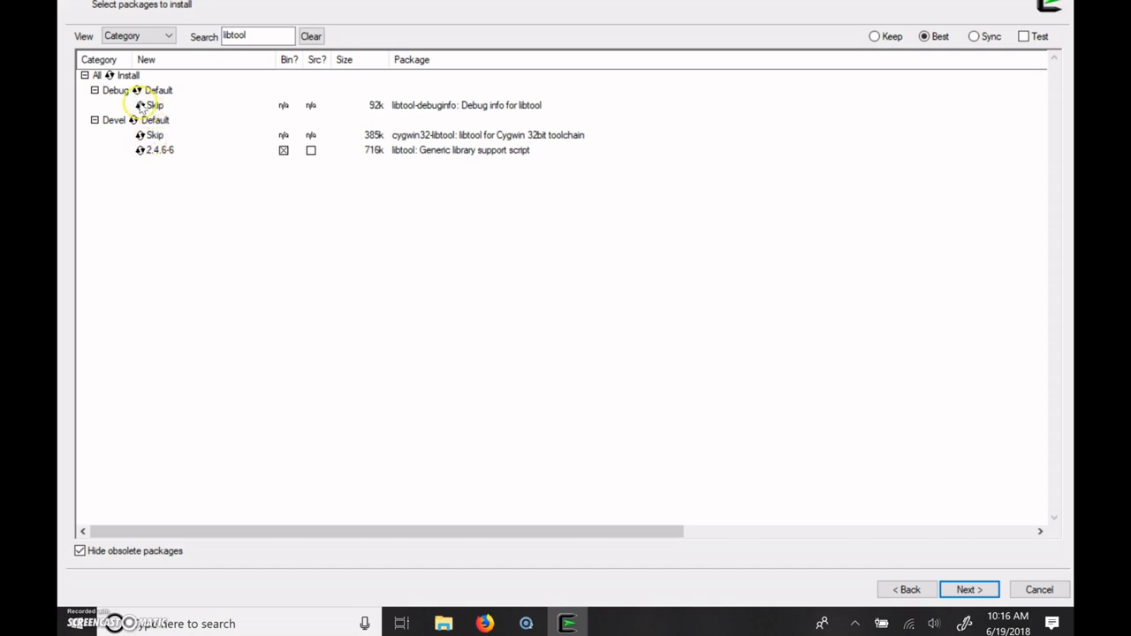
{"action": "left_click", "coordinate": [154, 105]}
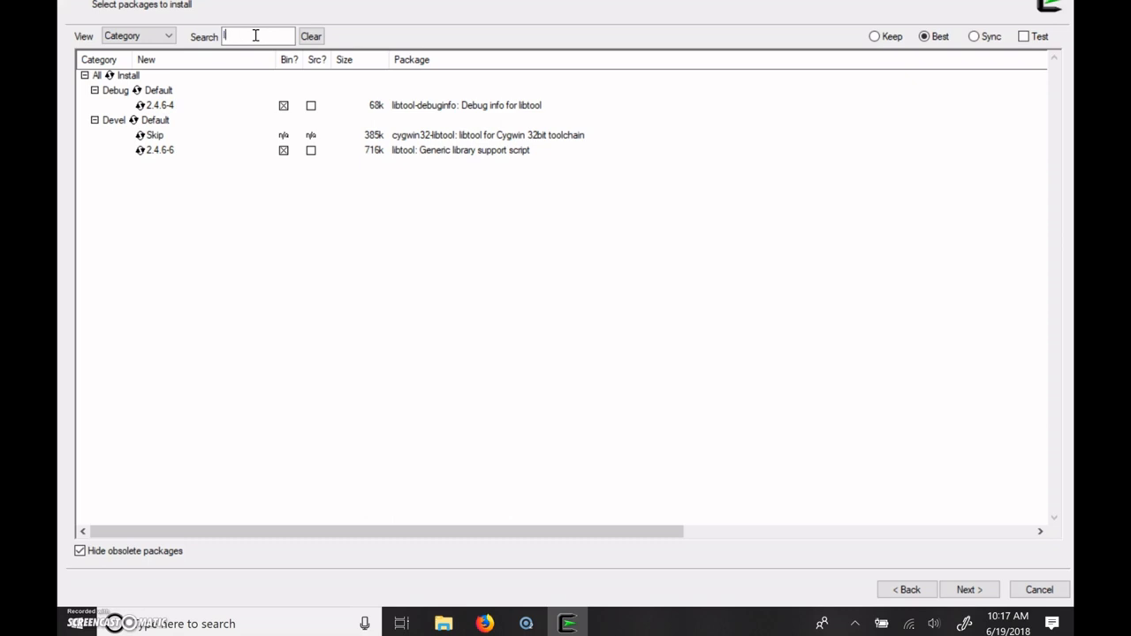
Search 'make' and set the make package under Devel to install version 4.1-1.
{"action": "left_click", "coordinate": [310, 36]}
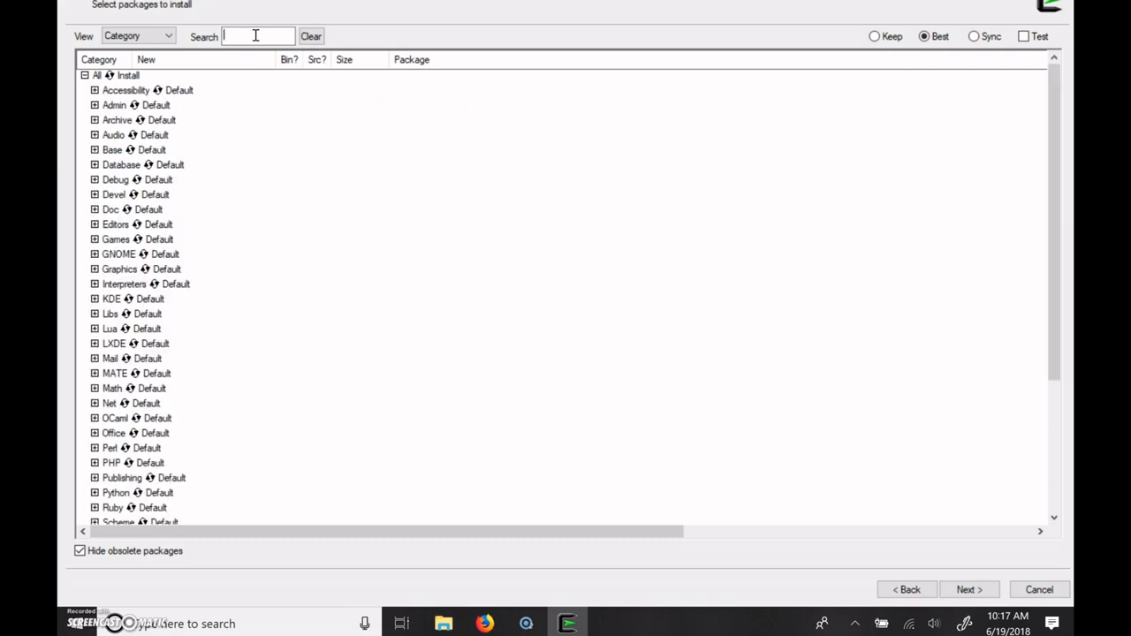
{"action": "type", "text": "make"}
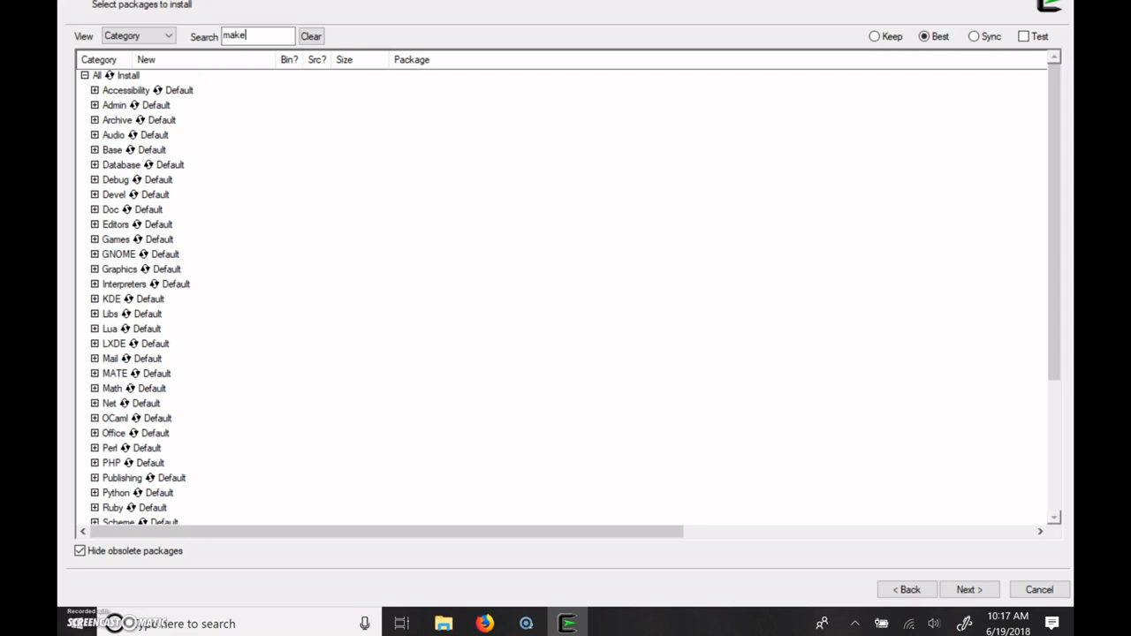
{"action": "left_click", "coordinate": [96, 120]}
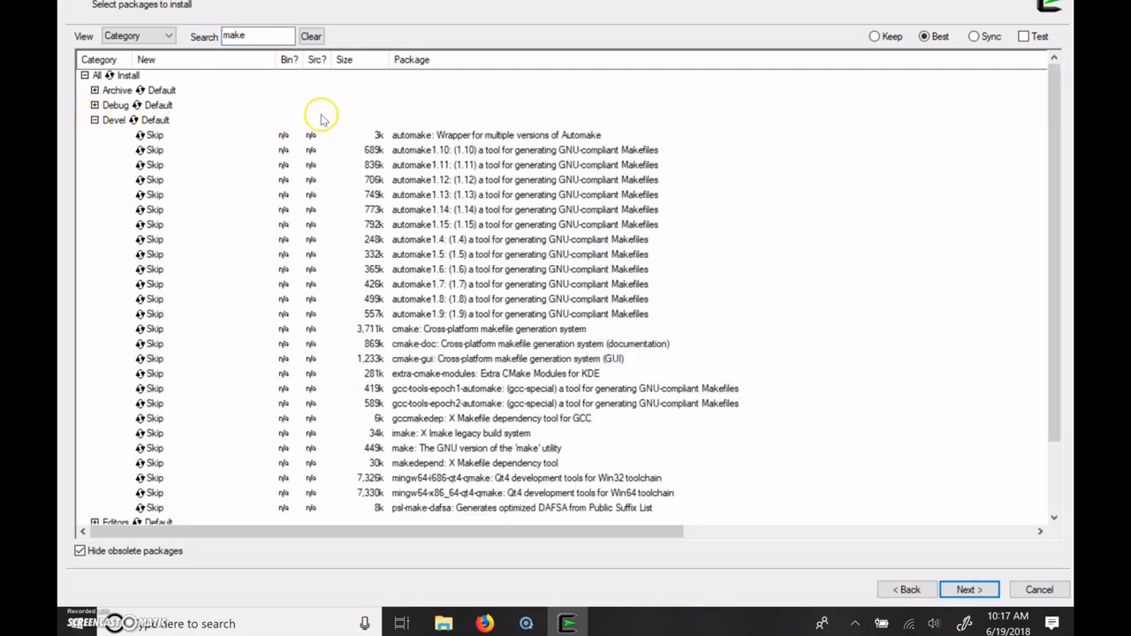
{"action": "mouse_move", "coordinate": [402, 325]}
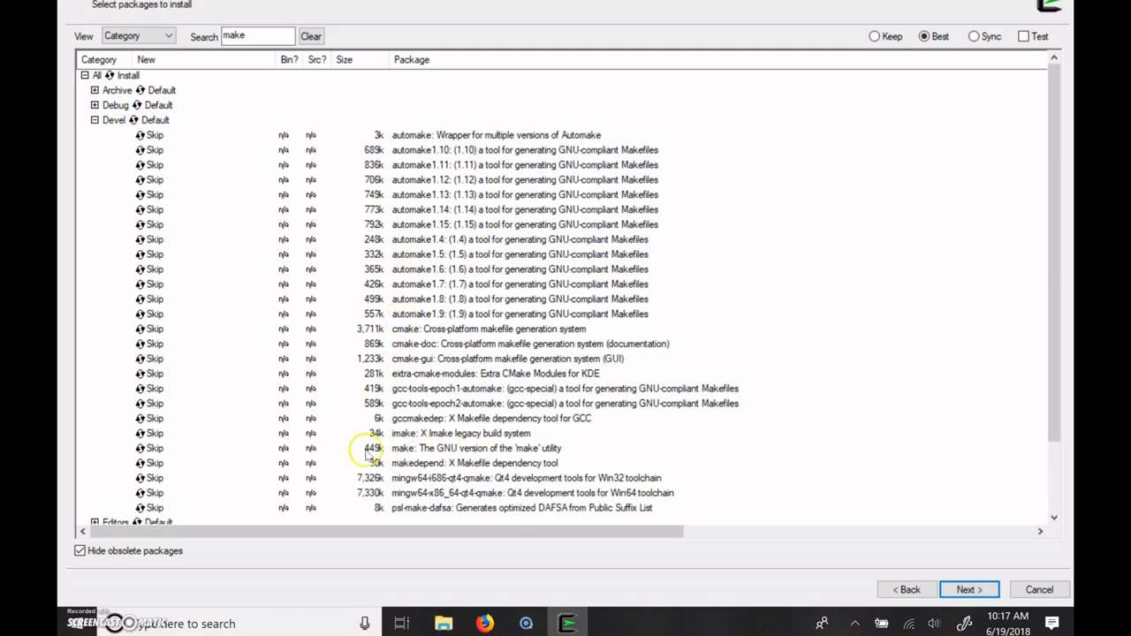
{"action": "left_click", "coordinate": [150, 448]}
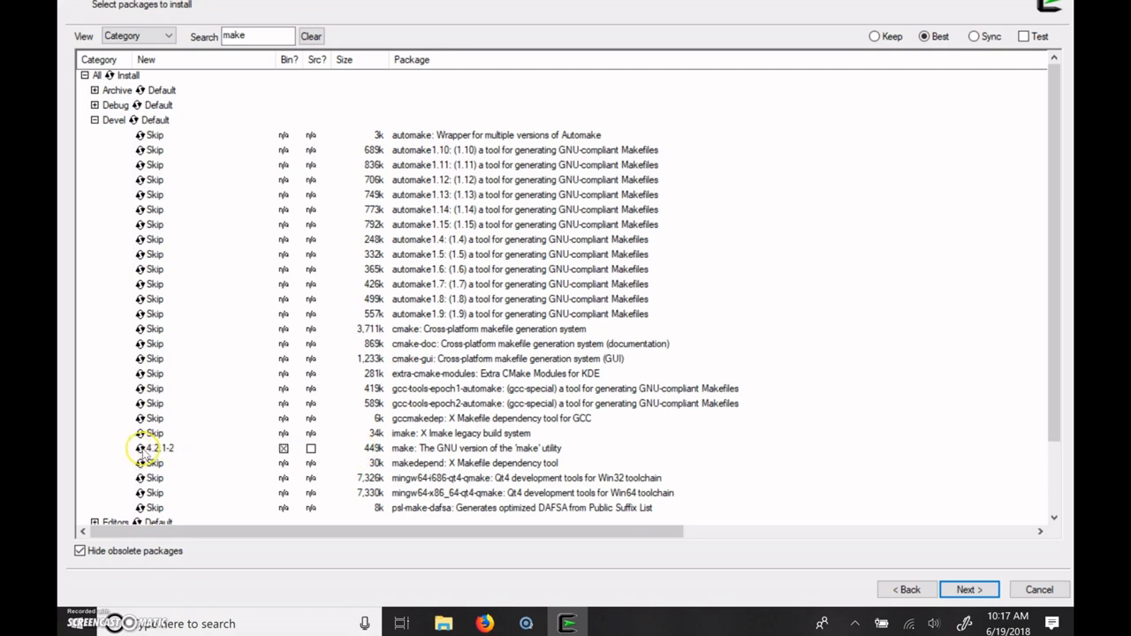
{"action": "mouse_move", "coordinate": [131, 455]}
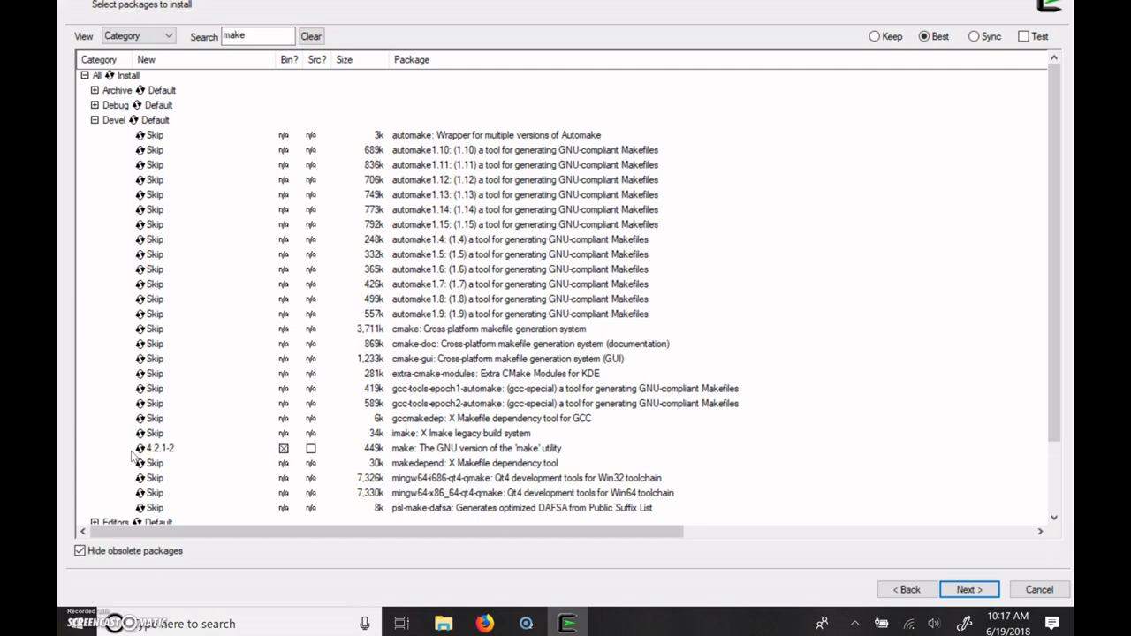
{"action": "left_click", "coordinate": [157, 448]}
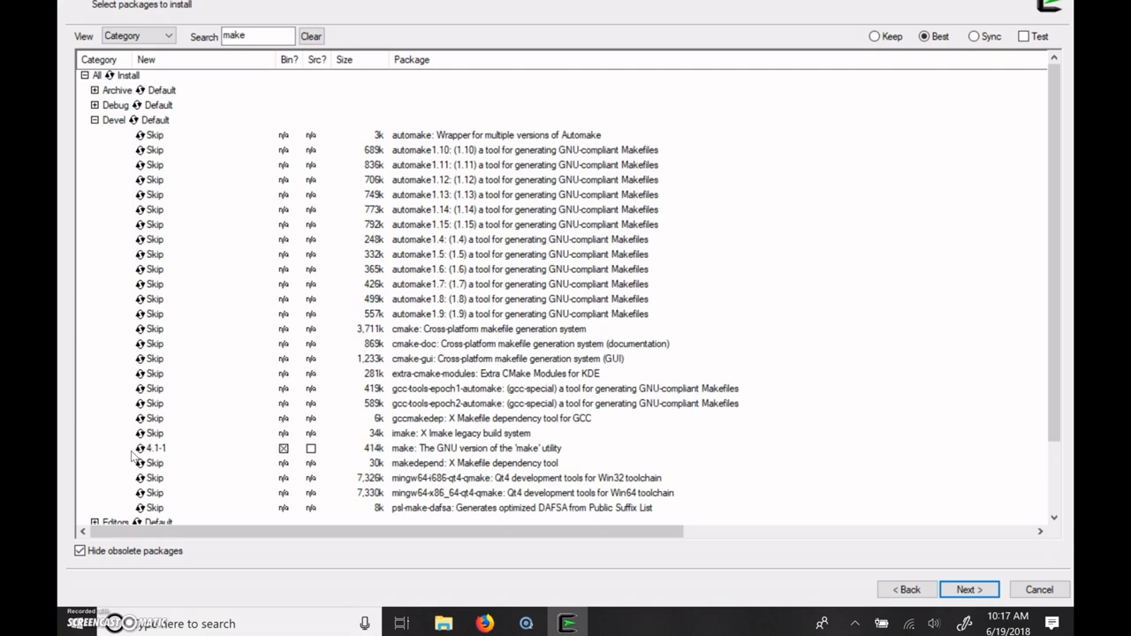
{"action": "left_click", "coordinate": [250, 36]}
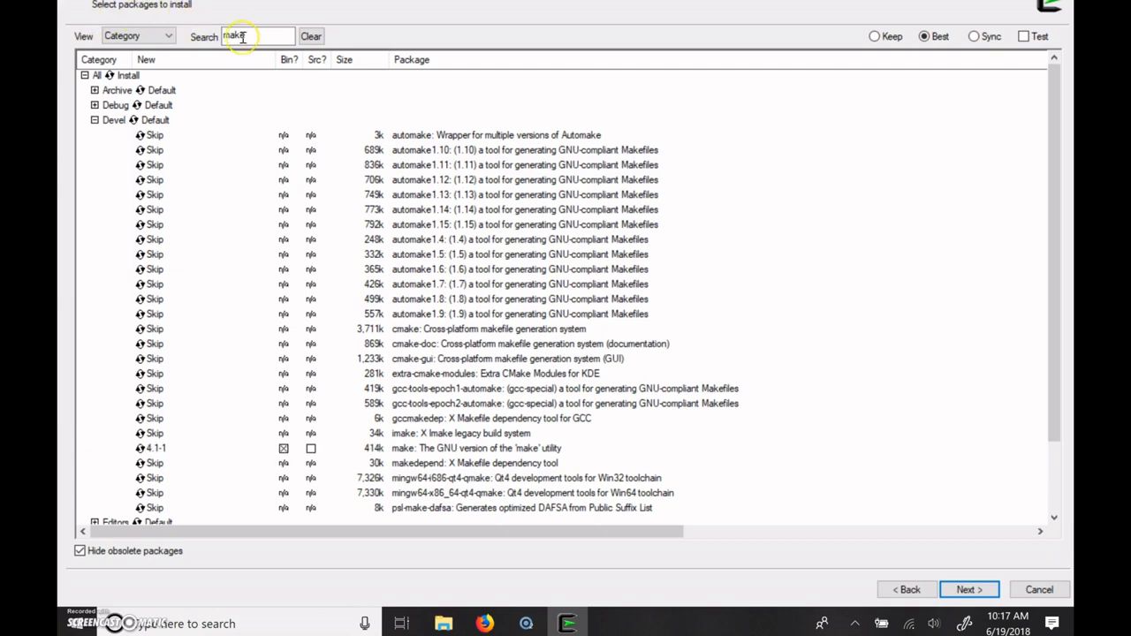
{"action": "left_click", "coordinate": [310, 36]}
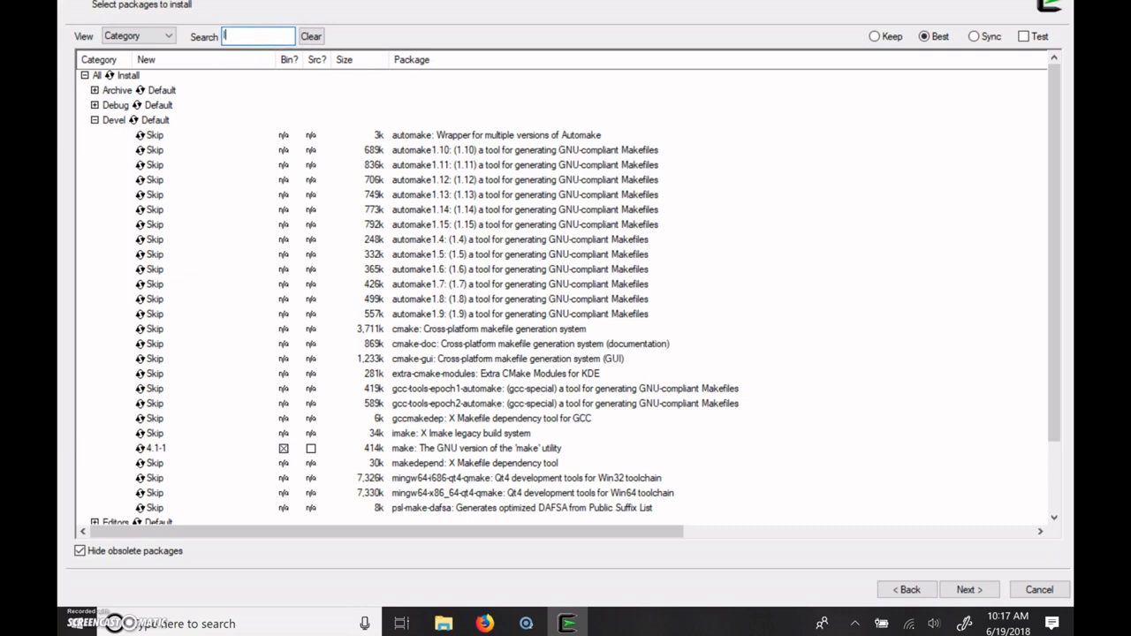
Search 'libgmp' and mark libgmp-devel 6.1.2-1 for installation under Libs.
{"action": "type", "text": "libgmp"}
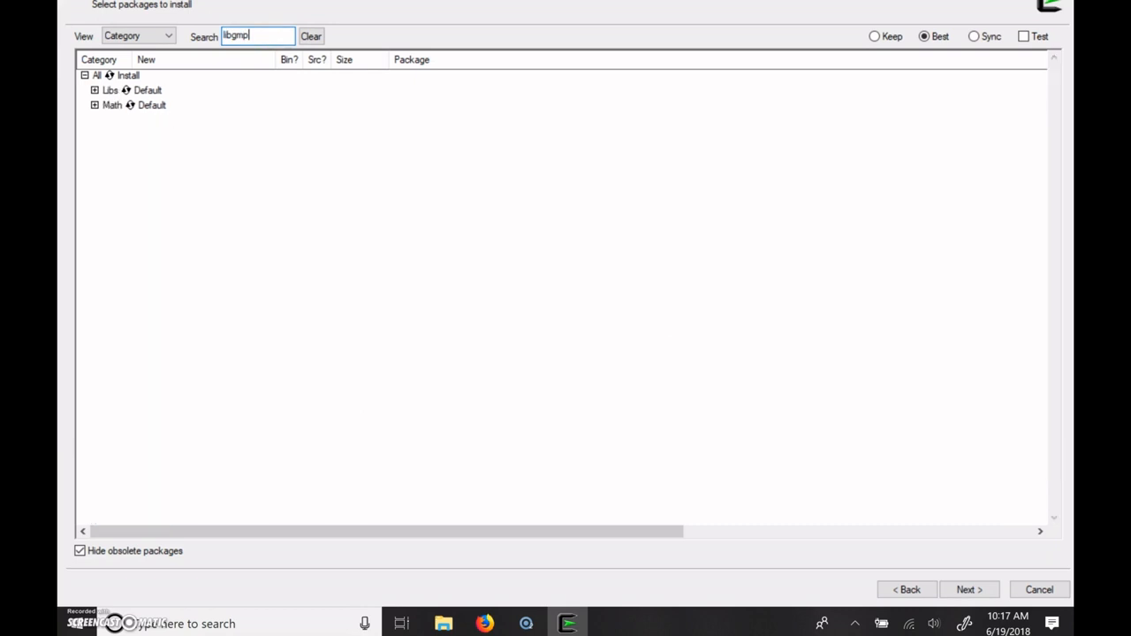
{"action": "left_click", "coordinate": [95, 90]}
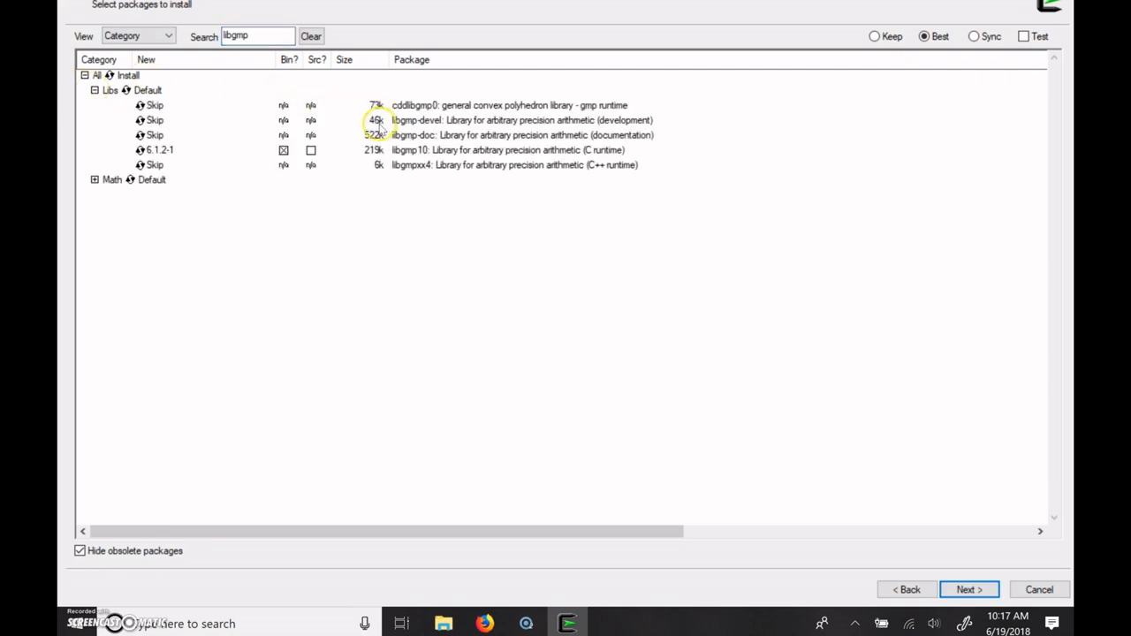
{"action": "left_click", "coordinate": [155, 120]}
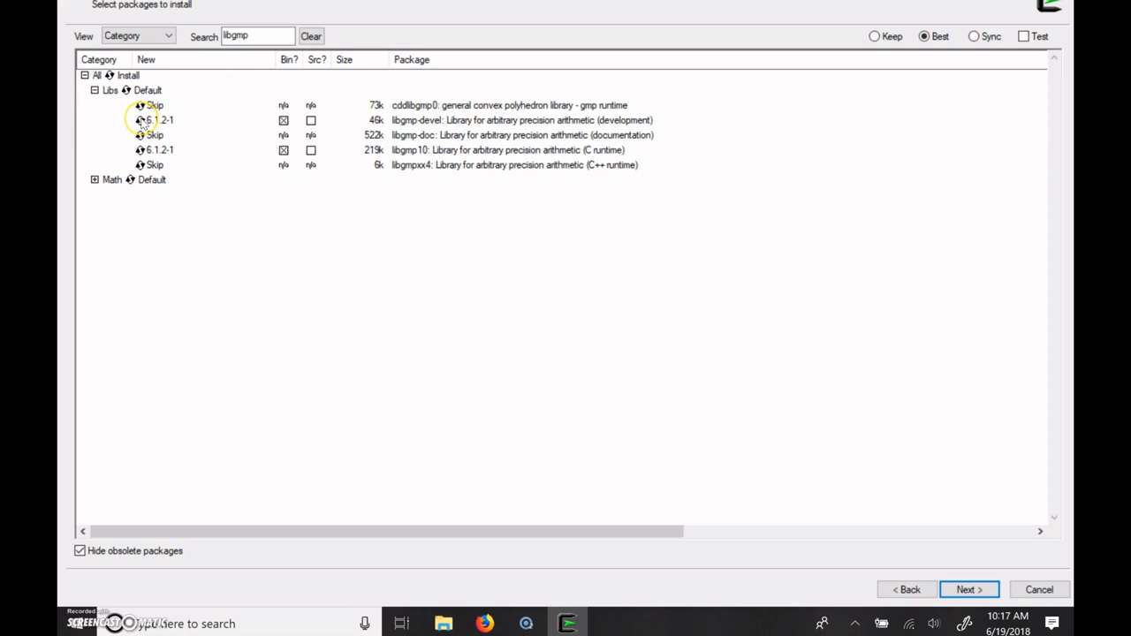
{"action": "mouse_move", "coordinate": [407, 164]}
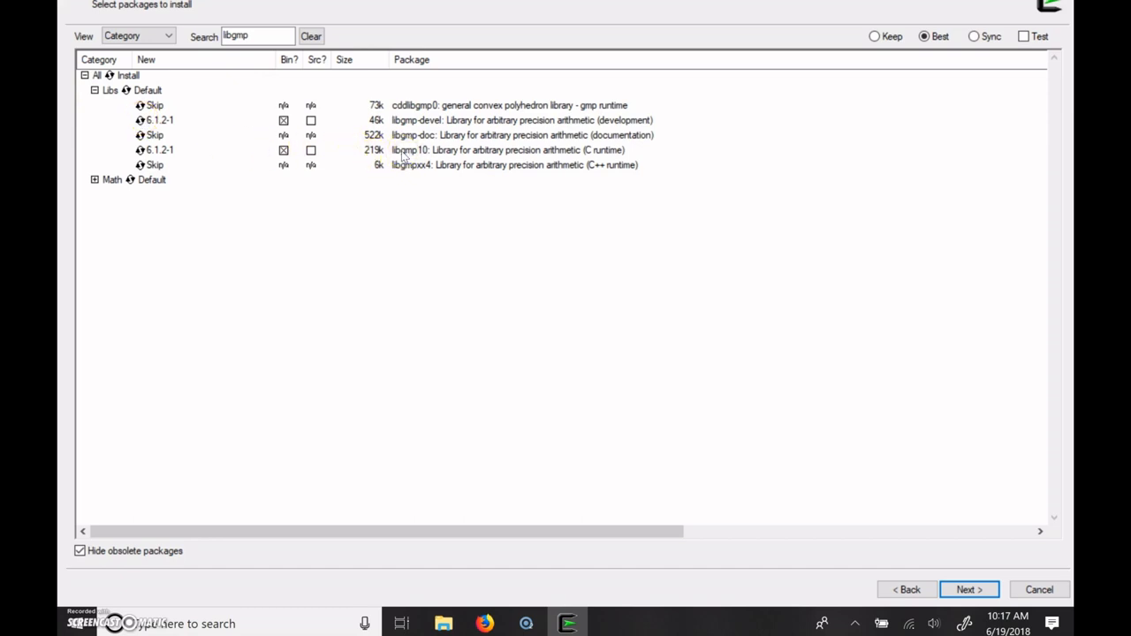
{"action": "mouse_move", "coordinate": [288, 75]}
{"action": "type", "text": "iconv"}
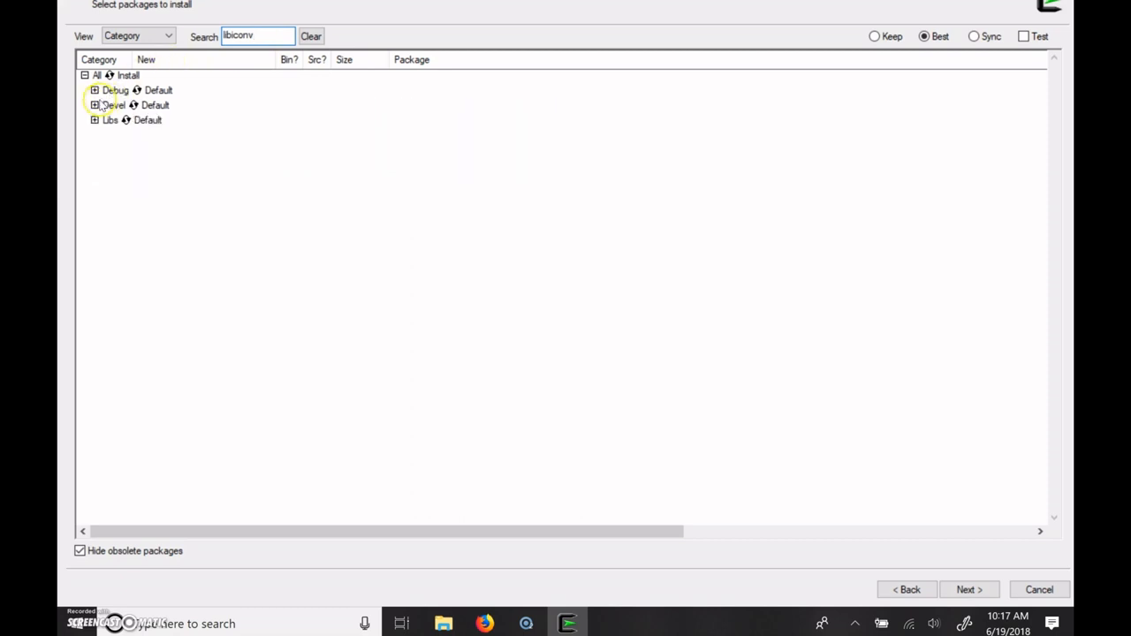
Mark cygwin32-libiconv and libiconv-devel for install from the Devel and Libs libiconv results.
{"action": "left_click", "coordinate": [89, 104]}
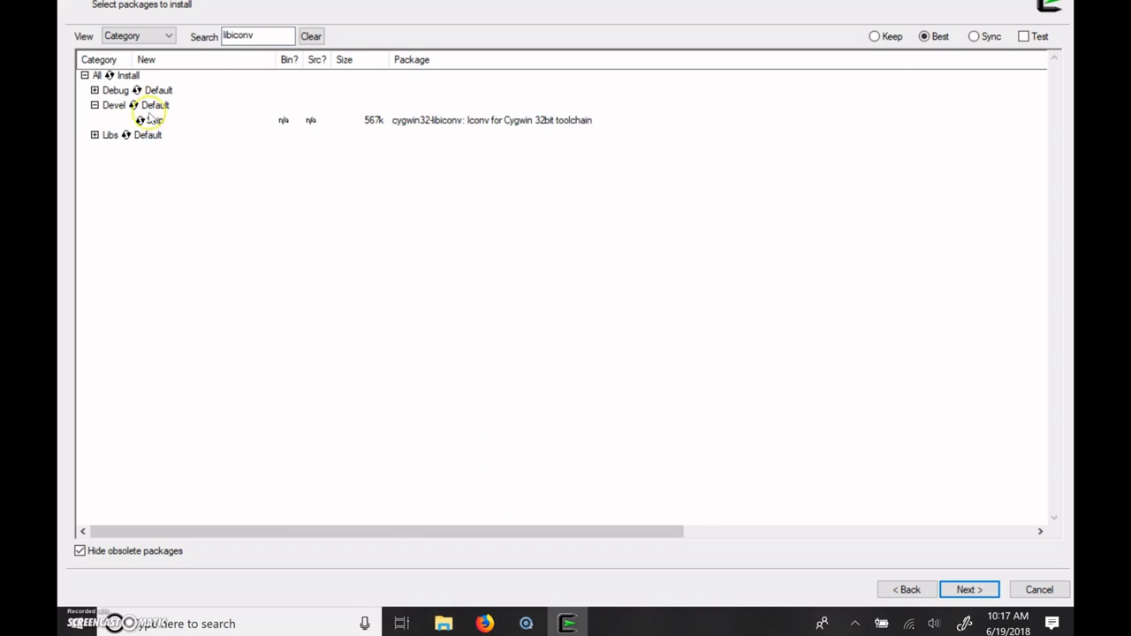
{"action": "left_click", "coordinate": [154, 121]}
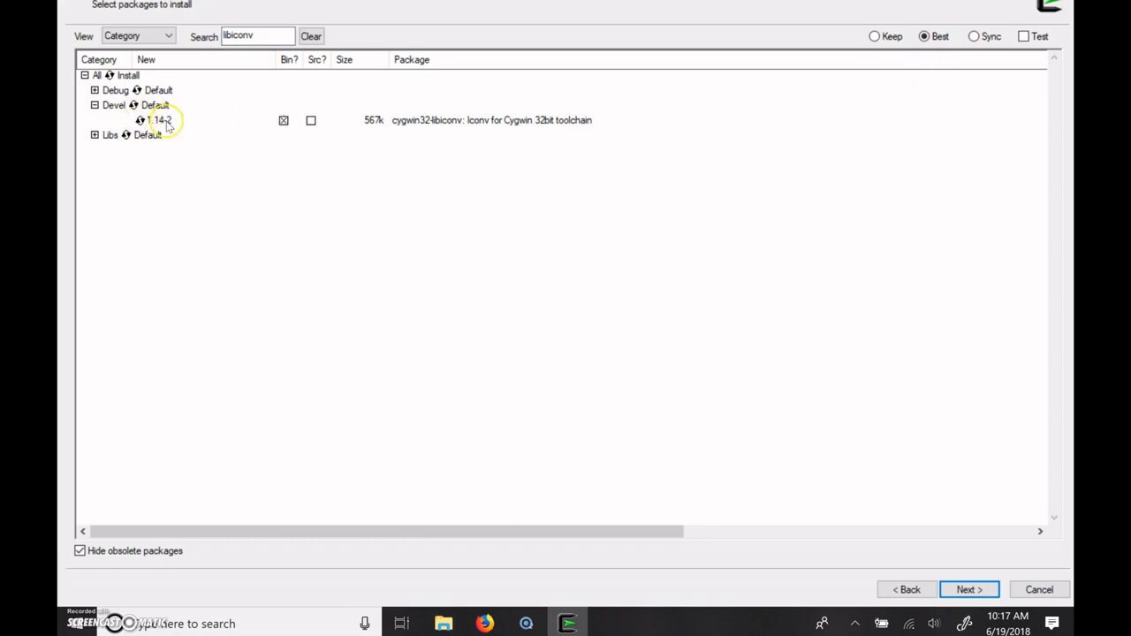
{"action": "left_click", "coordinate": [87, 134]}
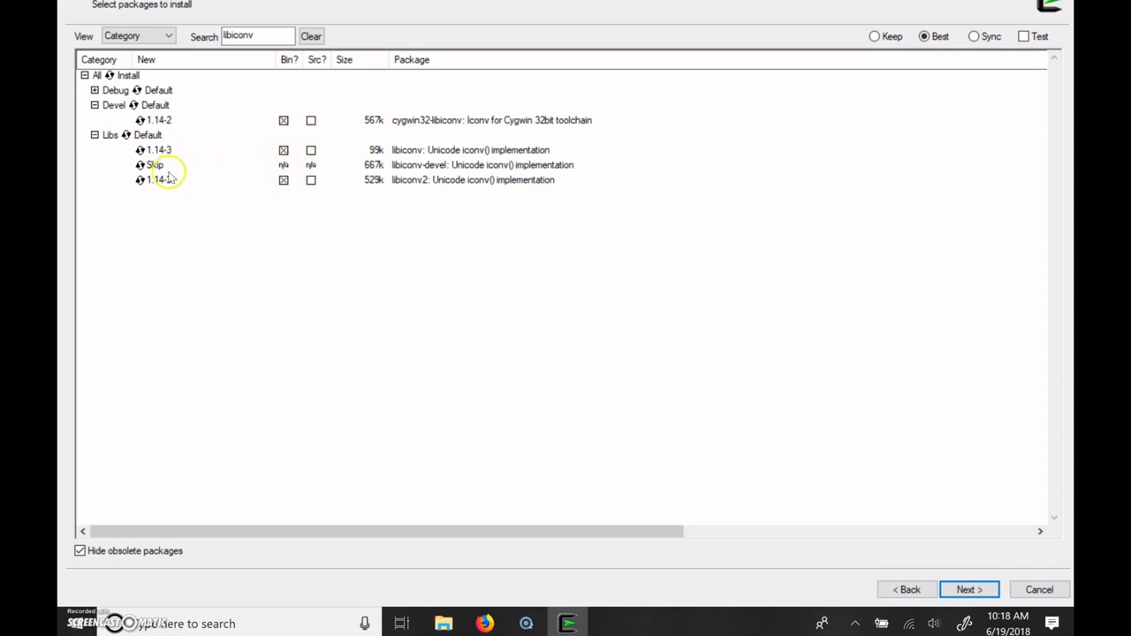
{"action": "left_click", "coordinate": [157, 165]}
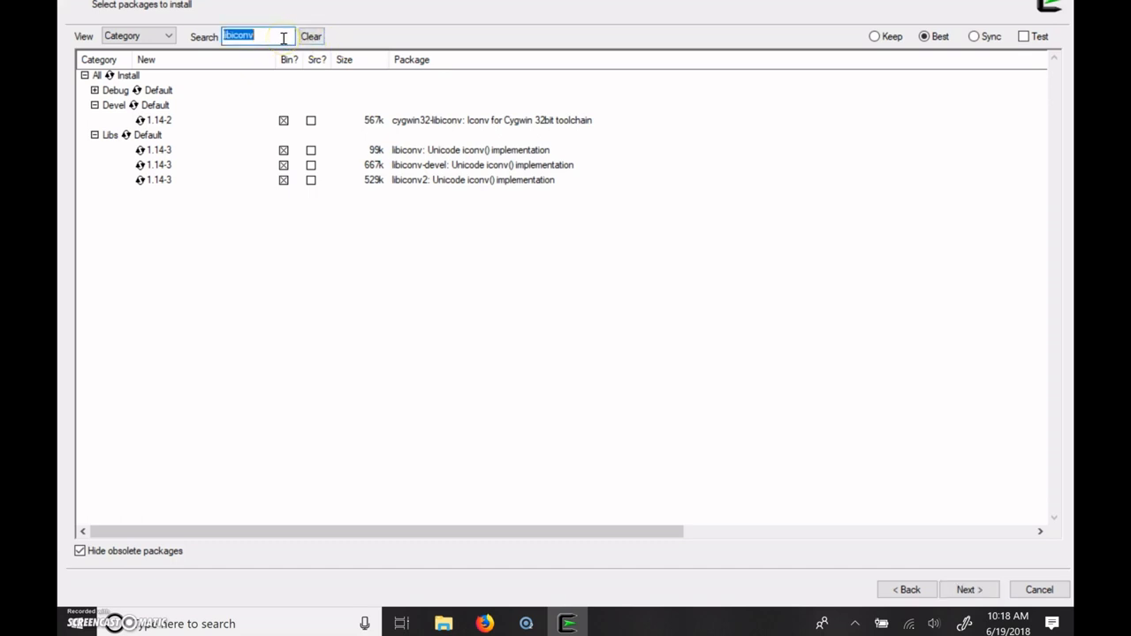
Search ncurses and check libncurses-devel under Devel and Libs is set to install.
{"action": "type", "text": "ncurses"}
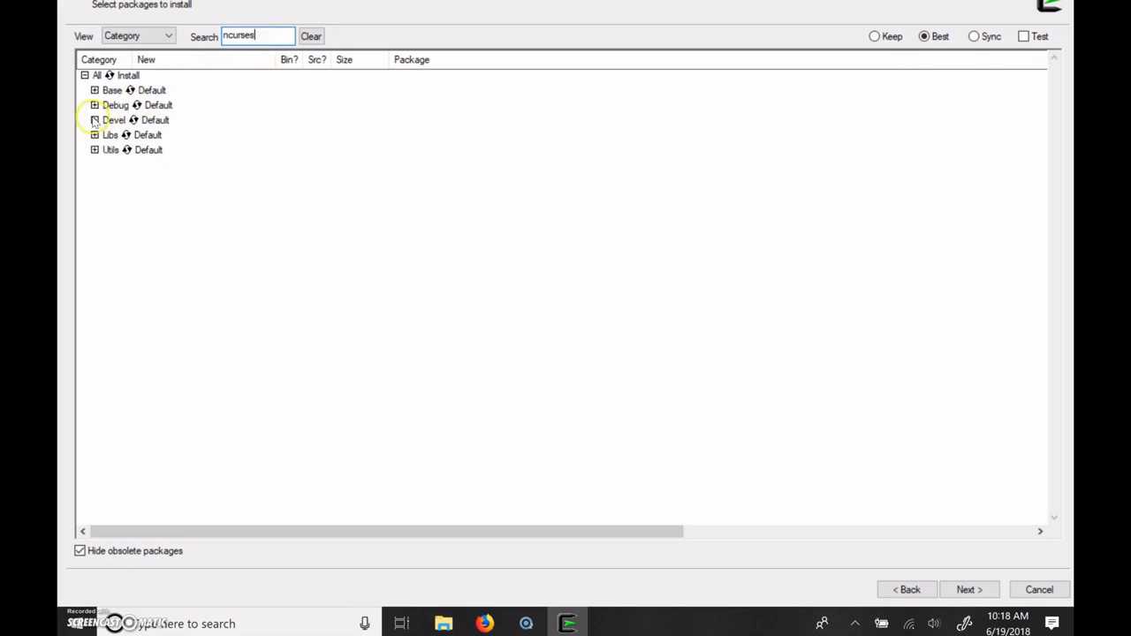
{"action": "left_click", "coordinate": [95, 119]}
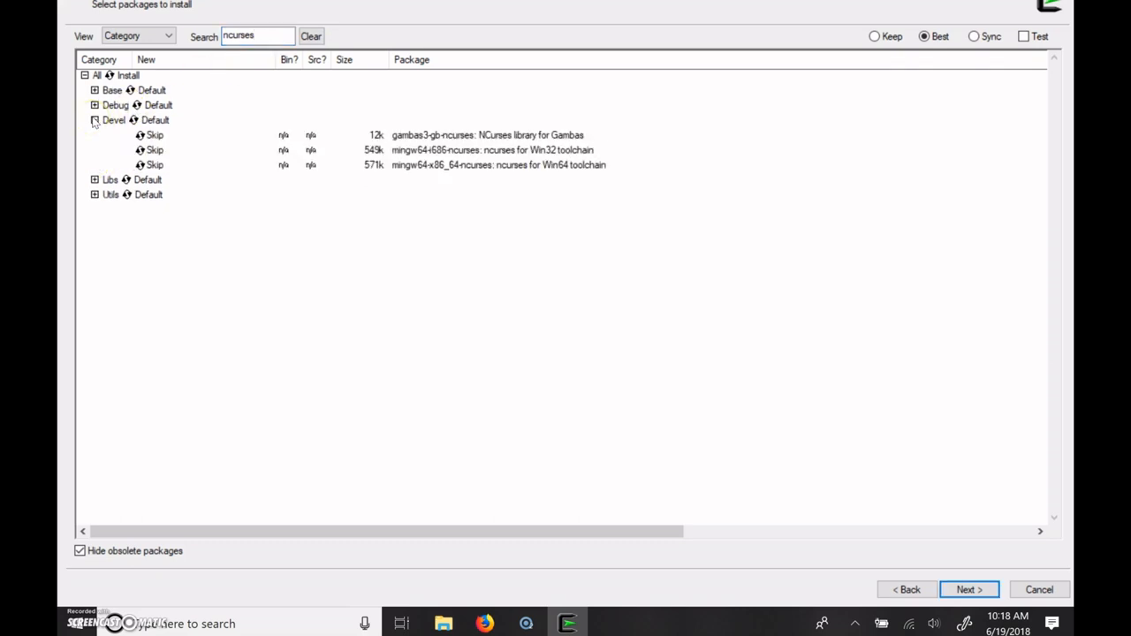
{"action": "mouse_move", "coordinate": [97, 150]}
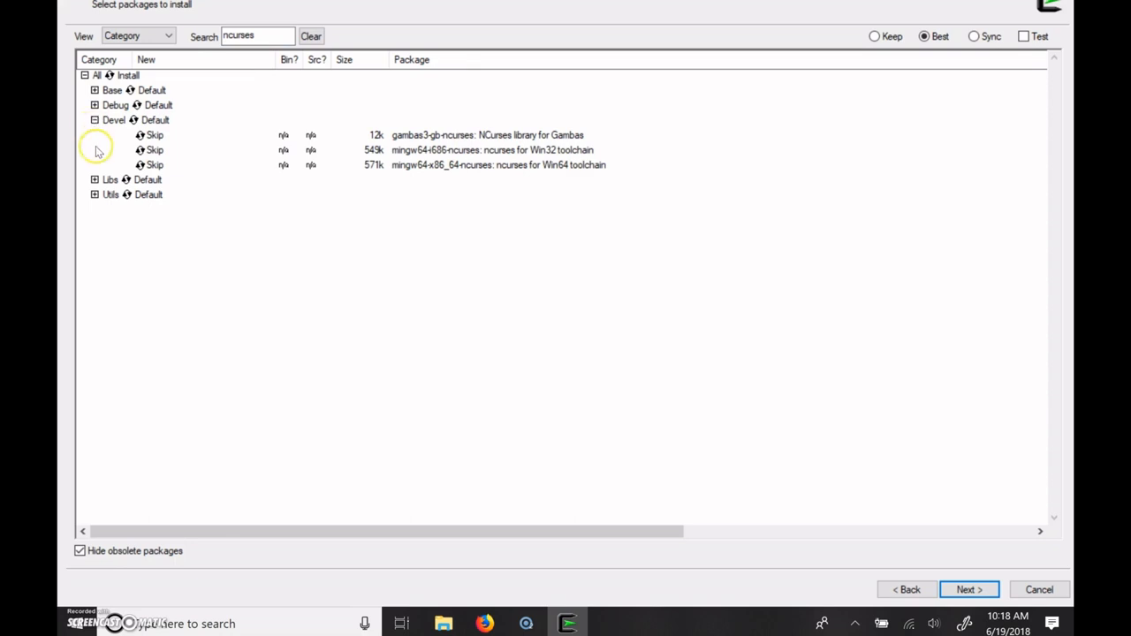
{"action": "left_click", "coordinate": [95, 180]}
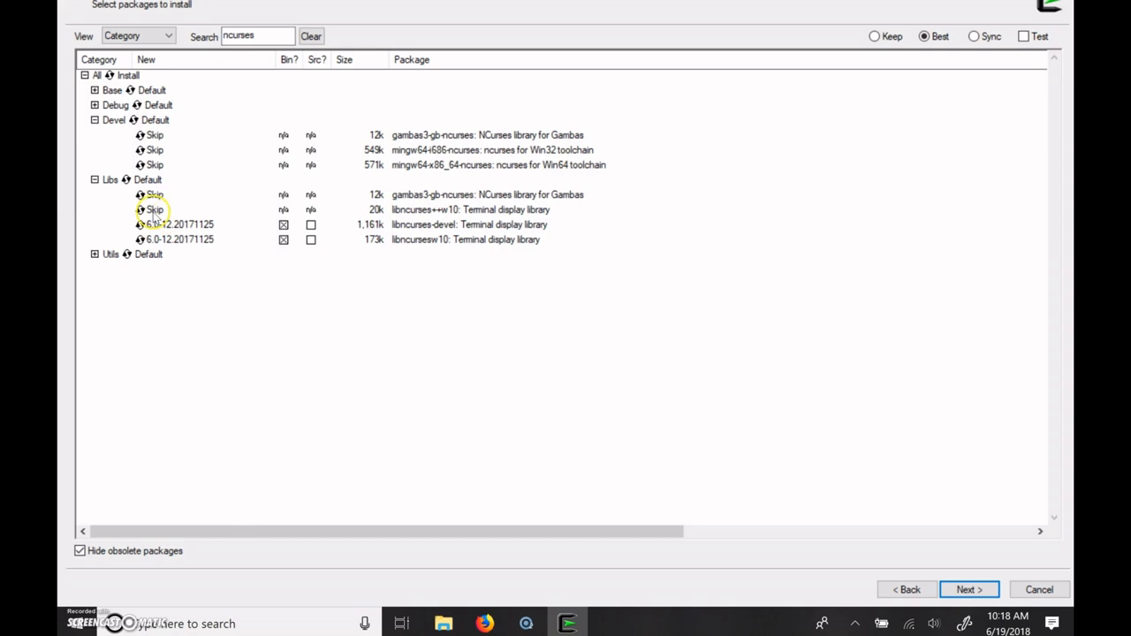
{"action": "left_click", "coordinate": [154, 209]}
{"action": "type", "text": "-demo"}
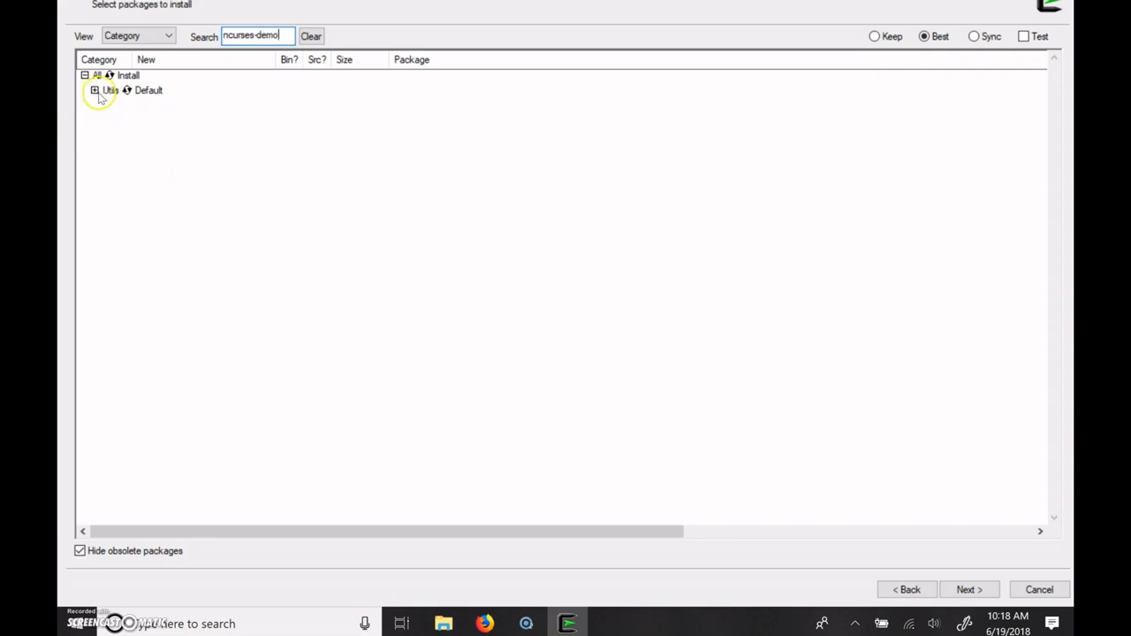
Mark ncurses-demo 6.0-12 for install under Utils and clear the search.
{"action": "left_click", "coordinate": [88, 91]}
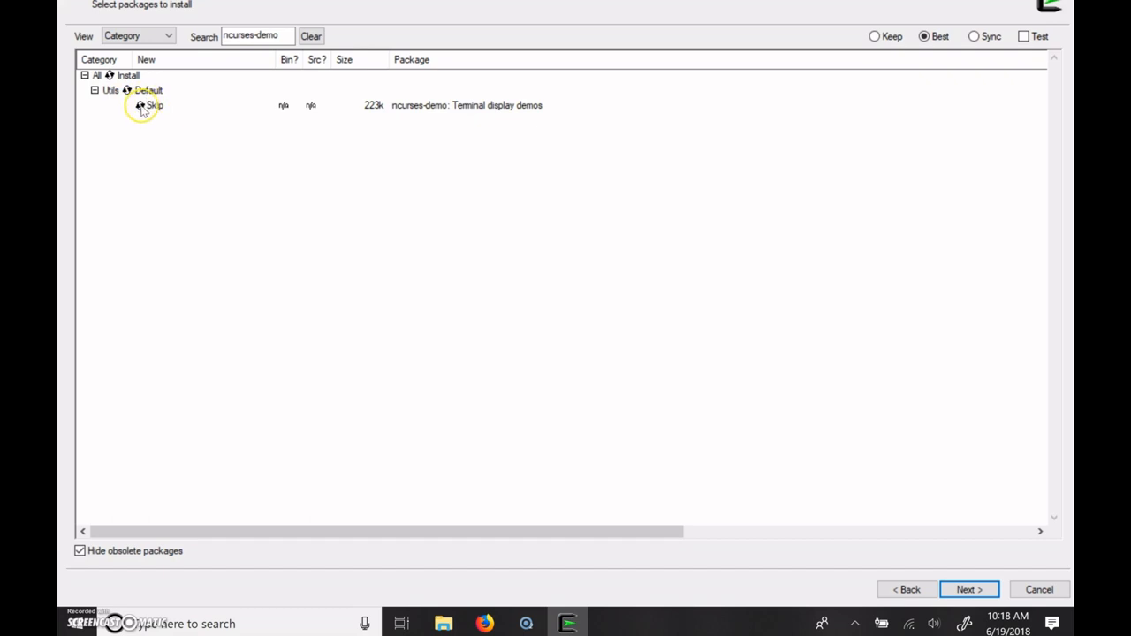
{"action": "left_click", "coordinate": [140, 105]}
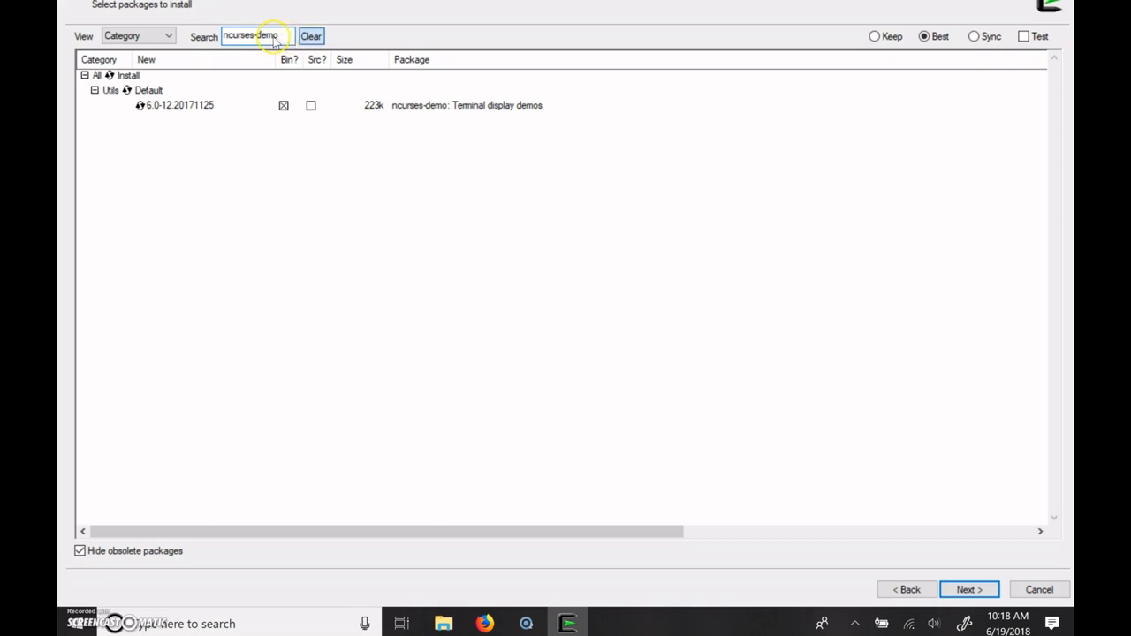
{"action": "left_click", "coordinate": [310, 36]}
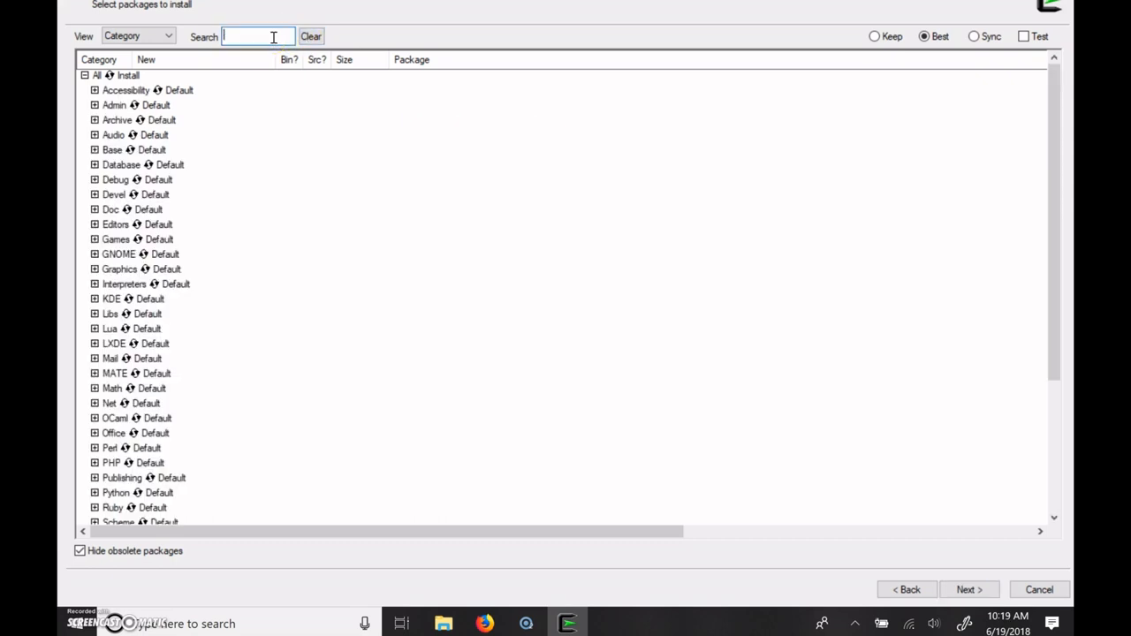
Confirm util-linux 2.25.2-2 is checked under Base, then proceed to the change review.
{"action": "type", "text": "util"}
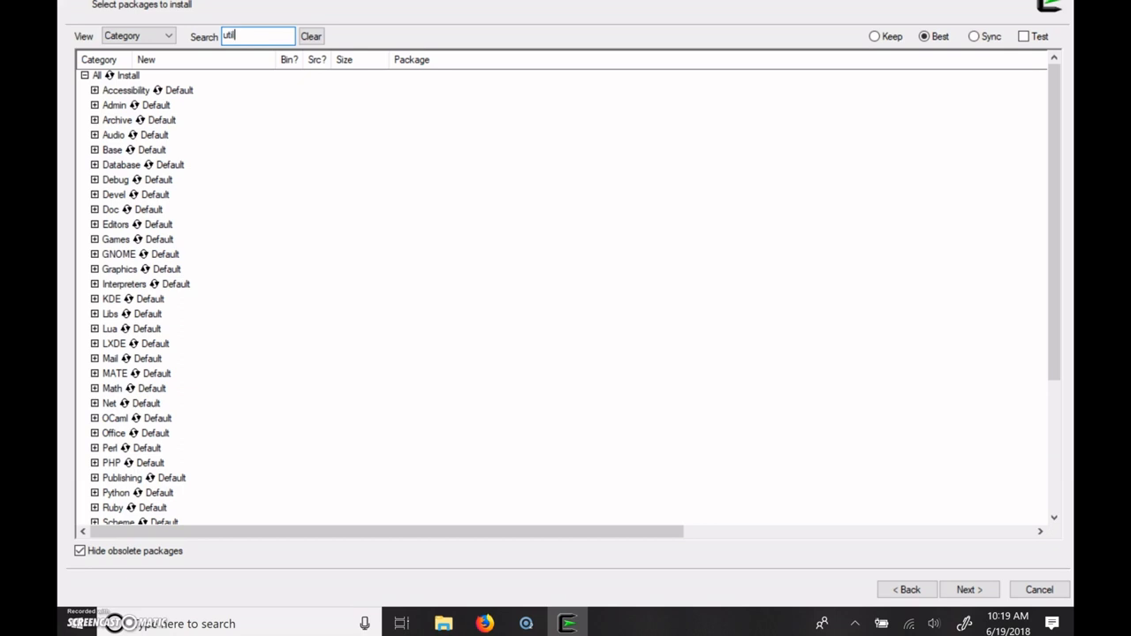
{"action": "type", "text": "-li"}
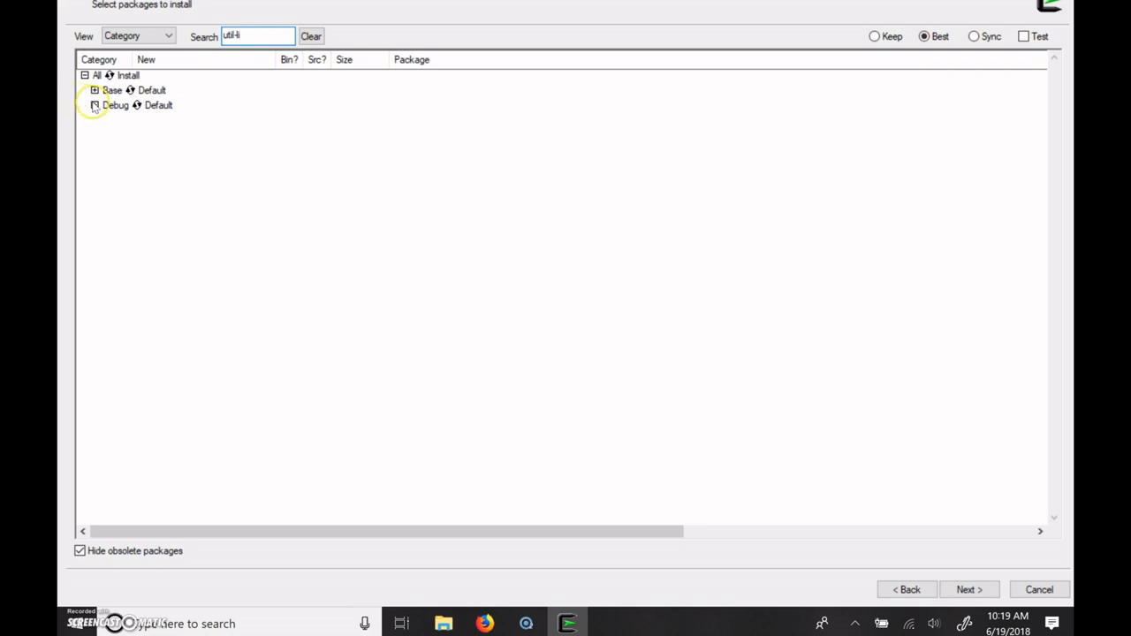
{"action": "left_click", "coordinate": [88, 89]}
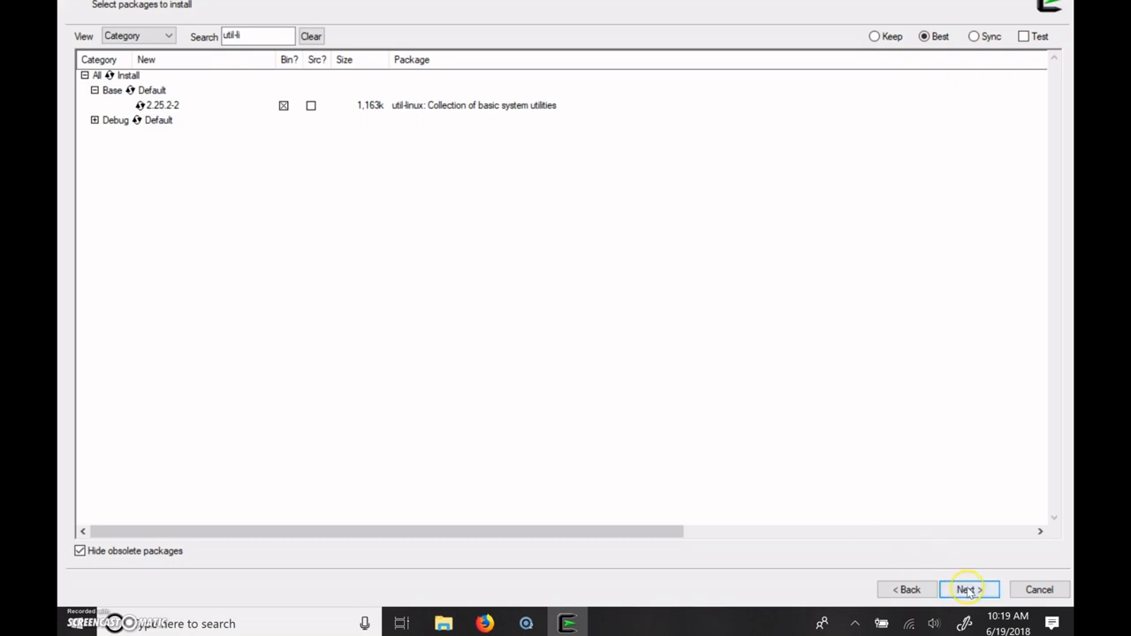
{"action": "left_click", "coordinate": [972, 590]}
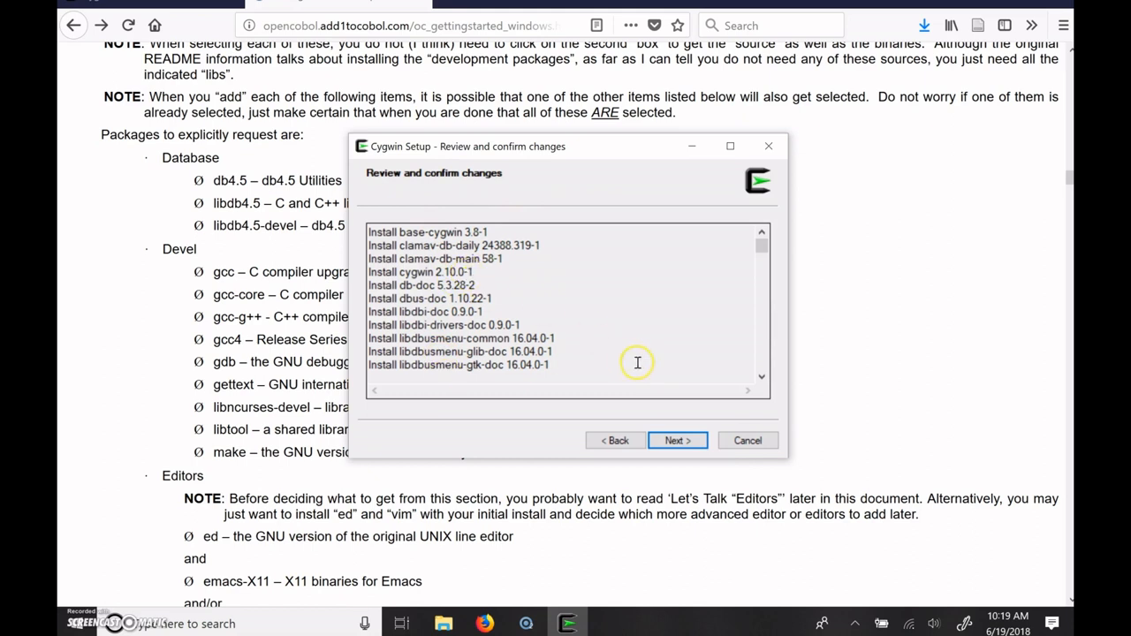
Finish Cygwin Setup with both desktop and Start menu icon options kept.
{"action": "left_click", "coordinate": [677, 440]}
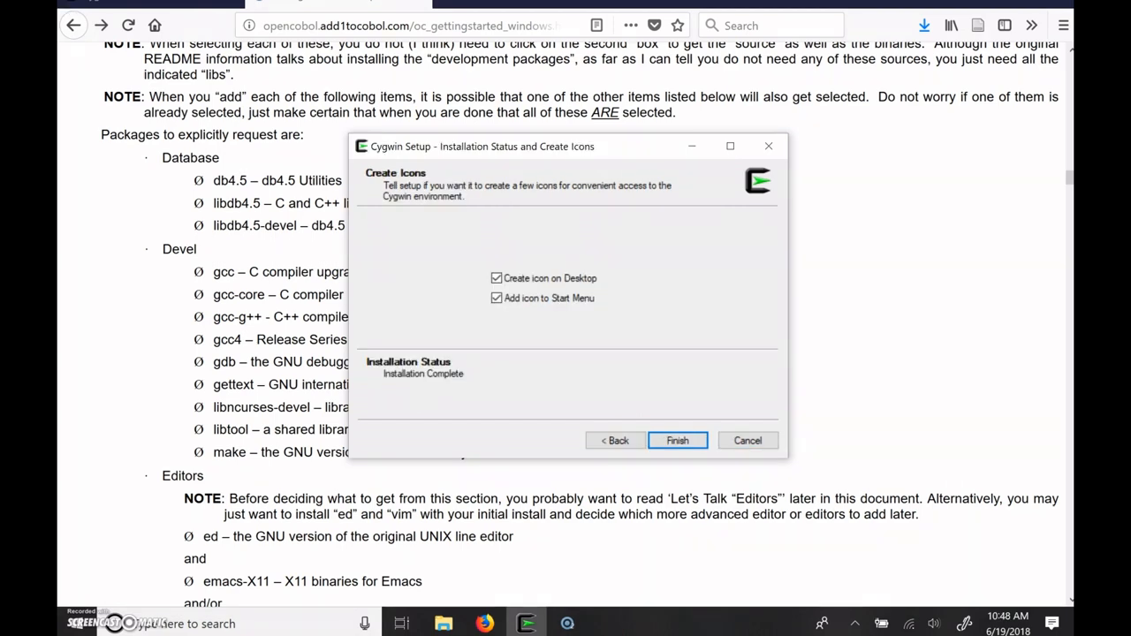
{"action": "mouse_move", "coordinate": [183, 22]}
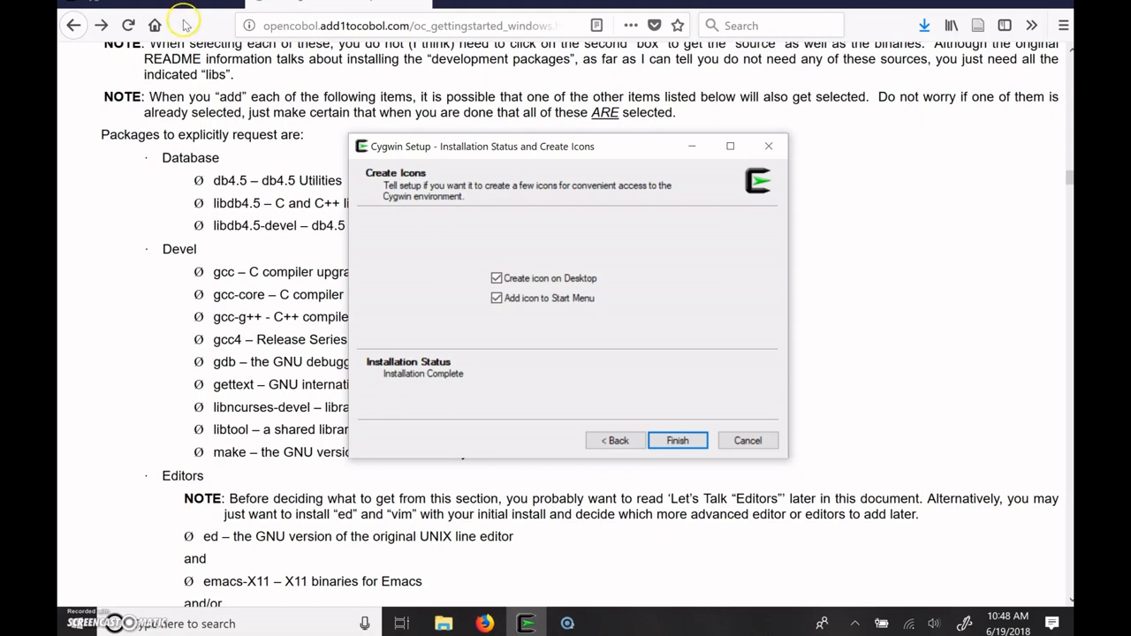
{"action": "mouse_move", "coordinate": [539, 258]}
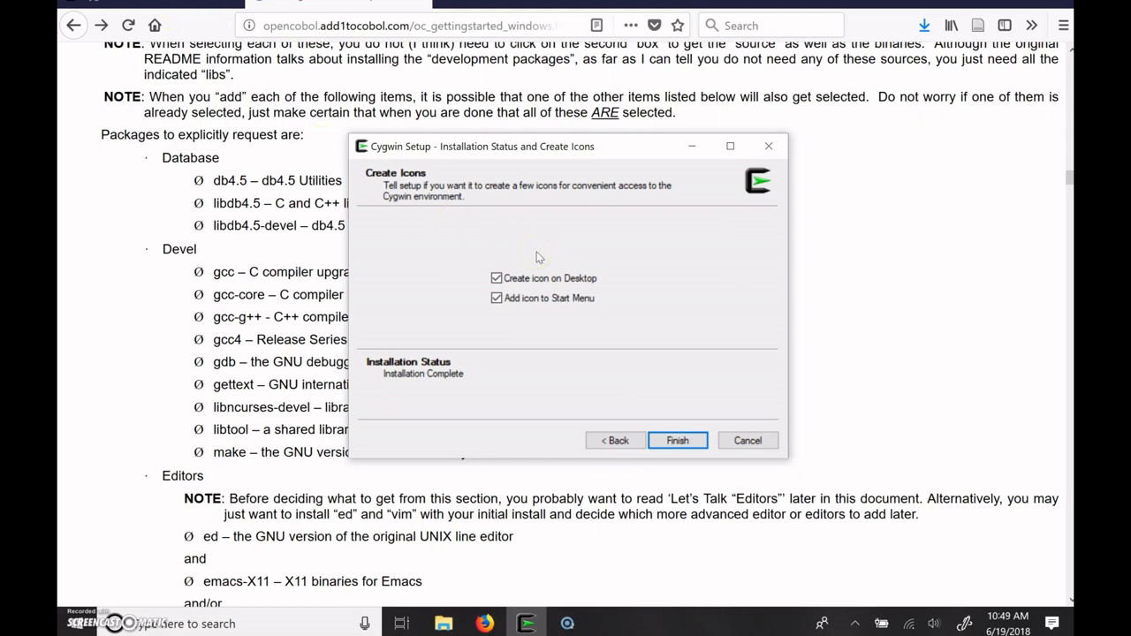
{"action": "mouse_move", "coordinate": [581, 310]}
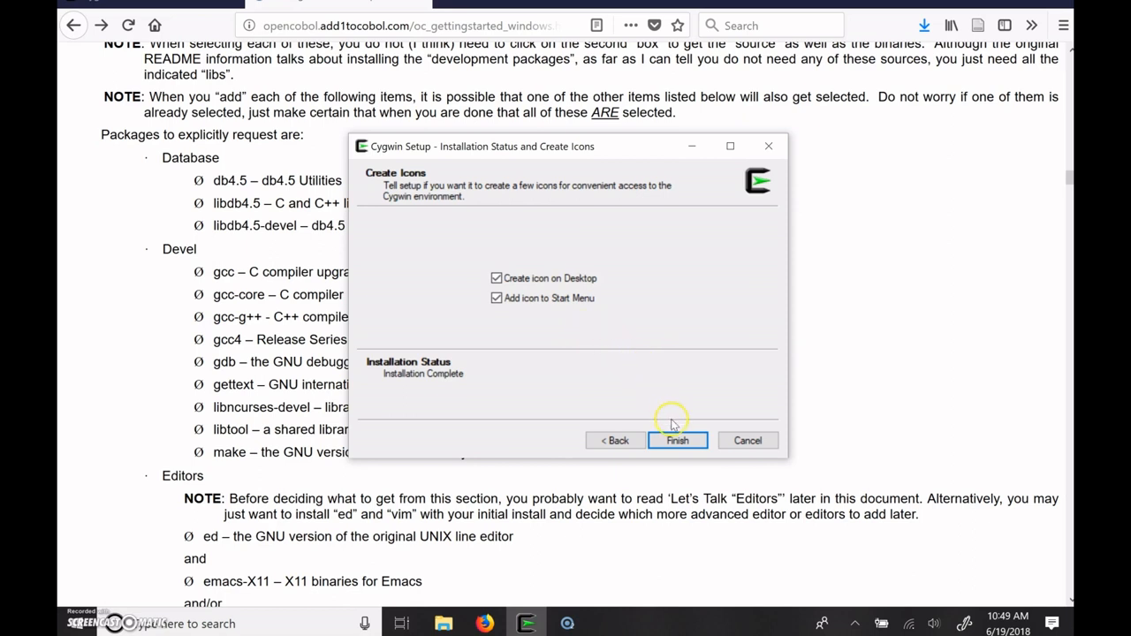
{"action": "left_click", "coordinate": [677, 440]}
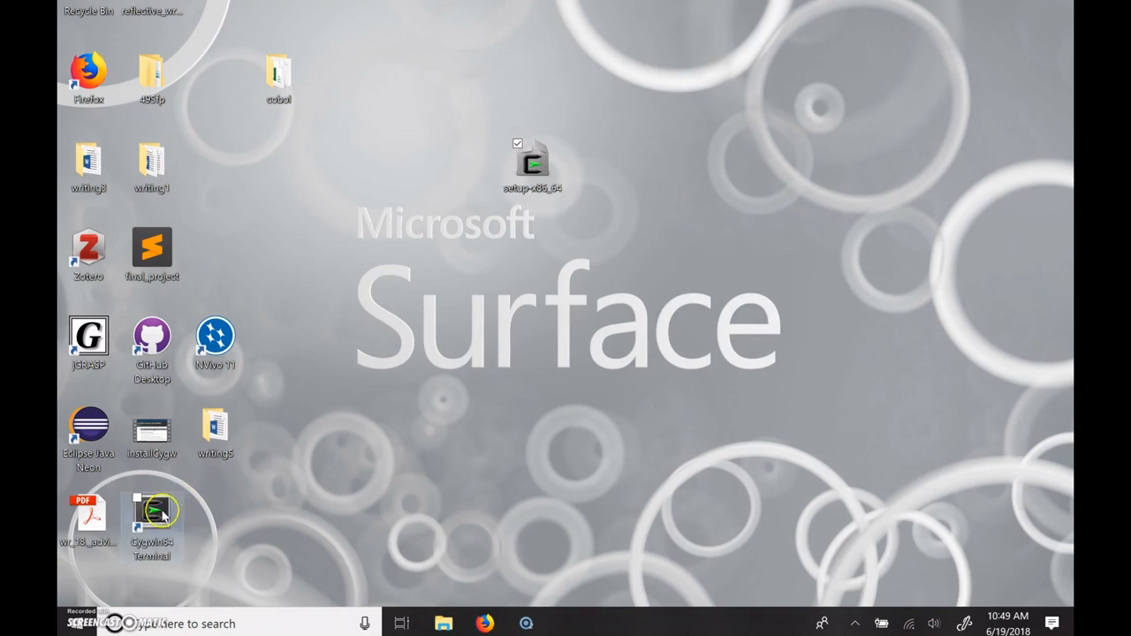
Launch Cygwin64 Terminal from its desktop shortcut for the first time and run ls.
{"action": "left_click_drag", "start_coordinate": [151, 512], "coordinate": [663, 186]}
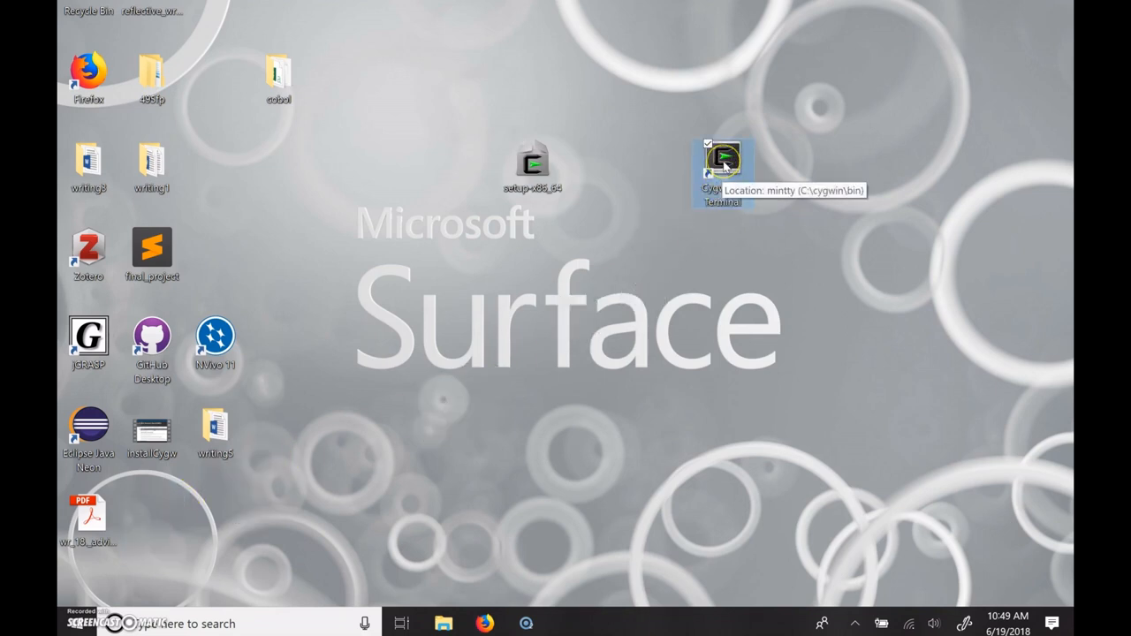
{"action": "double_click", "coordinate": [724, 163]}
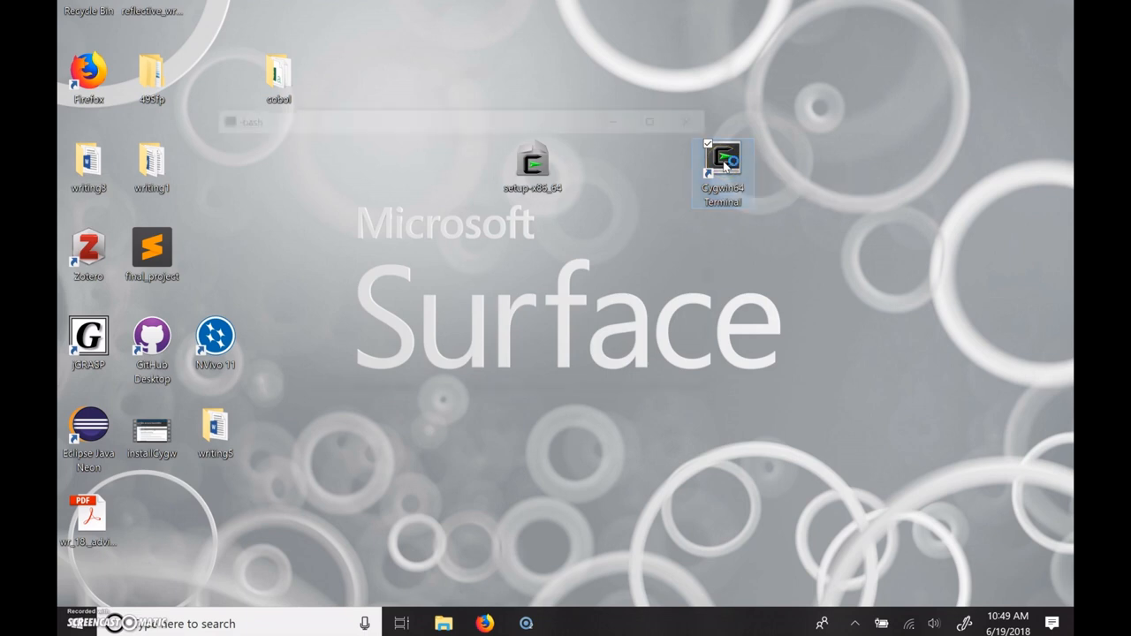
{"action": "double_click", "coordinate": [725, 161]}
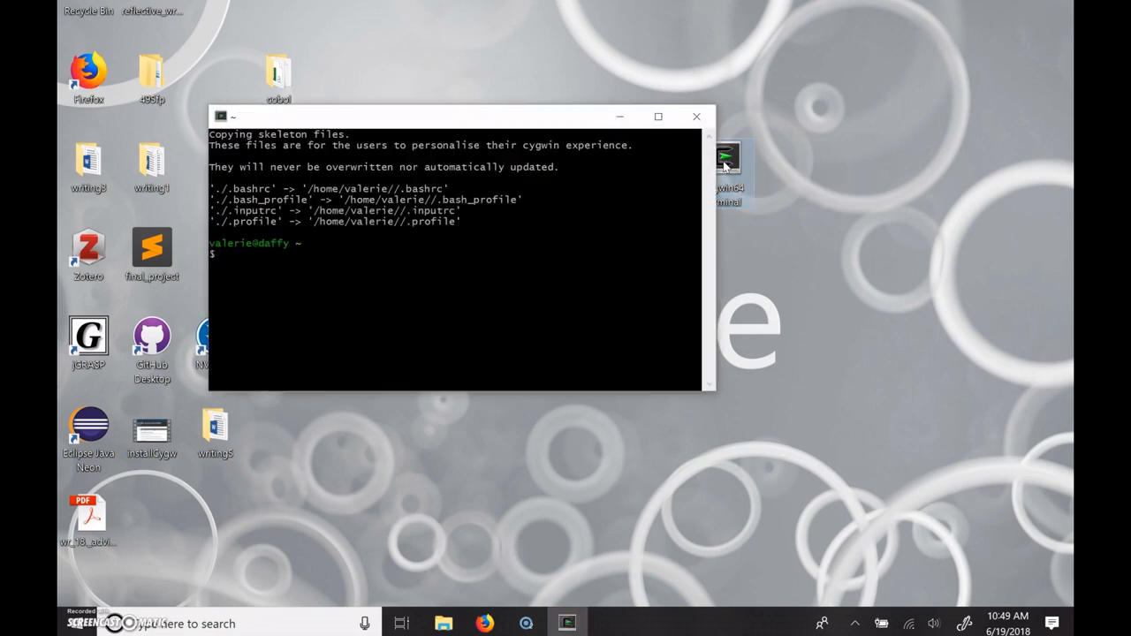
{"action": "type", "text": "ls"}
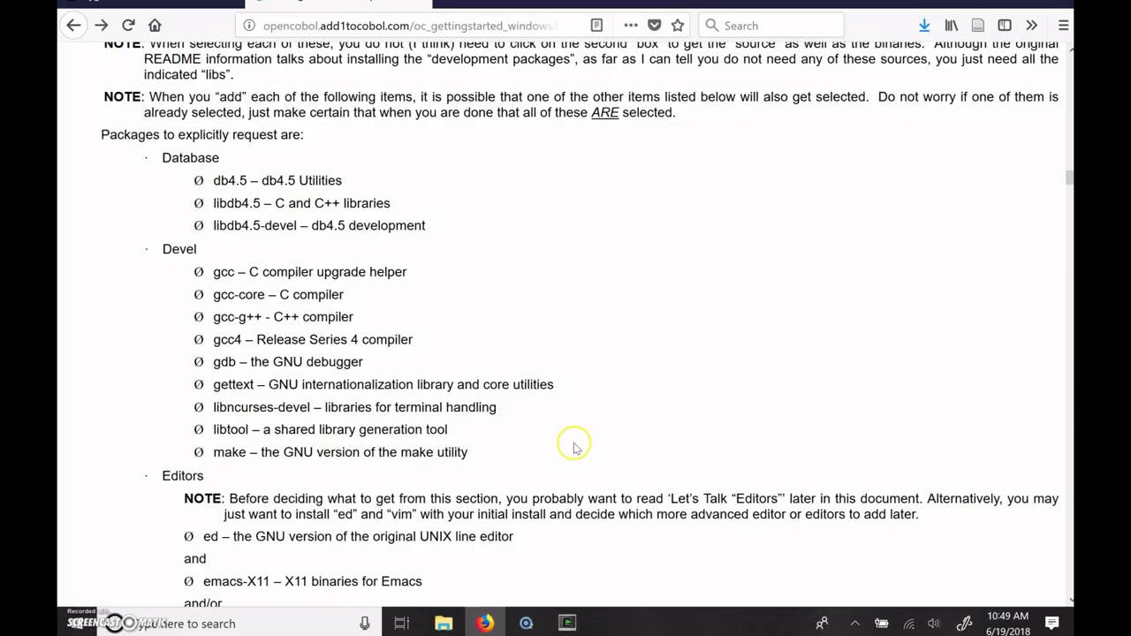
{"action": "scroll", "scroll_direction": "down", "scroll_amount": 3}
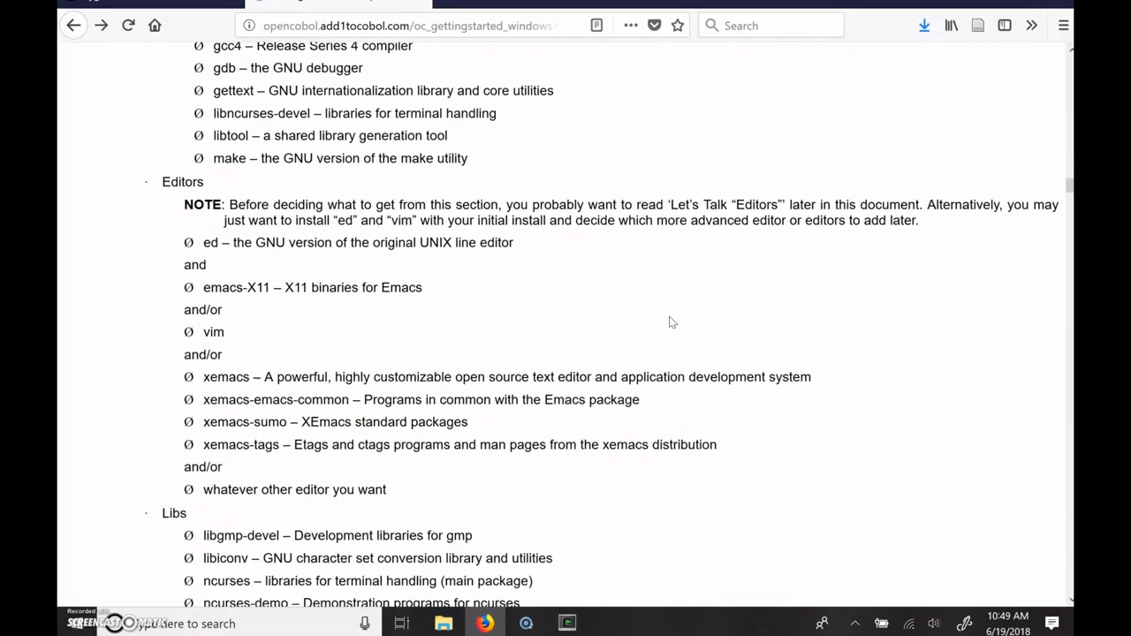
{"action": "scroll", "scroll_direction": "down", "scroll_amount": 3}
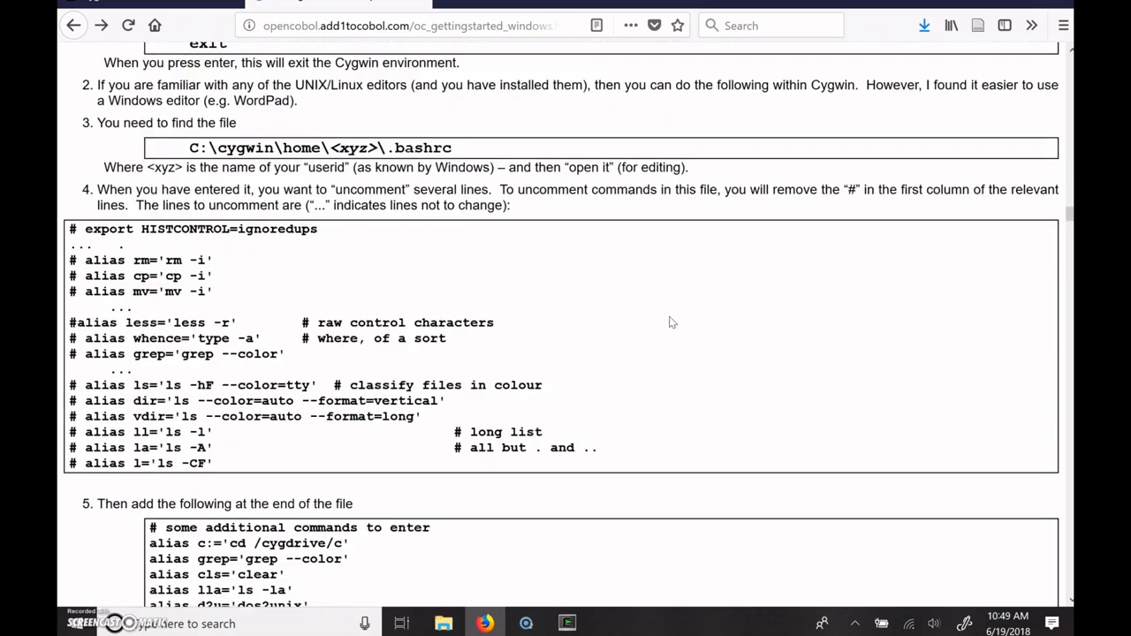
{"action": "scroll", "scroll_direction": "down", "scroll_amount": 3}
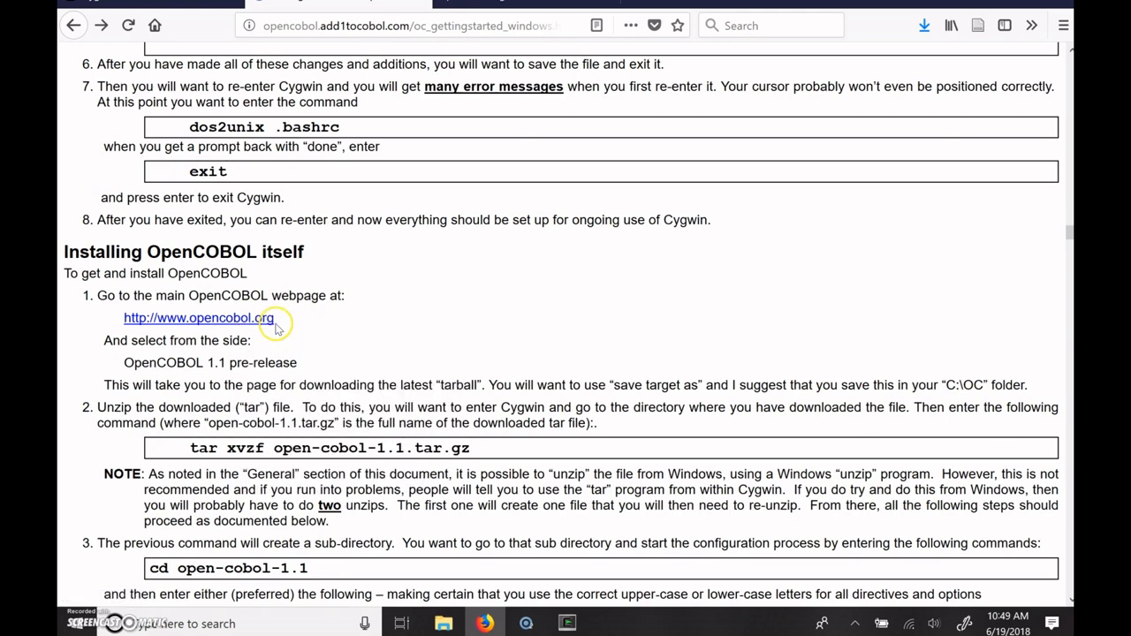
{"action": "left_click", "coordinate": [199, 318]}
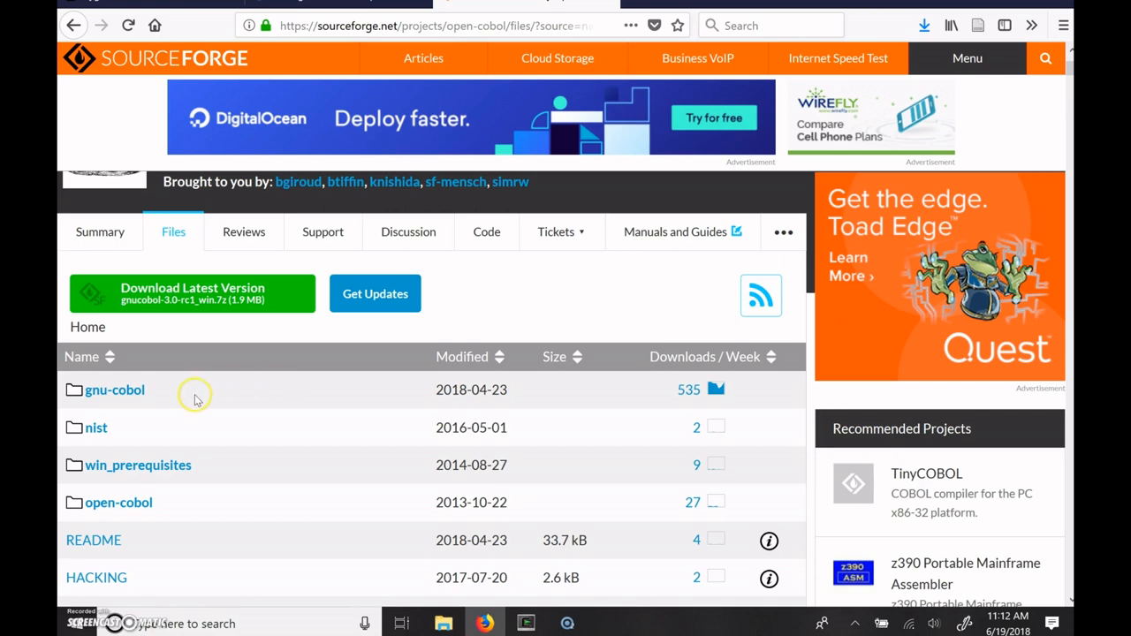
{"action": "mouse_move", "coordinate": [97, 398]}
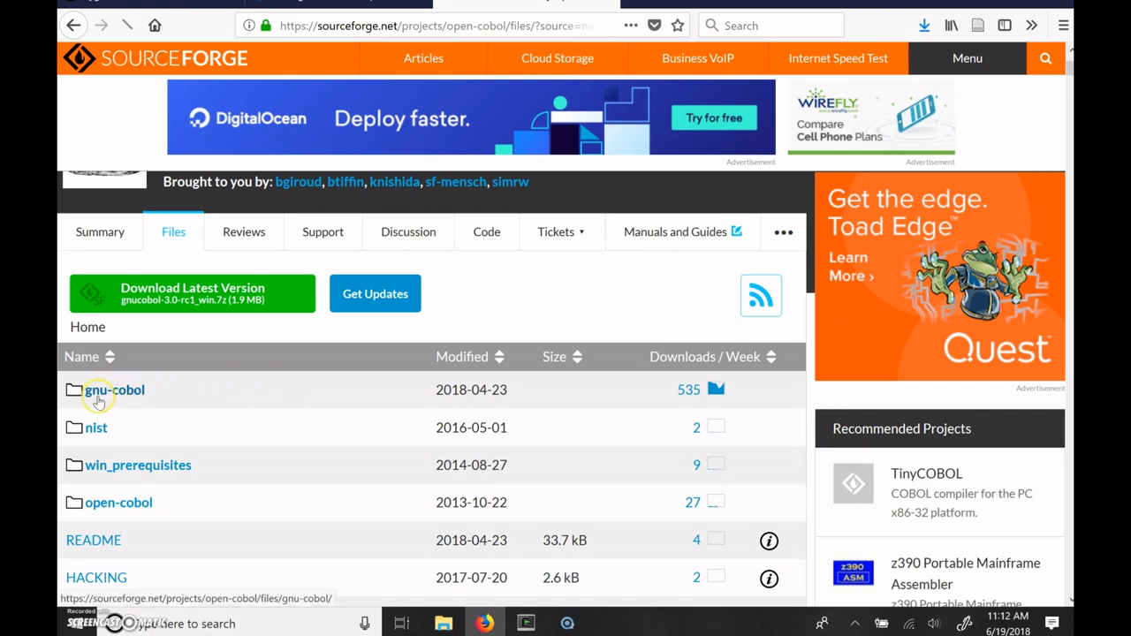
Open gnu-cobol, then the 2.2 folder, and download gnucobol-2.2.tar.gz.
{"action": "left_click", "coordinate": [113, 390]}
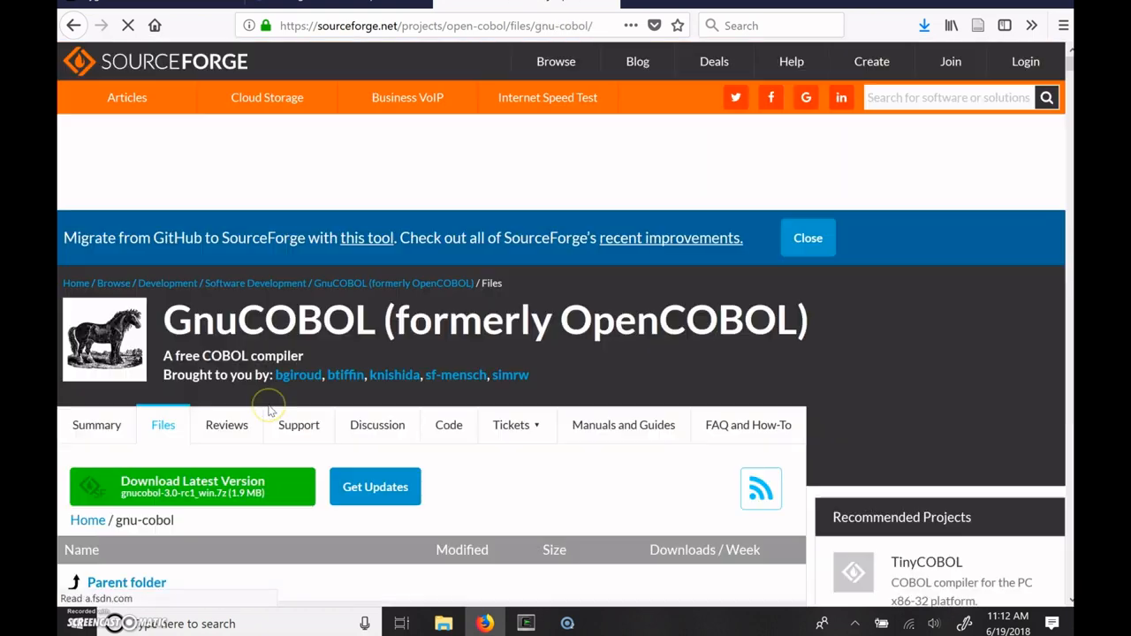
{"action": "scroll", "scroll_direction": "down", "scroll_amount": 3}
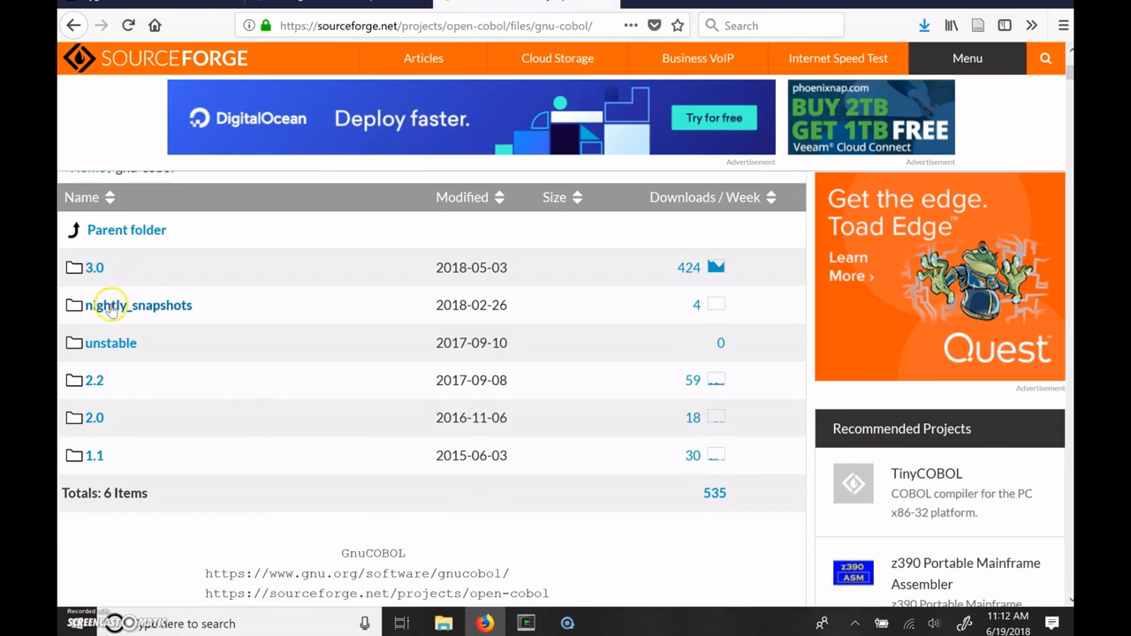
{"action": "mouse_move", "coordinate": [103, 343]}
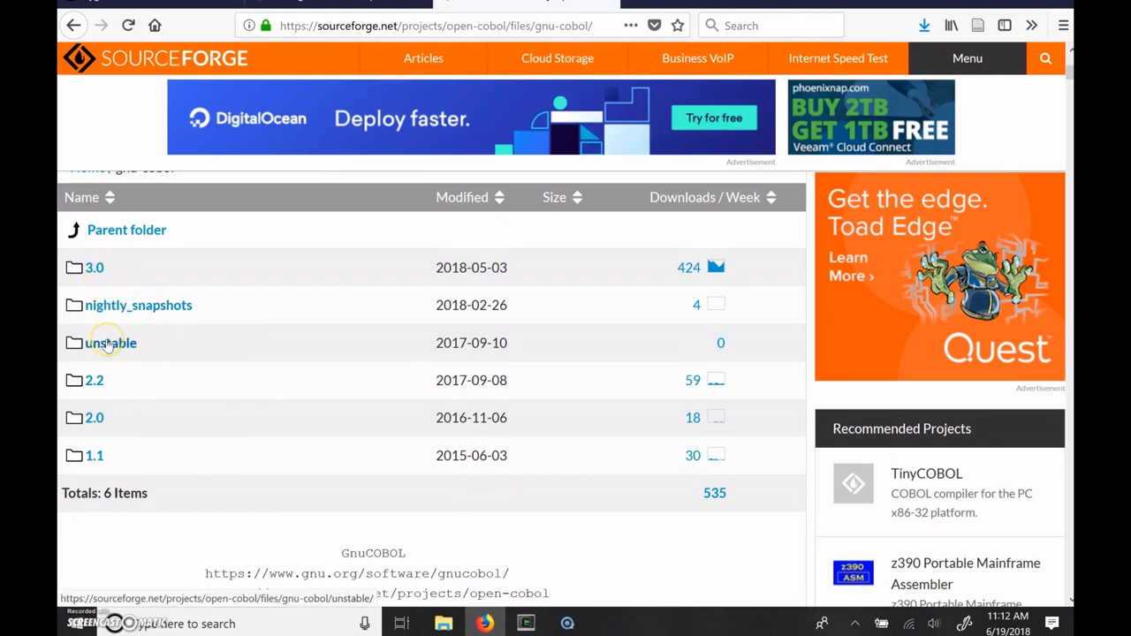
{"action": "mouse_move", "coordinate": [93, 381]}
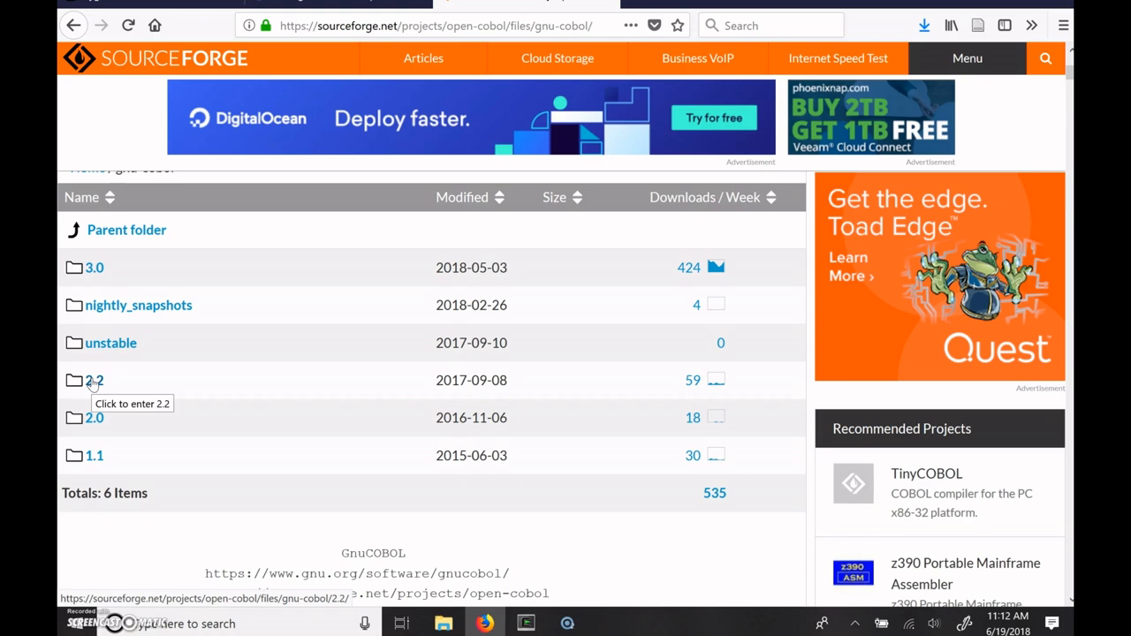
{"action": "left_click", "coordinate": [97, 381]}
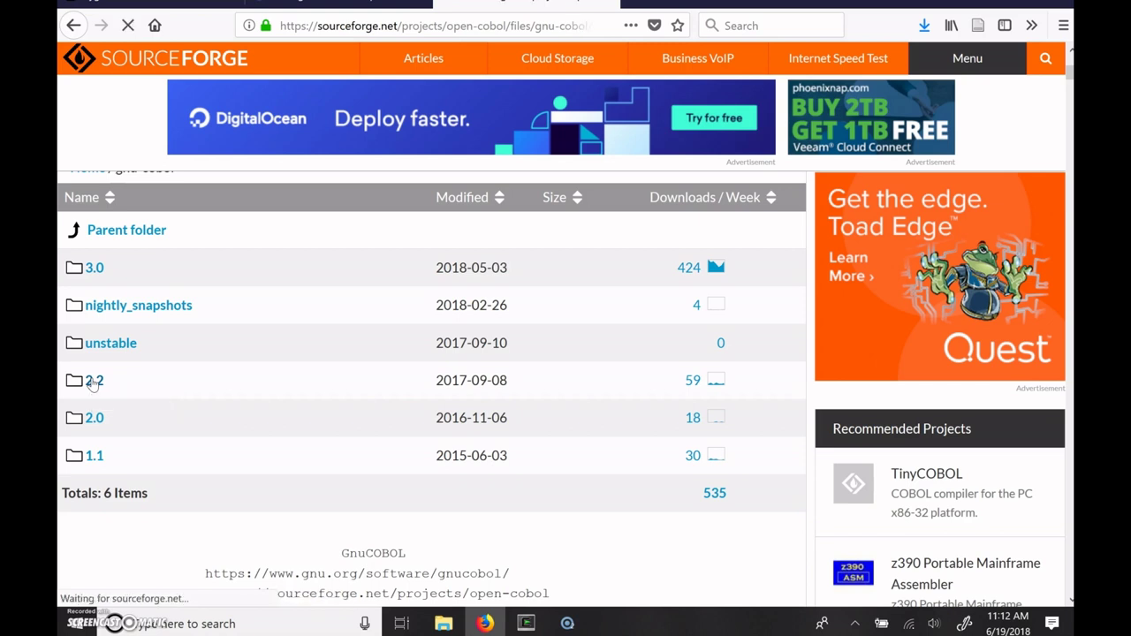
{"action": "left_click", "coordinate": [96, 380]}
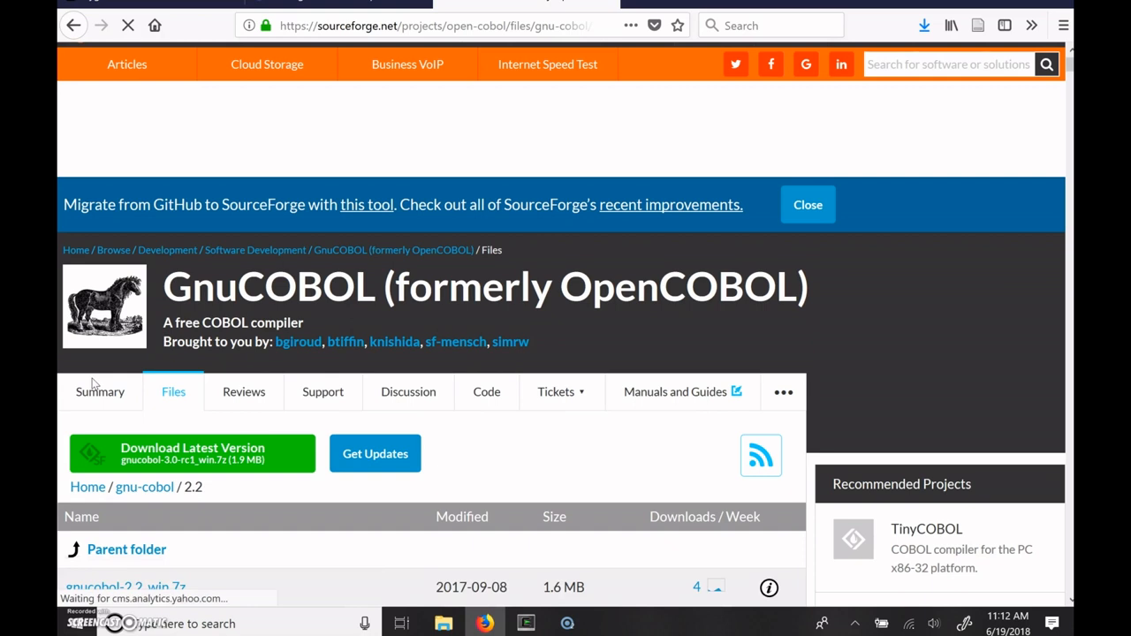
{"action": "scroll", "scroll_direction": "down", "scroll_amount": 3}
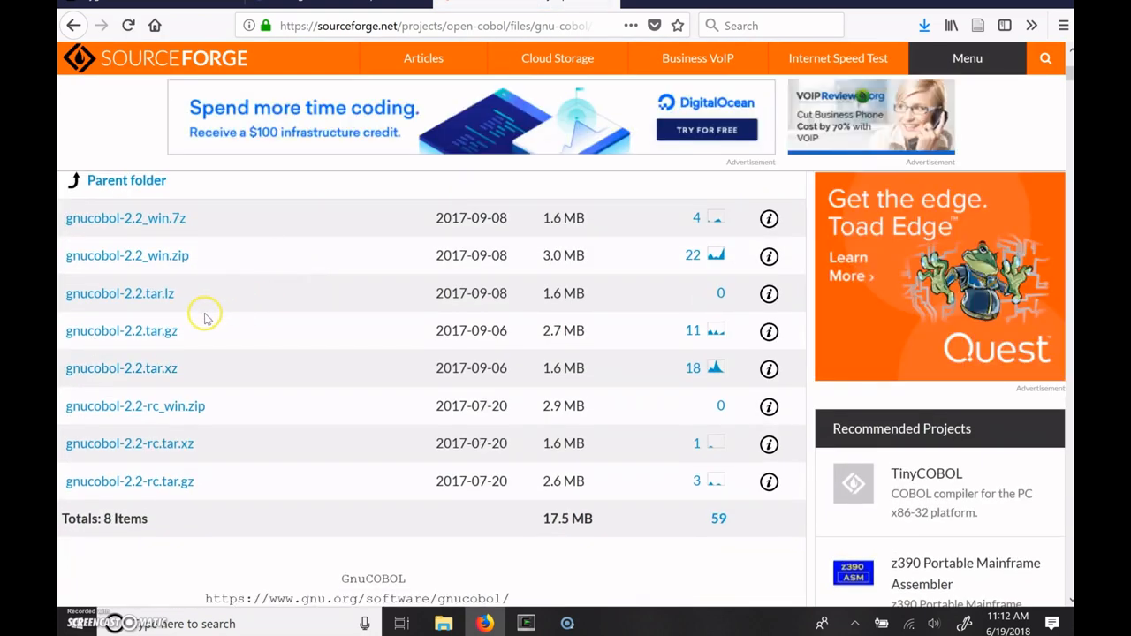
{"action": "mouse_move", "coordinate": [137, 330]}
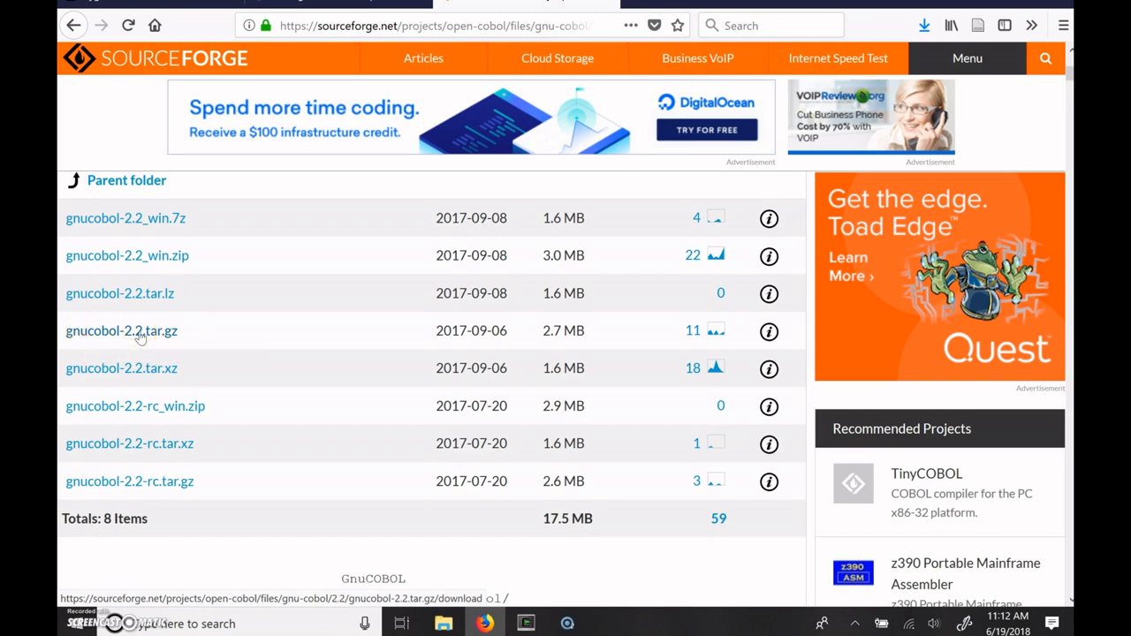
{"action": "left_click", "coordinate": [121, 331]}
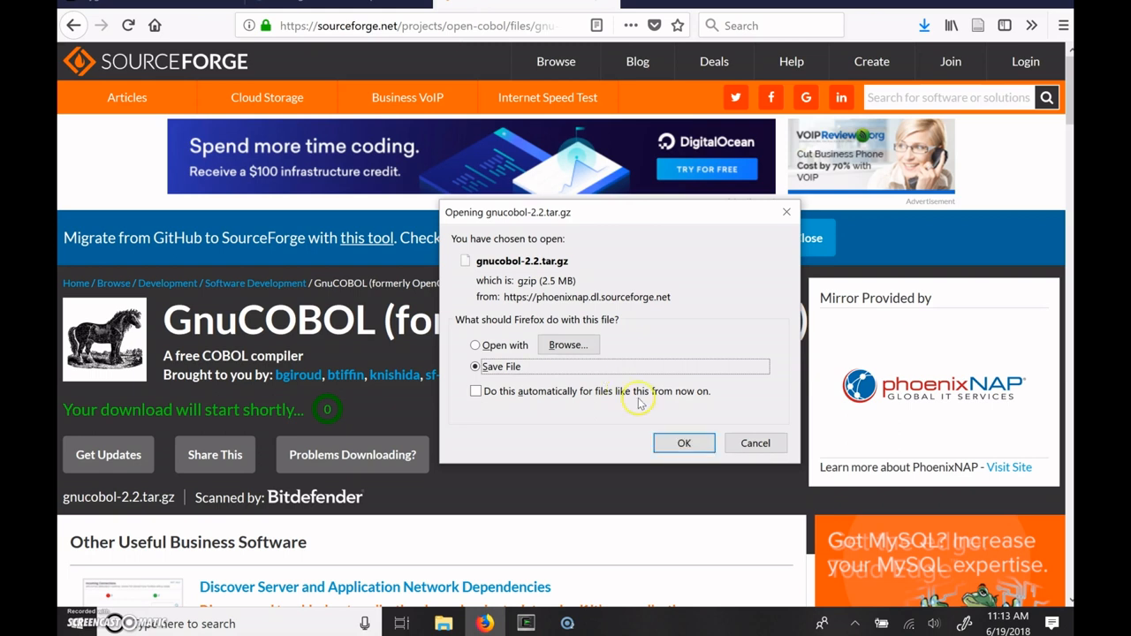
Save gnucobol-2.2.tar.gz into the C:\OC folder and bring up the Cygwin terminal.
{"action": "left_click", "coordinate": [684, 443]}
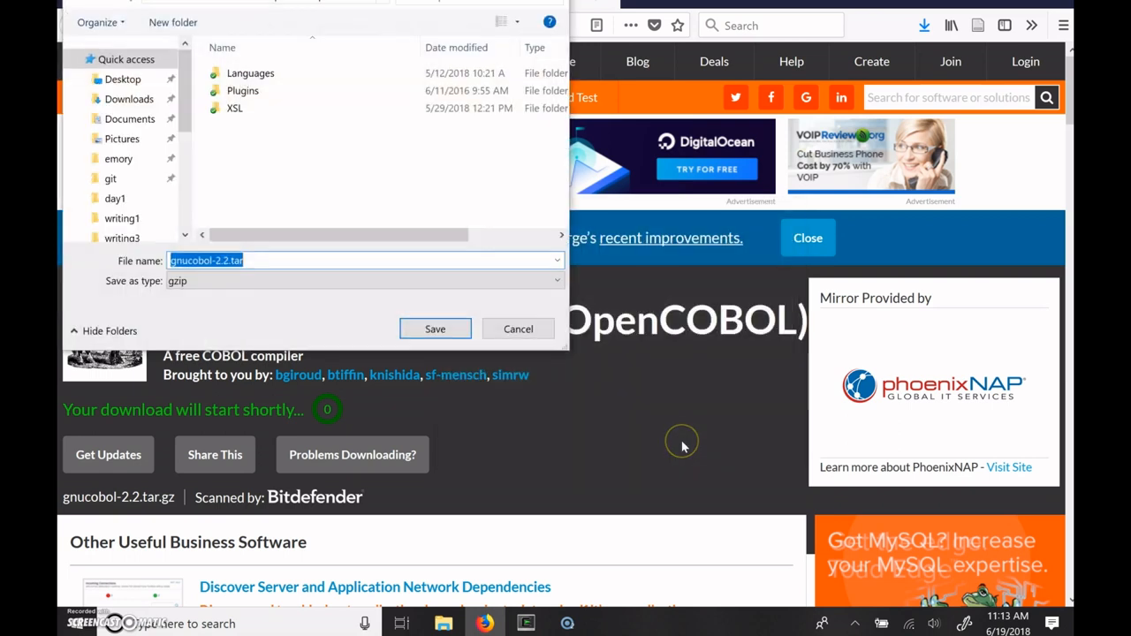
{"action": "mouse_move", "coordinate": [185, 106]}
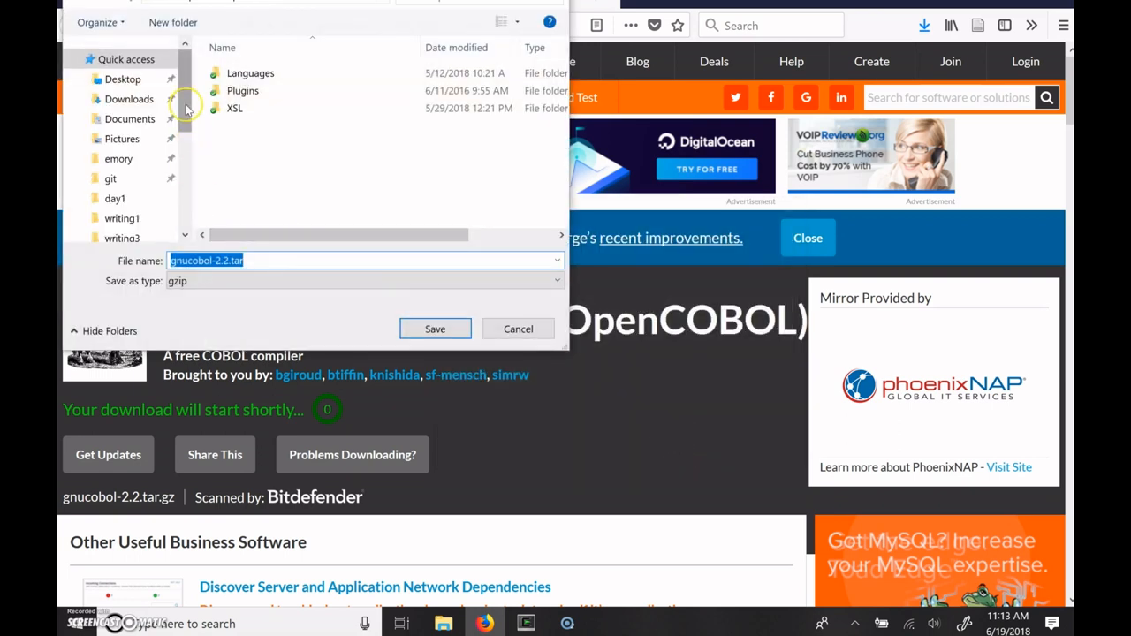
{"action": "scroll", "scroll_direction": "down", "scroll_amount": 3}
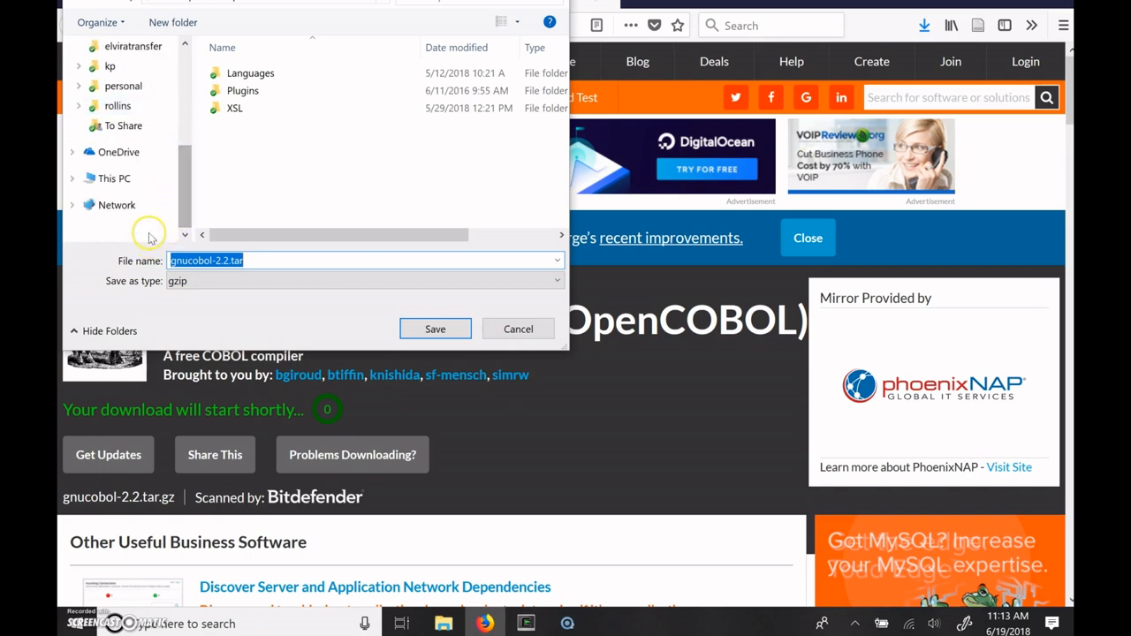
{"action": "left_click", "coordinate": [114, 177]}
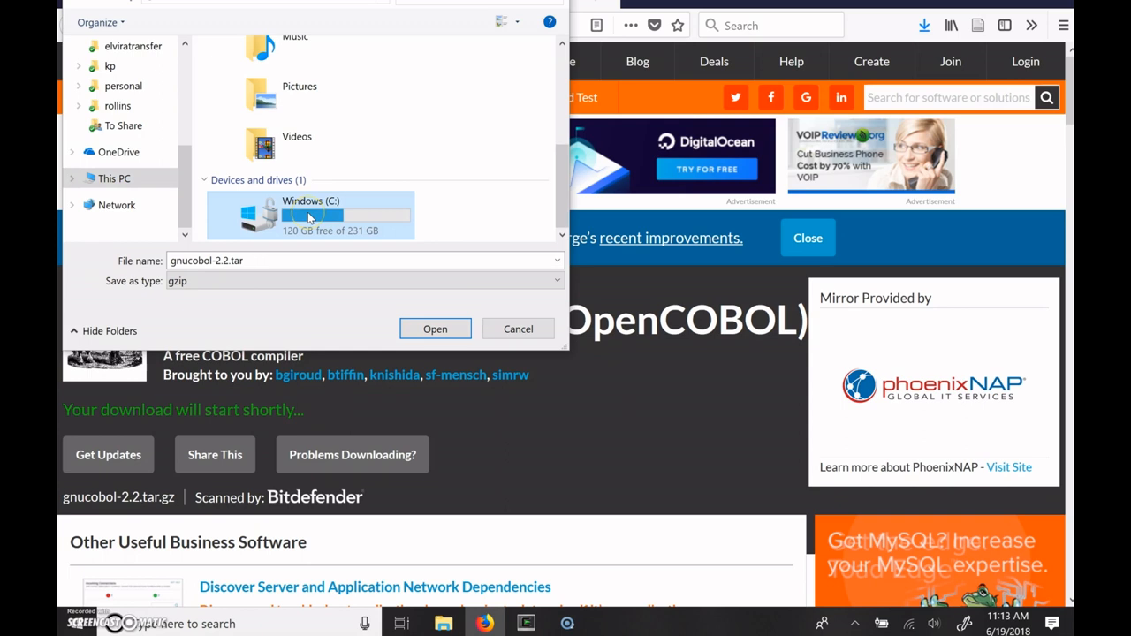
{"action": "double_click", "coordinate": [309, 214]}
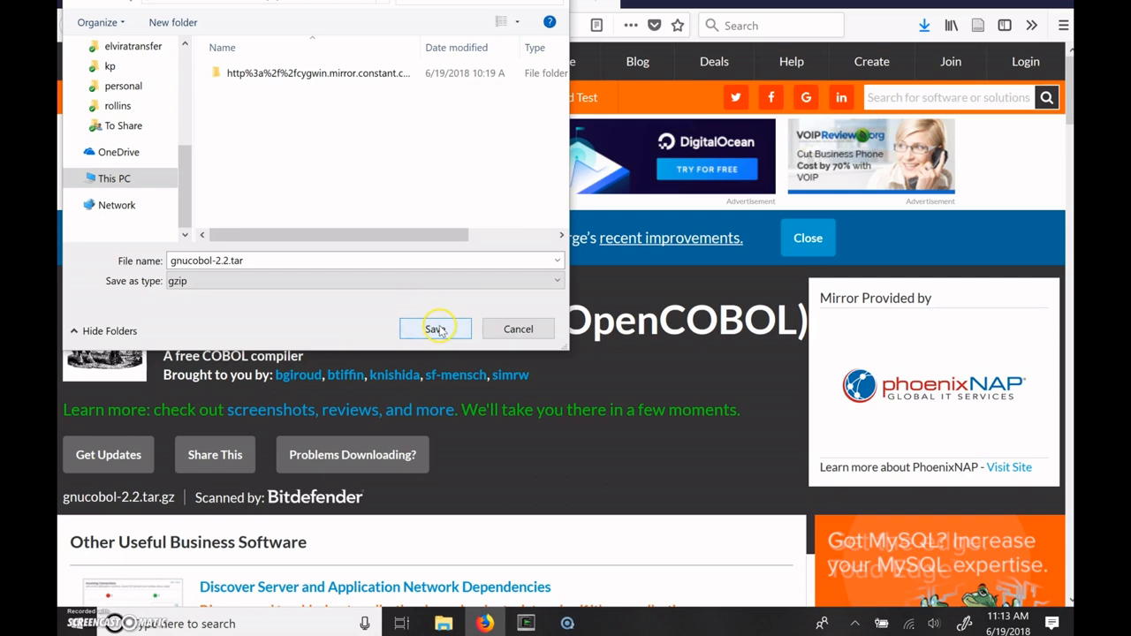
{"action": "left_click", "coordinate": [435, 329]}
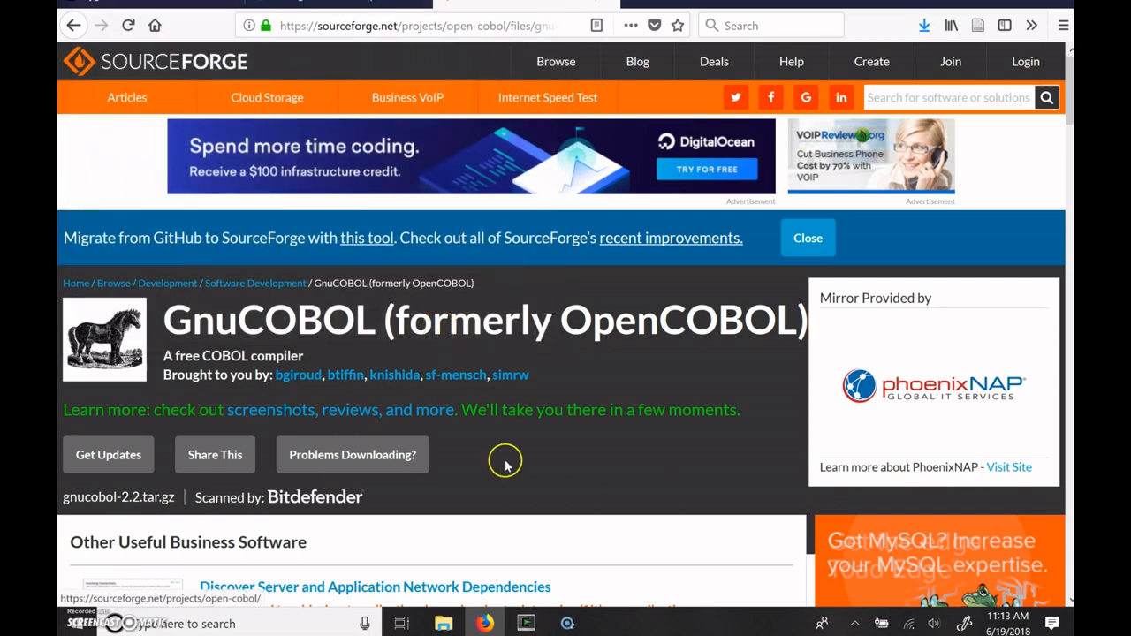
{"action": "left_click", "coordinate": [516, 624]}
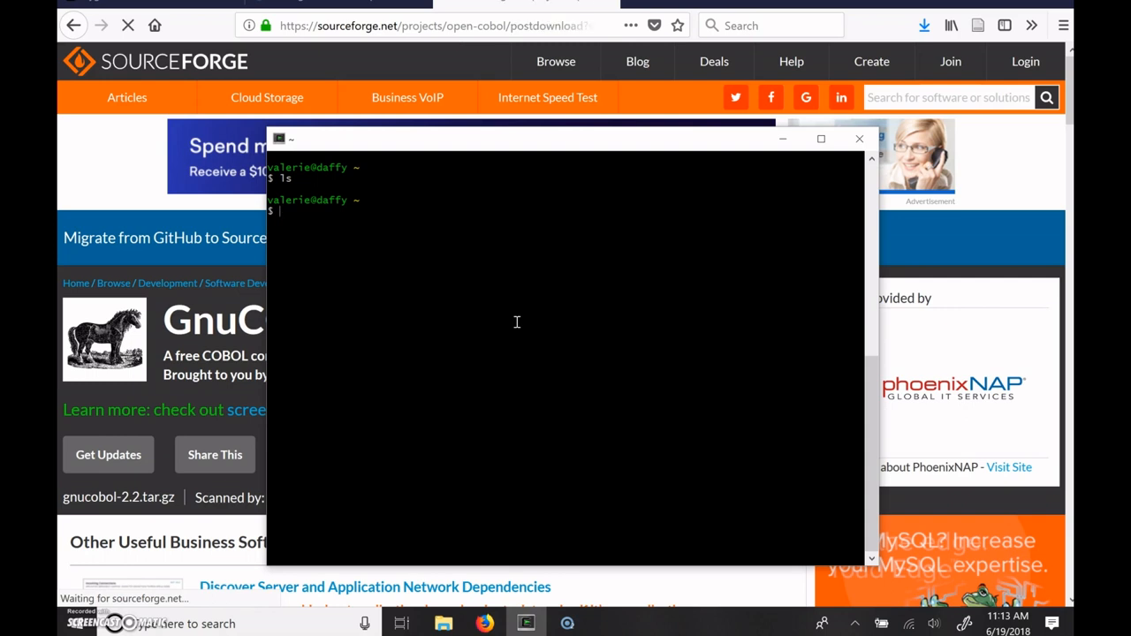
Change to c:\OC, list its contents, and move the terminal beside the guide.
{"action": "type", "text": "cd"}
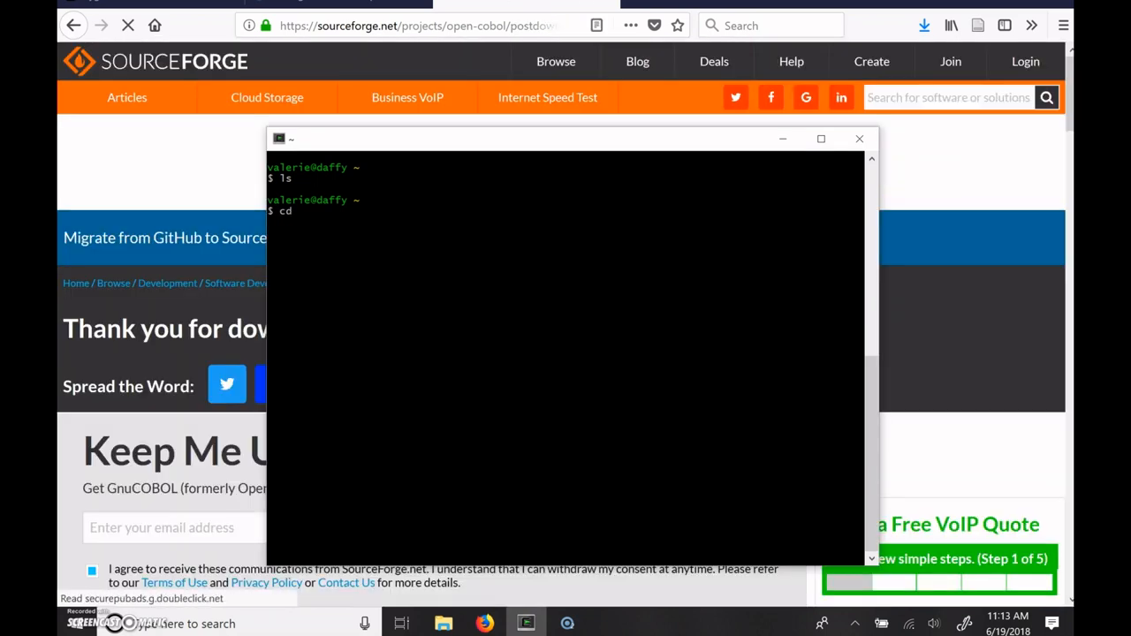
{"action": "type", "text": "c"}
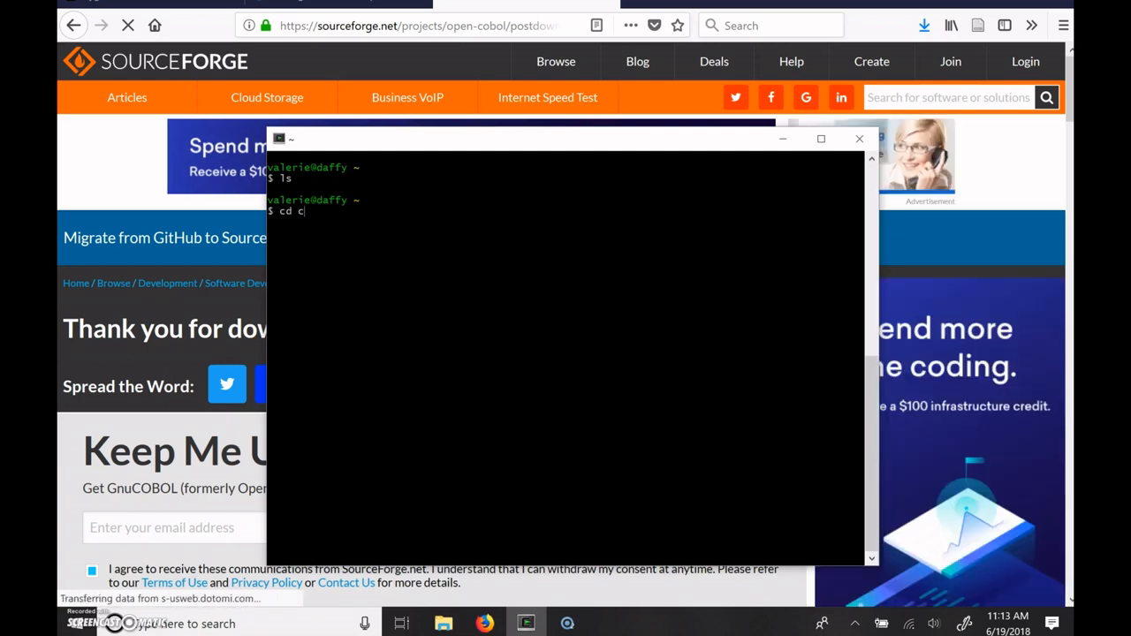
{"action": "type", "text": ":\\o"}
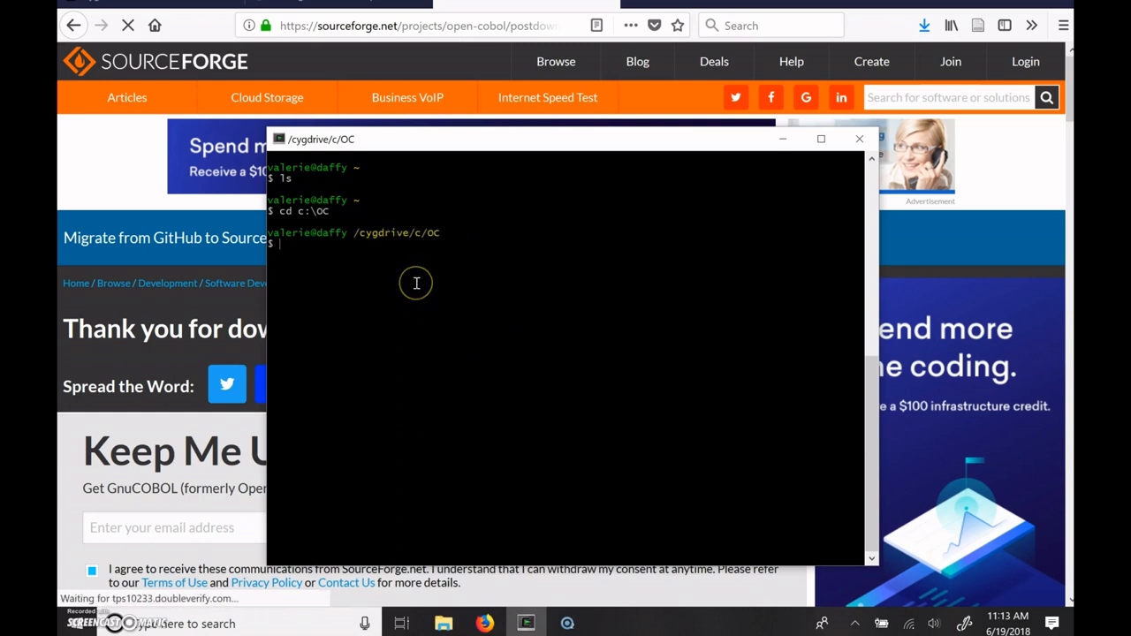
{"action": "type", "text": "ls"}
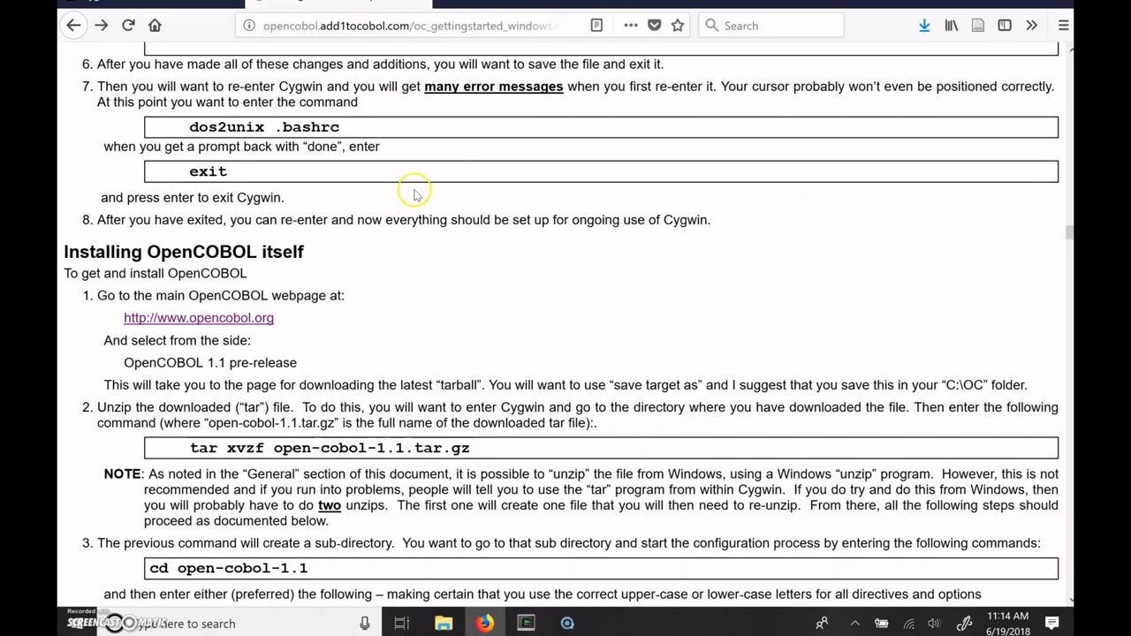
{"action": "scroll", "scroll_direction": "down", "scroll_amount": 3}
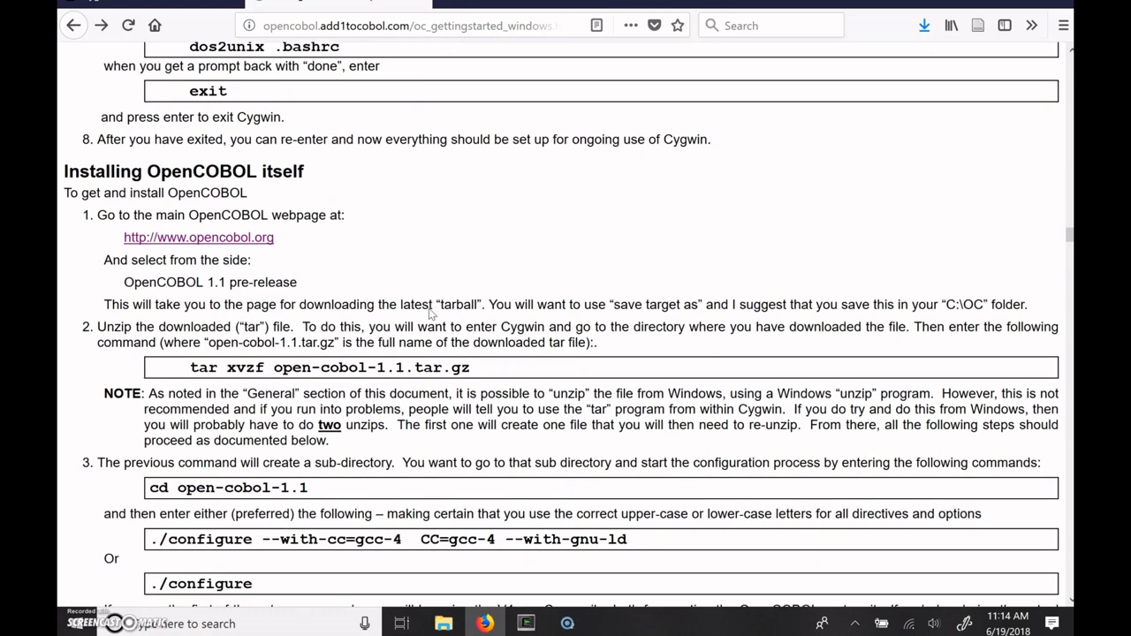
{"action": "scroll", "scroll_direction": "down", "scroll_amount": 3}
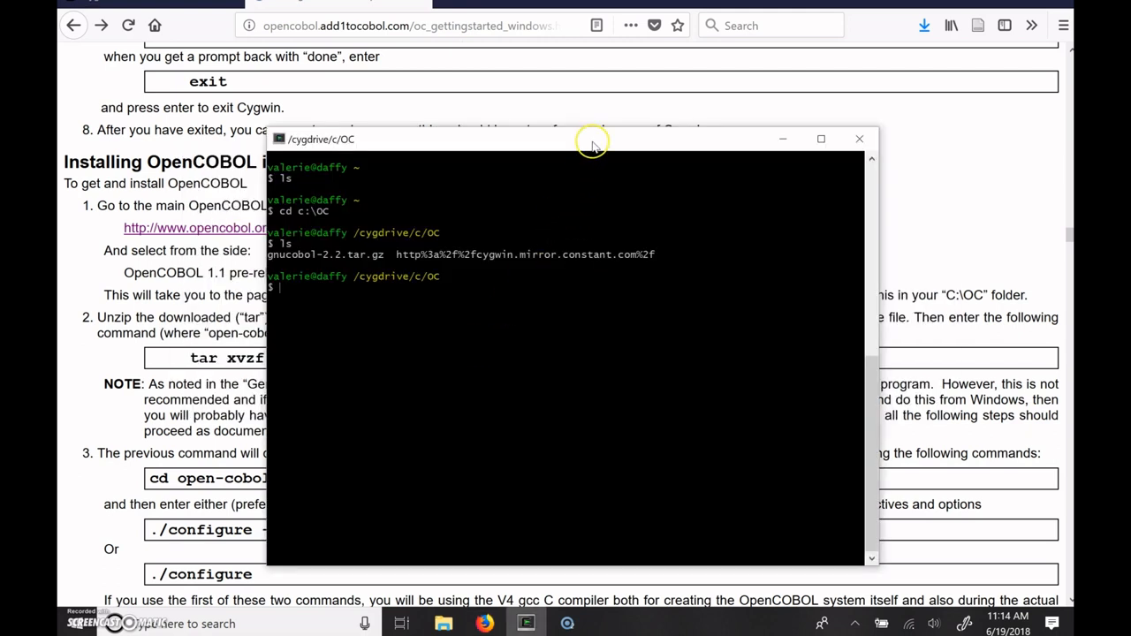
{"action": "left_click_drag", "start_coordinate": [592, 139], "coordinate": [725, 67]}
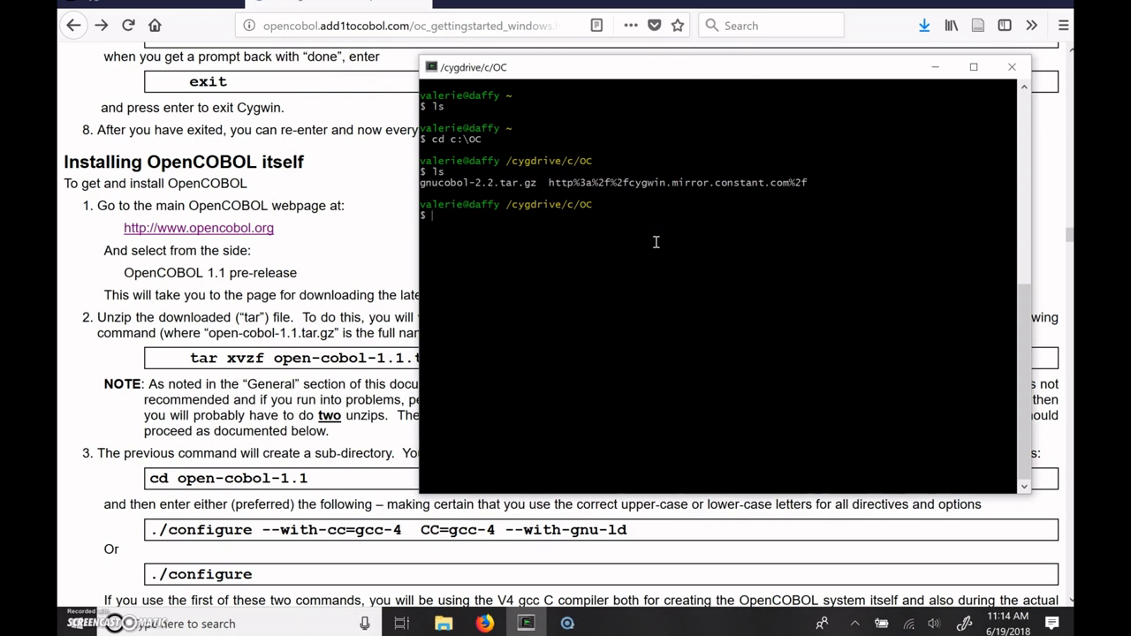
Extract gnucobol-2.2.tar.gz with tar xvzf.
{"action": "type", "text": "tar"}
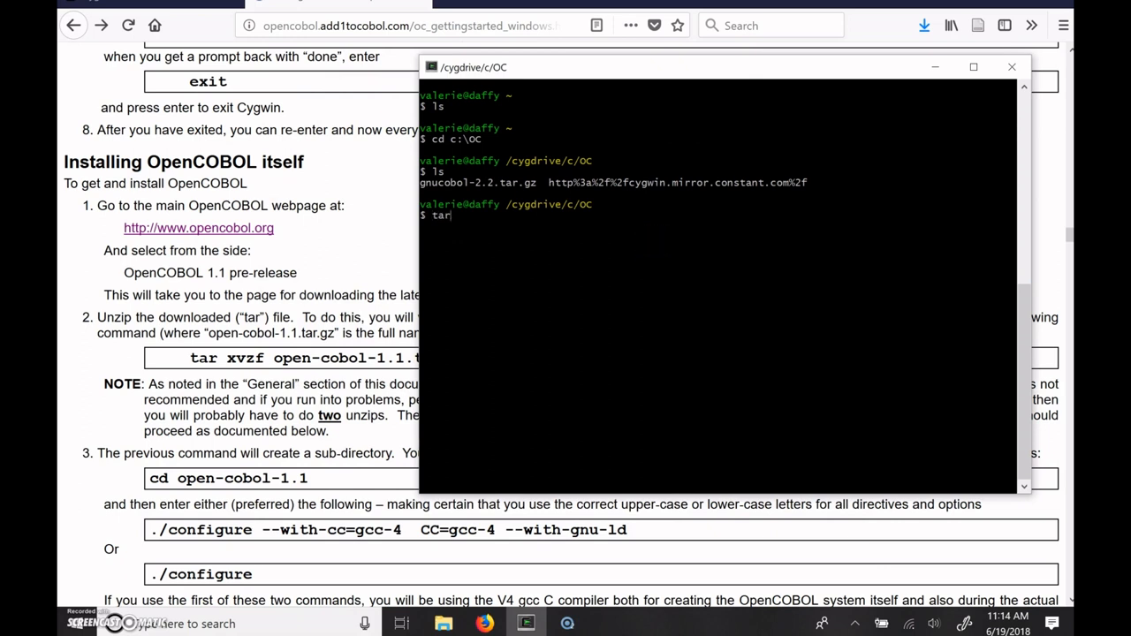
{"action": "type", "text": "xvzf gn"}
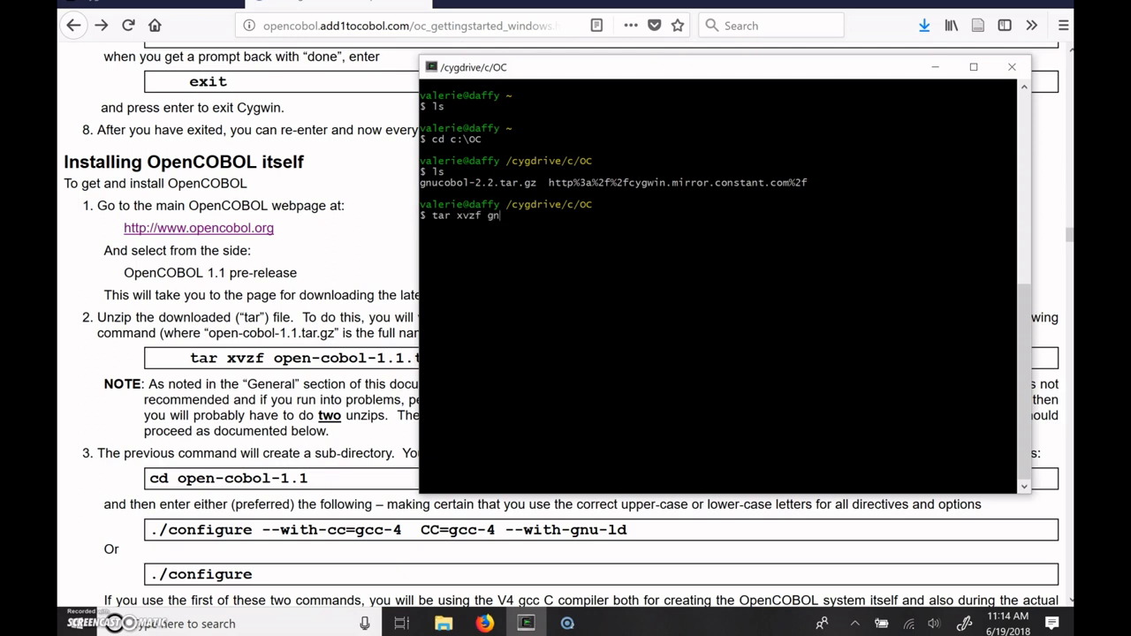
{"action": "type", "text": "ucobol-2.2.tar.gz"}
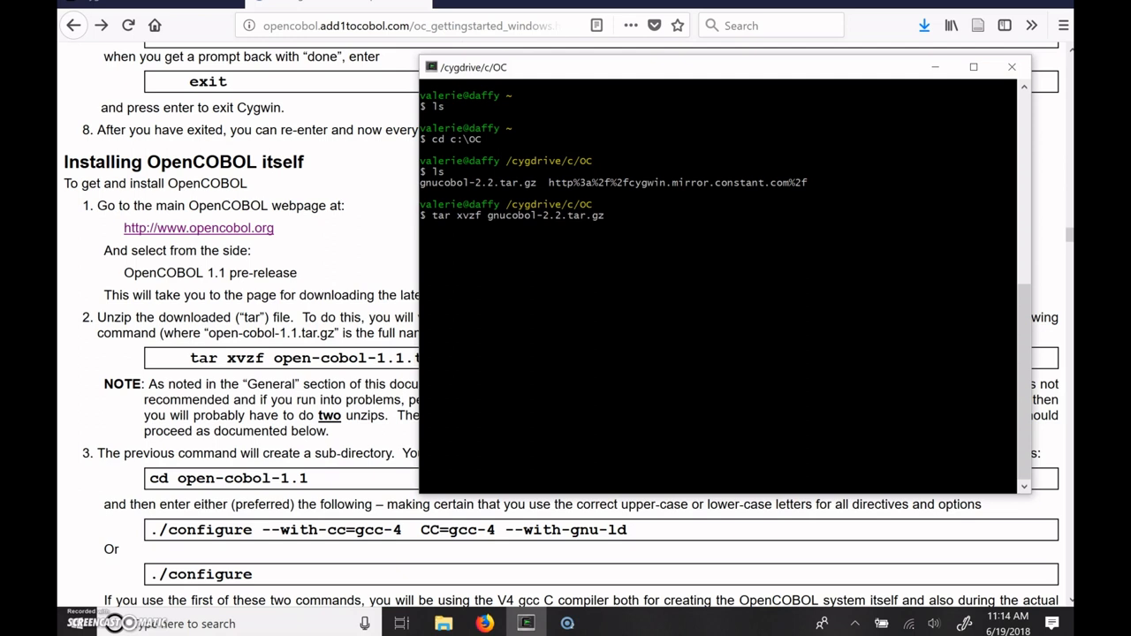
{"action": "key", "text": "Return"}
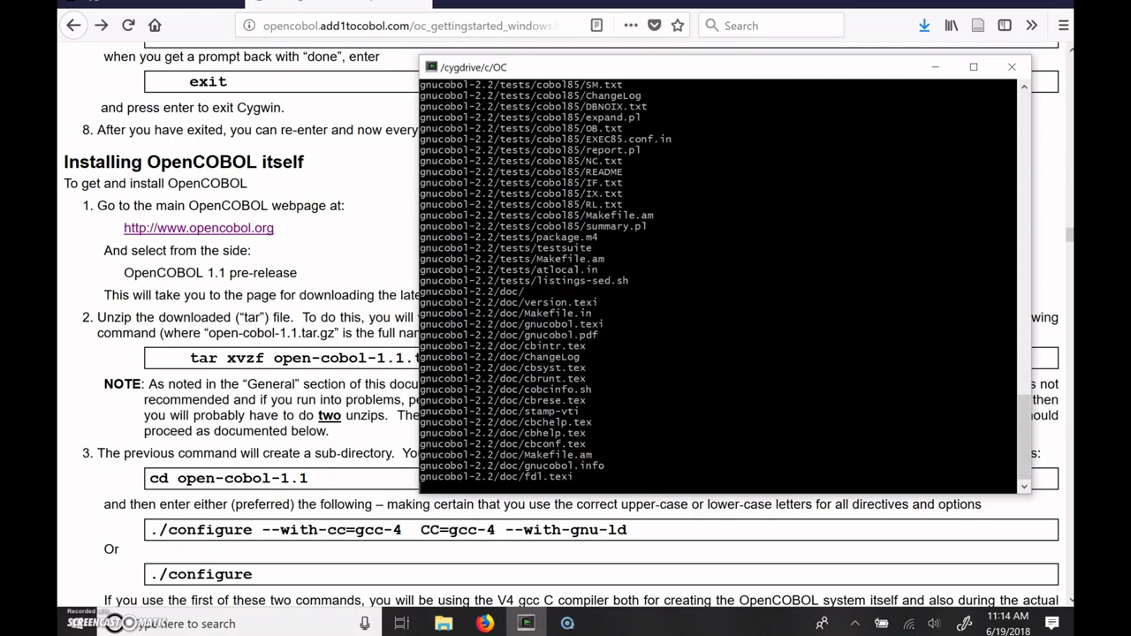
List C:\OC with ls to confirm the new gnucobol-2.2 folder.
{"action": "scroll", "scroll_direction": "down", "scroll_amount": 3}
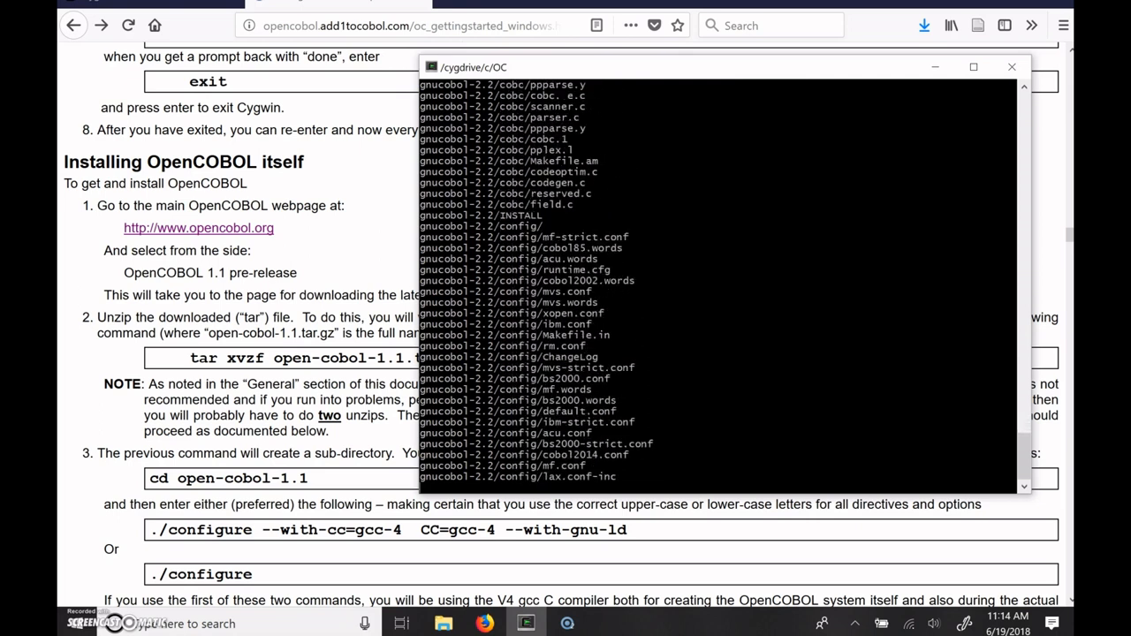
{"action": "type", "text": "ls"}
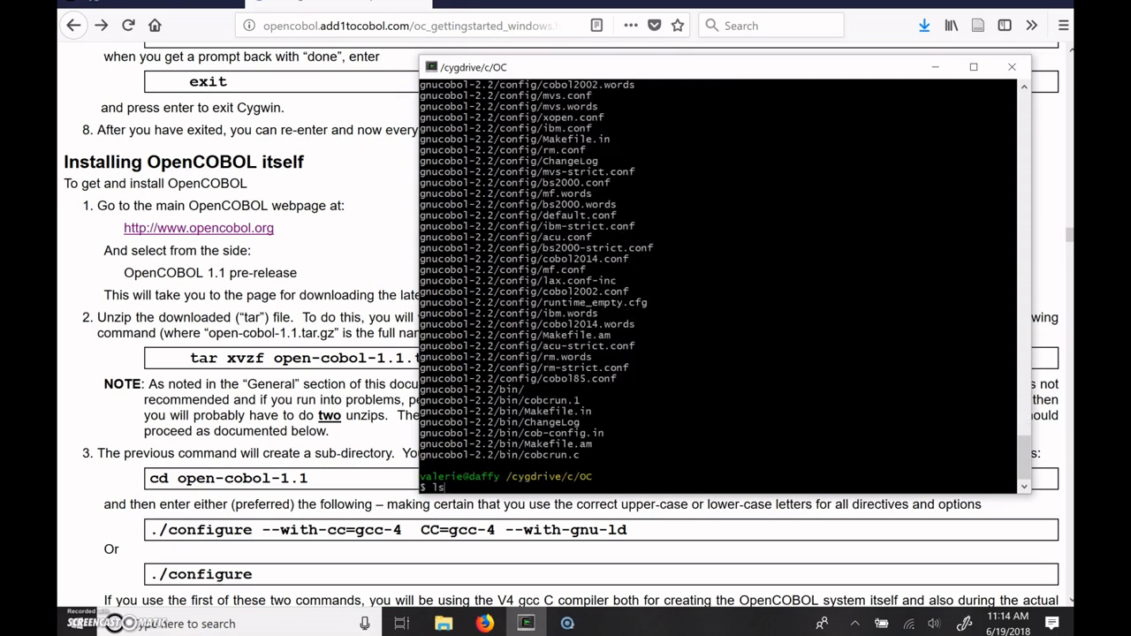
{"action": "key", "text": "Return"}
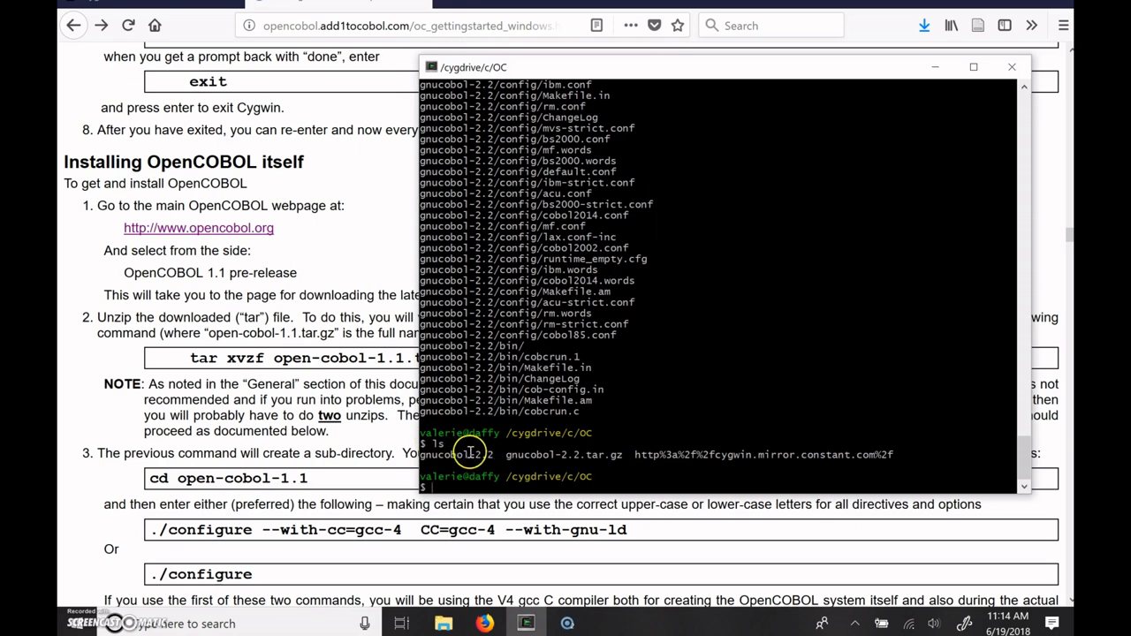
{"action": "mouse_move", "coordinate": [658, 477]}
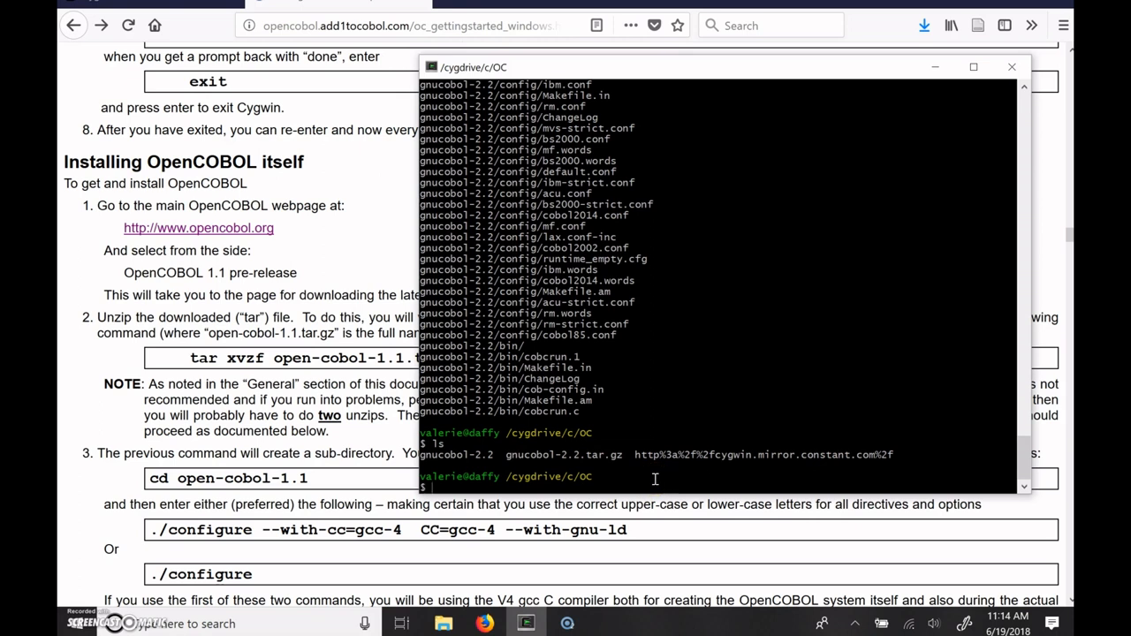
Enter the gnucobol-2.2 folder and run make clean, which finds no clean target.
{"action": "type", "text": "cd g"}
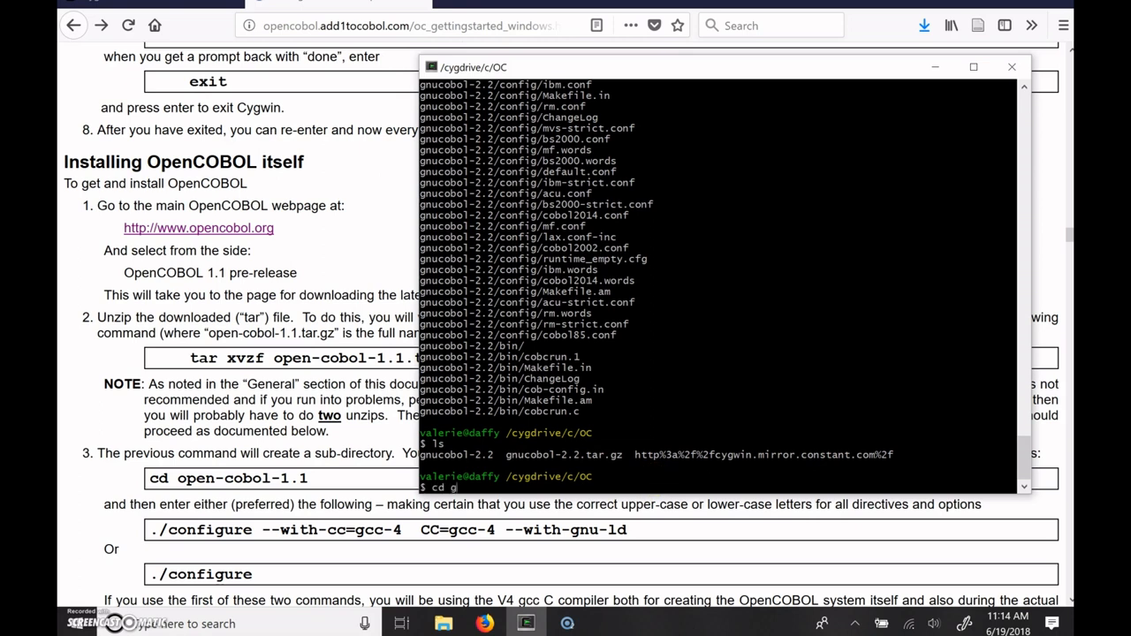
{"action": "type", "text": "nucobol-2.2/"}
{"action": "type", "text": "ls"}
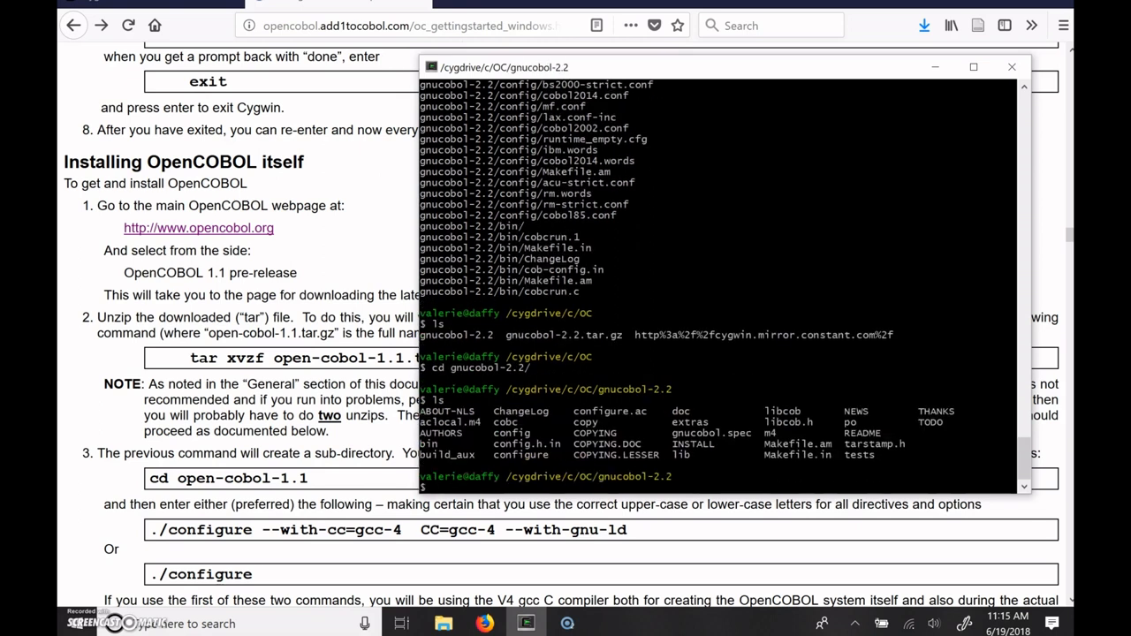
{"action": "type", "text": "make clean"}
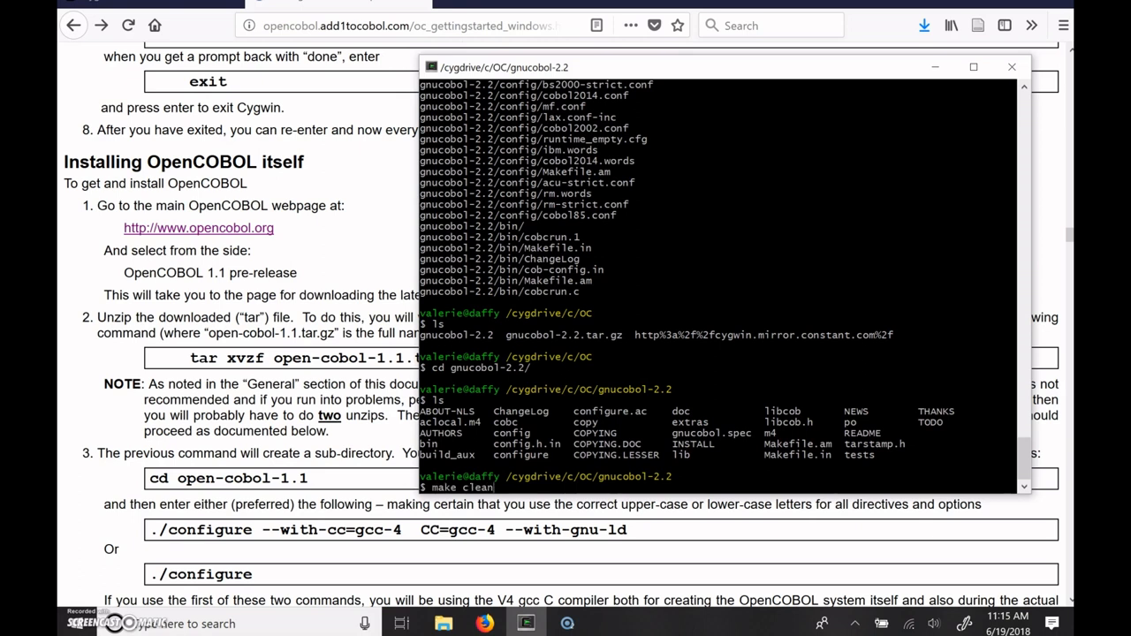
{"action": "key", "text": "Return"}
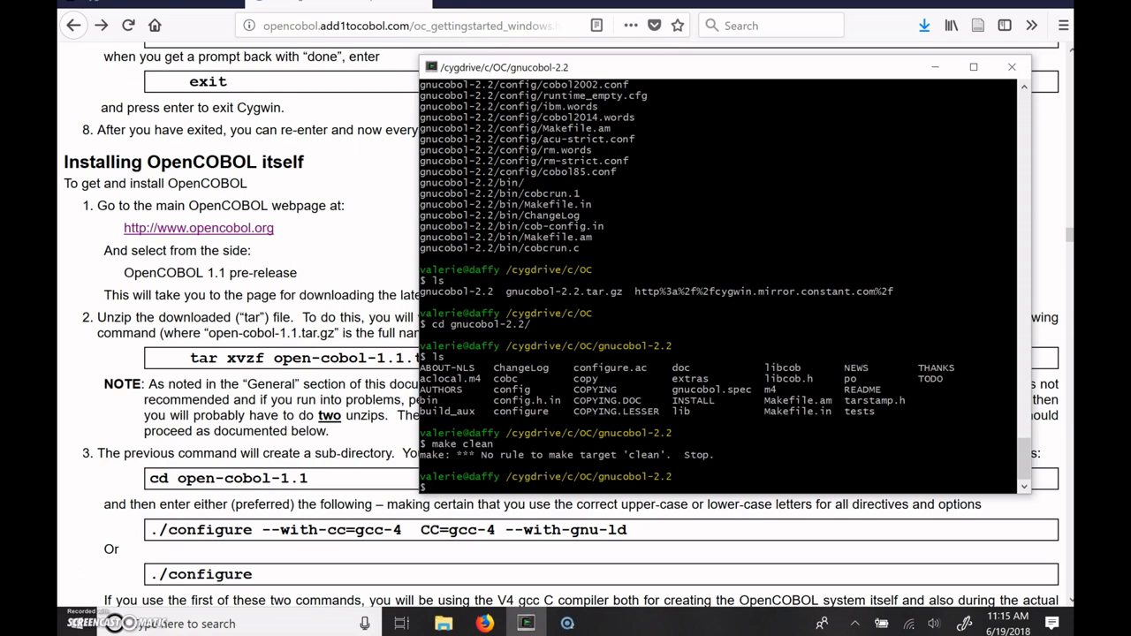
{"action": "type", "text": "./configure"}
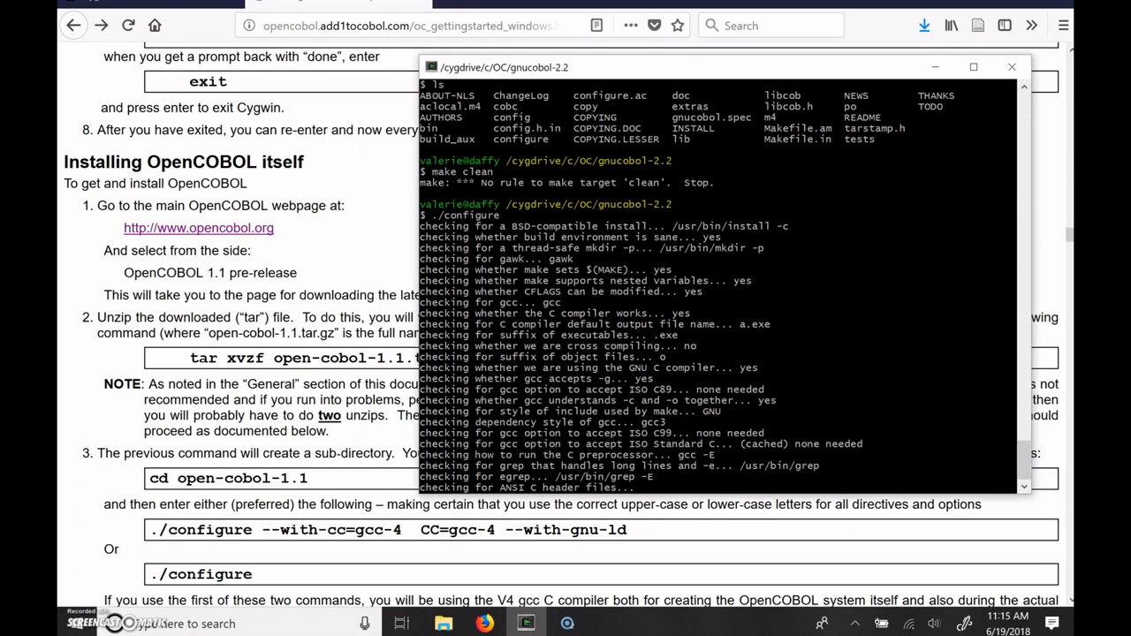
Scroll the ./configure output down to the GnuCOBOL configuration summary.
{"action": "scroll", "scroll_direction": "down", "scroll_amount": 3}
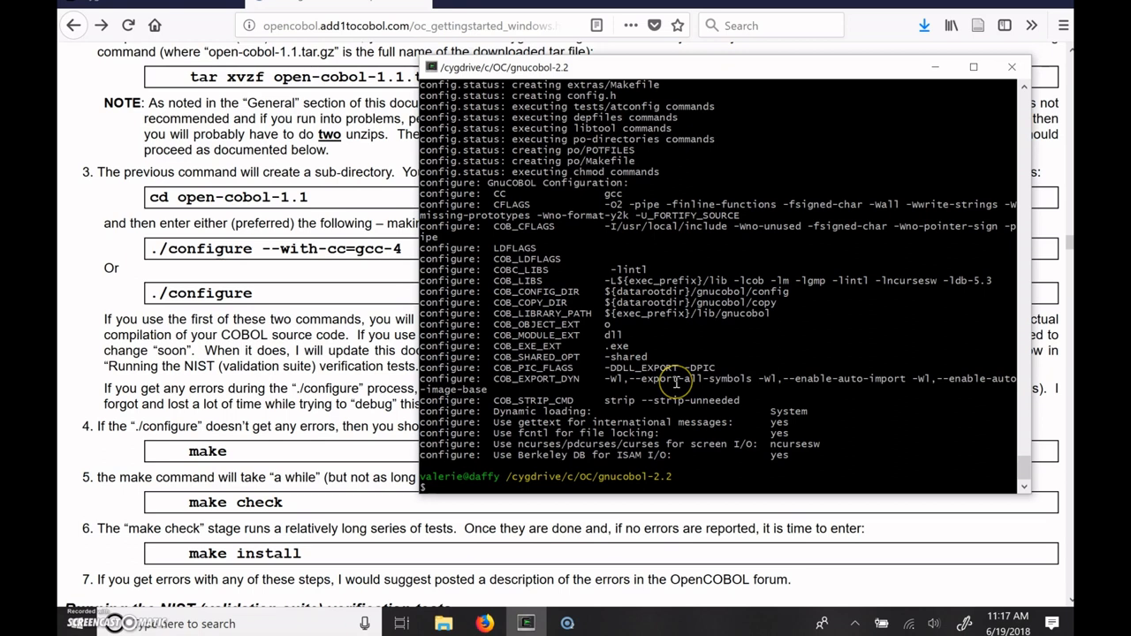
{"action": "mouse_move", "coordinate": [591, 215]}
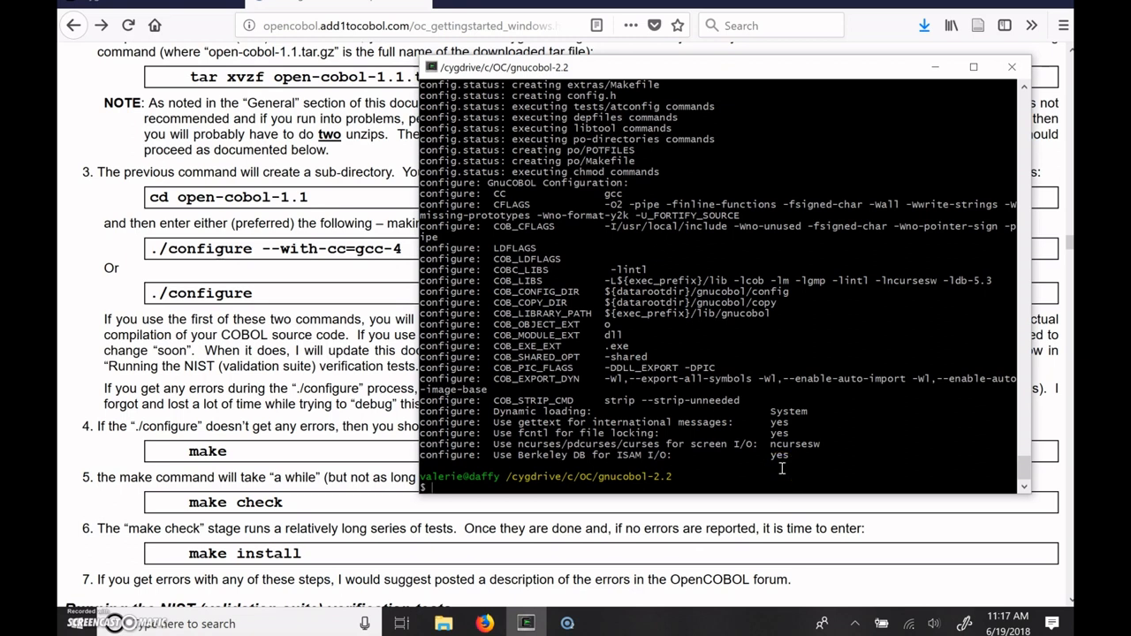
Run make check and scroll to the summary: 762 tests as expected, 4 skipped.
{"action": "type", "text": "make che"}
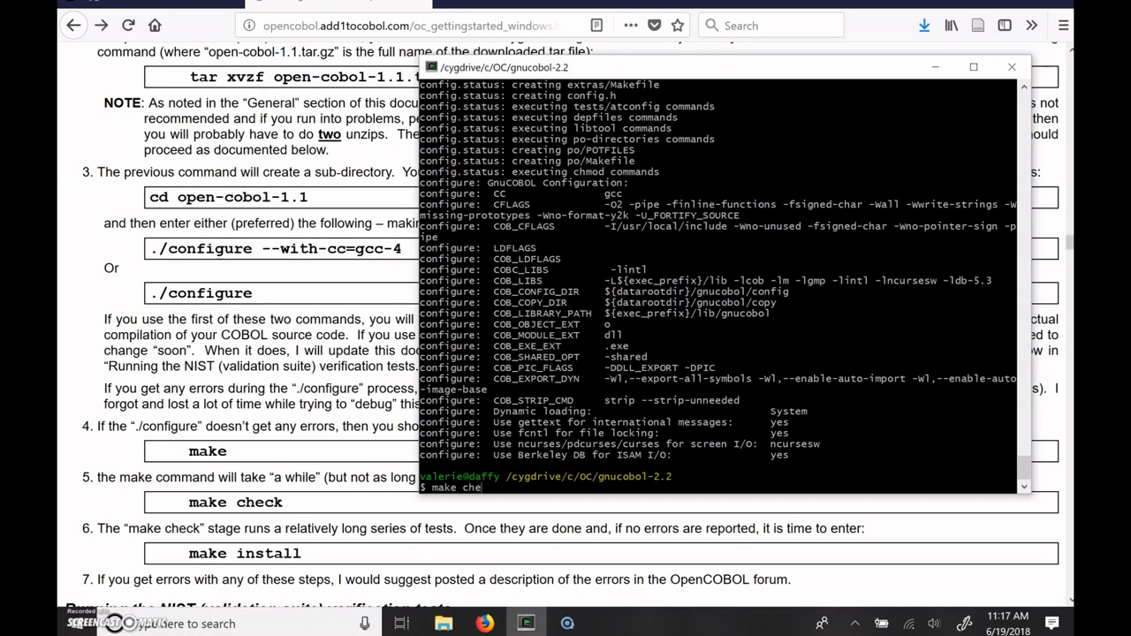
{"action": "key", "text": "Return"}
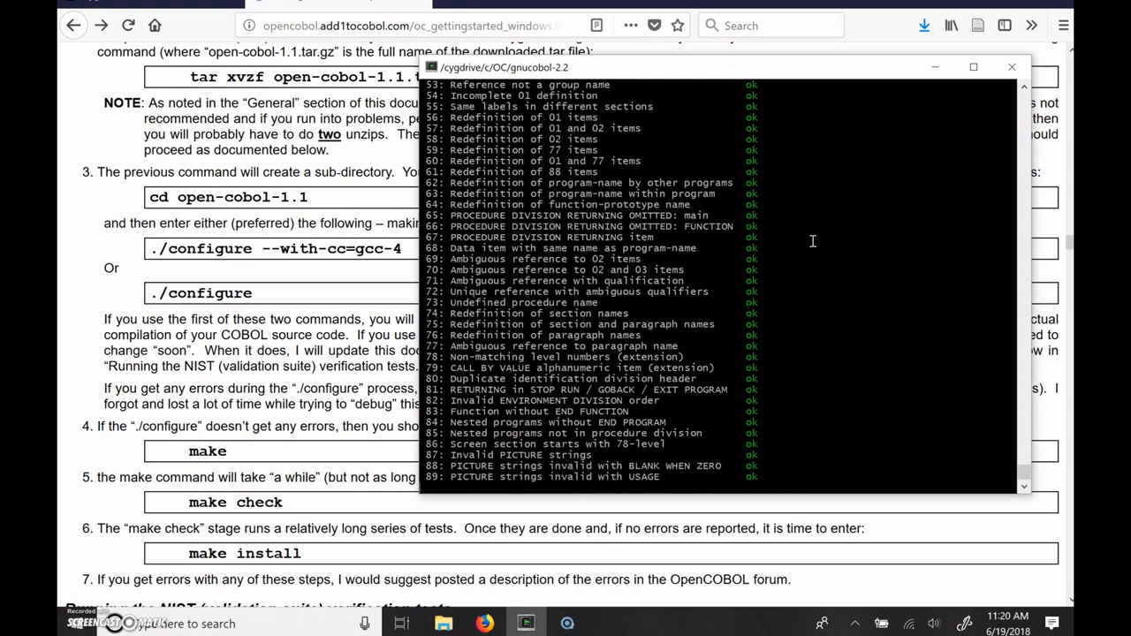
{"action": "scroll", "scroll_direction": "down", "scroll_amount": 3}
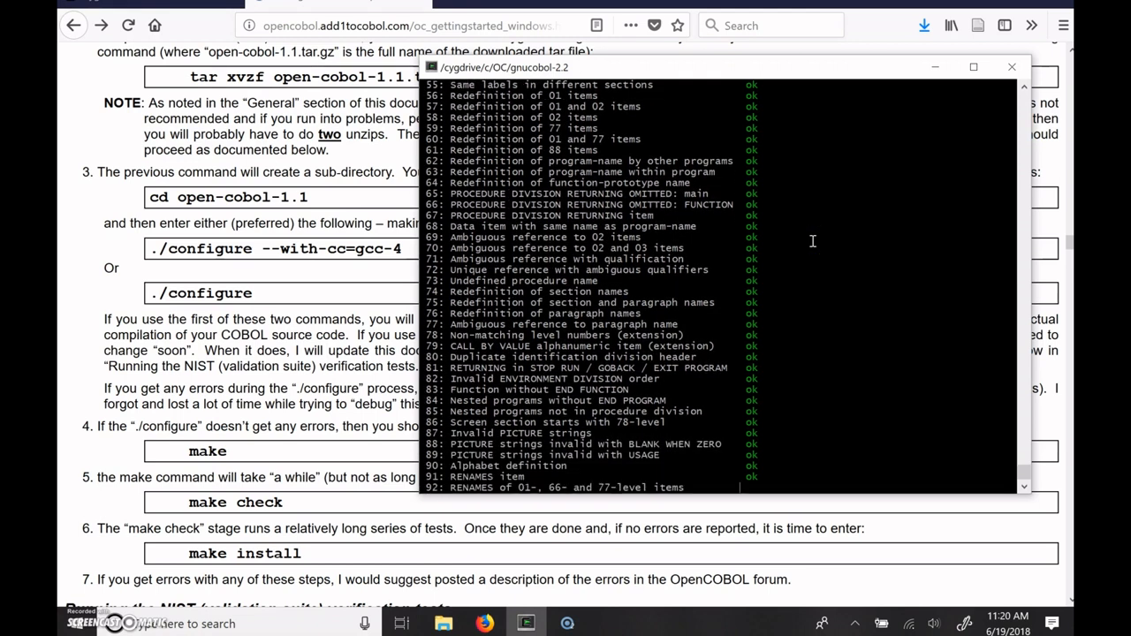
{"action": "scroll", "scroll_direction": "down", "scroll_amount": 3}
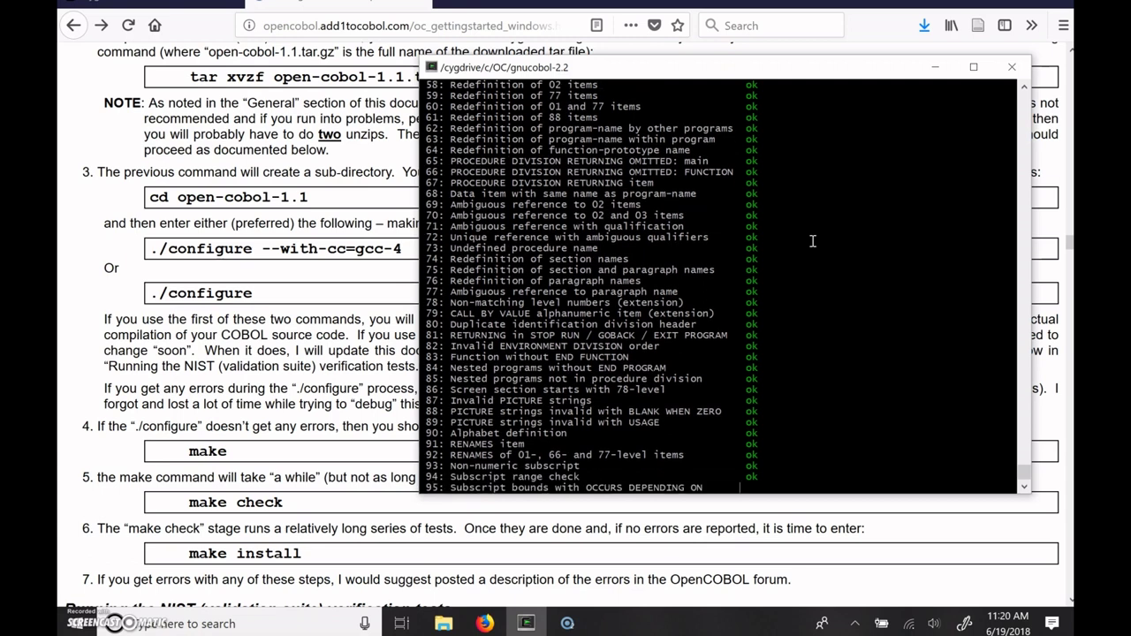
{"action": "scroll", "scroll_direction": "down", "scroll_amount": 3}
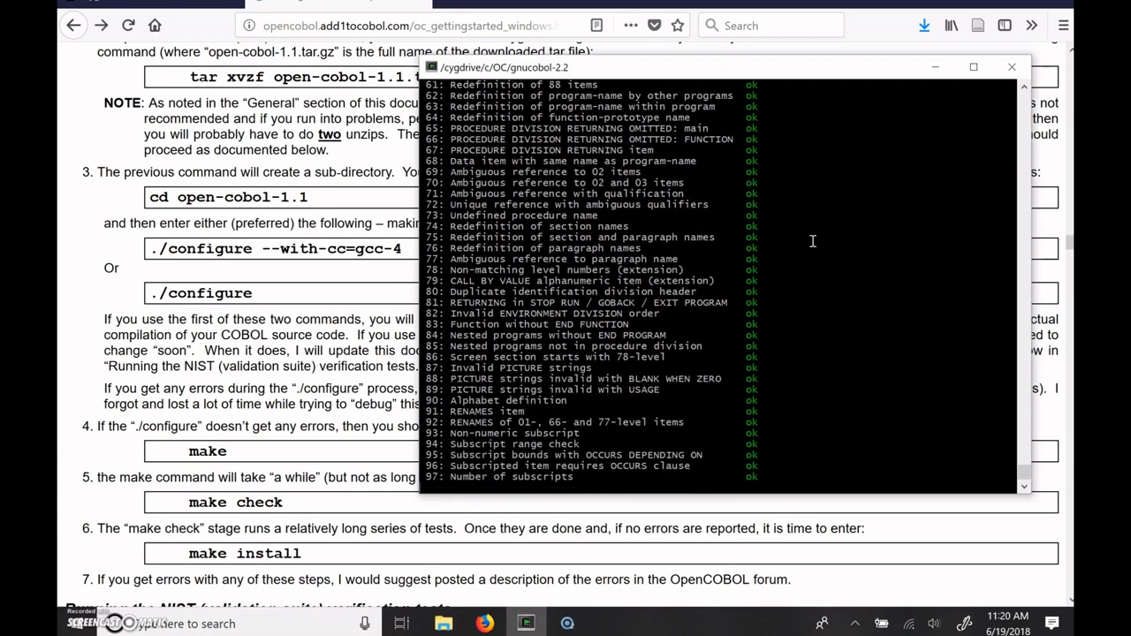
{"action": "scroll", "scroll_direction": "down", "scroll_amount": 3}
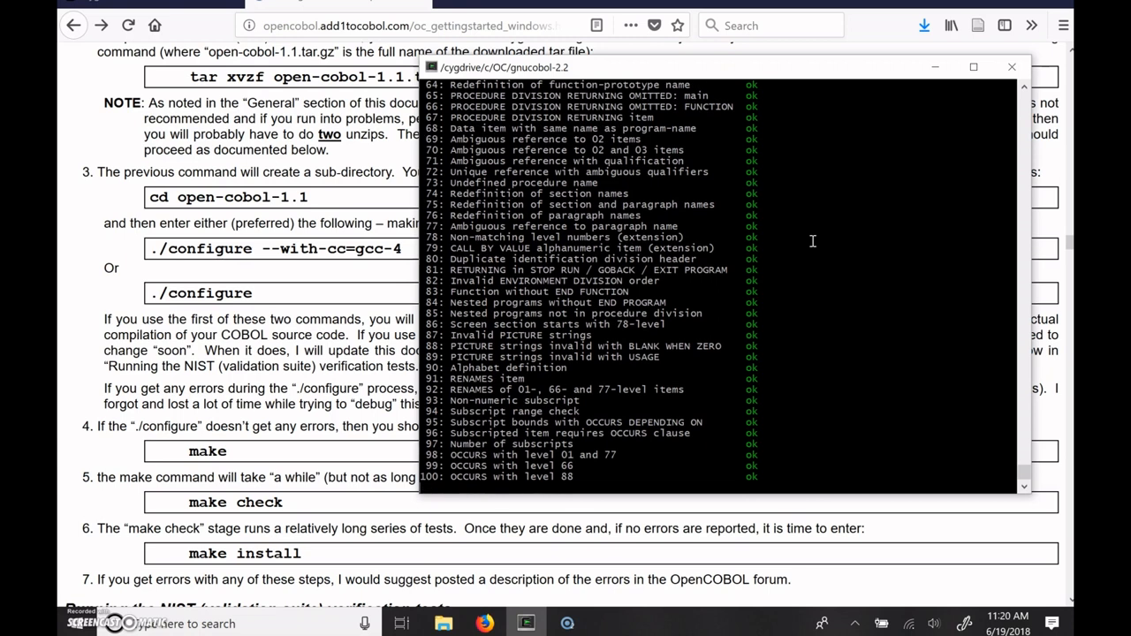
{"action": "scroll", "scroll_direction": "down", "scroll_amount": 3}
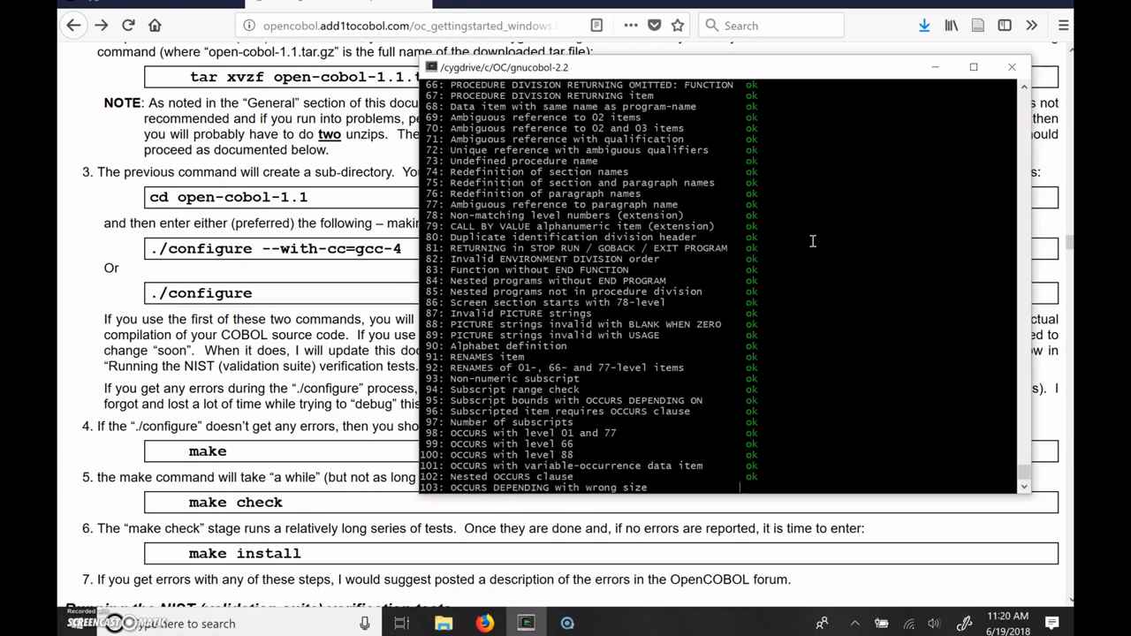
{"action": "scroll", "scroll_direction": "down", "scroll_amount": 3}
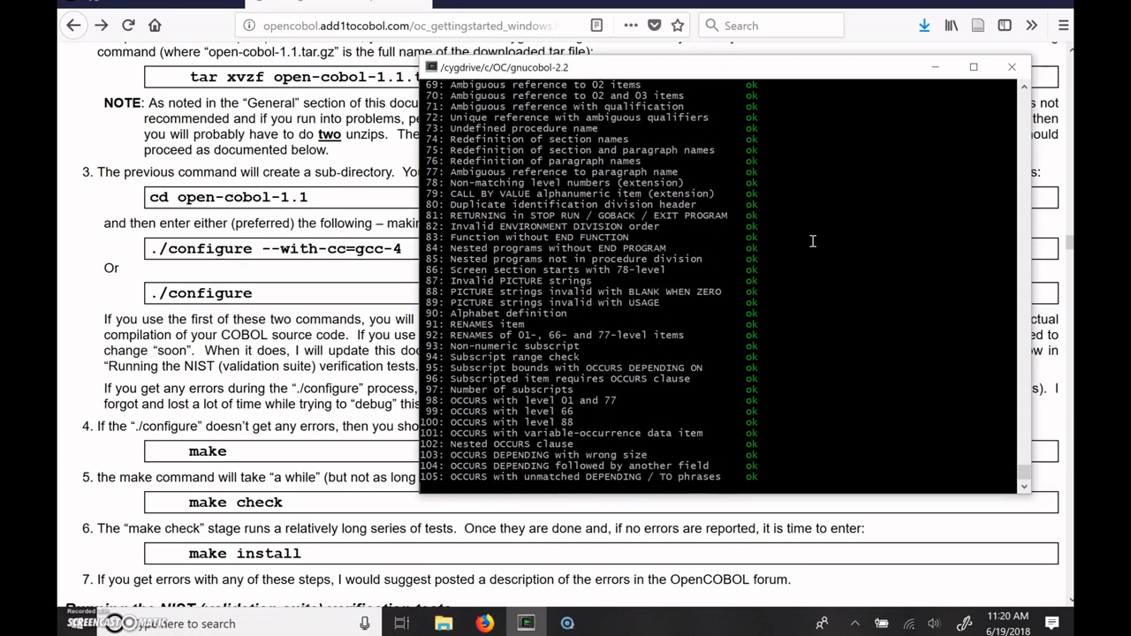
{"action": "scroll", "scroll_direction": "down", "scroll_amount": 3}
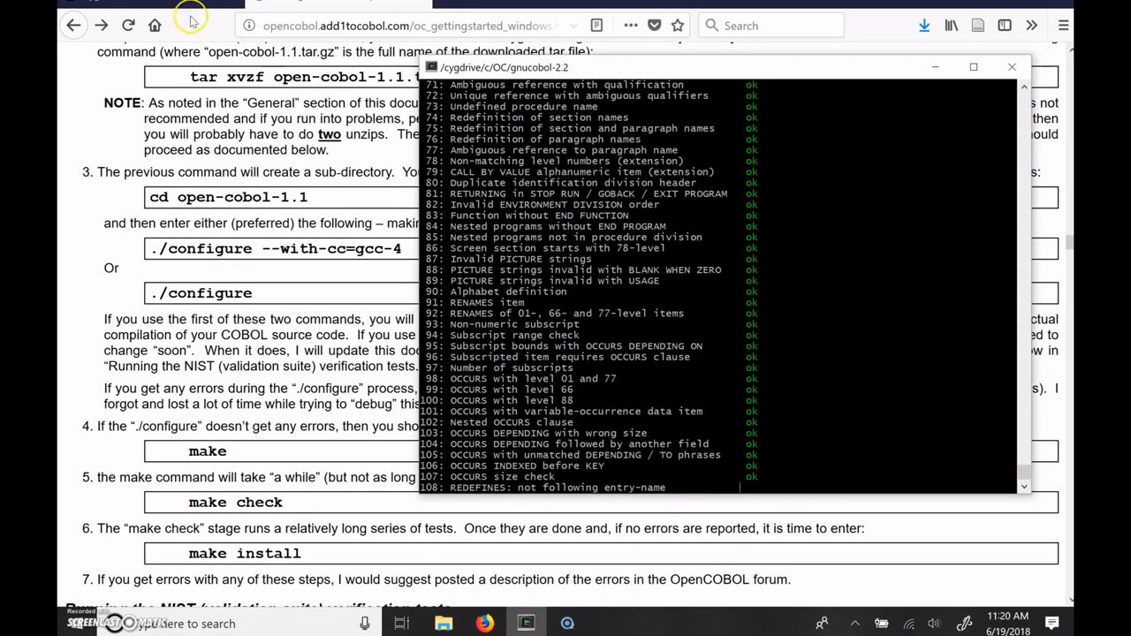
{"action": "scroll", "scroll_direction": "down", "scroll_amount": 3}
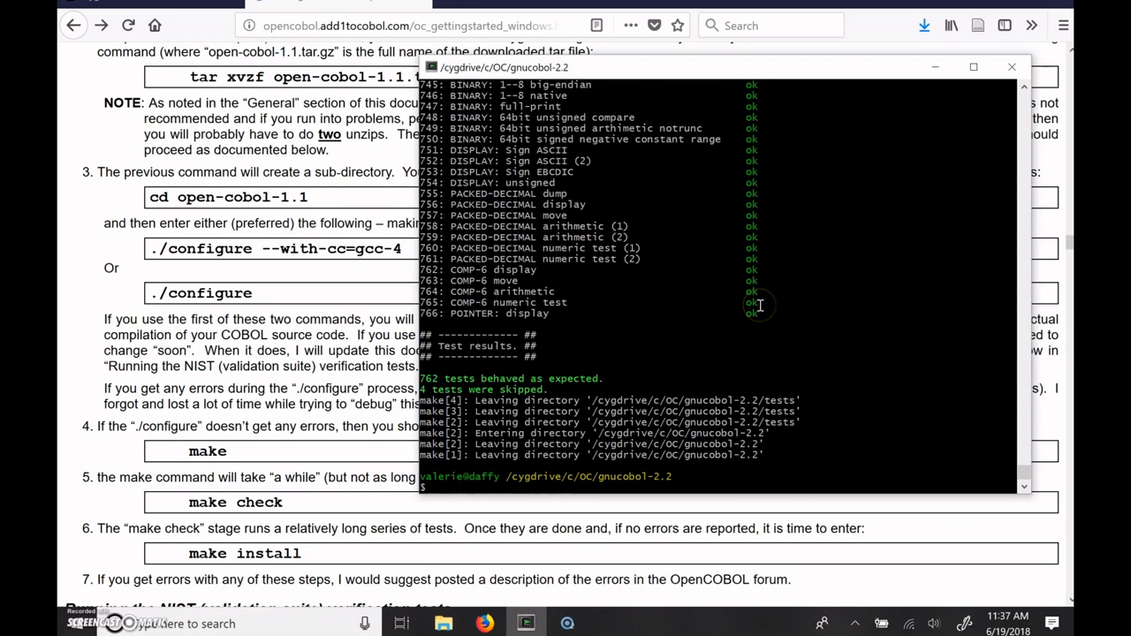
{"action": "mouse_move", "coordinate": [448, 378]}
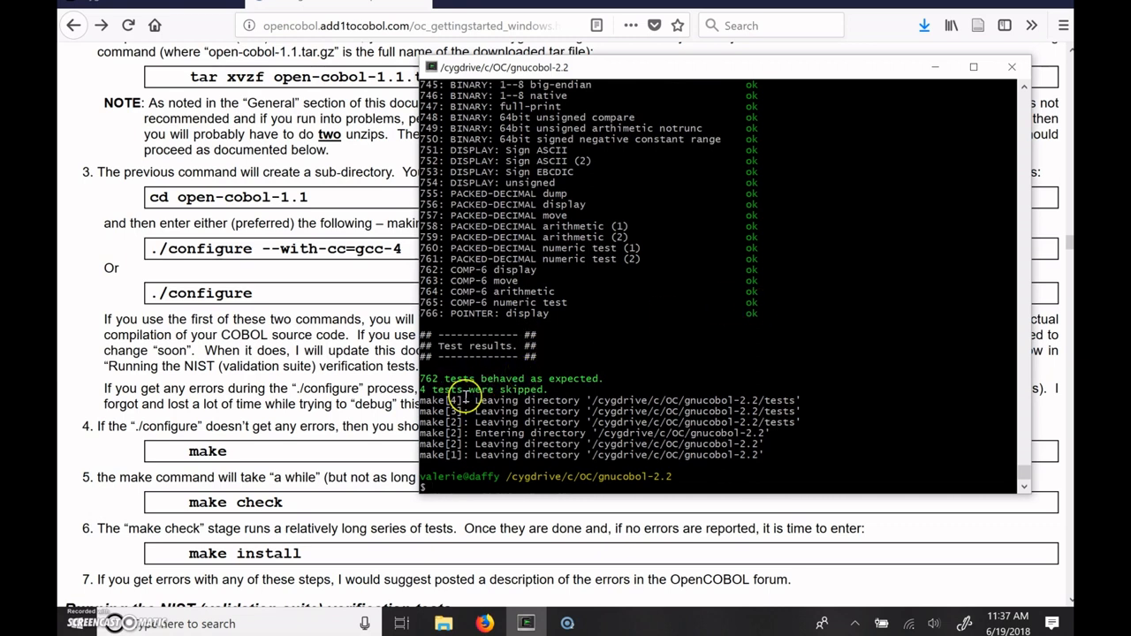
{"action": "mouse_move", "coordinate": [733, 469]}
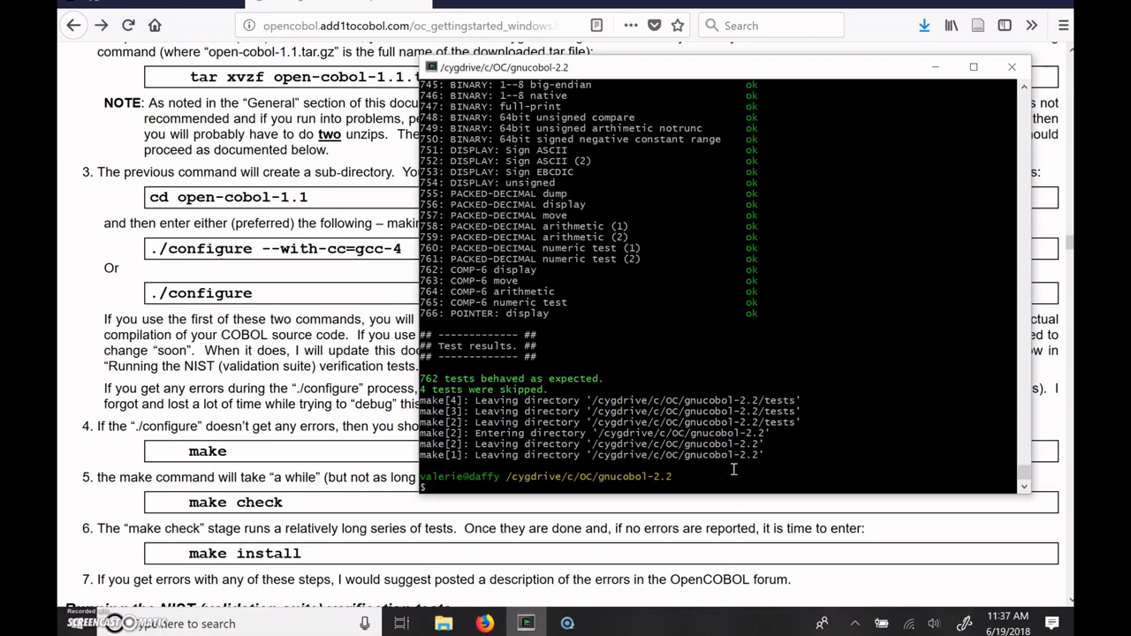
Run make install to put GnuCOBOL 2.2 into /usr/local, then close the terminal.
{"action": "type", "text": "ma"}
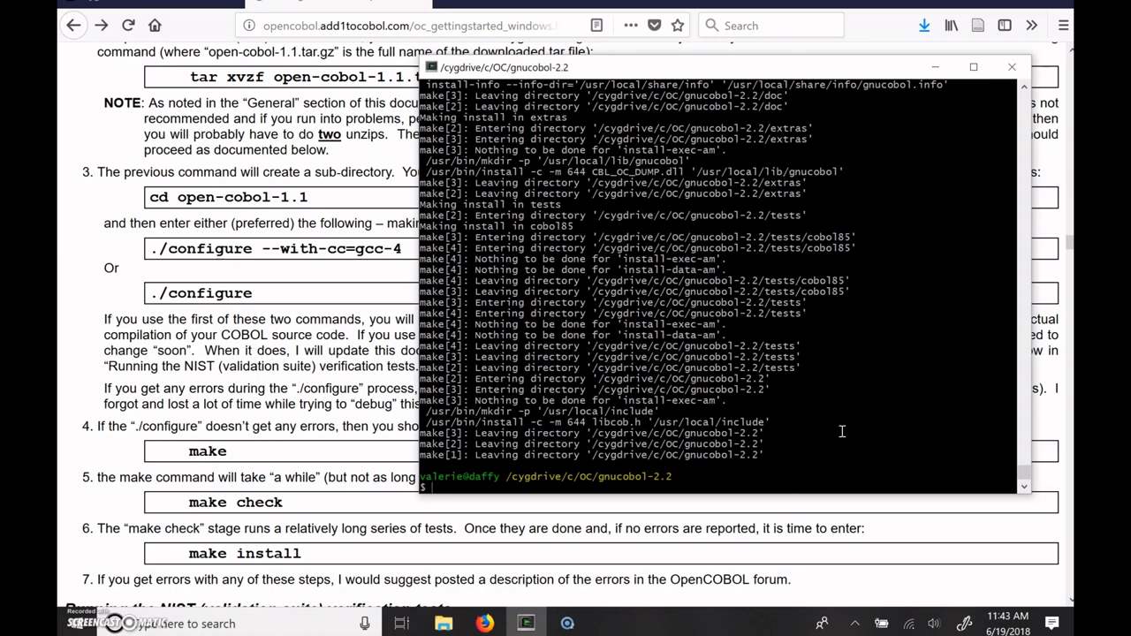
{"action": "type", "text": "combc"}
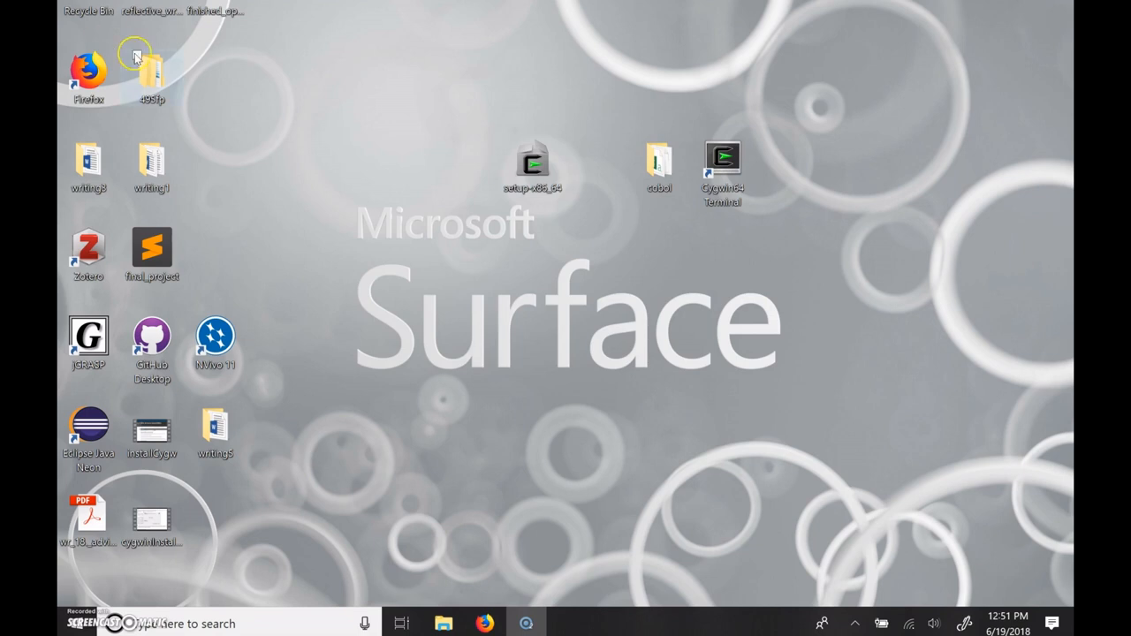
Open the desktop cobol folder, and a second Explorer window showing C:\OC.
{"action": "left_click", "coordinate": [660, 163]}
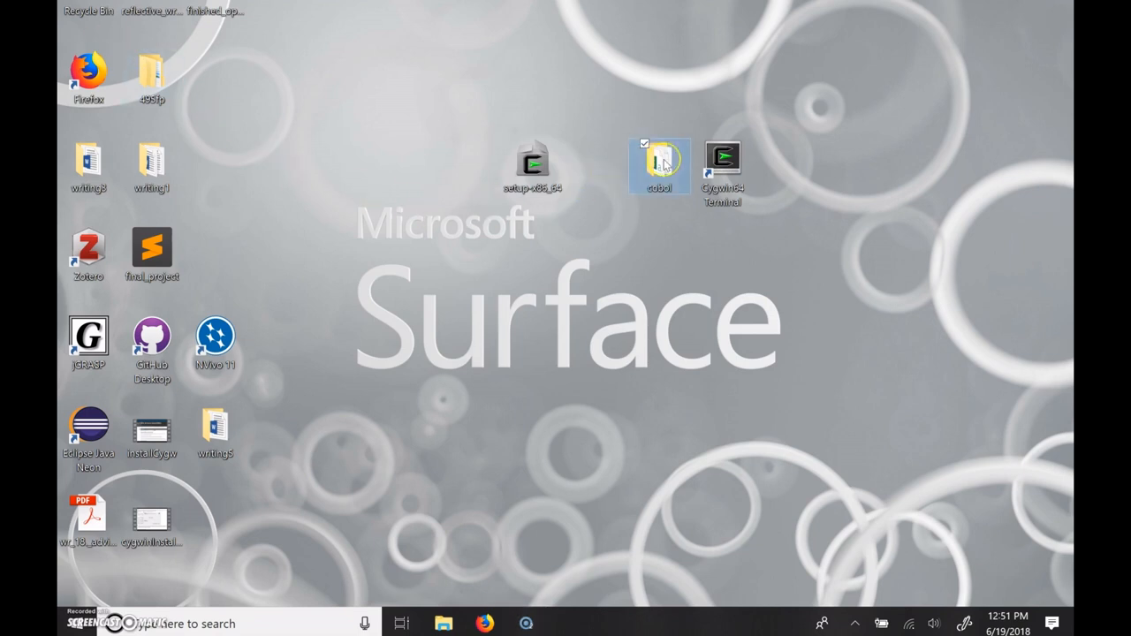
{"action": "double_click", "coordinate": [656, 163]}
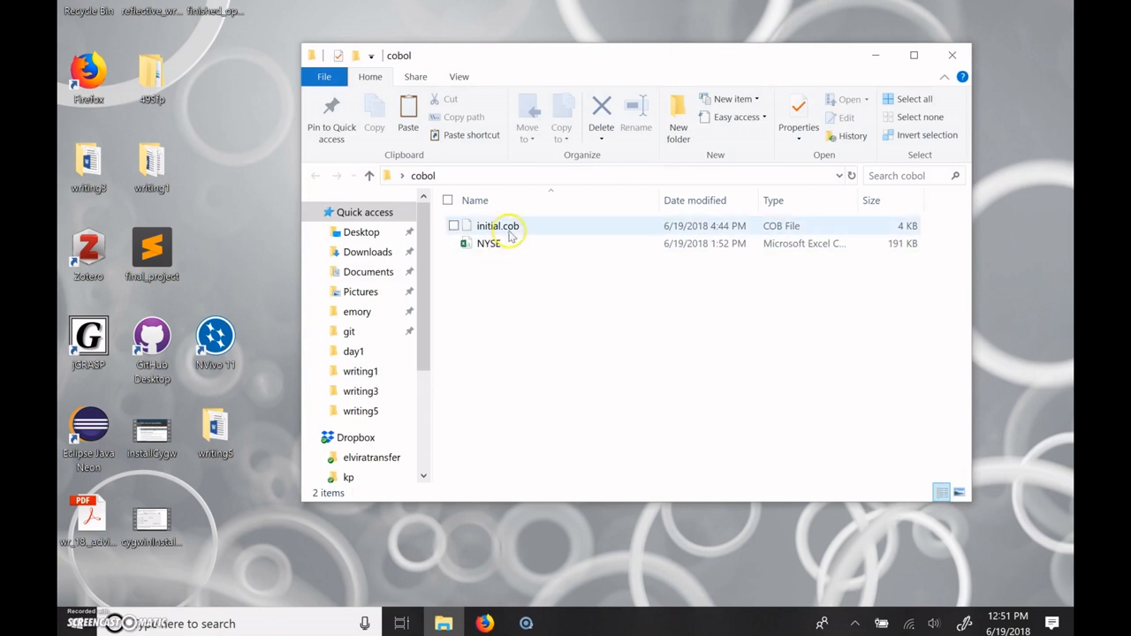
{"action": "mouse_move", "coordinate": [498, 225]}
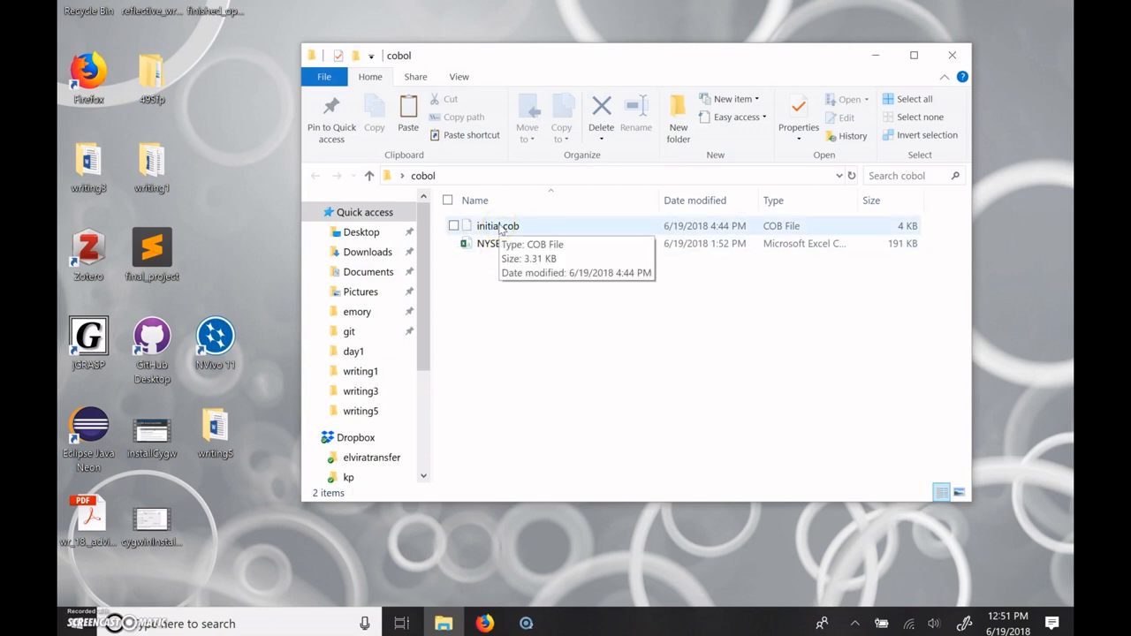
{"action": "mouse_move", "coordinate": [452, 542]}
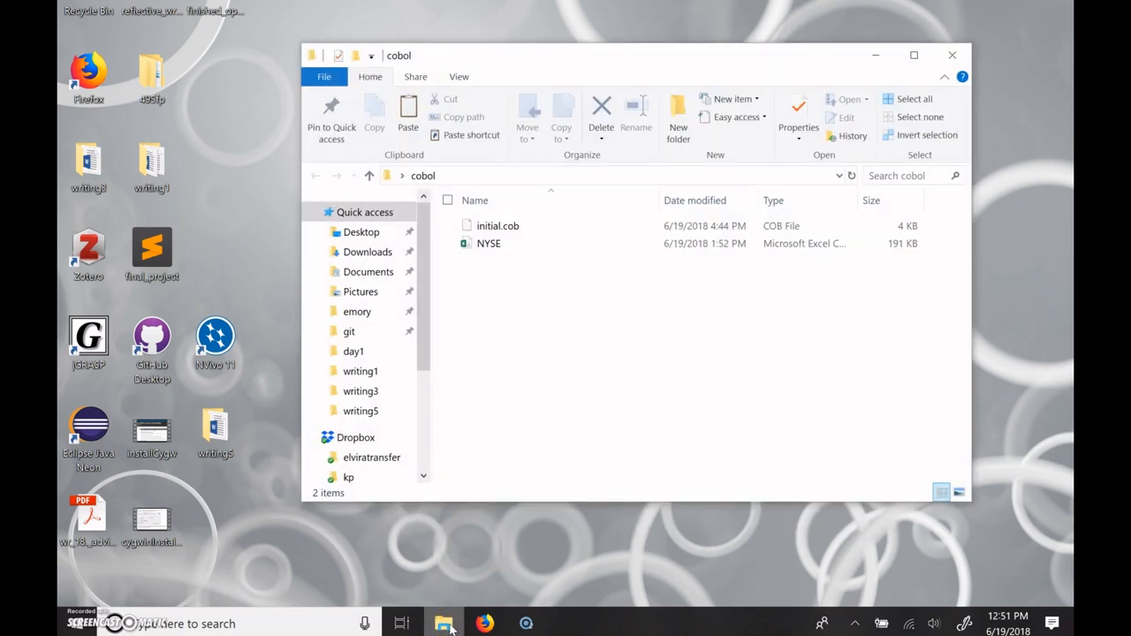
{"action": "right_click", "coordinate": [444, 621]}
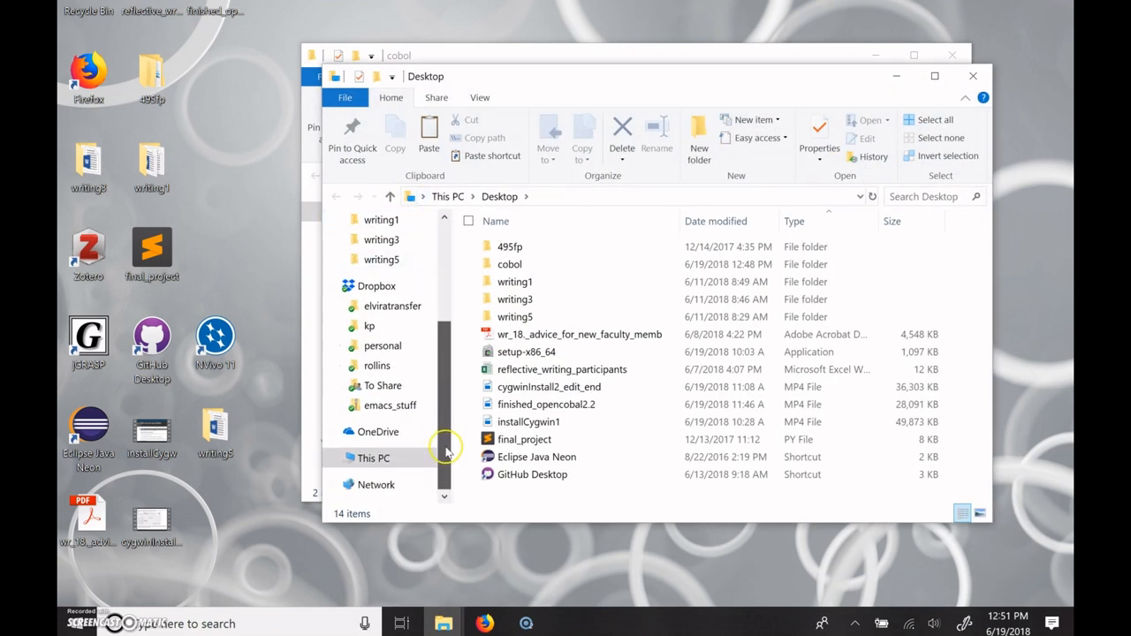
{"action": "left_click", "coordinate": [373, 458]}
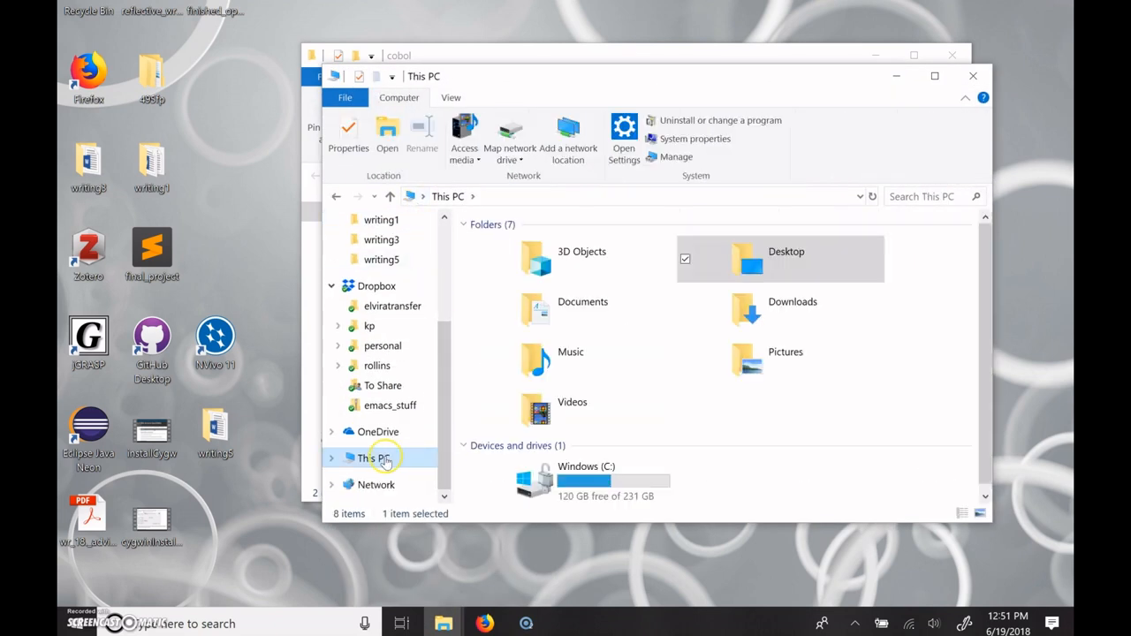
{"action": "left_click", "coordinate": [559, 480]}
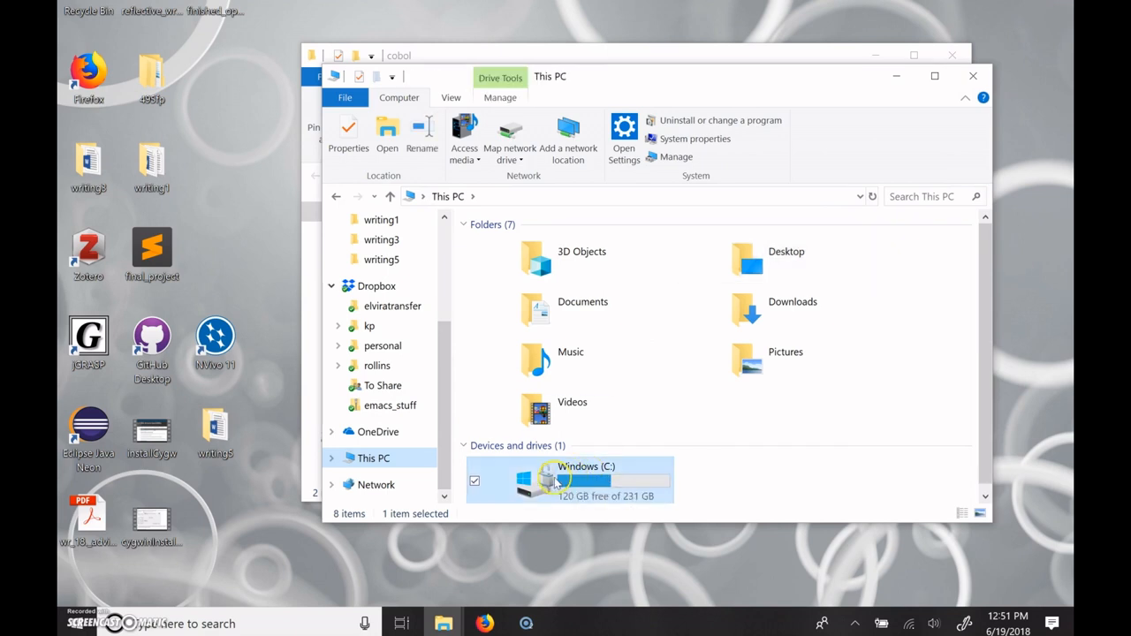
{"action": "double_click", "coordinate": [574, 478]}
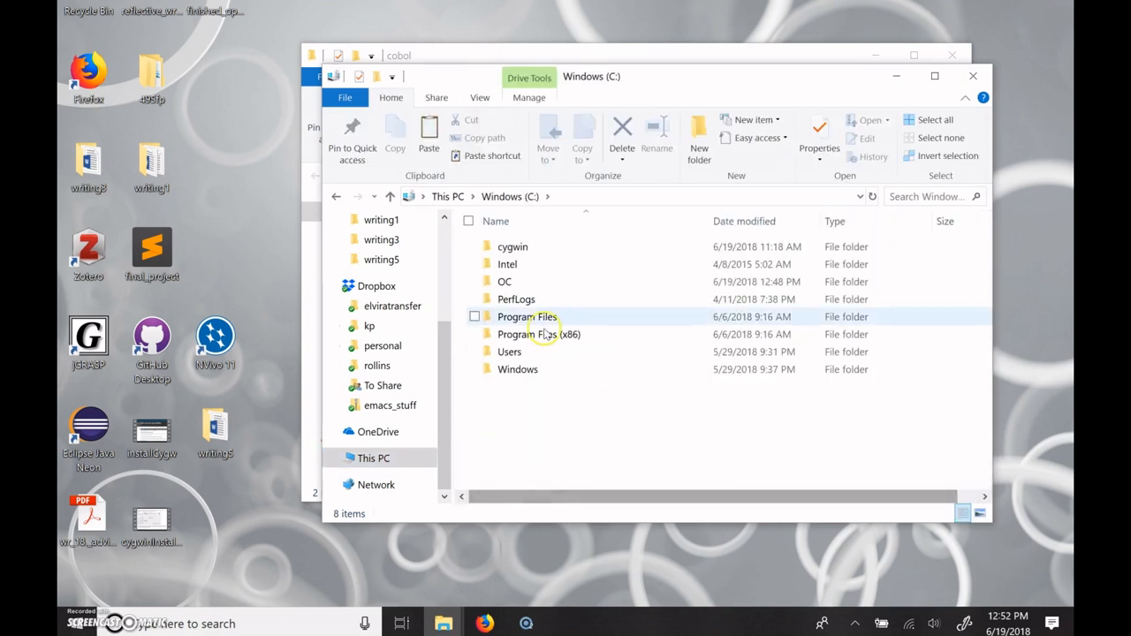
{"action": "left_click", "coordinate": [505, 281]}
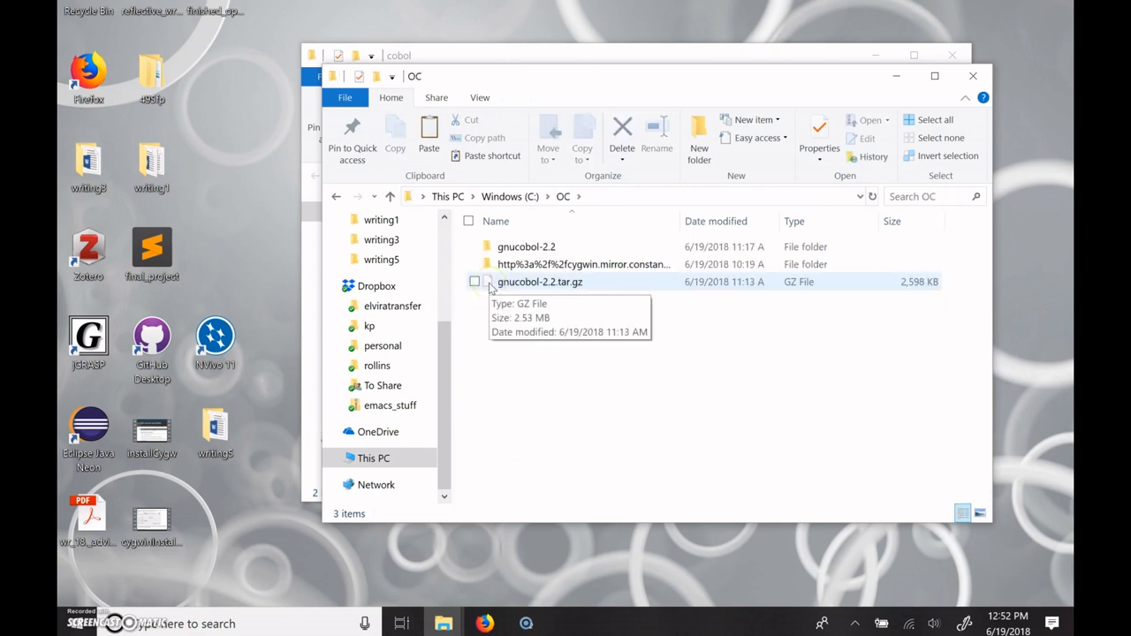
Create a folder named 'program' in C:\OC and open it.
{"action": "left_click", "coordinate": [699, 133]}
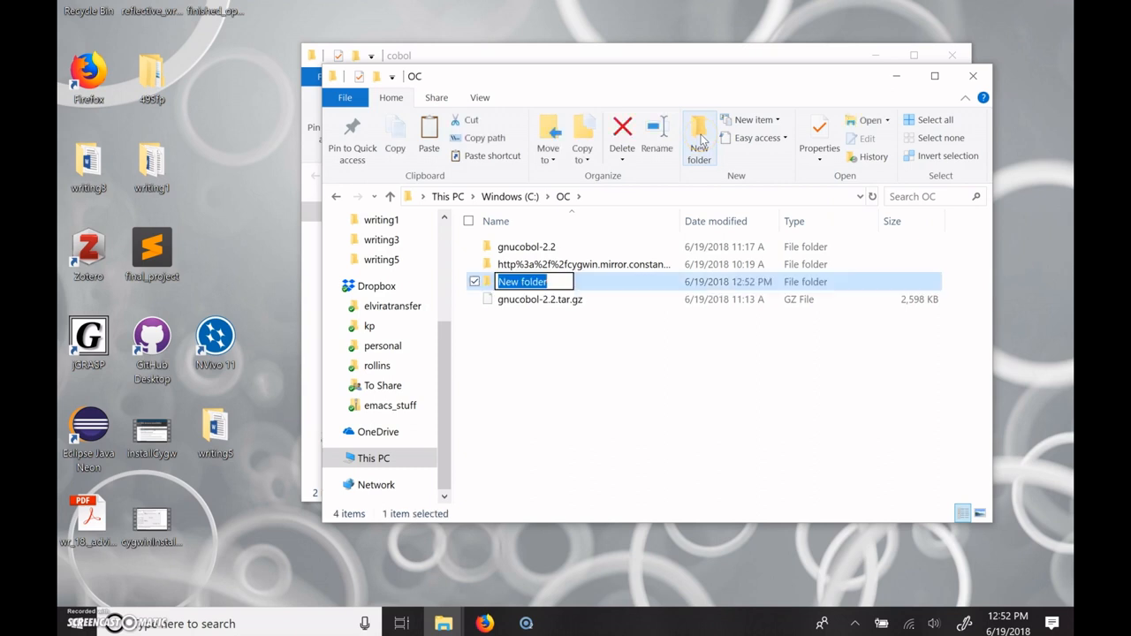
{"action": "type", "text": "program"}
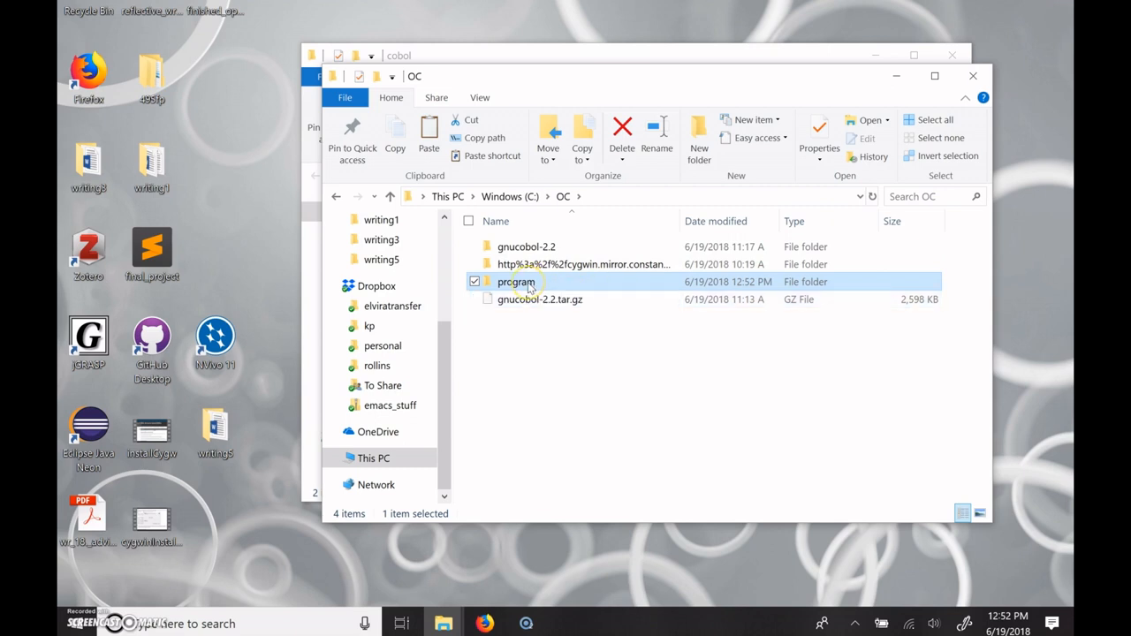
{"action": "double_click", "coordinate": [515, 281]}
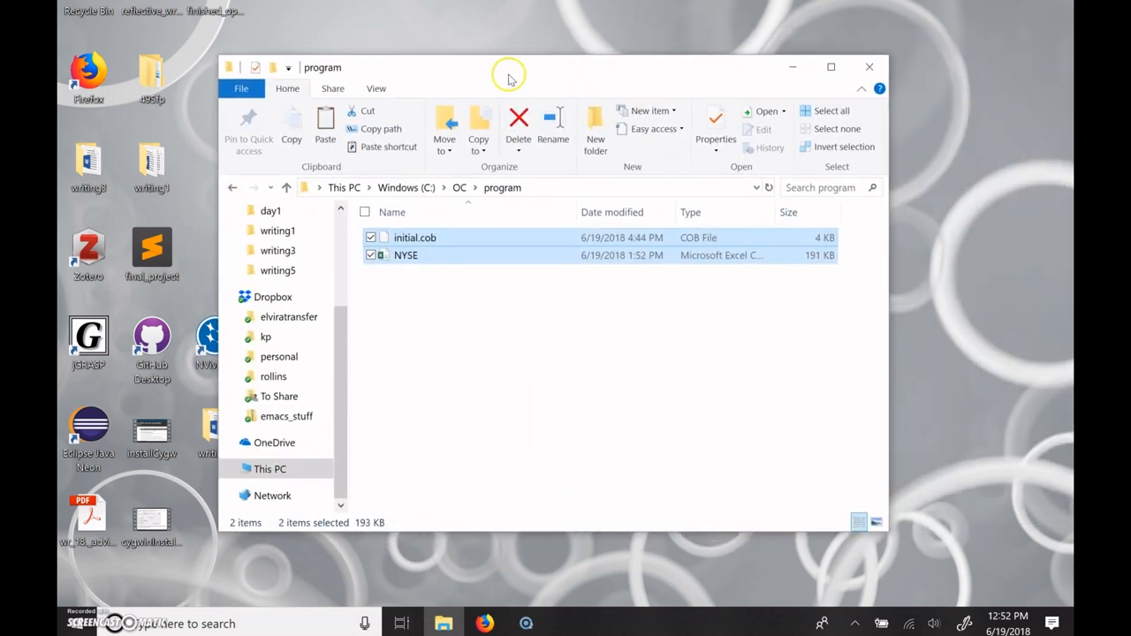
Launch and enlarge a new Cygwin64 terminal, then run pwd and cd to C:\OC.
{"action": "left_click_drag", "start_coordinate": [508, 72], "coordinate": [360, 54]}
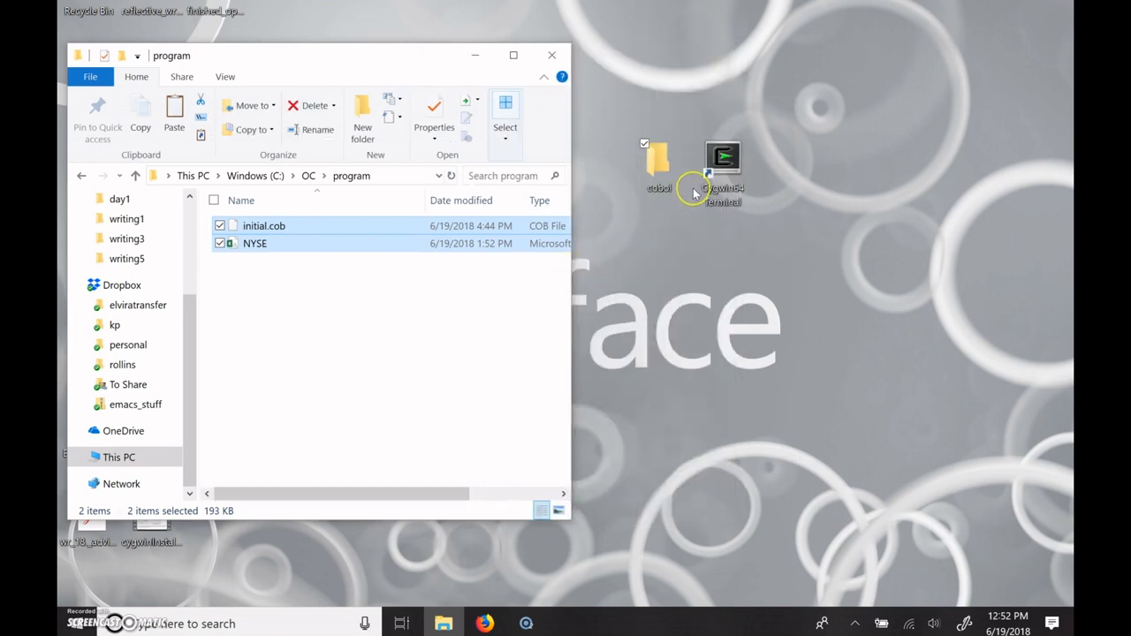
{"action": "double_click", "coordinate": [721, 159]}
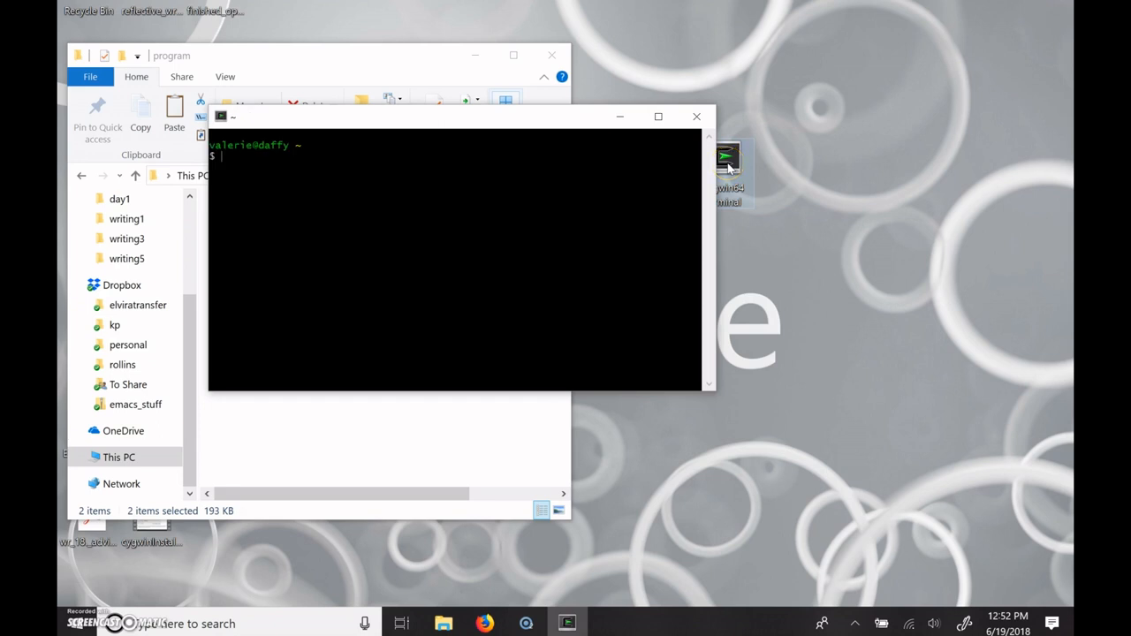
{"action": "mouse_move", "coordinate": [712, 391]}
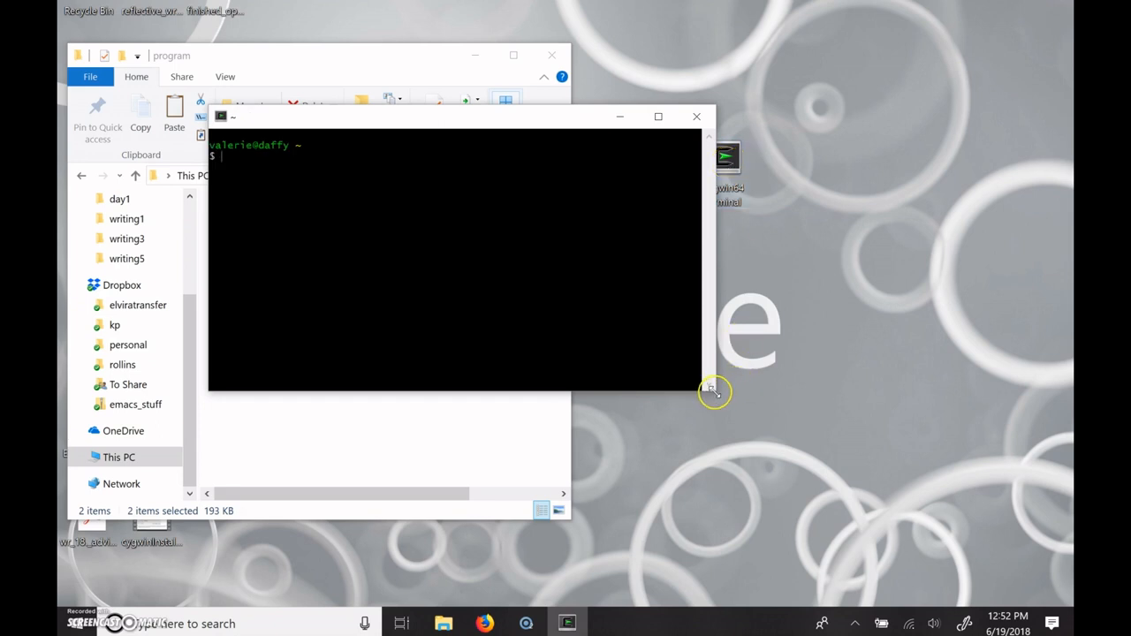
{"action": "left_click_drag", "start_coordinate": [713, 391], "coordinate": [904, 536]}
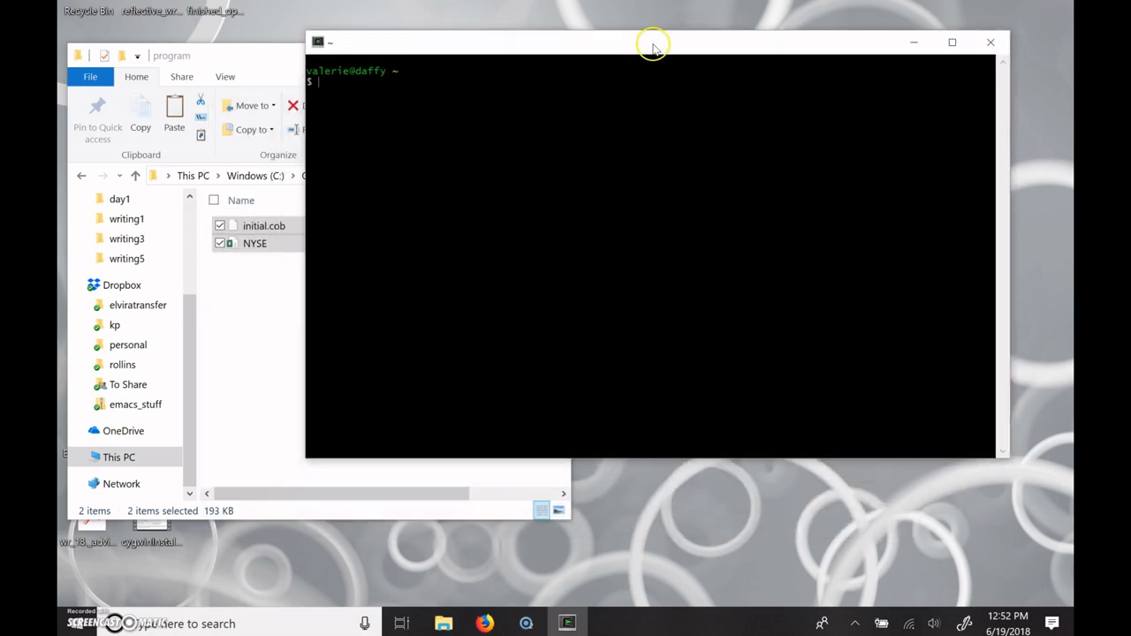
{"action": "mouse_move", "coordinate": [633, 111]}
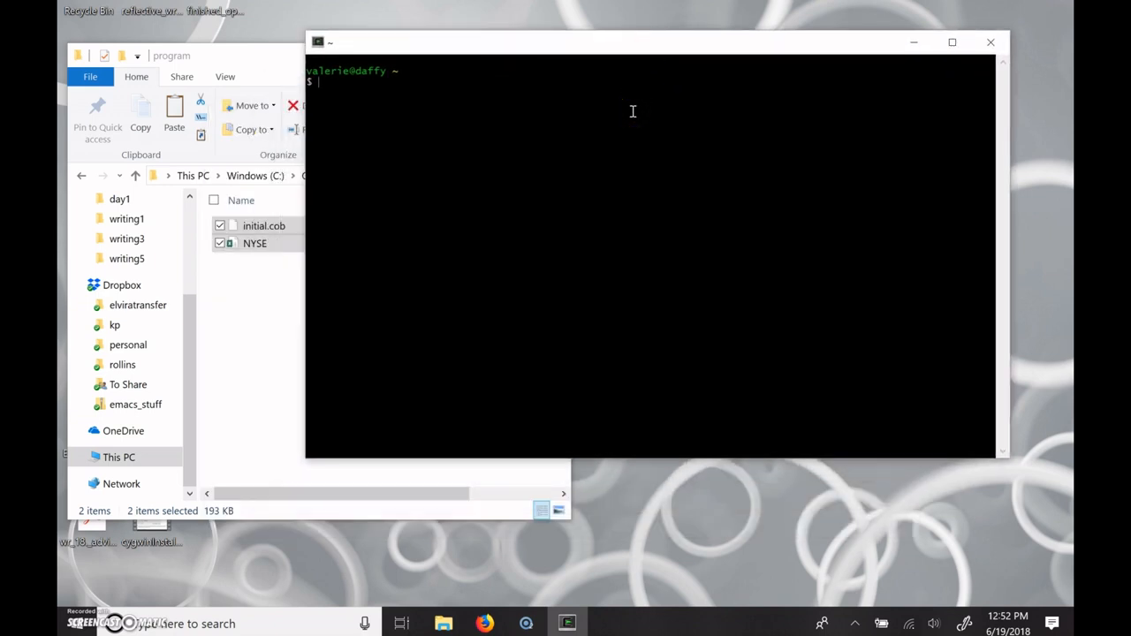
{"action": "type", "text": "pwd"}
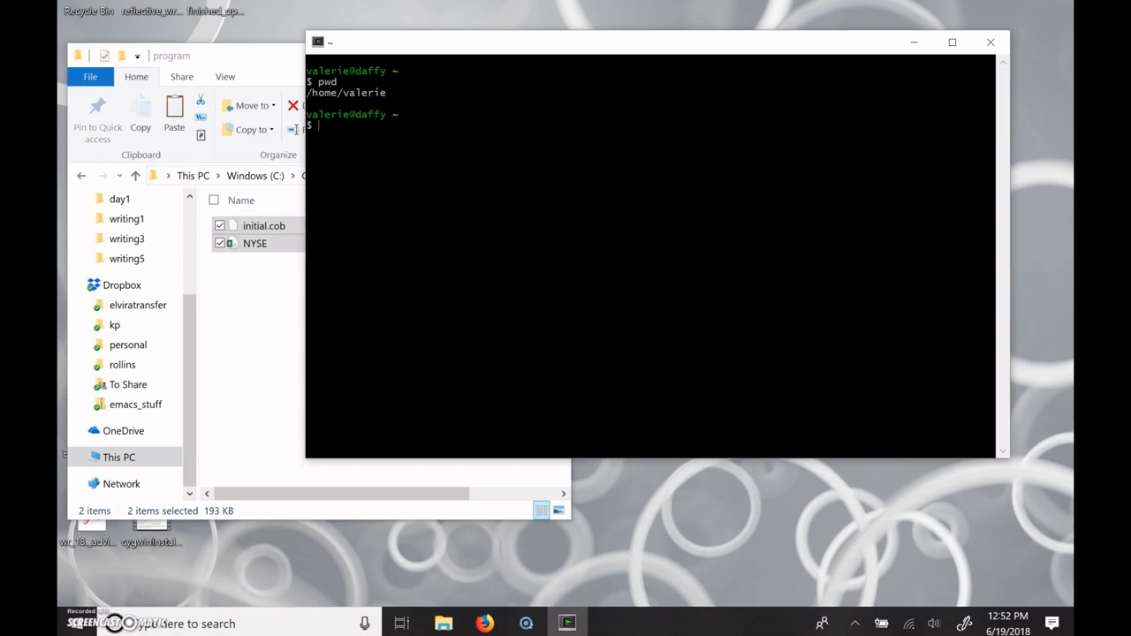
{"action": "type", "text": "cd"}
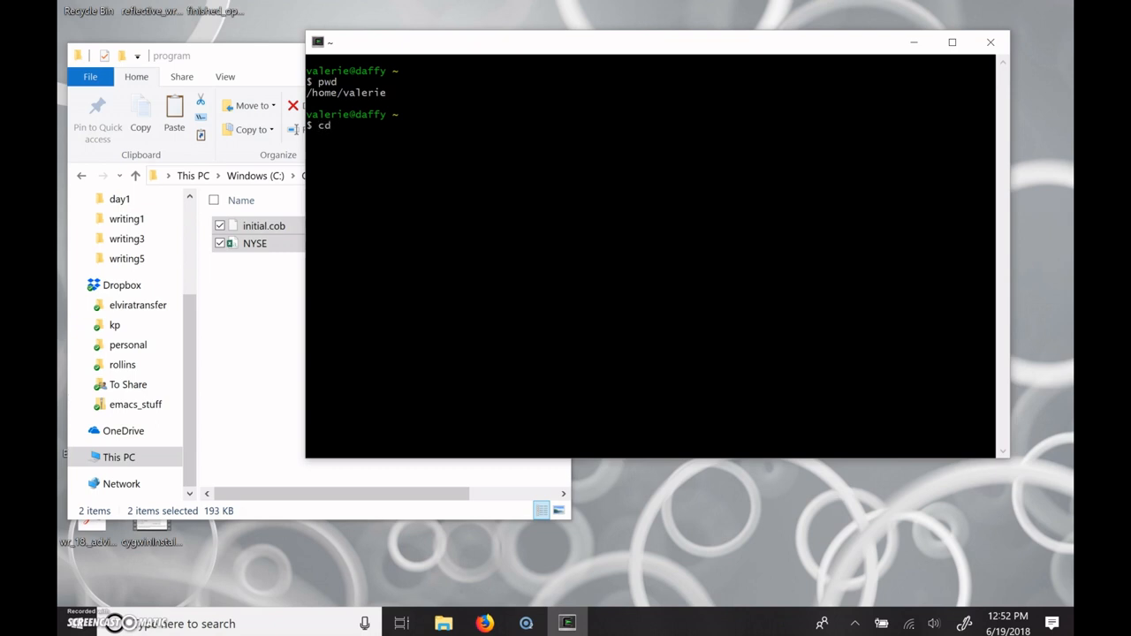
{"action": "type", "text": "C:\\OC"}
{"action": "type", "text": "ls"}
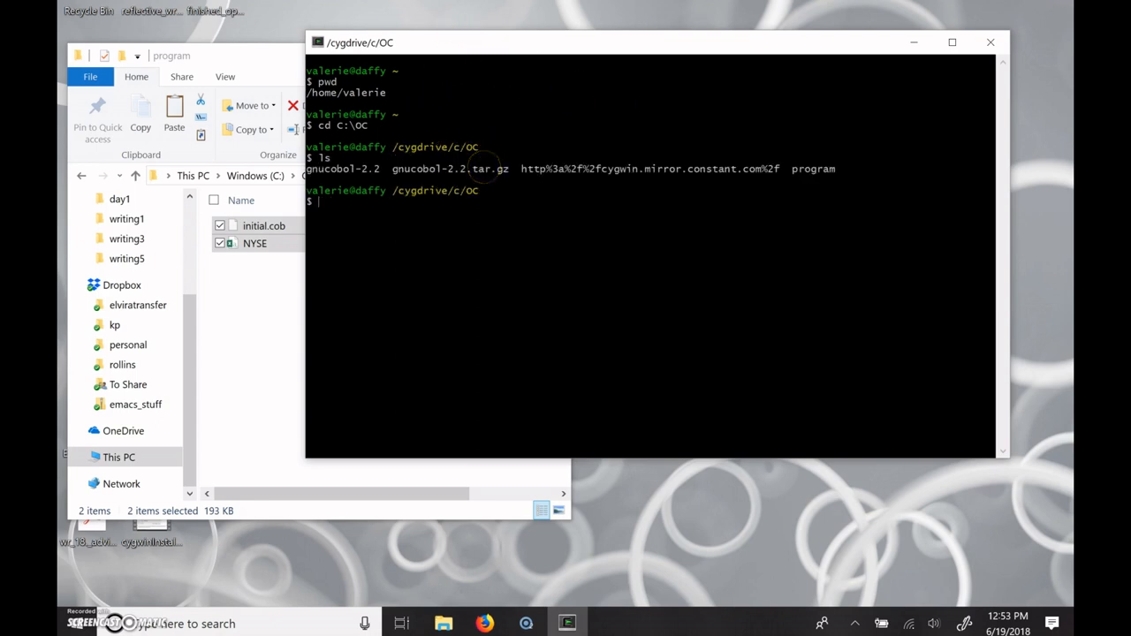
Change into the program folder and type cobc -x initial.cob.
{"action": "double_click", "coordinate": [813, 169]}
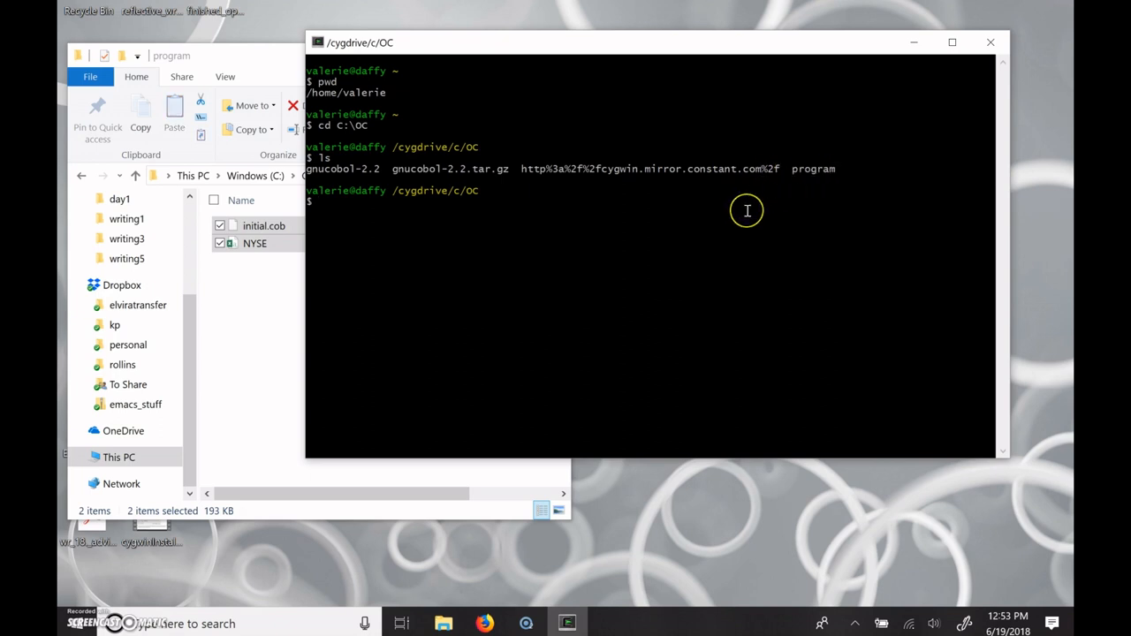
{"action": "type", "text": "cd program"}
{"action": "type", "text": "ls"}
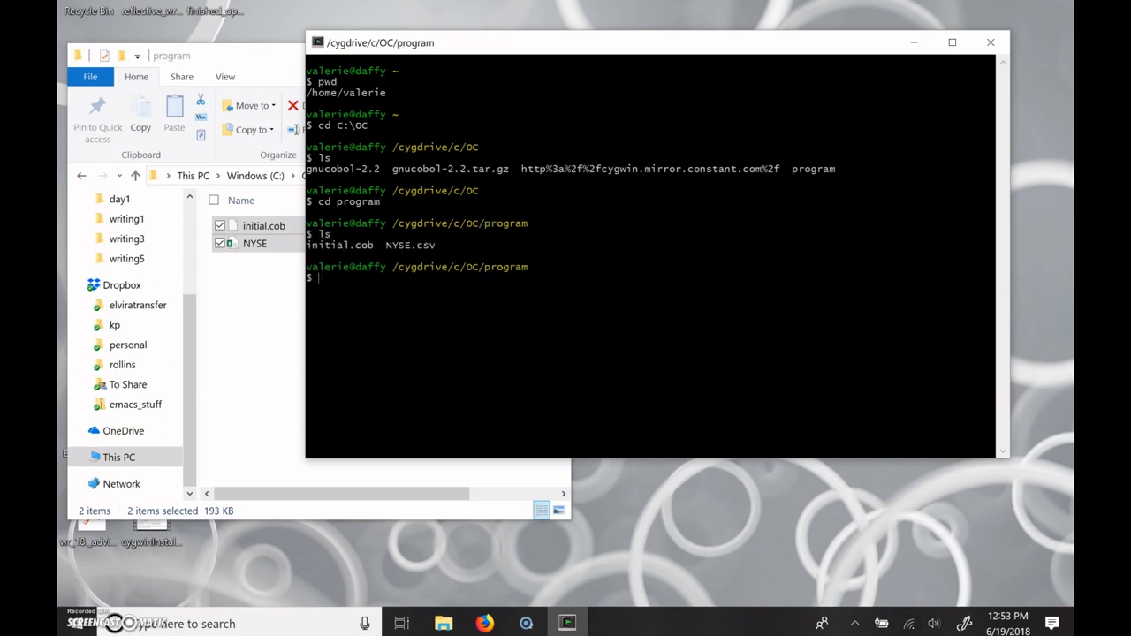
{"action": "mouse_move", "coordinate": [350, 245]}
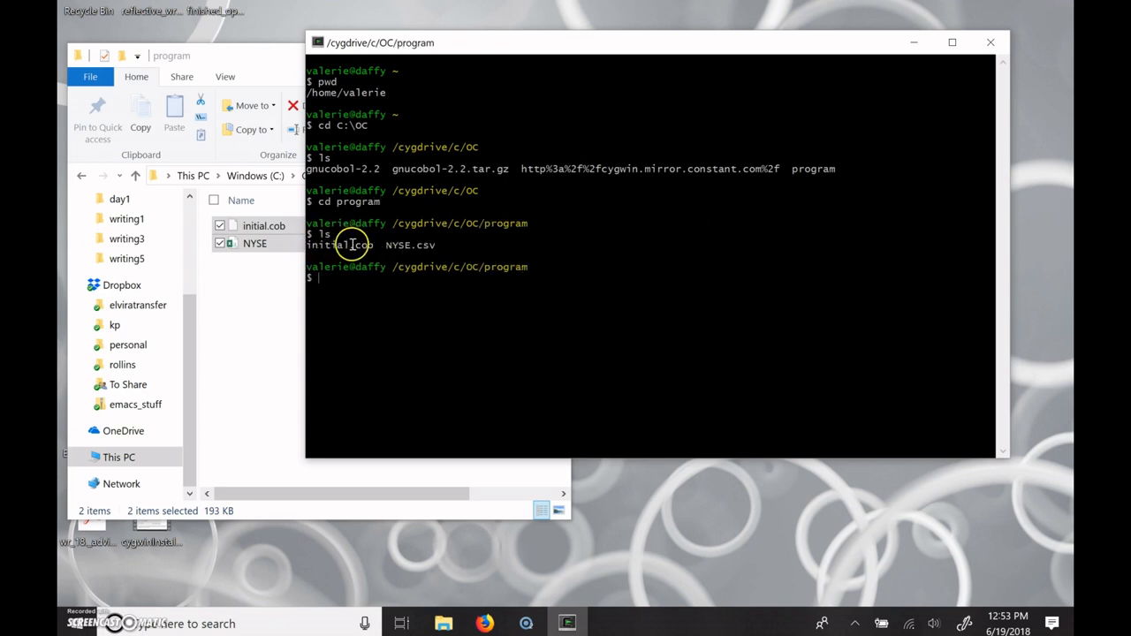
{"action": "mouse_move", "coordinate": [360, 246]}
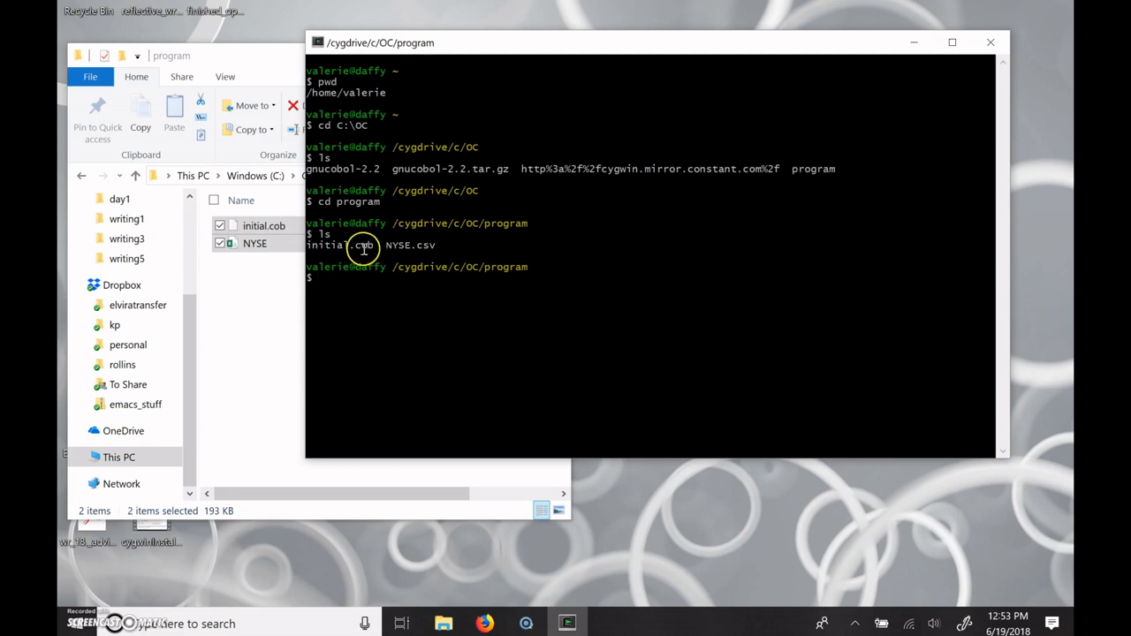
{"action": "mouse_move", "coordinate": [404, 245]}
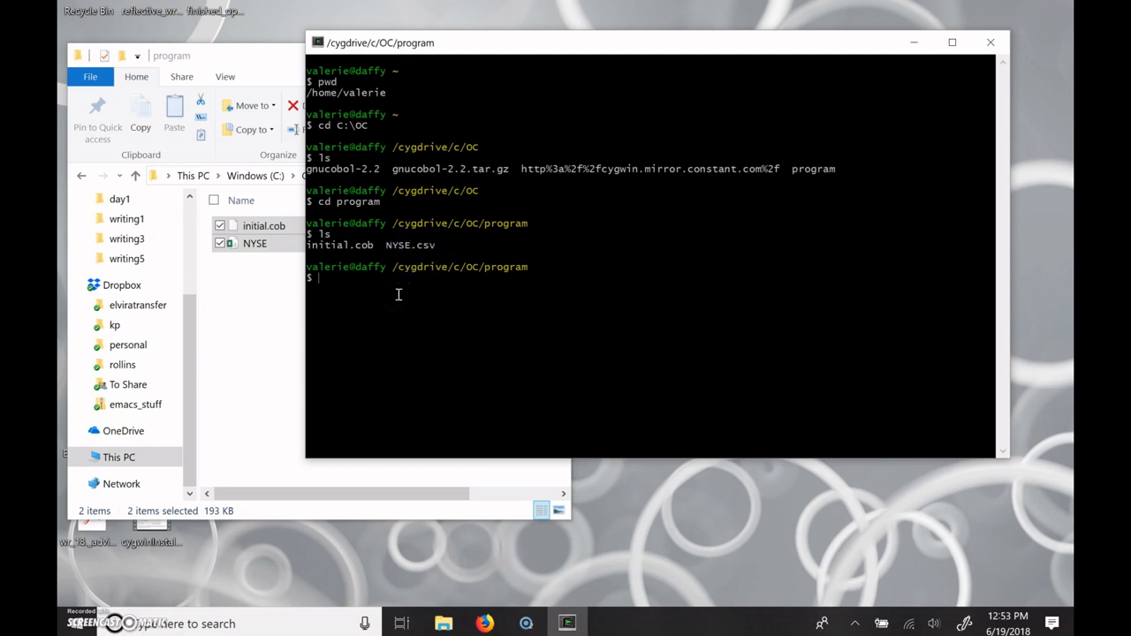
{"action": "type", "text": "co"}
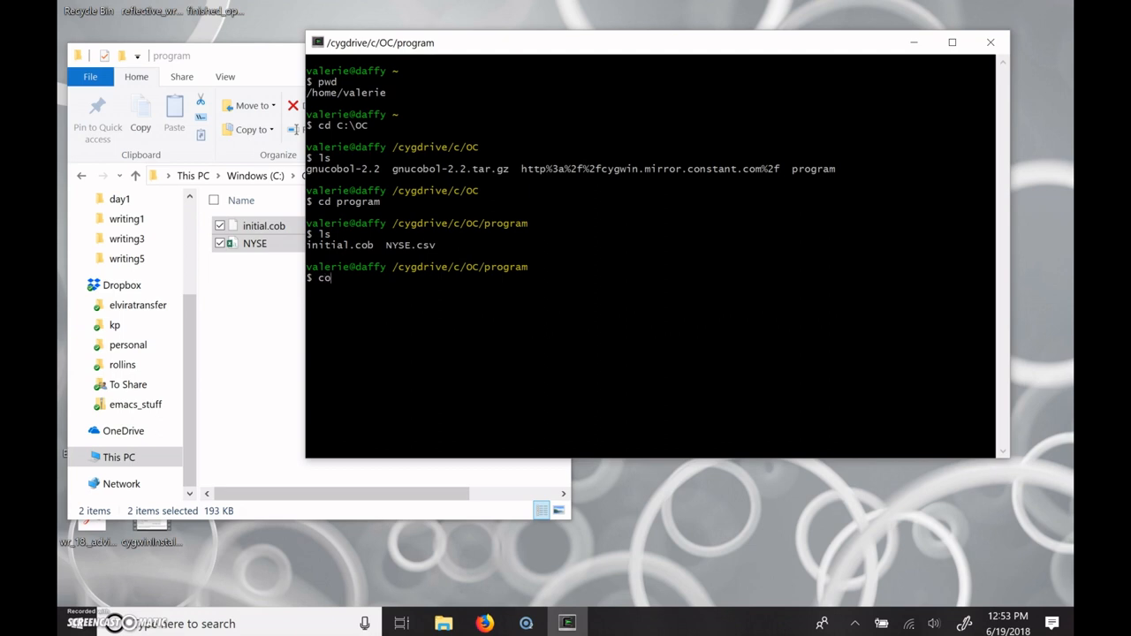
{"action": "type", "text": "bc"}
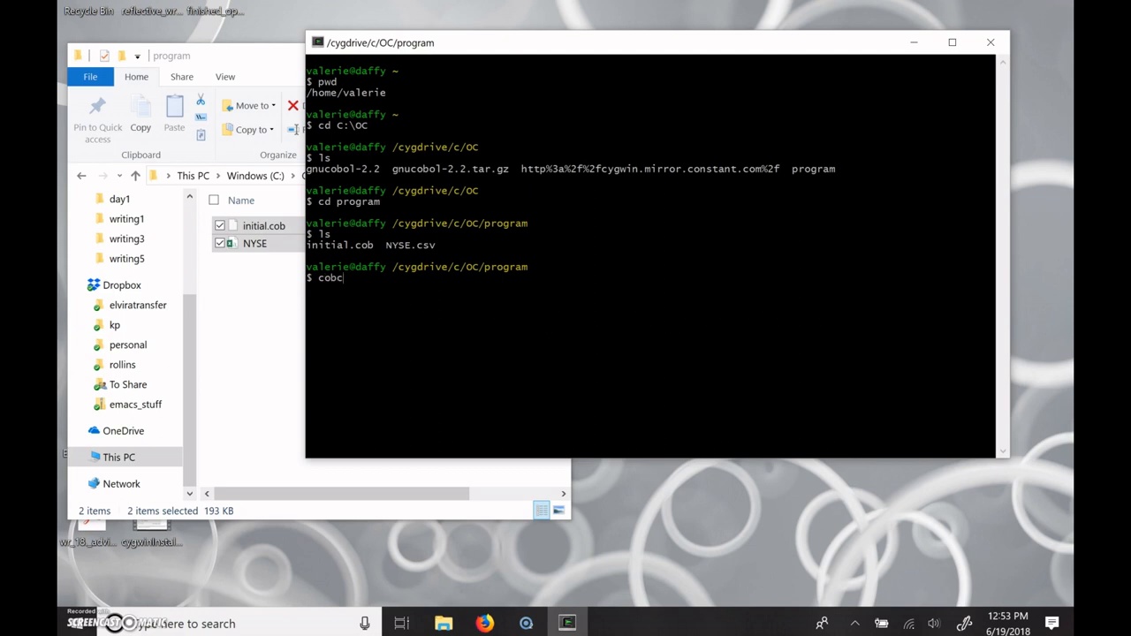
{"action": "type", "text": "-x"}
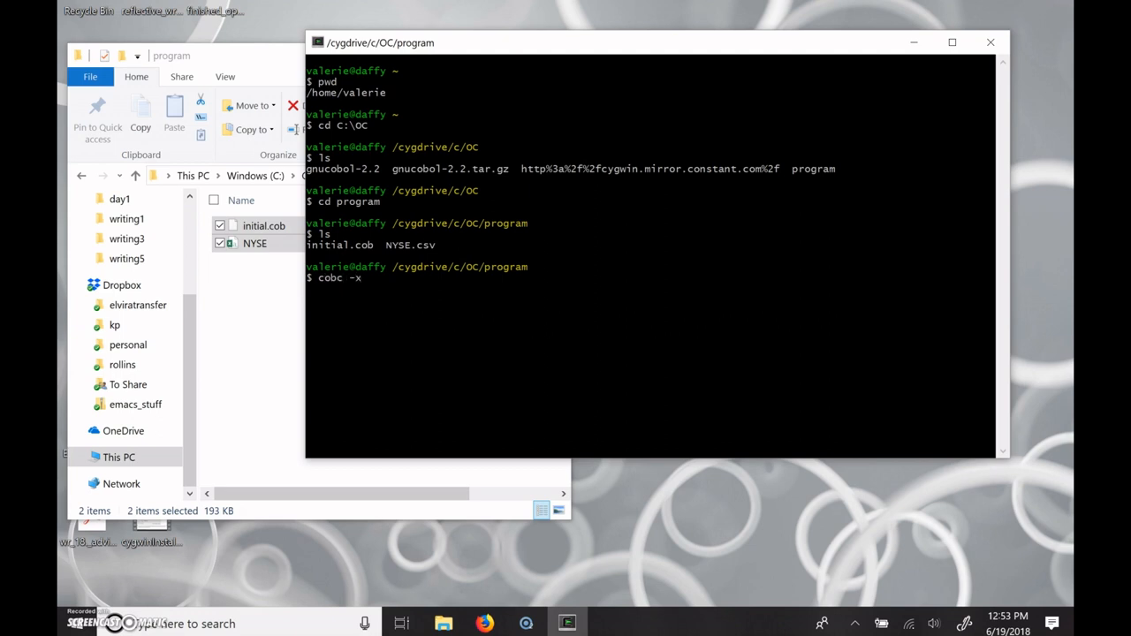
{"action": "type", "text": "ini"}
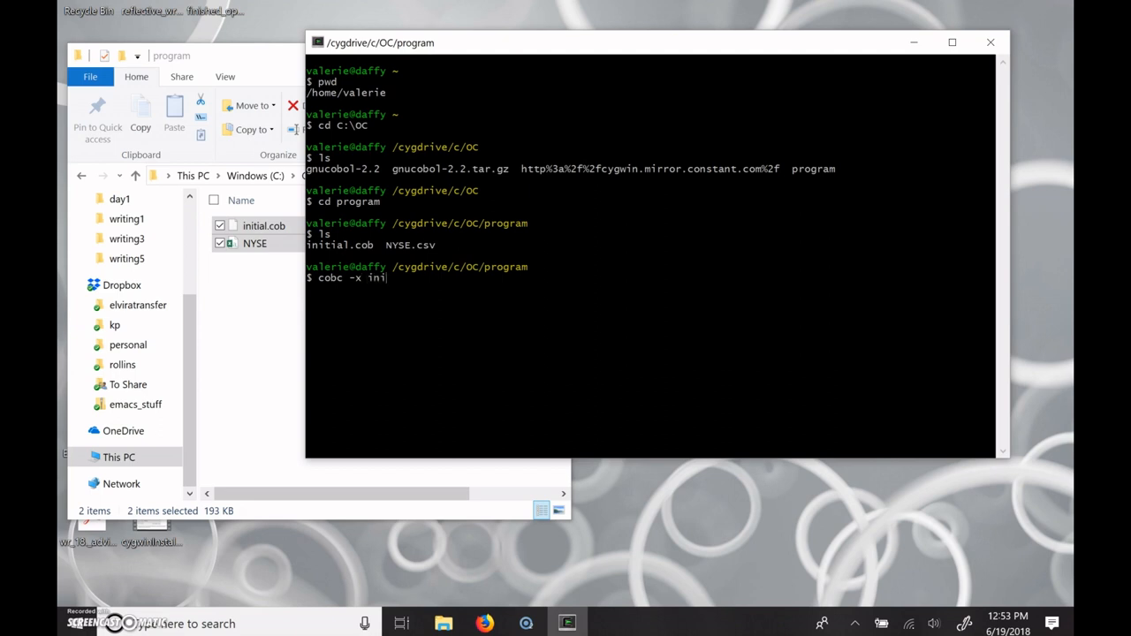
{"action": "type", "text": "tial.cob"}
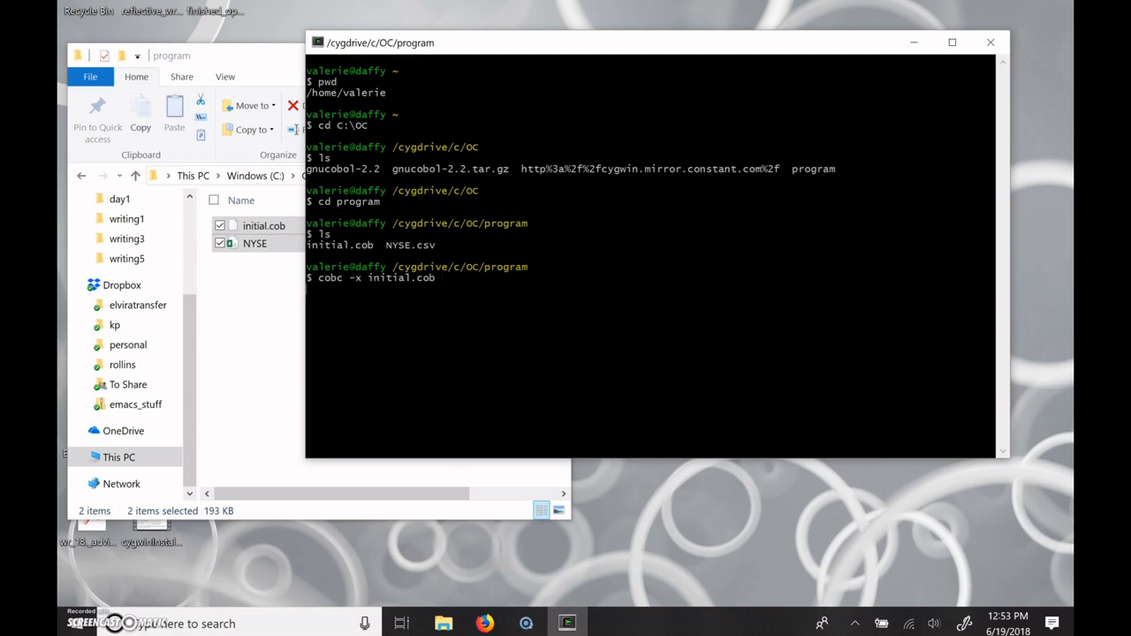
Compile initial.cob with cobc, producing initial.exe beside the source.
{"action": "key", "text": "Return"}
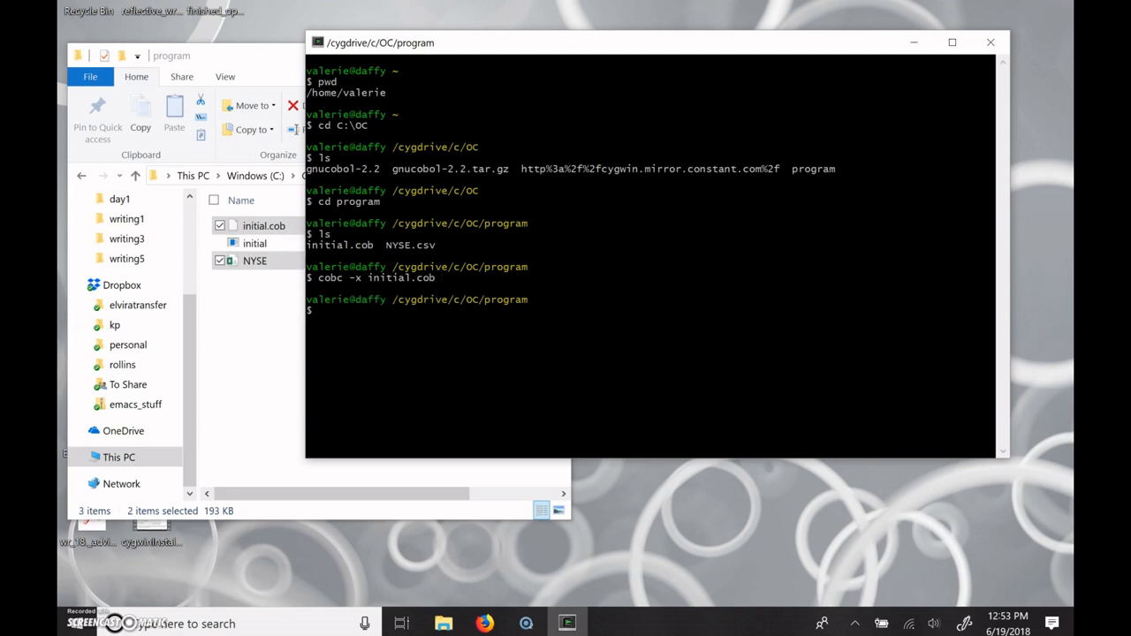
{"action": "left_click", "coordinate": [255, 260]}
{"action": "type", "text": "ls"}
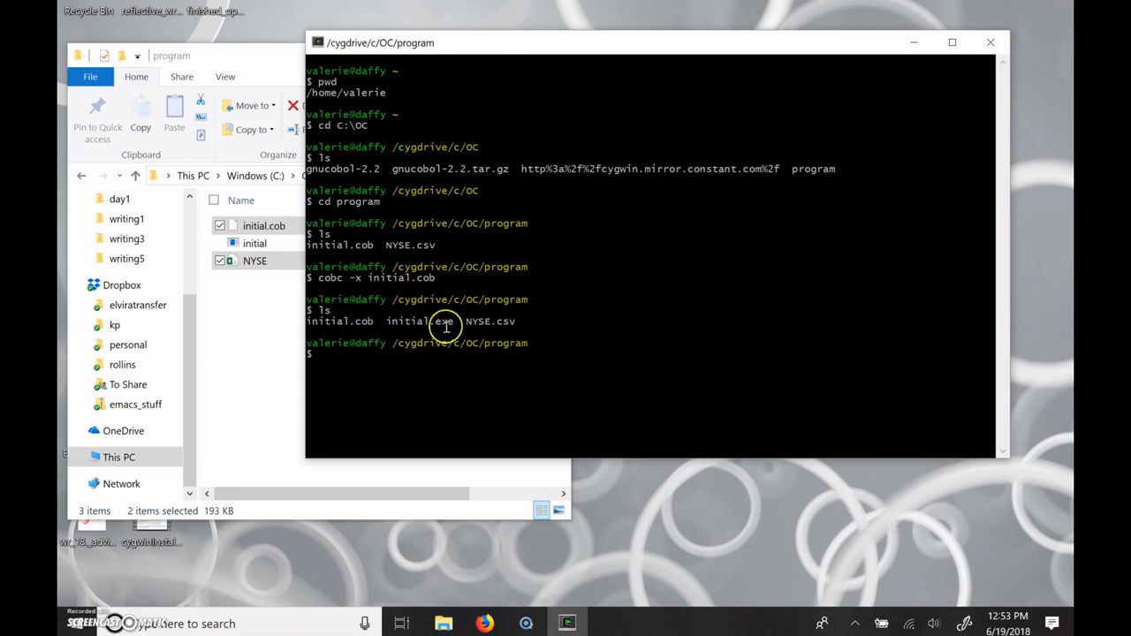
{"action": "mouse_move", "coordinate": [422, 325]}
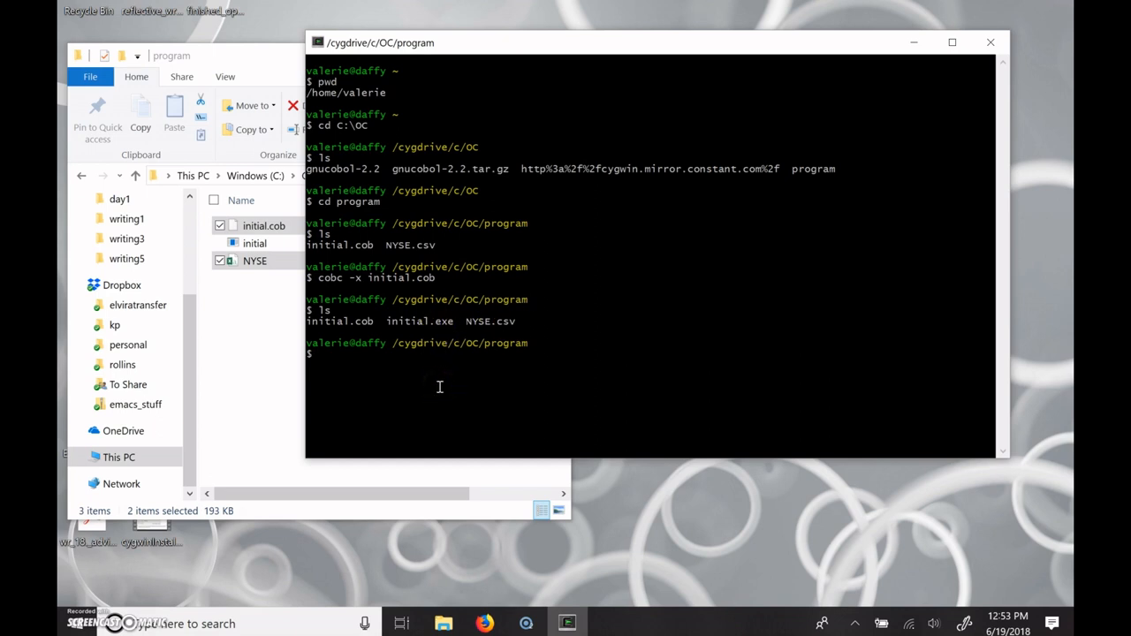
Run cat on initial.cob to review its NYSE.csv and storefile.dat file handling.
{"action": "type", "text": "cat"}
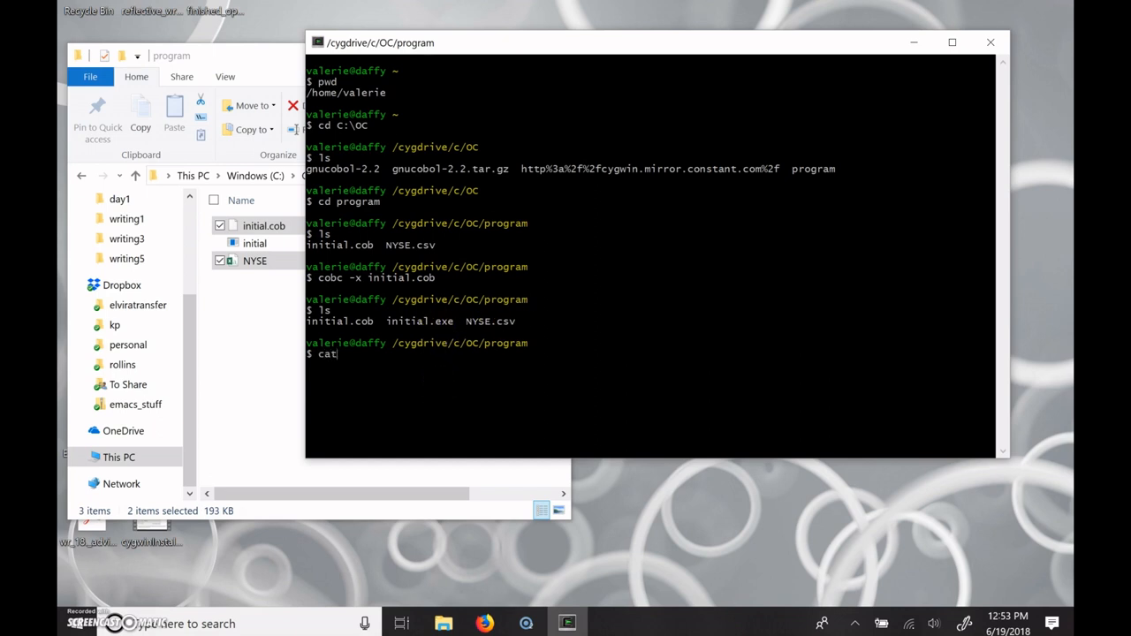
{"action": "type", "text": "initial.c"}
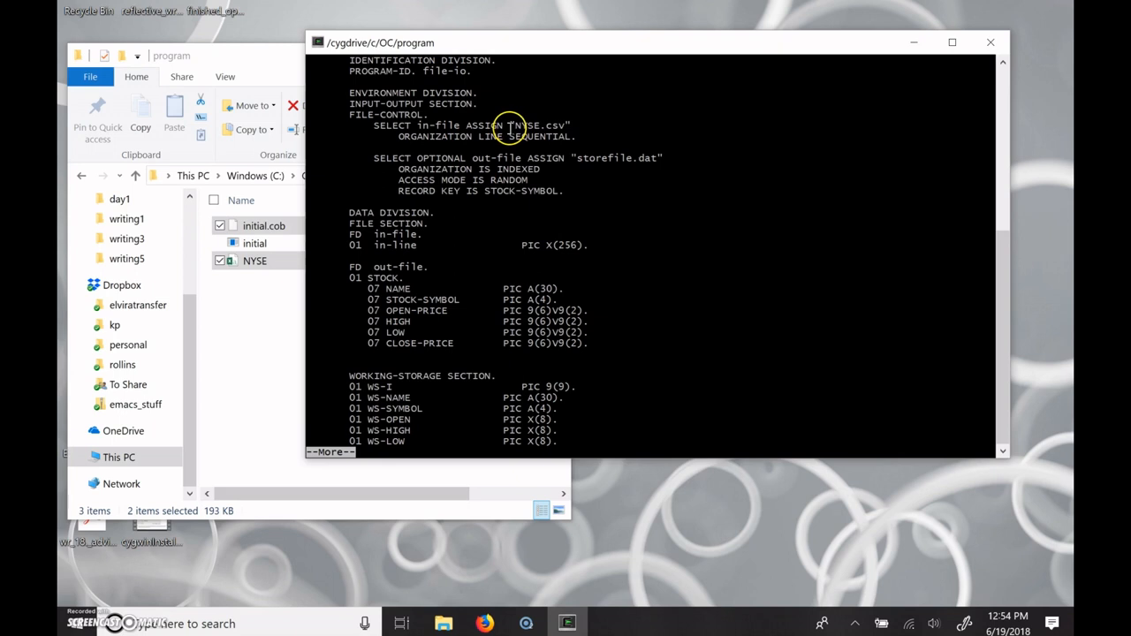
{"action": "mouse_move", "coordinate": [534, 124]}
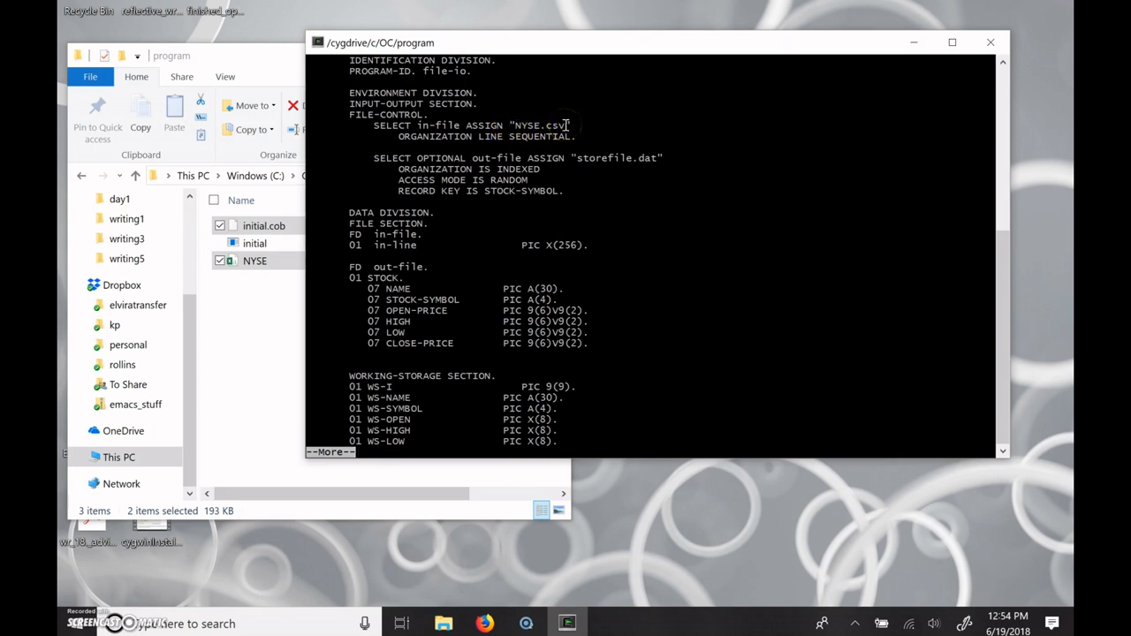
{"action": "mouse_move", "coordinate": [584, 161]}
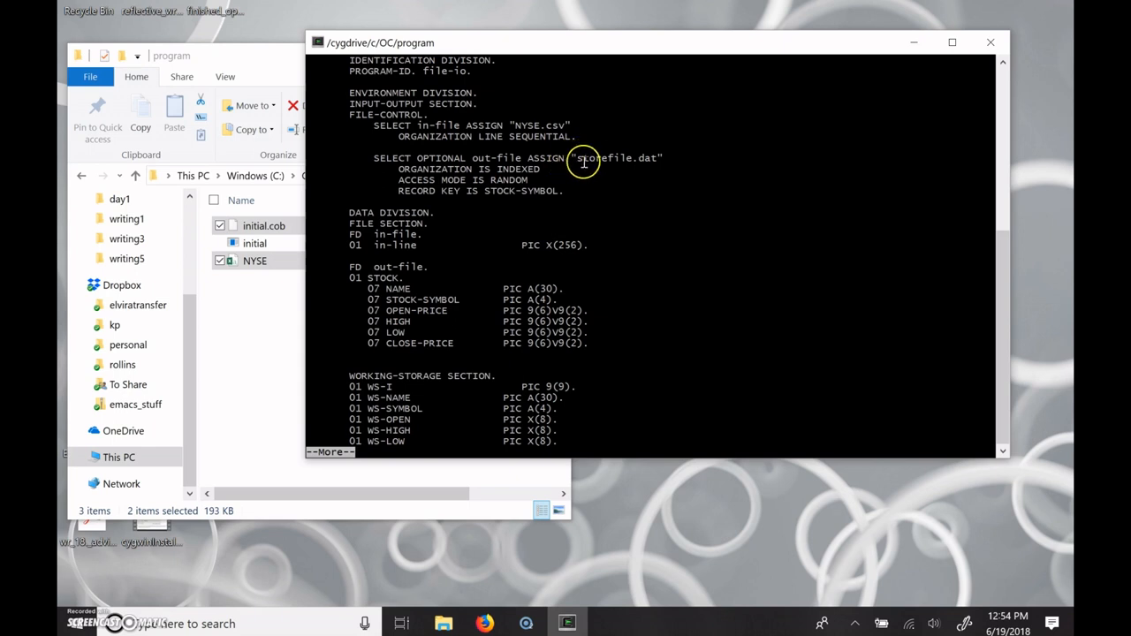
{"action": "mouse_move", "coordinate": [652, 158]}
{"action": "type", "text": "ls"}
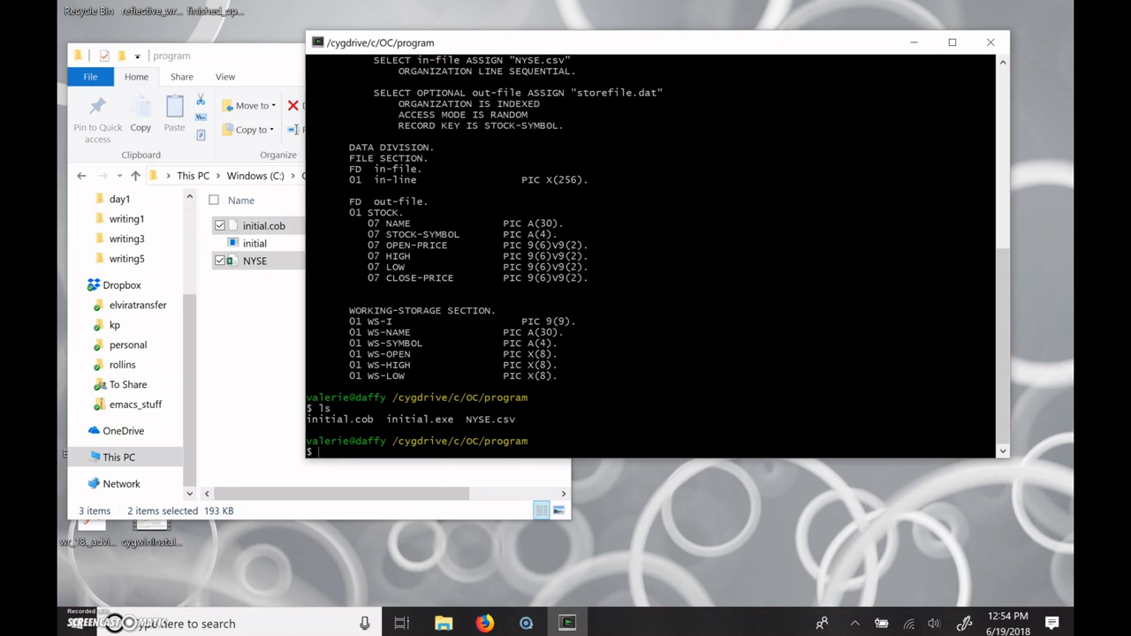
Enter ./initial.exe at the Cygwin prompt to run the compiled program.
{"action": "type", "text": "./initial."}
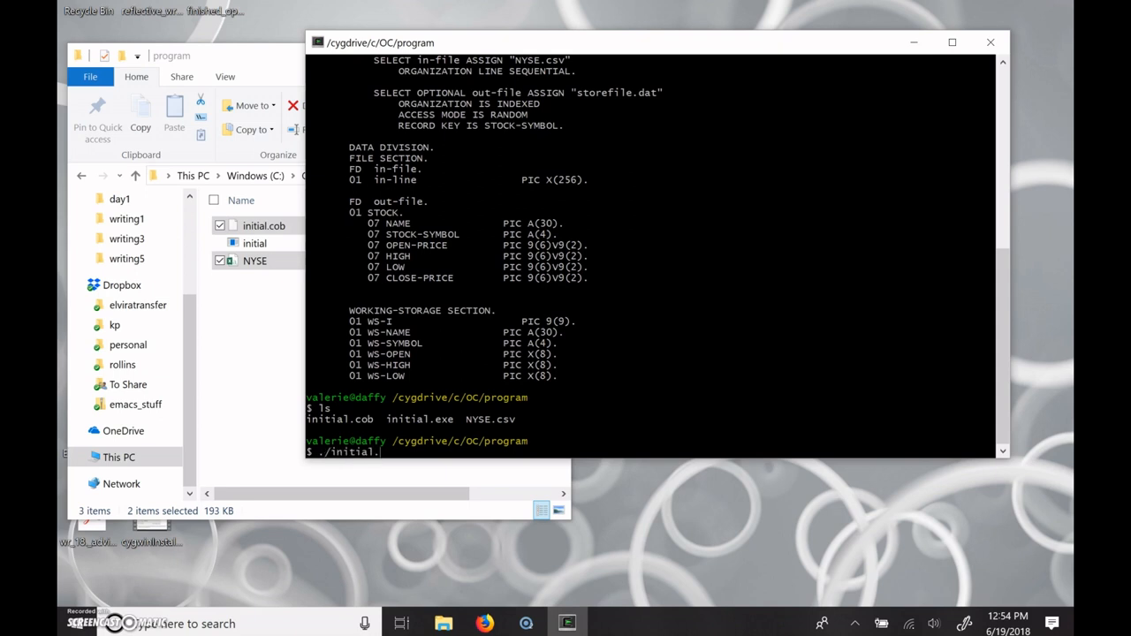
{"action": "type", "text": "exe"}
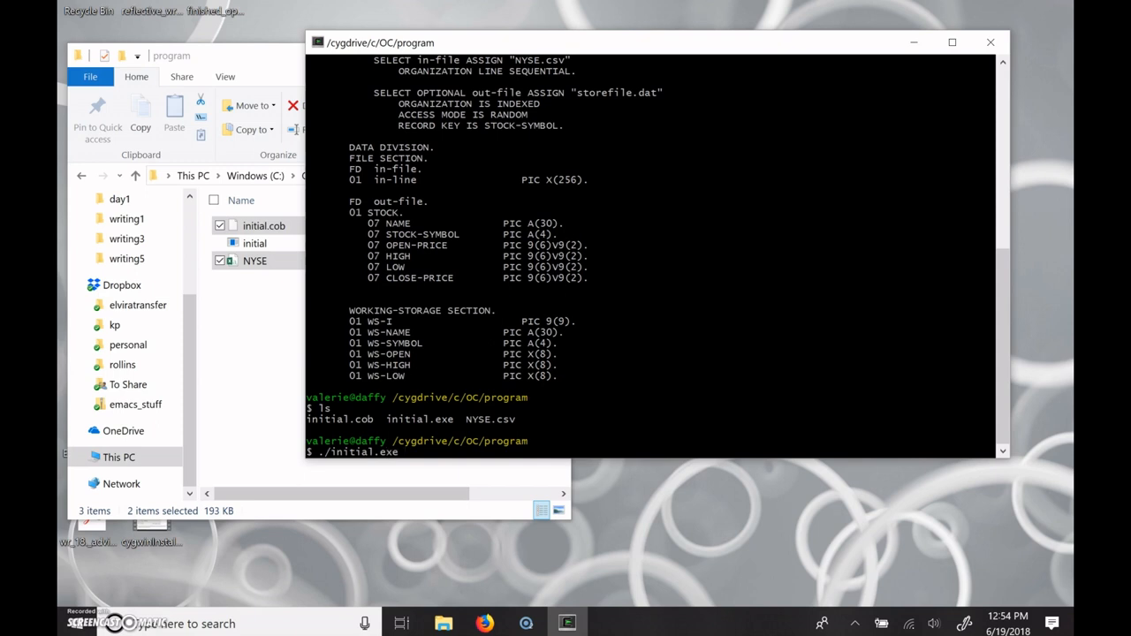
{"action": "mouse_move", "coordinate": [424, 331]}
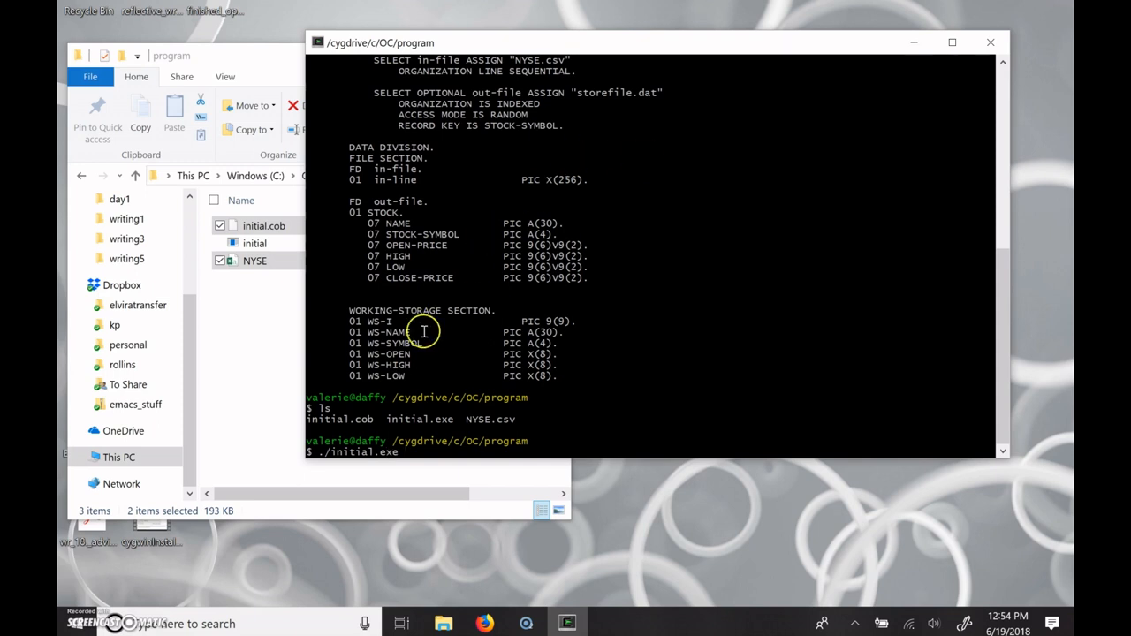
{"action": "mouse_move", "coordinate": [455, 424]}
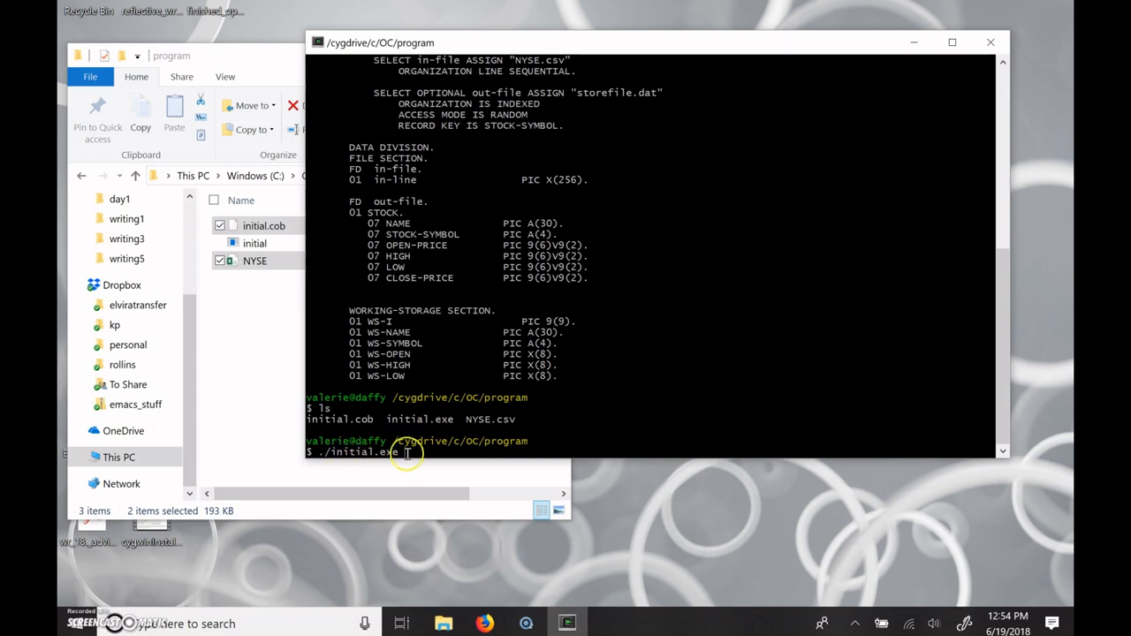
{"action": "mouse_move", "coordinate": [526, 405]}
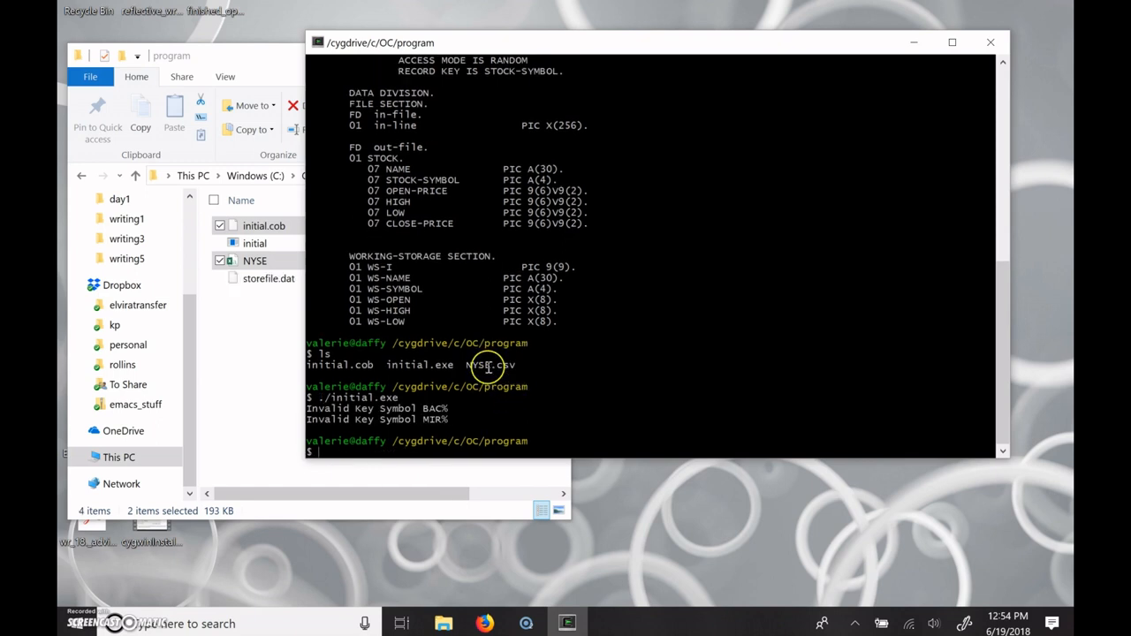
{"action": "mouse_move", "coordinate": [302, 293]}
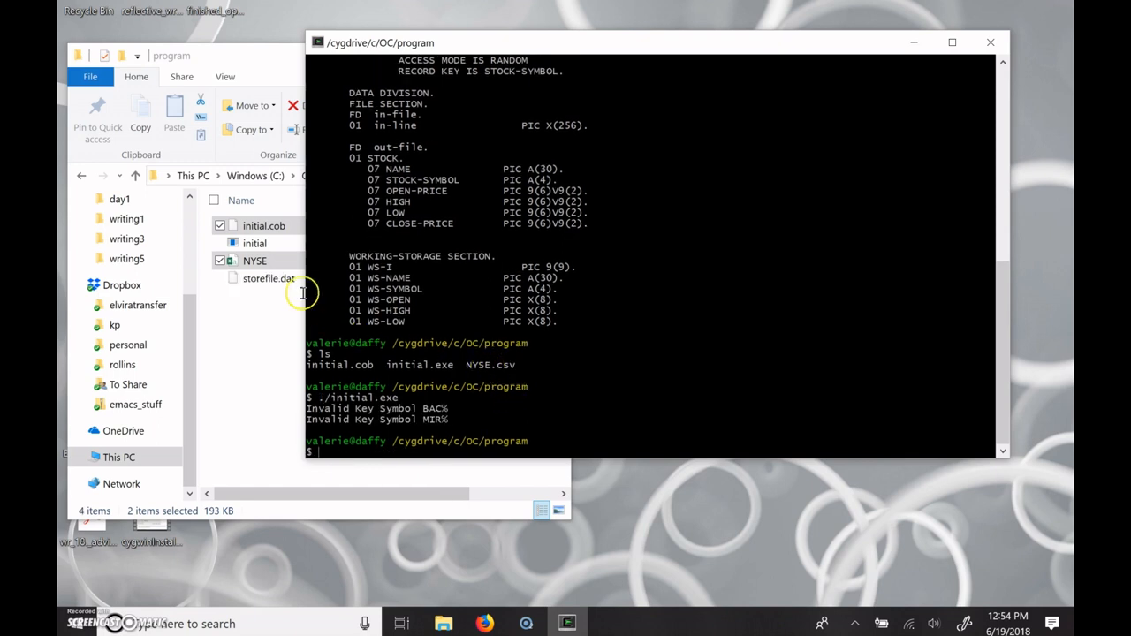
{"action": "mouse_move", "coordinate": [330, 343]}
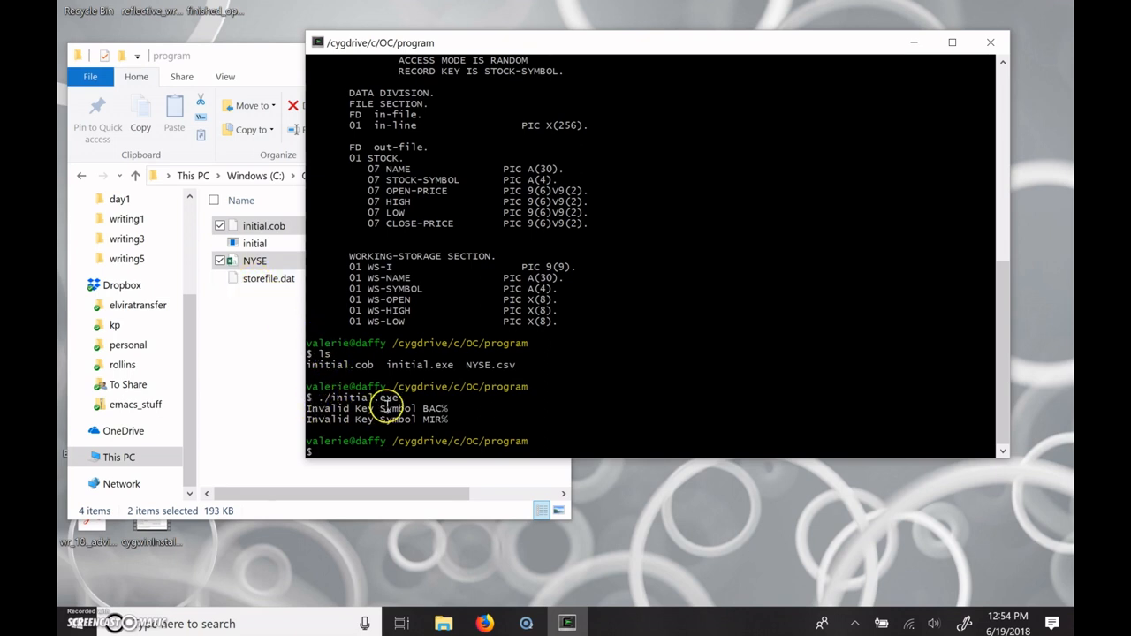
{"action": "mouse_move", "coordinate": [453, 416]}
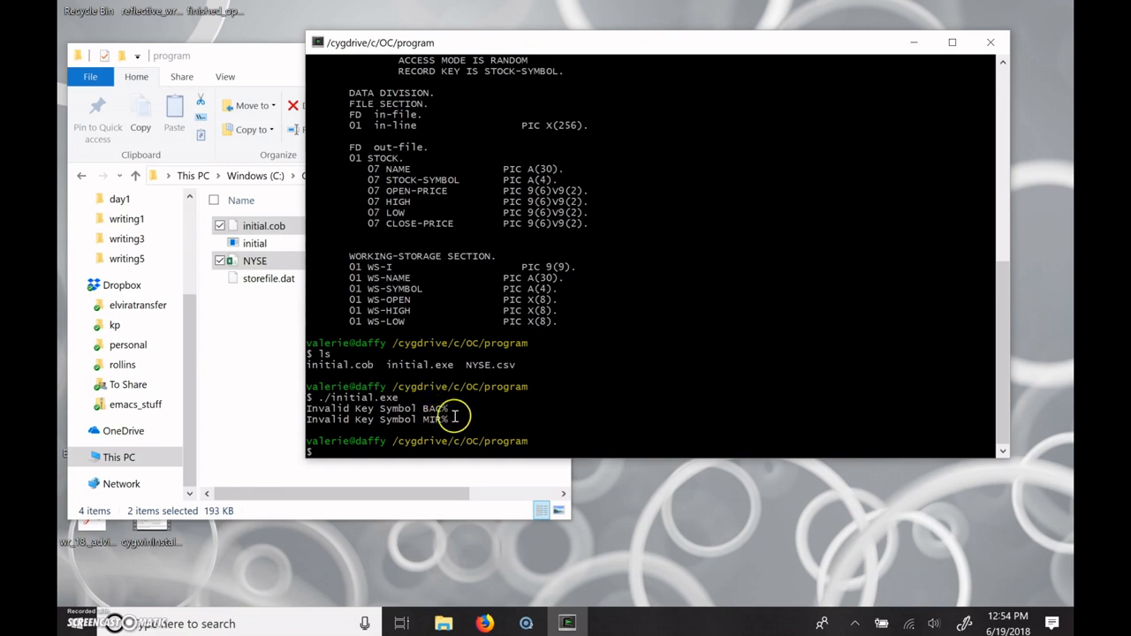
{"action": "mouse_move", "coordinate": [468, 407]}
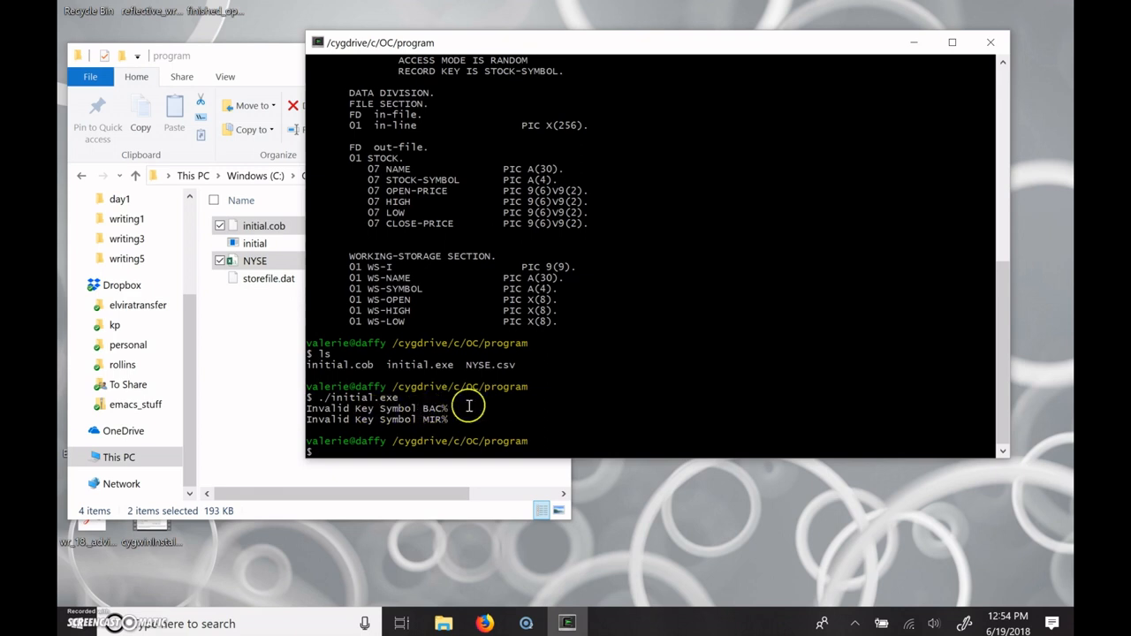
{"action": "mouse_move", "coordinate": [519, 403]}
{"action": "type", "text": "ls"}
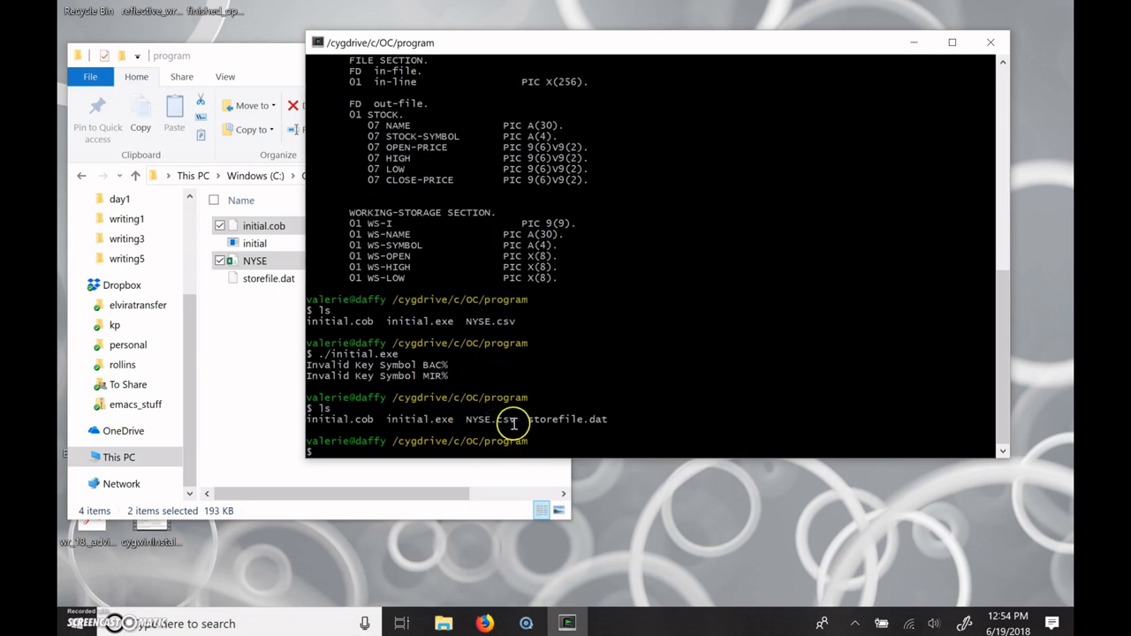
{"action": "mouse_move", "coordinate": [605, 418]}
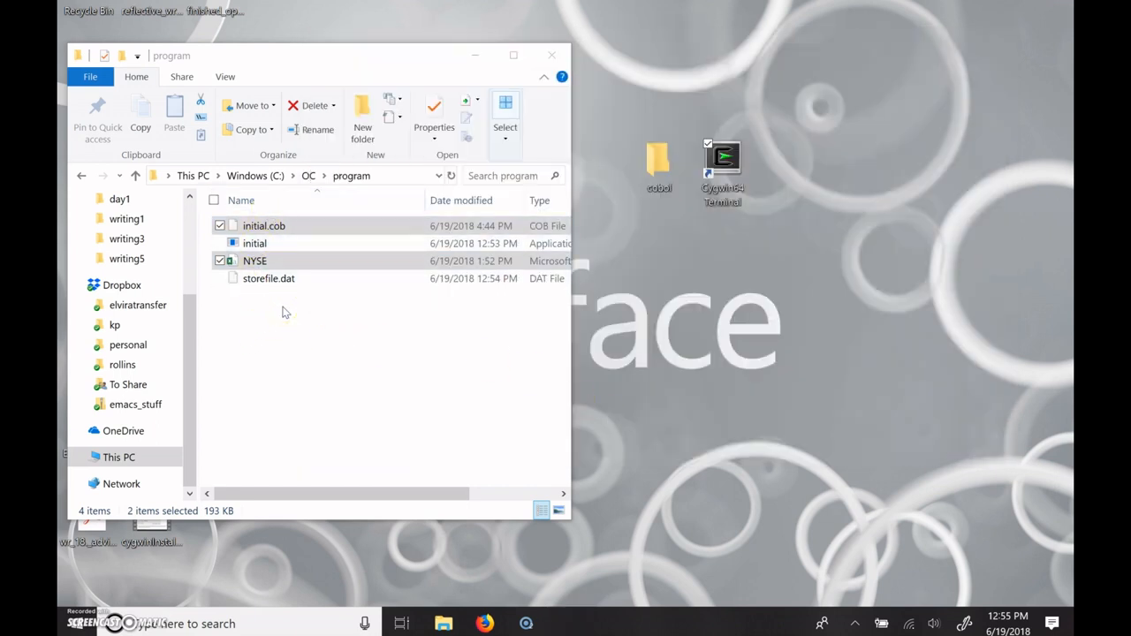
{"action": "mouse_move", "coordinate": [452, 81]}
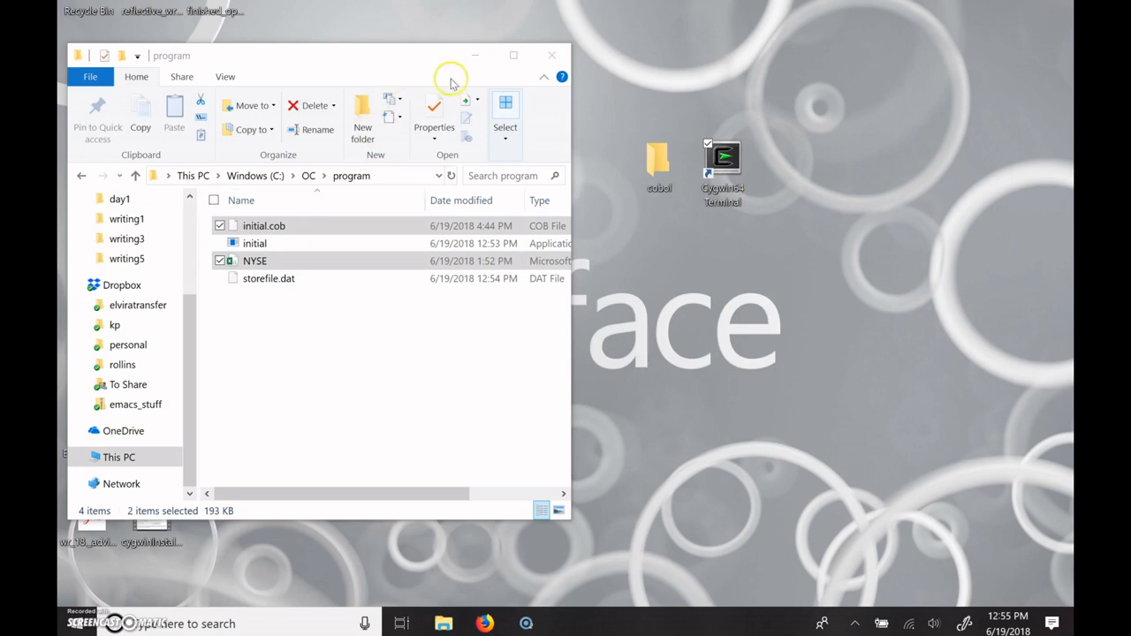